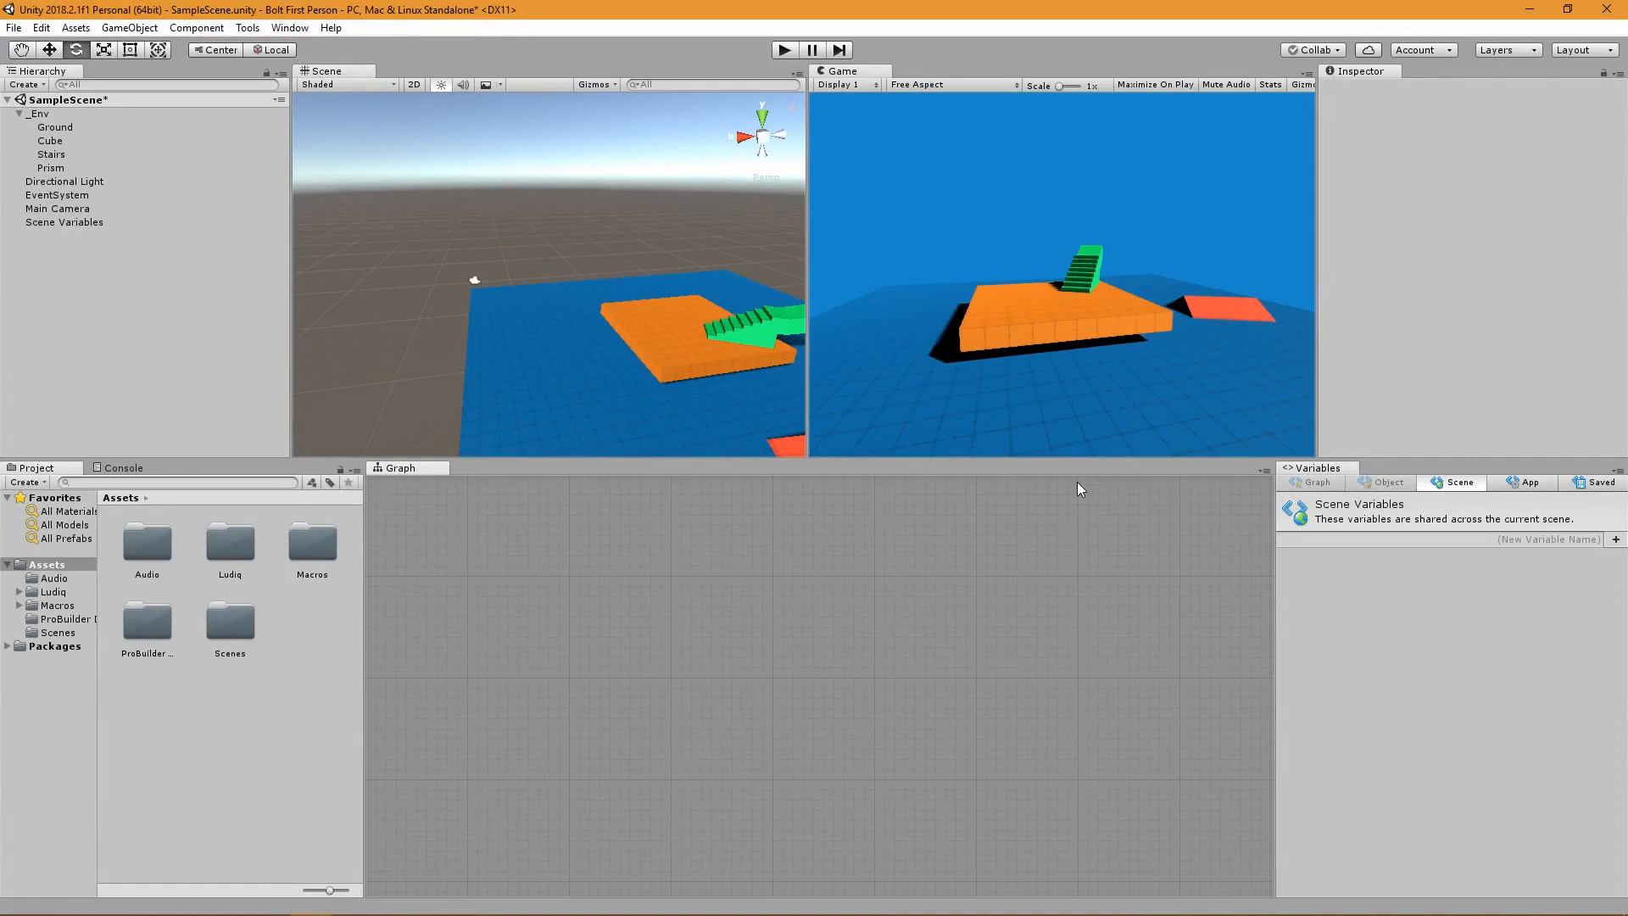
pyautogui.moveTo(193, 329)
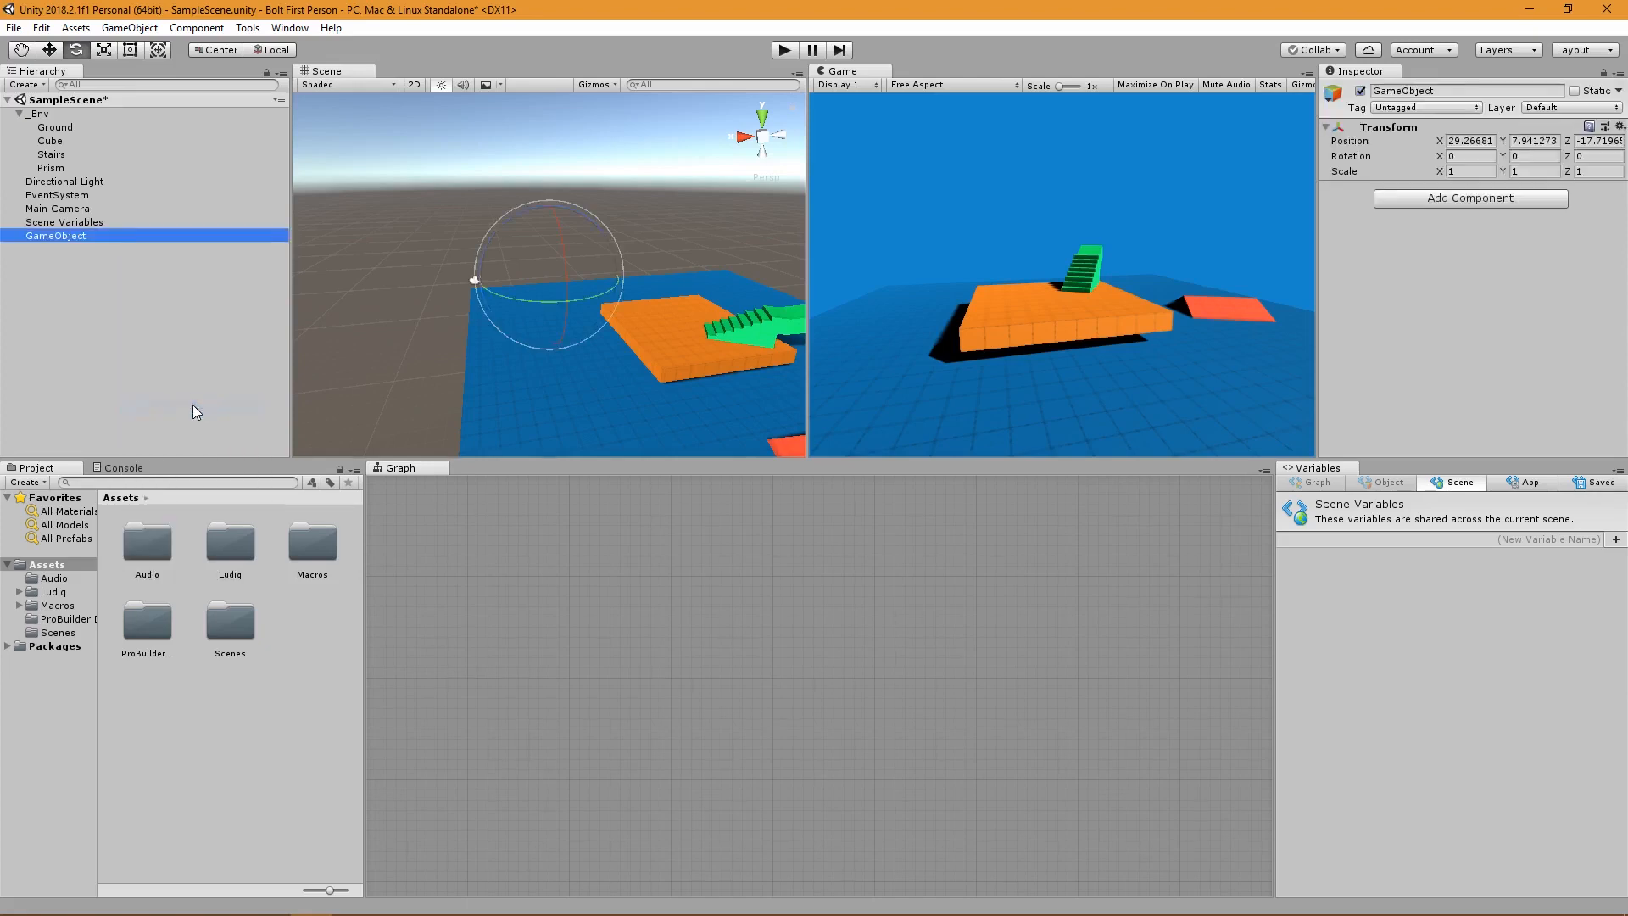
# Rename the empty object to Player and give it a Rigidbody and Capsule Collider.
pyautogui.doubleClick(55, 236)
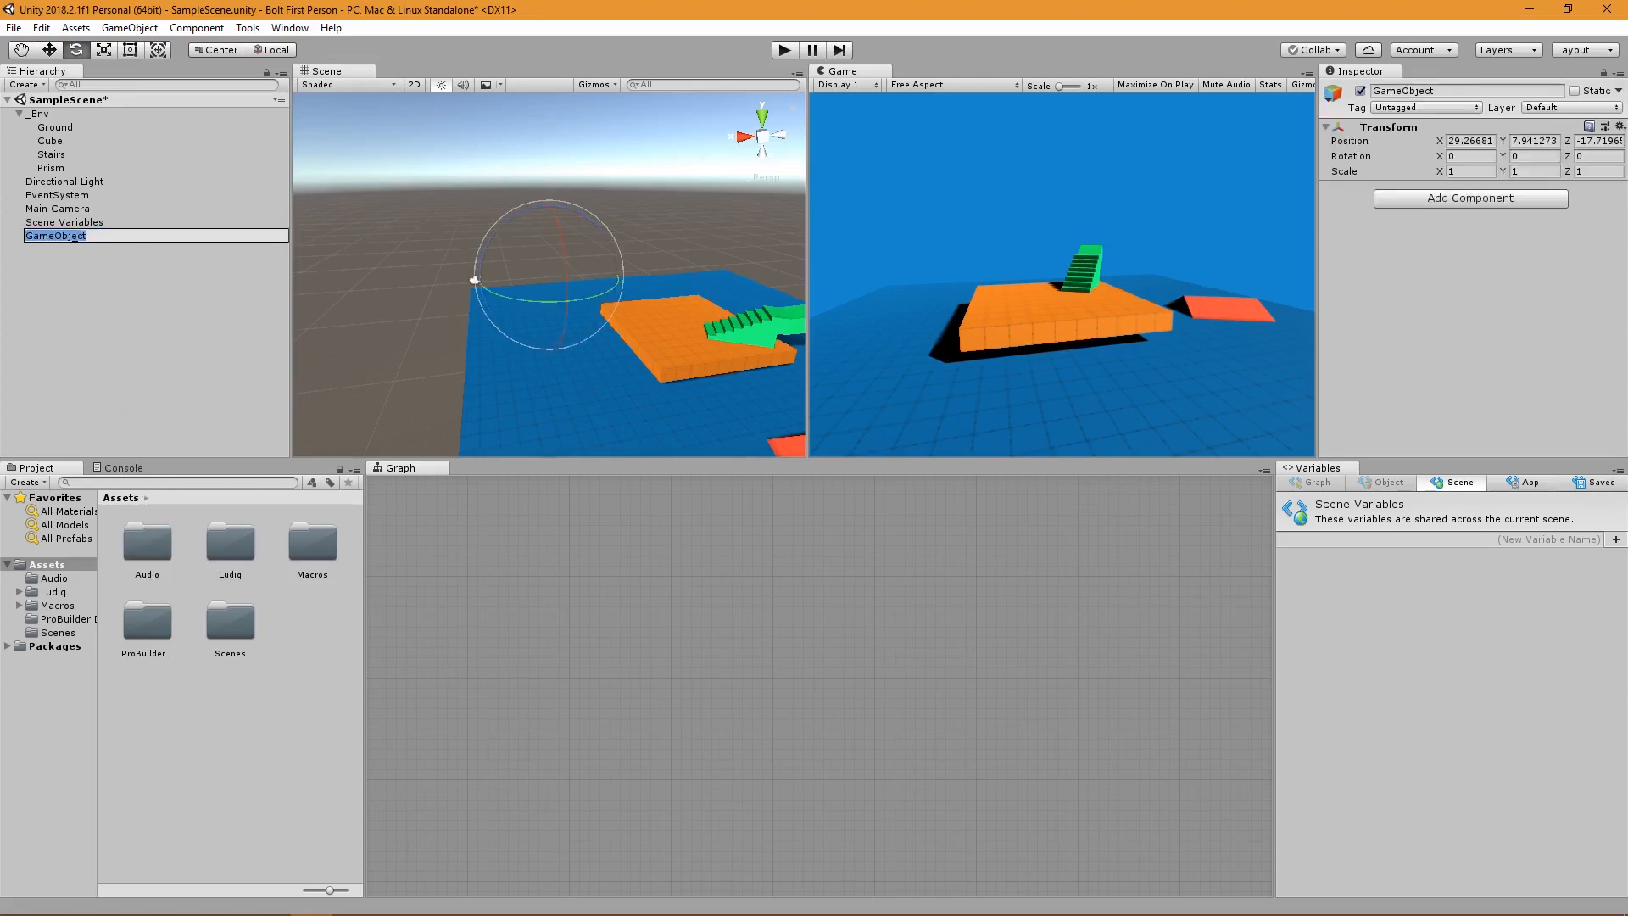
pyautogui.write('Player')
pyautogui.write('caps')
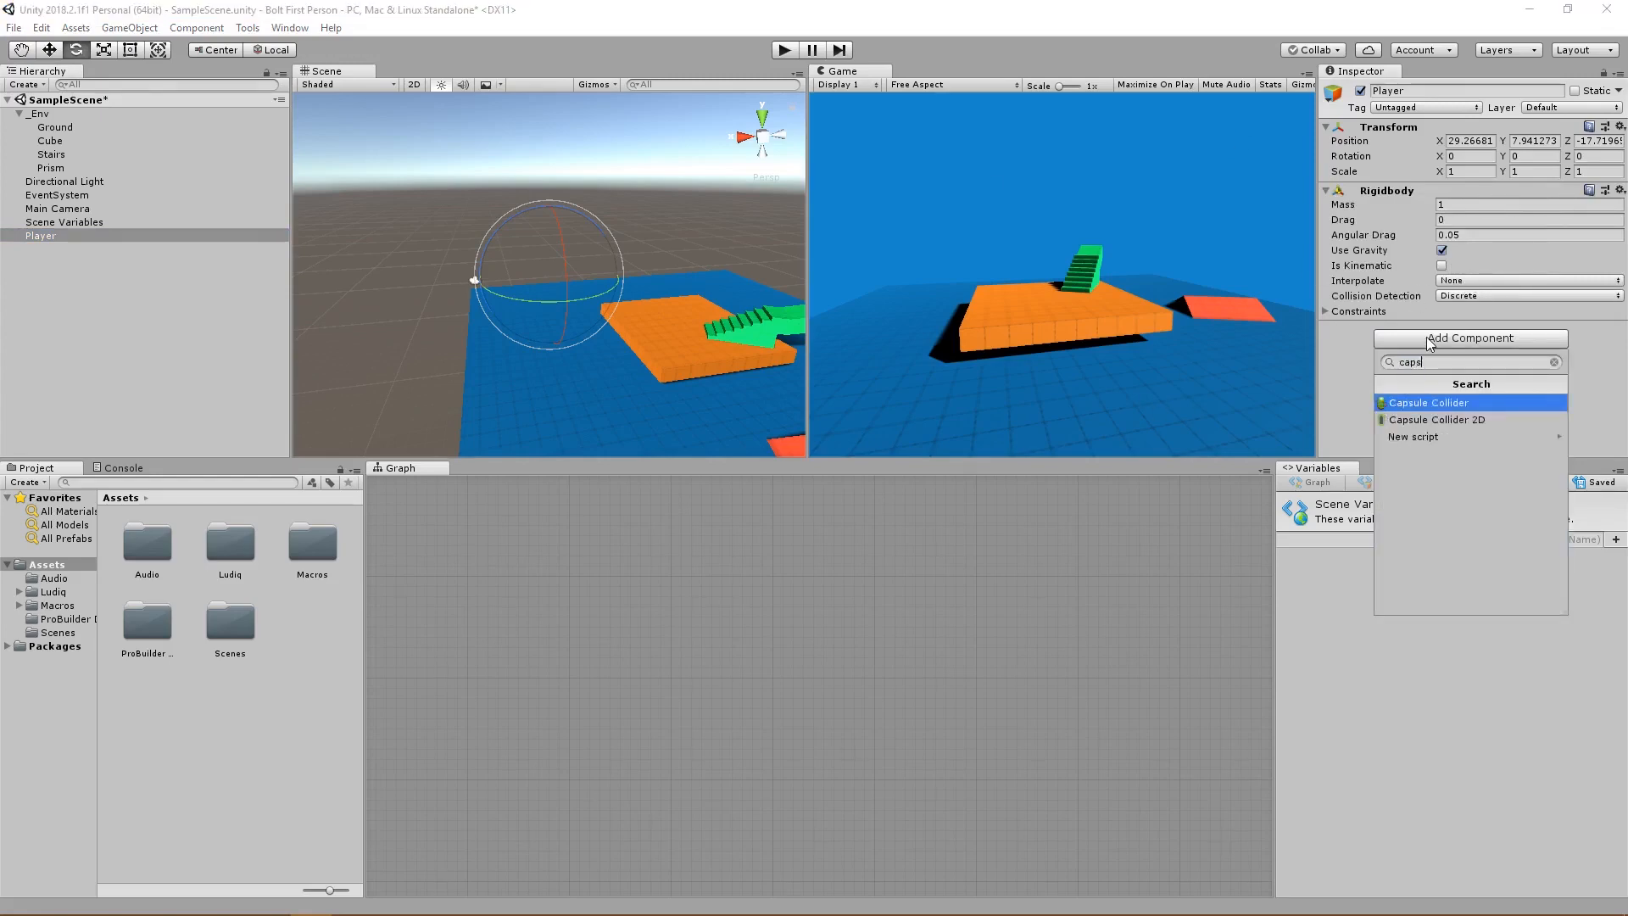
pyautogui.click(1426, 402)
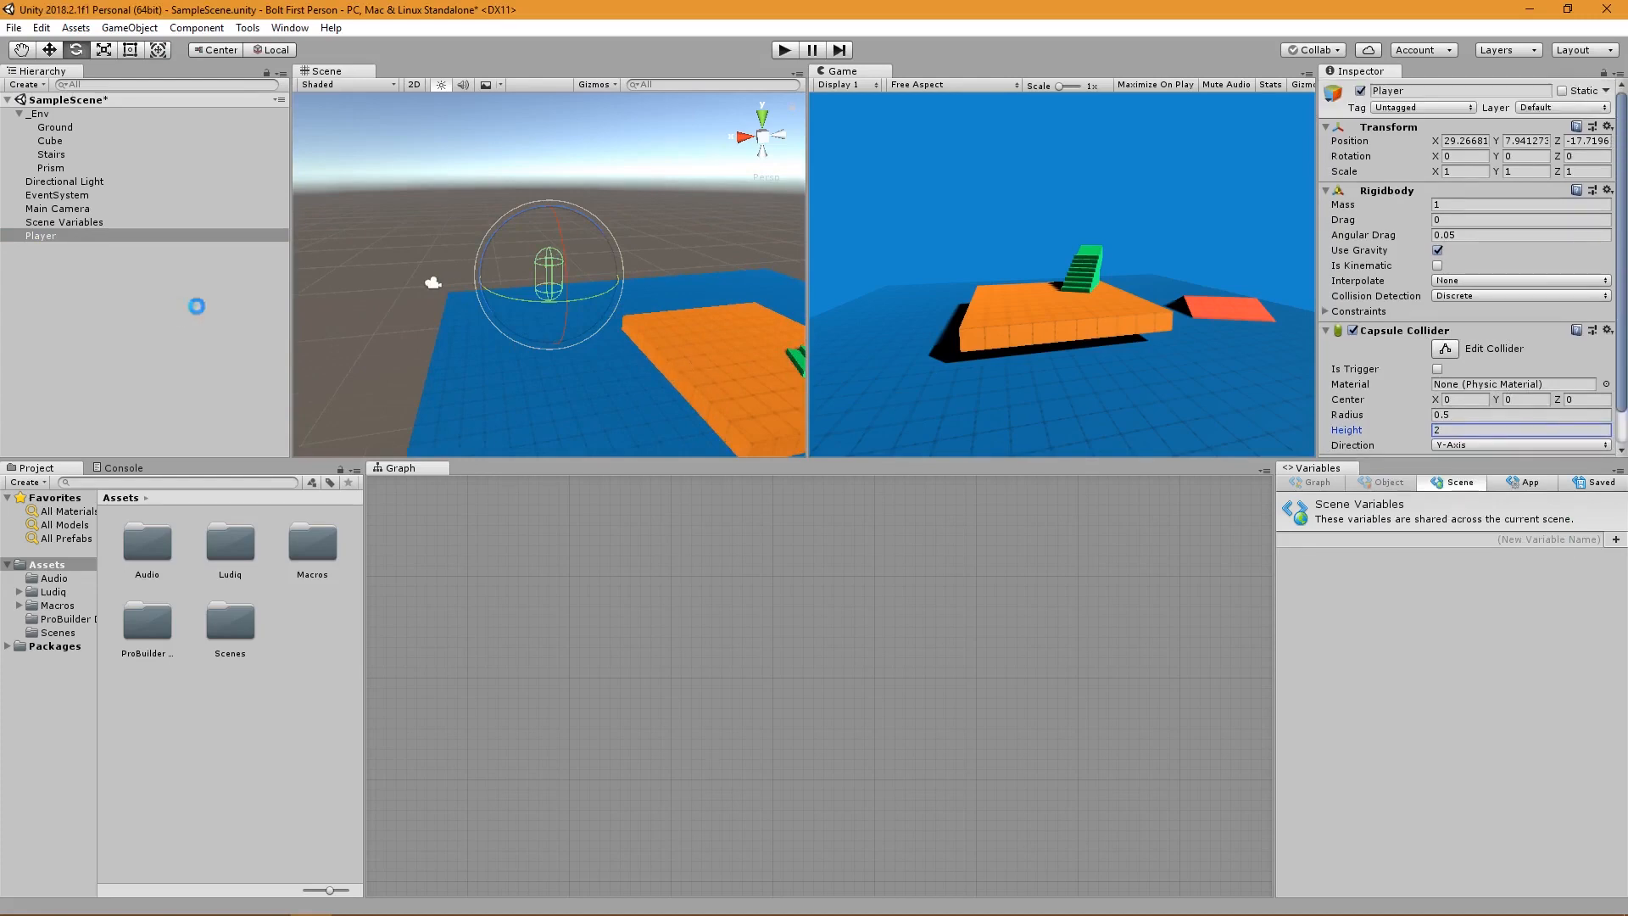
# Parent Main Camera under Player and set its position to 0, 1, 0.
pyautogui.click(56, 208)
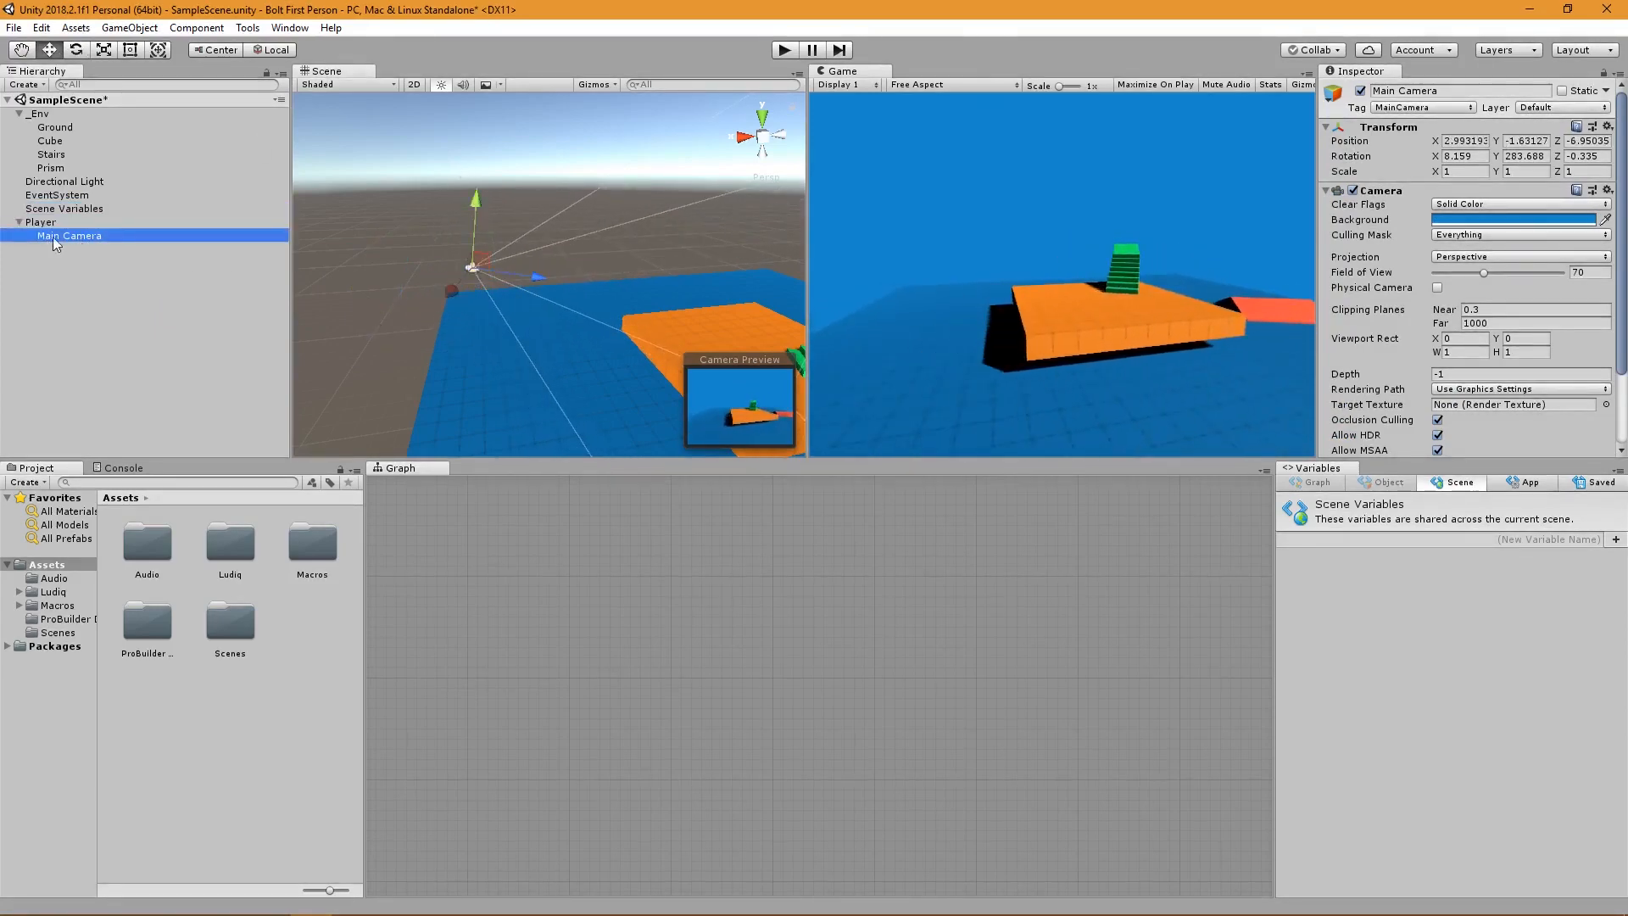
pyautogui.click(41, 222)
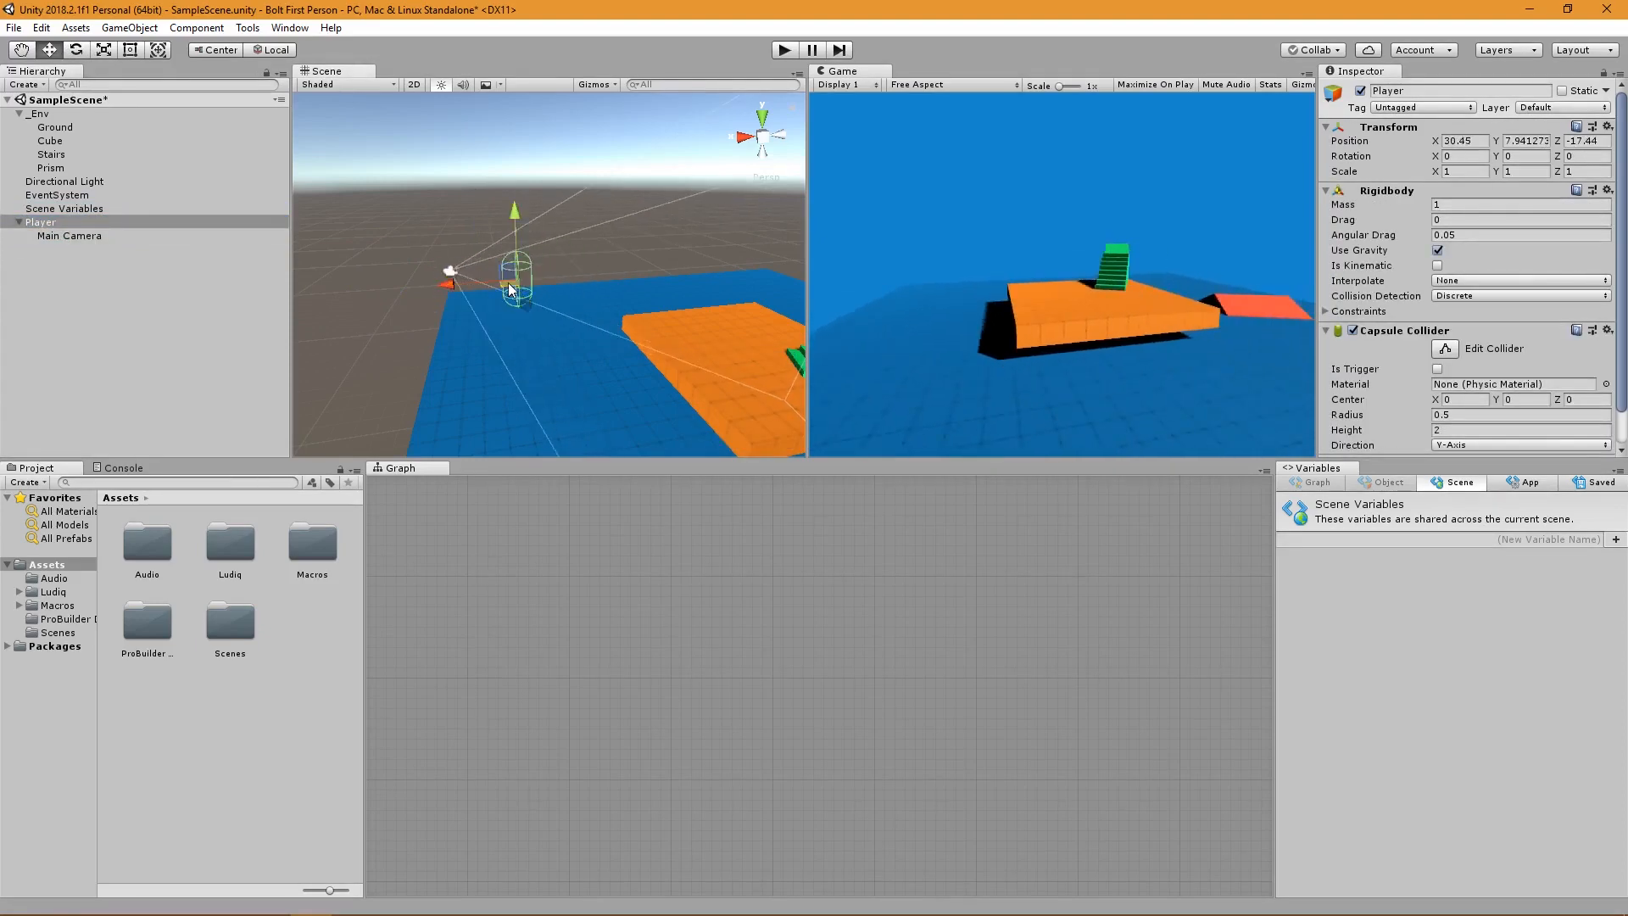
pyautogui.click(69, 236)
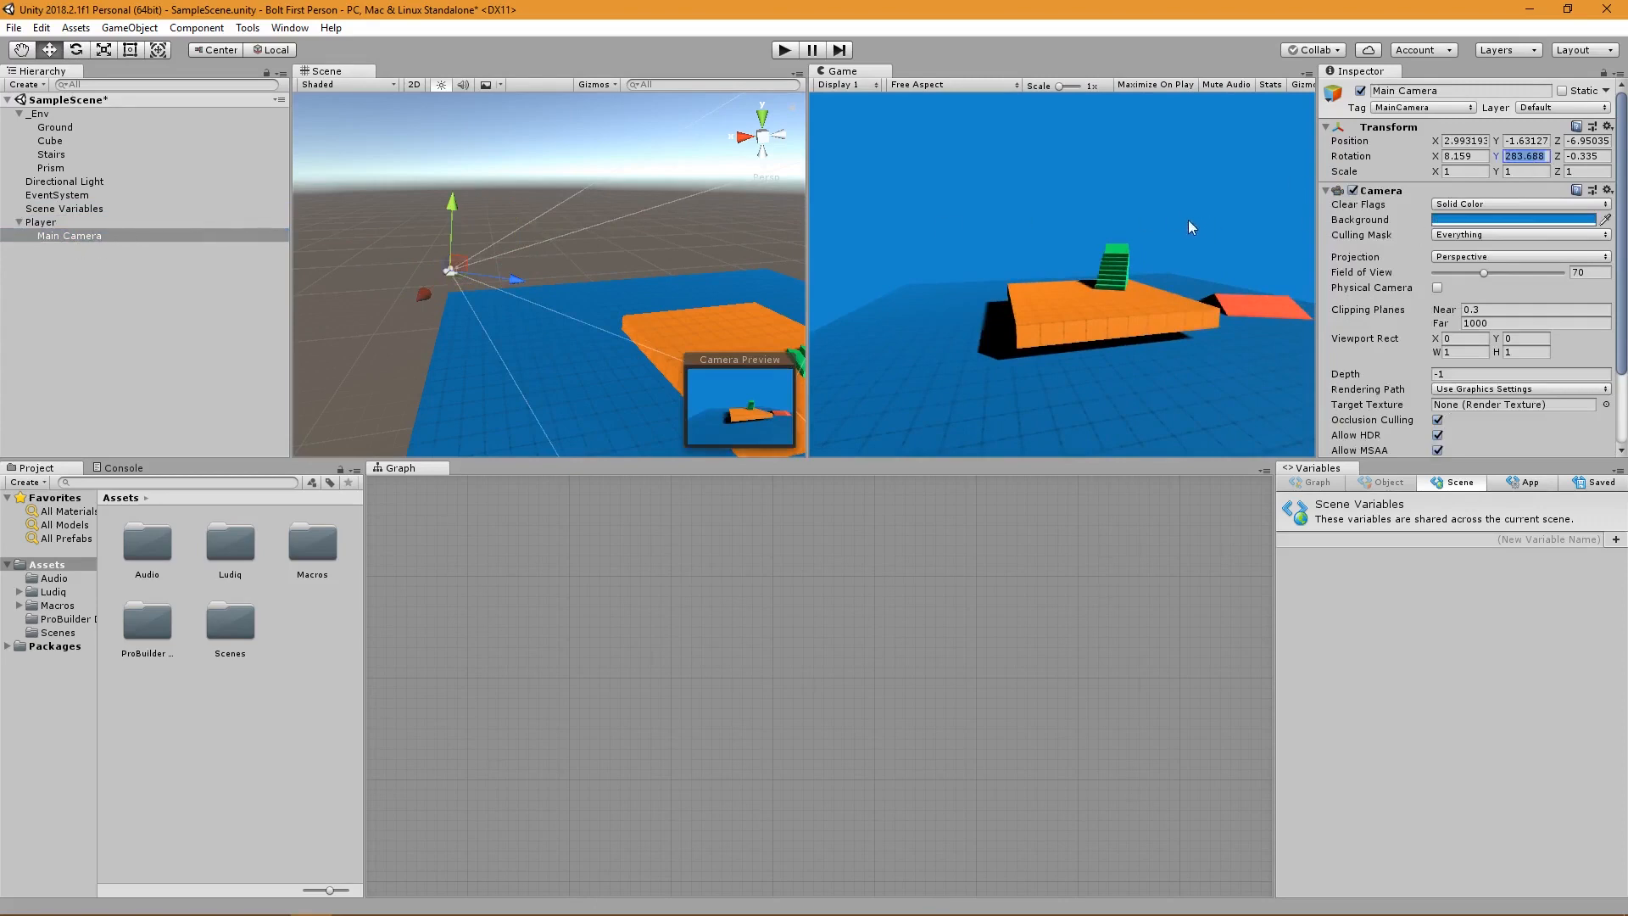
pyautogui.write('0')
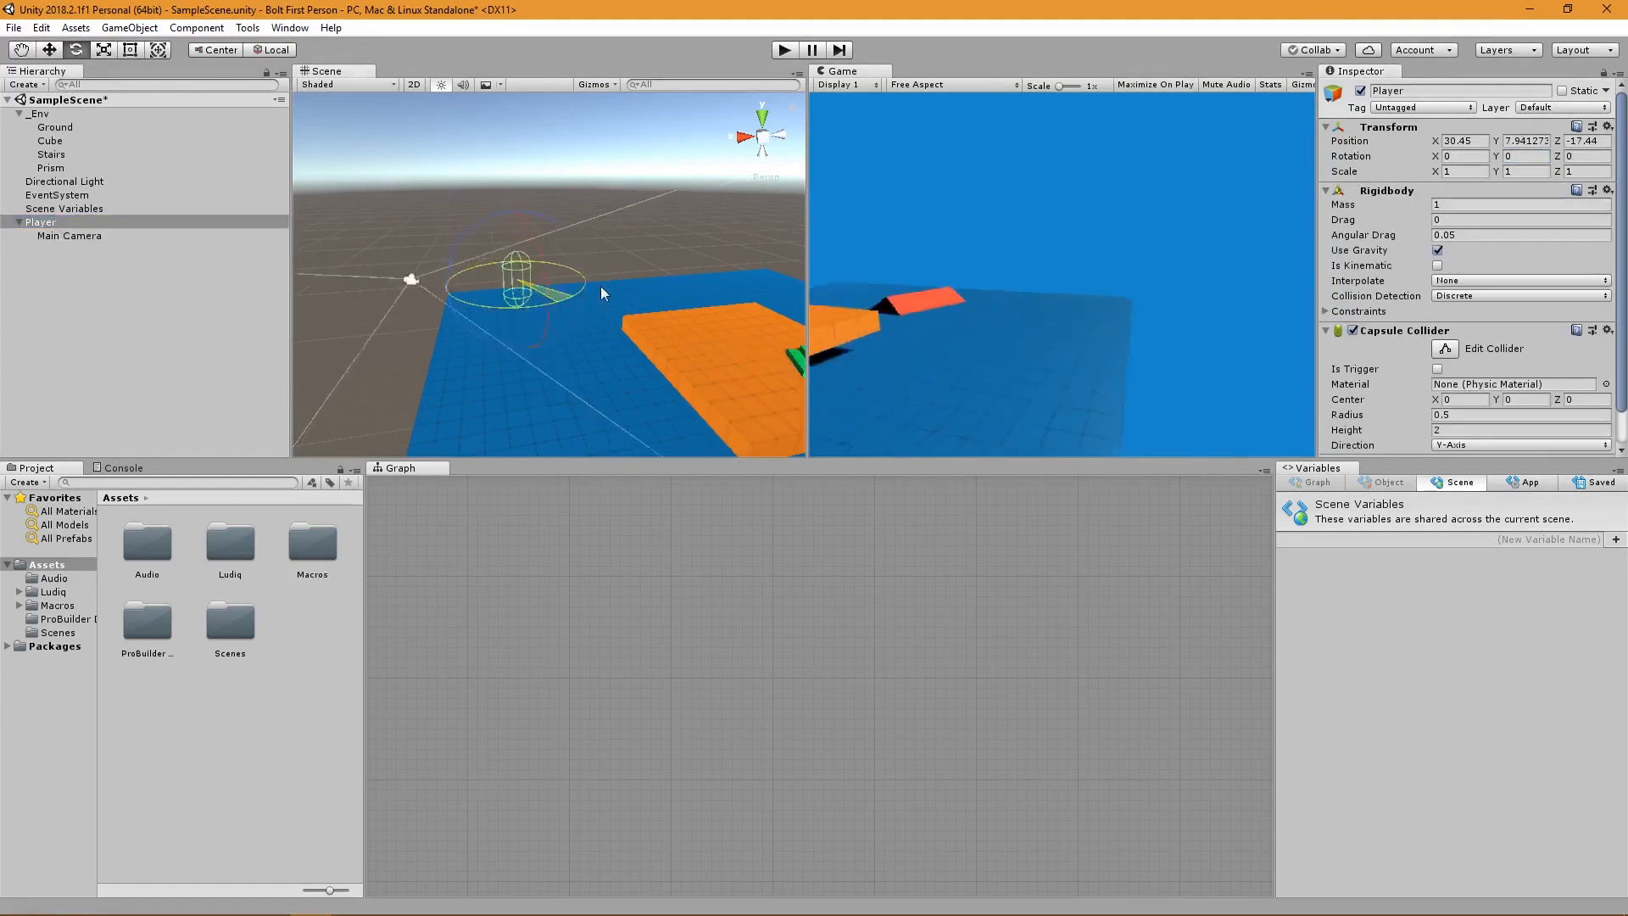
pyautogui.click(69, 236)
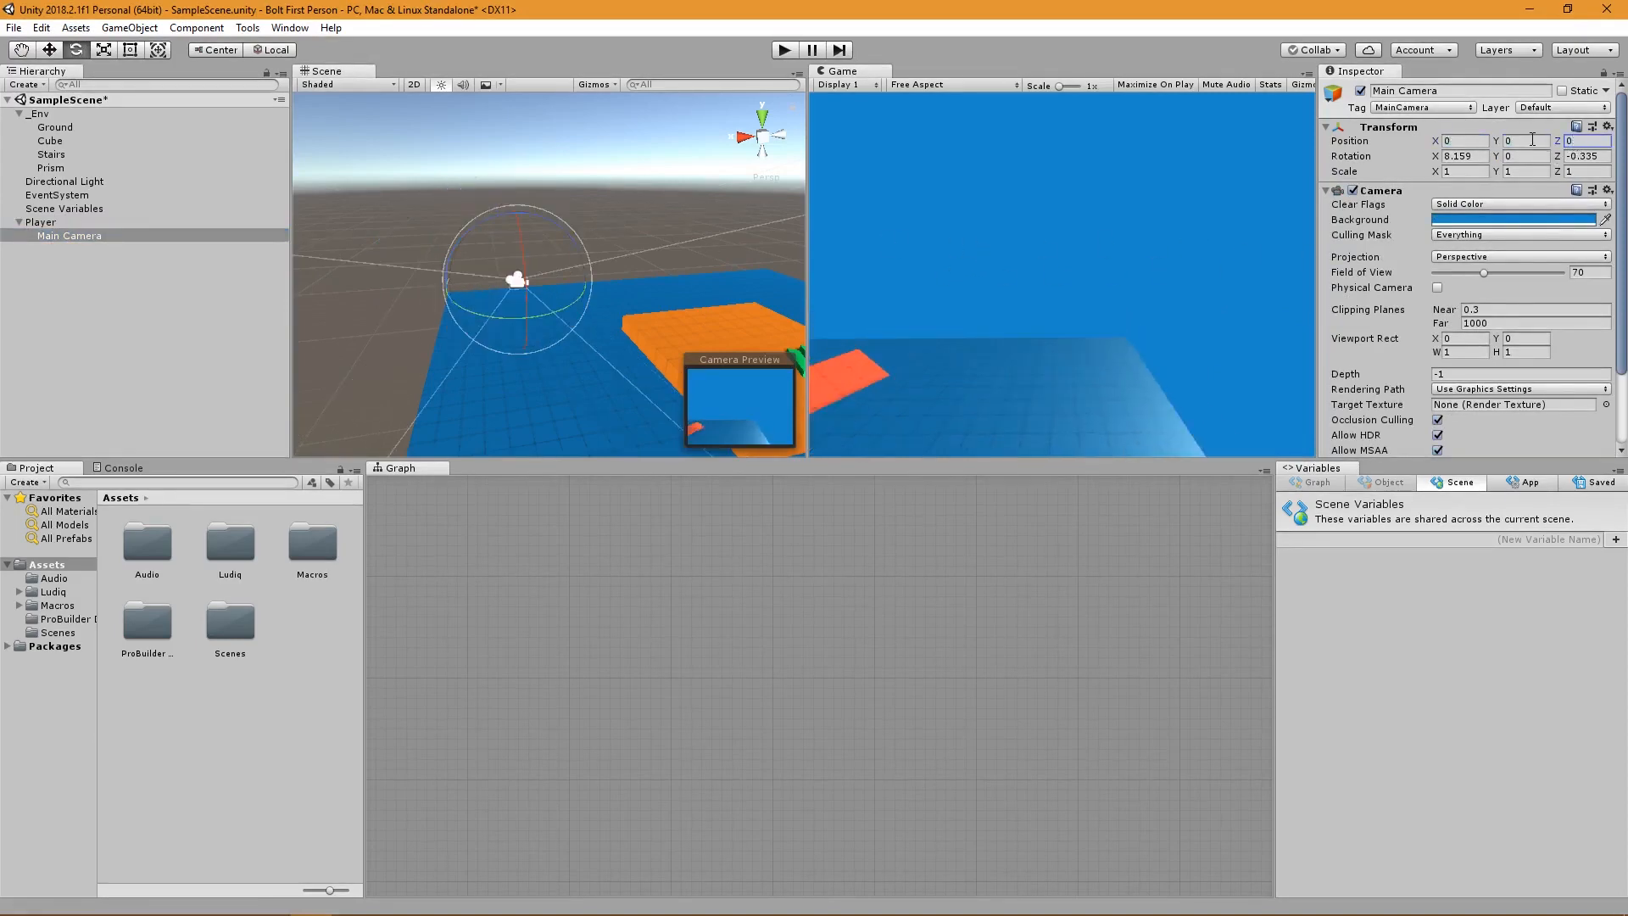
pyautogui.write('1')
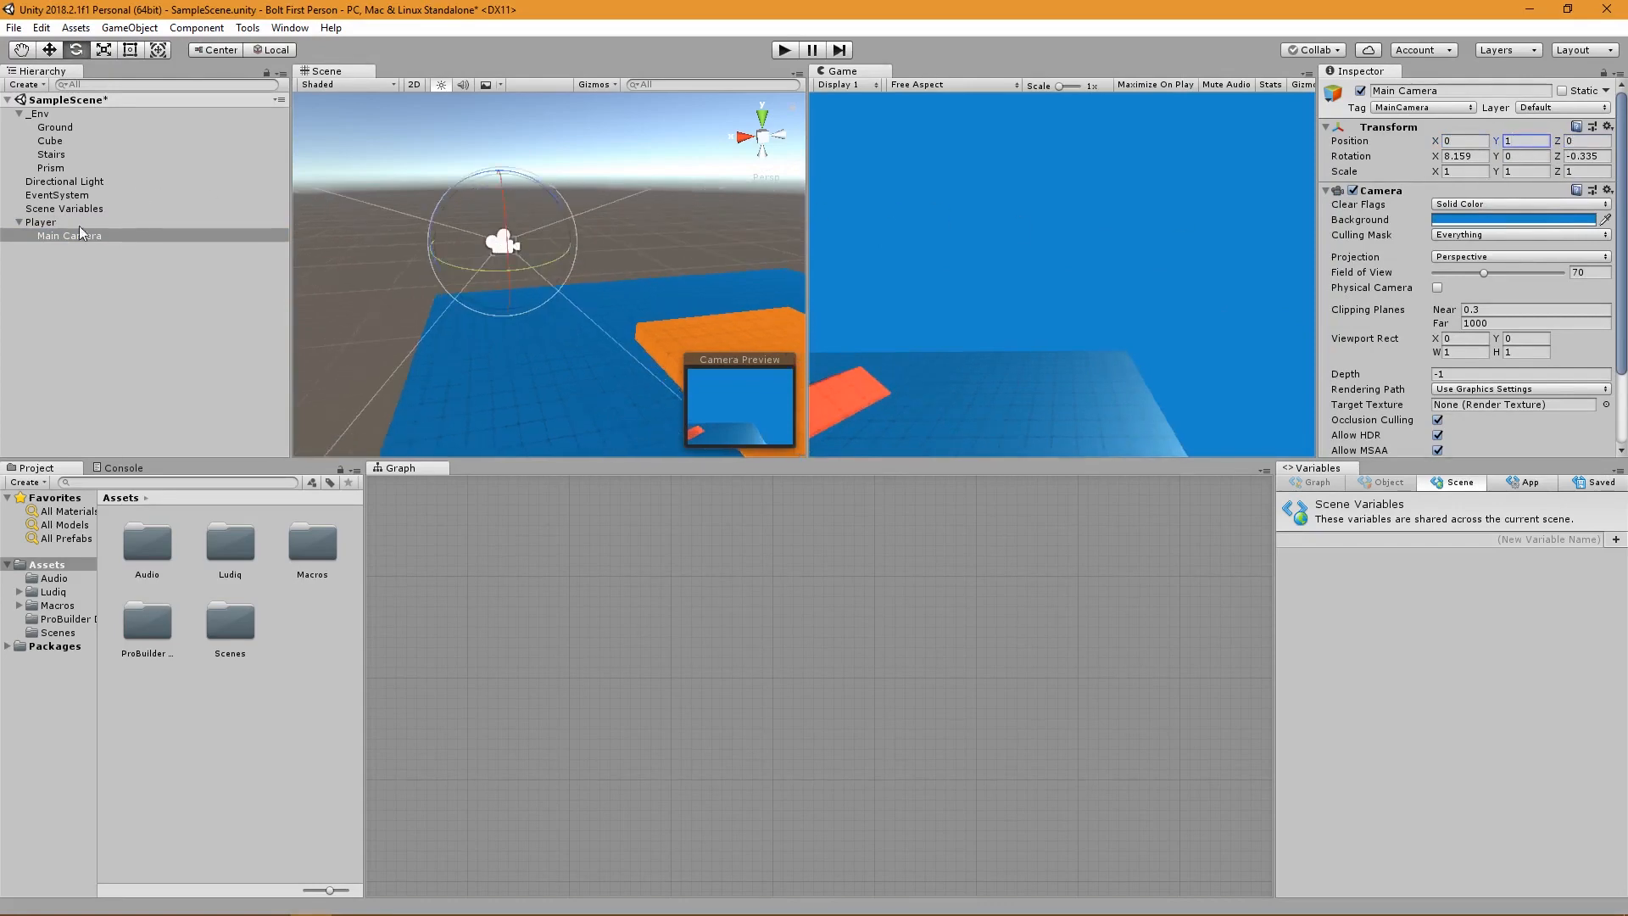
# Raise the player, turn it to face the stairs, and adjust the camera tilt.
pyautogui.click(41, 221)
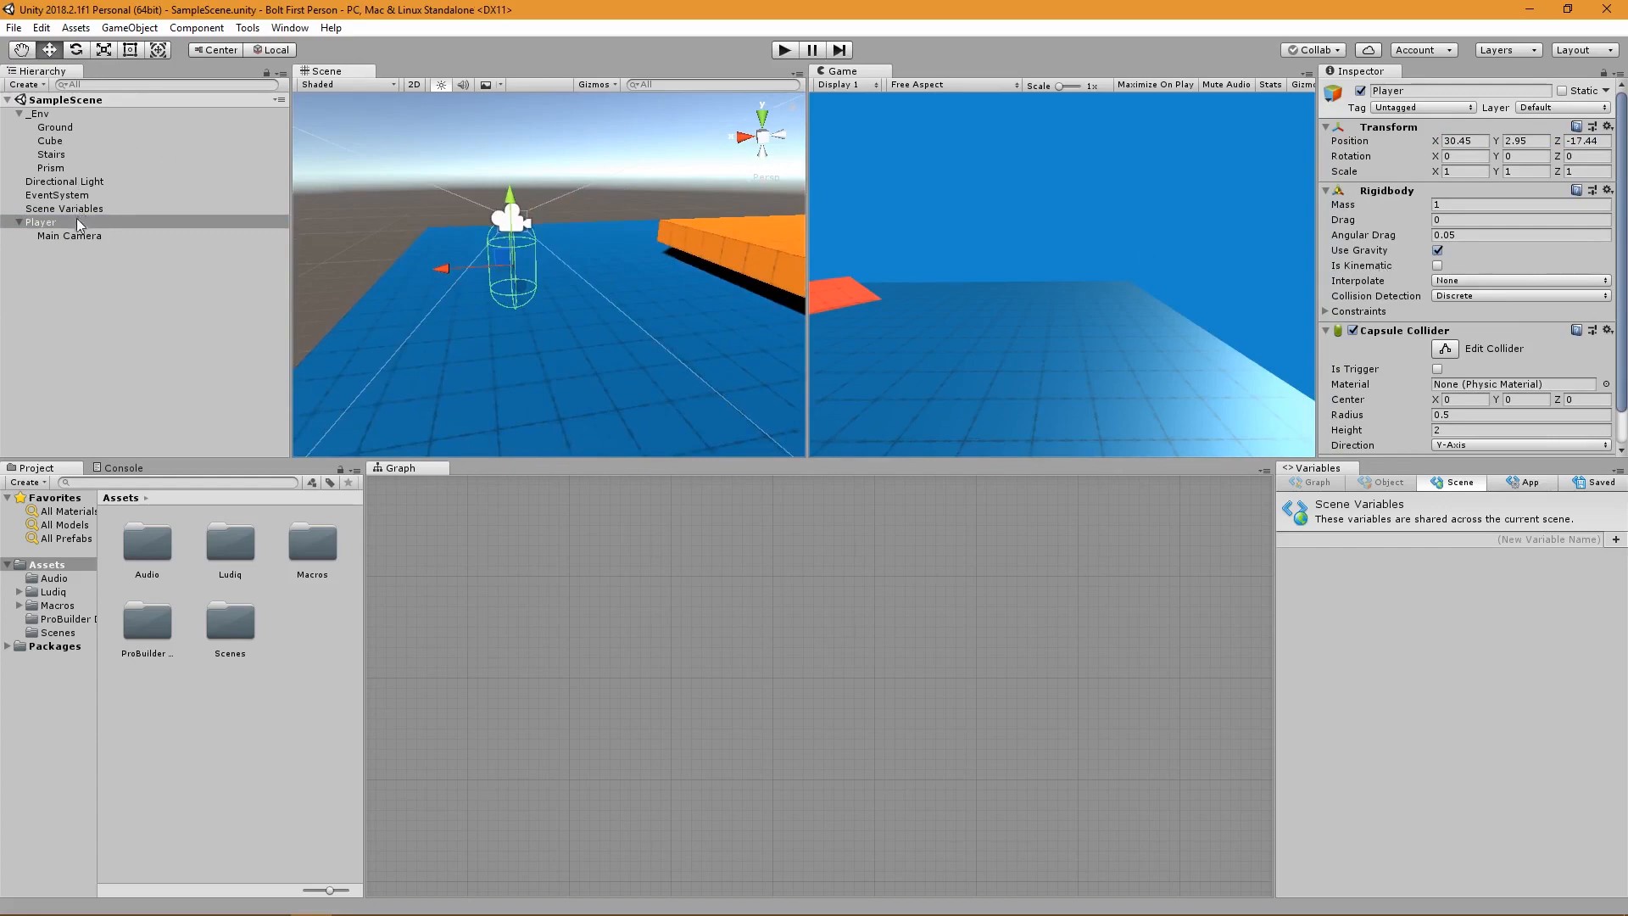
pyautogui.click(41, 221)
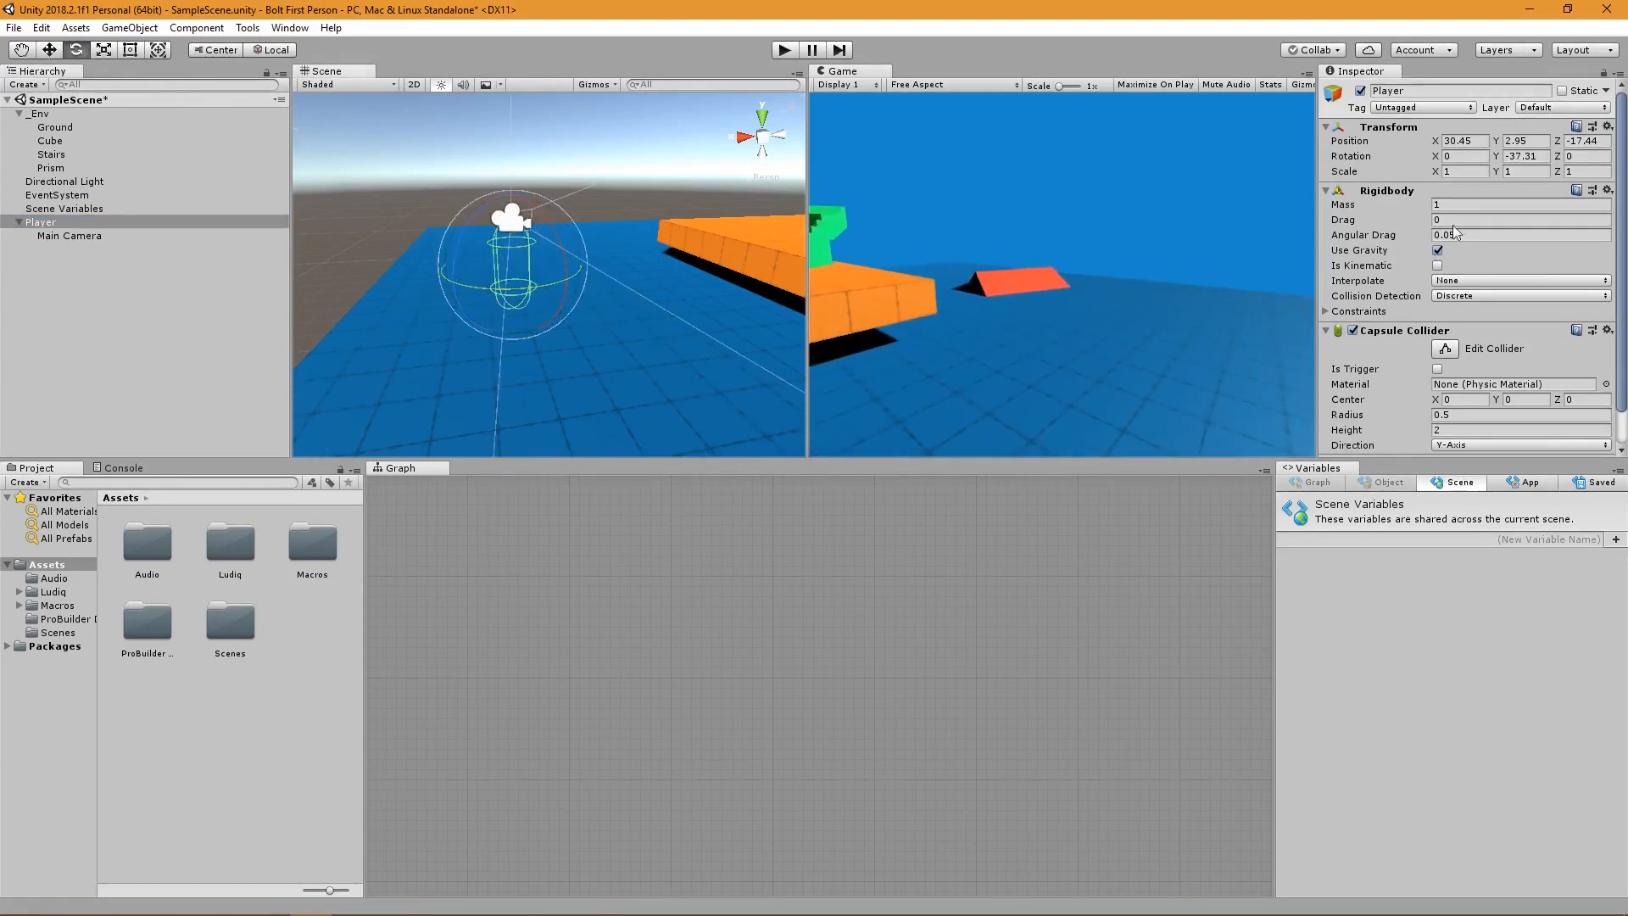
pyautogui.click(42, 222)
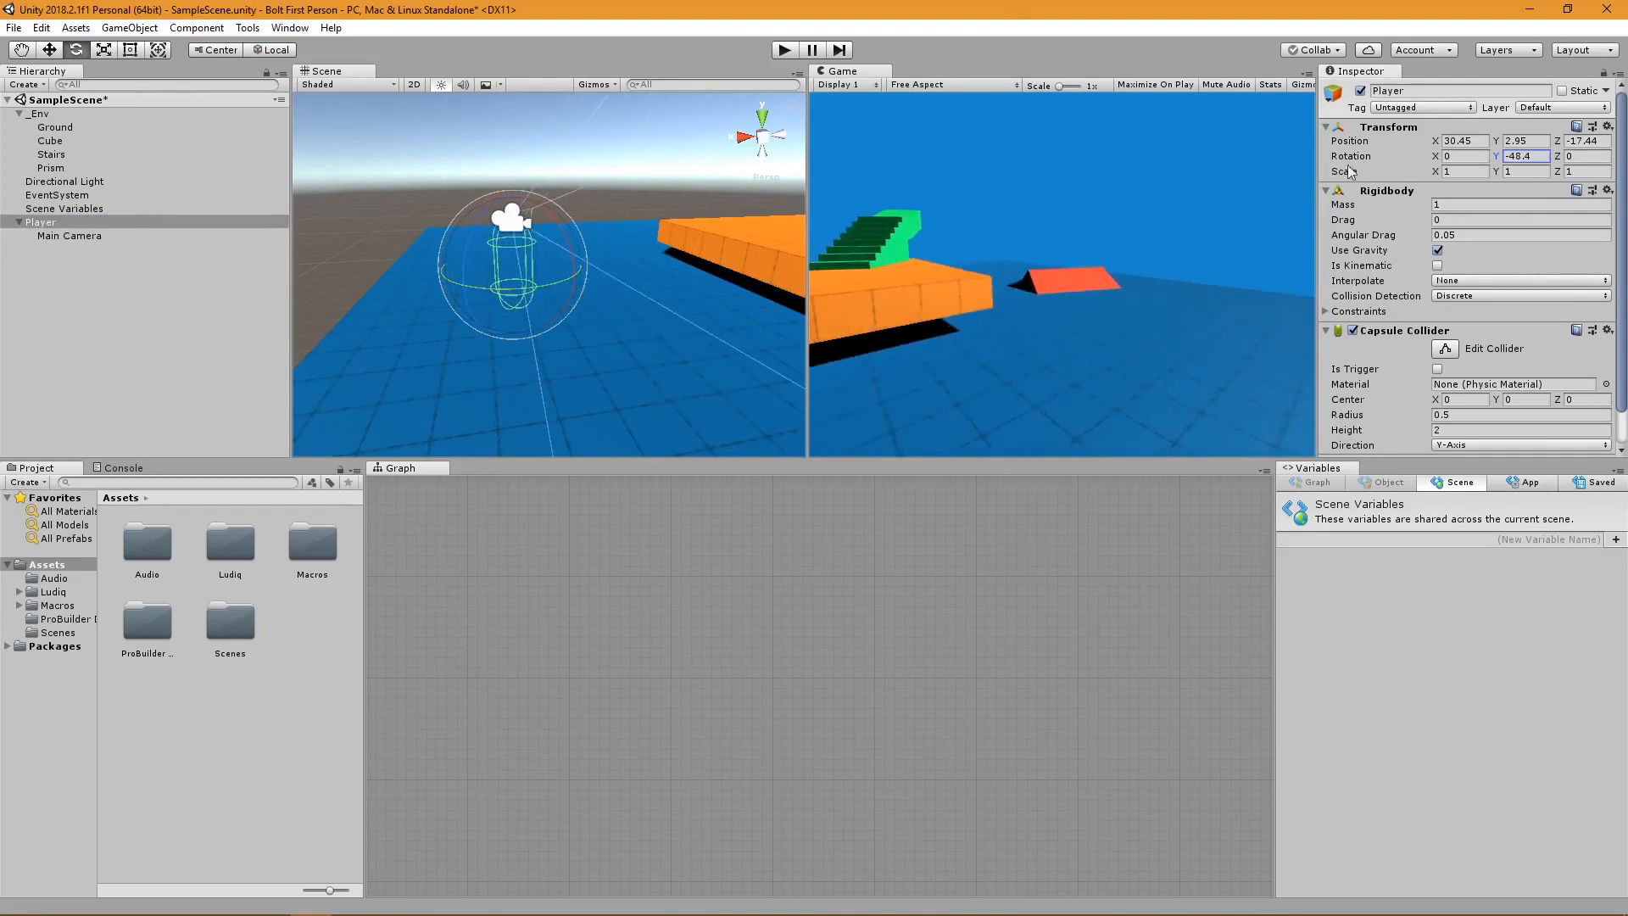
pyautogui.click(69, 235)
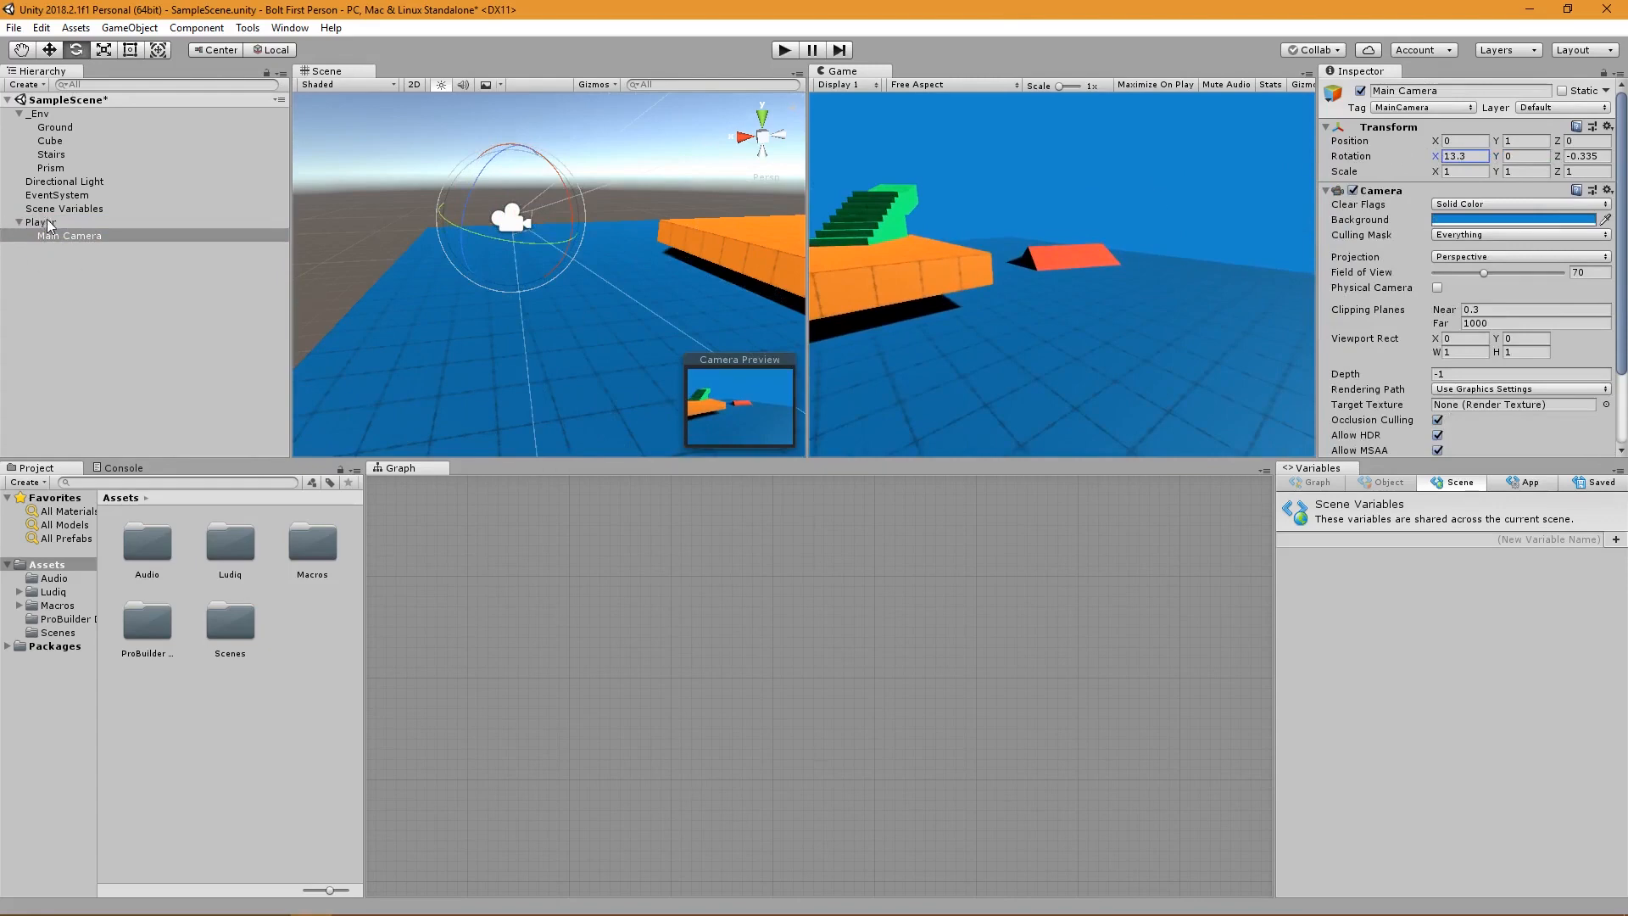
pyautogui.click(41, 221)
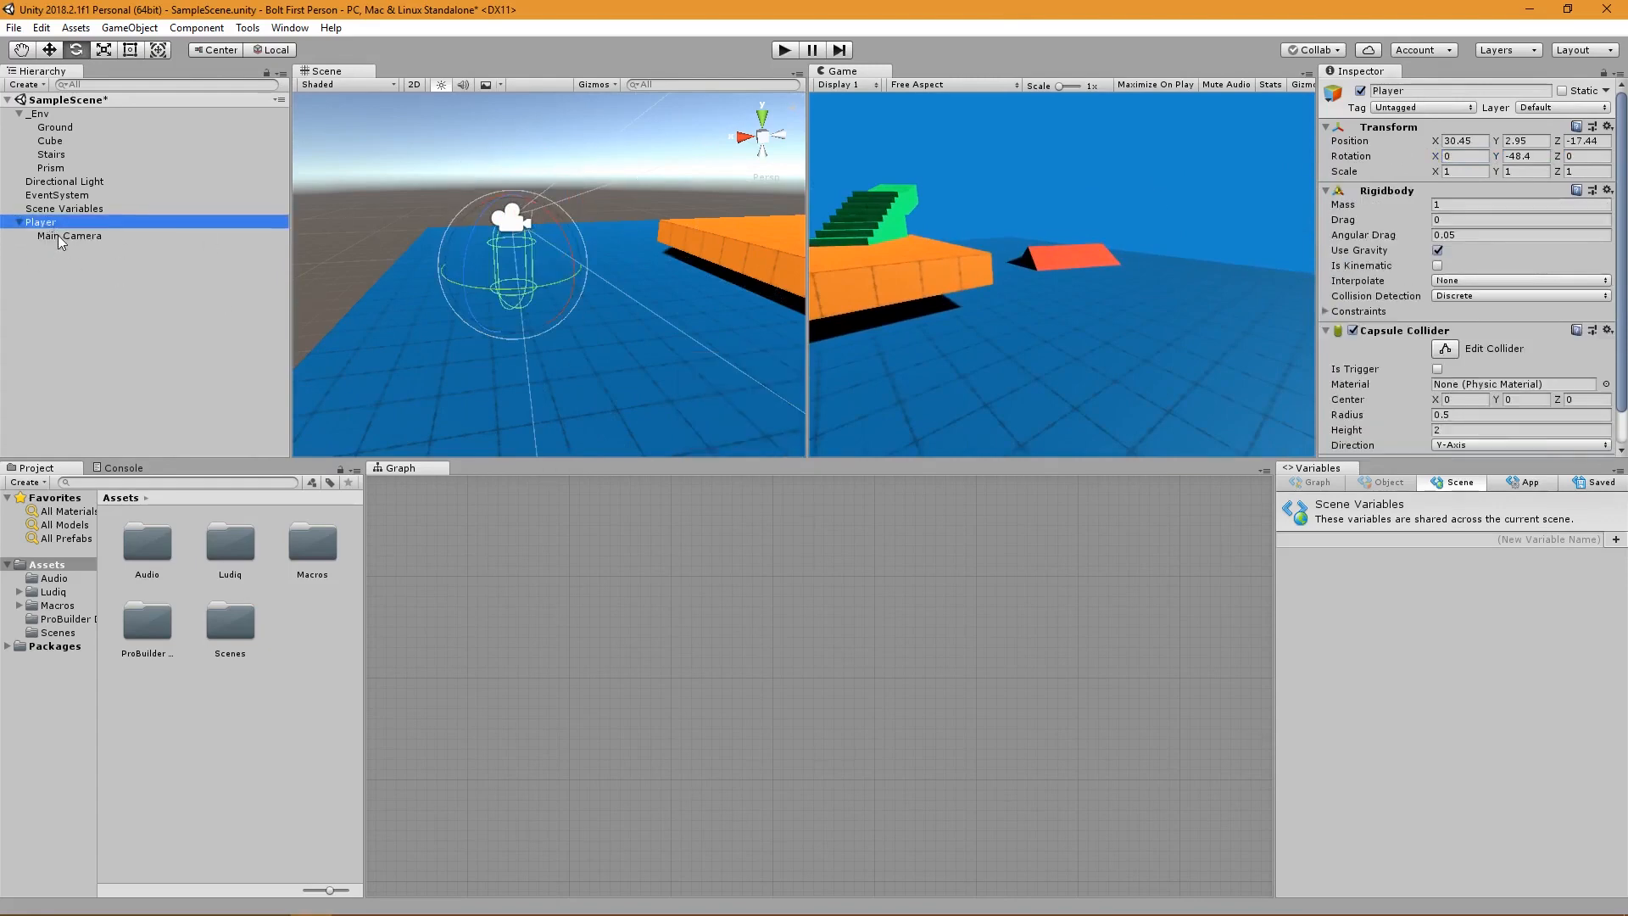
pyautogui.click(69, 236)
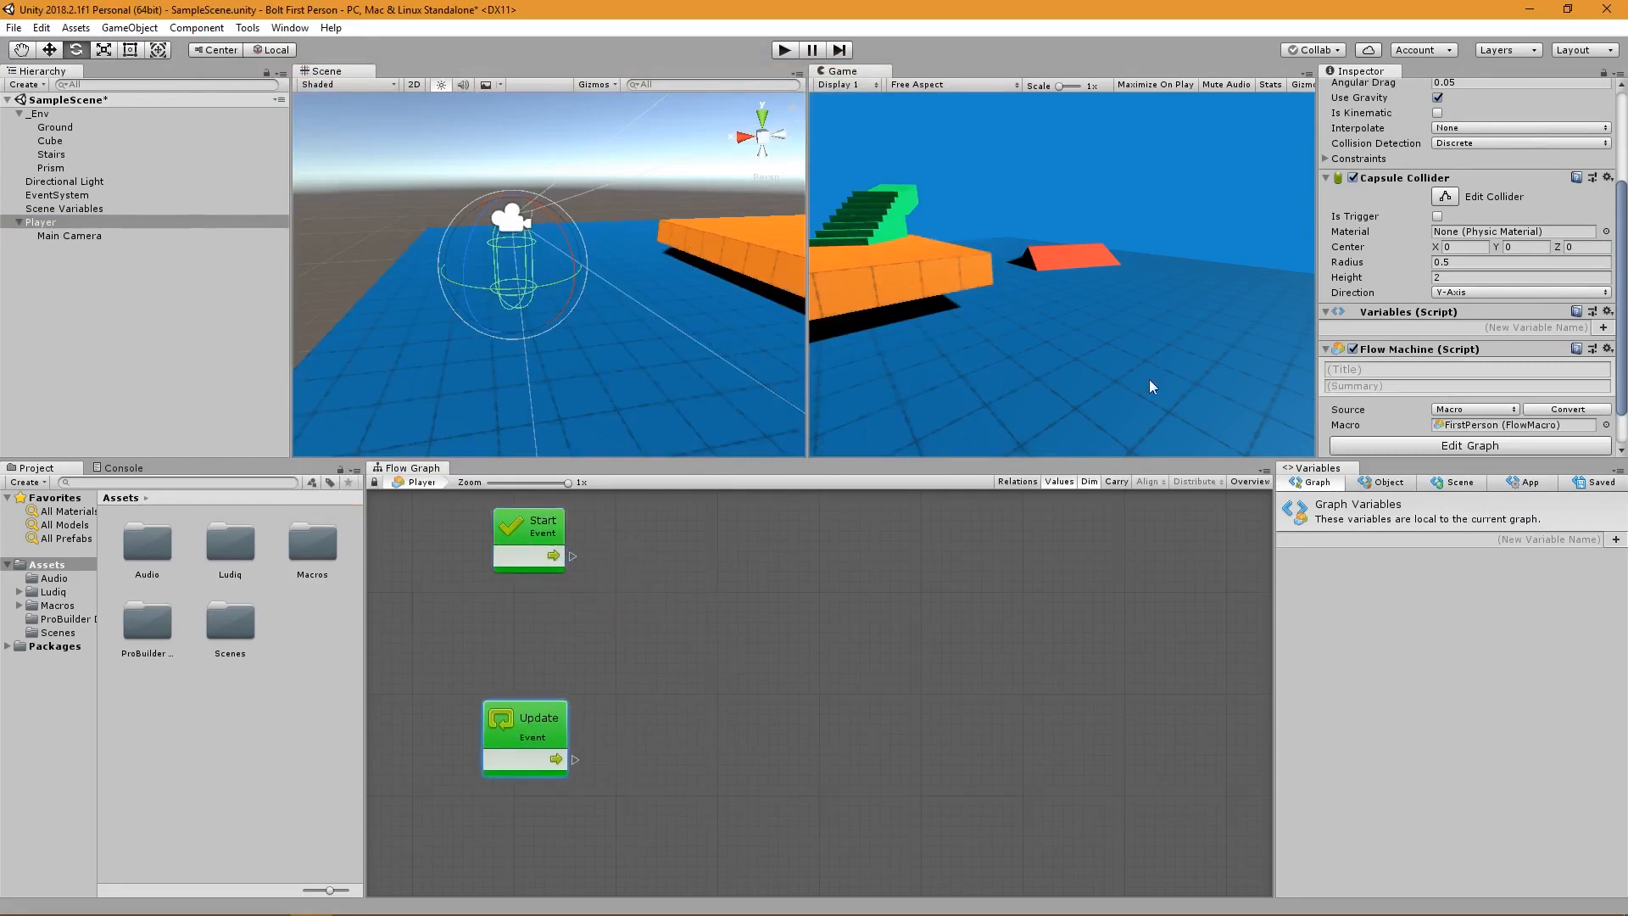
pyautogui.moveTo(1216, 291)
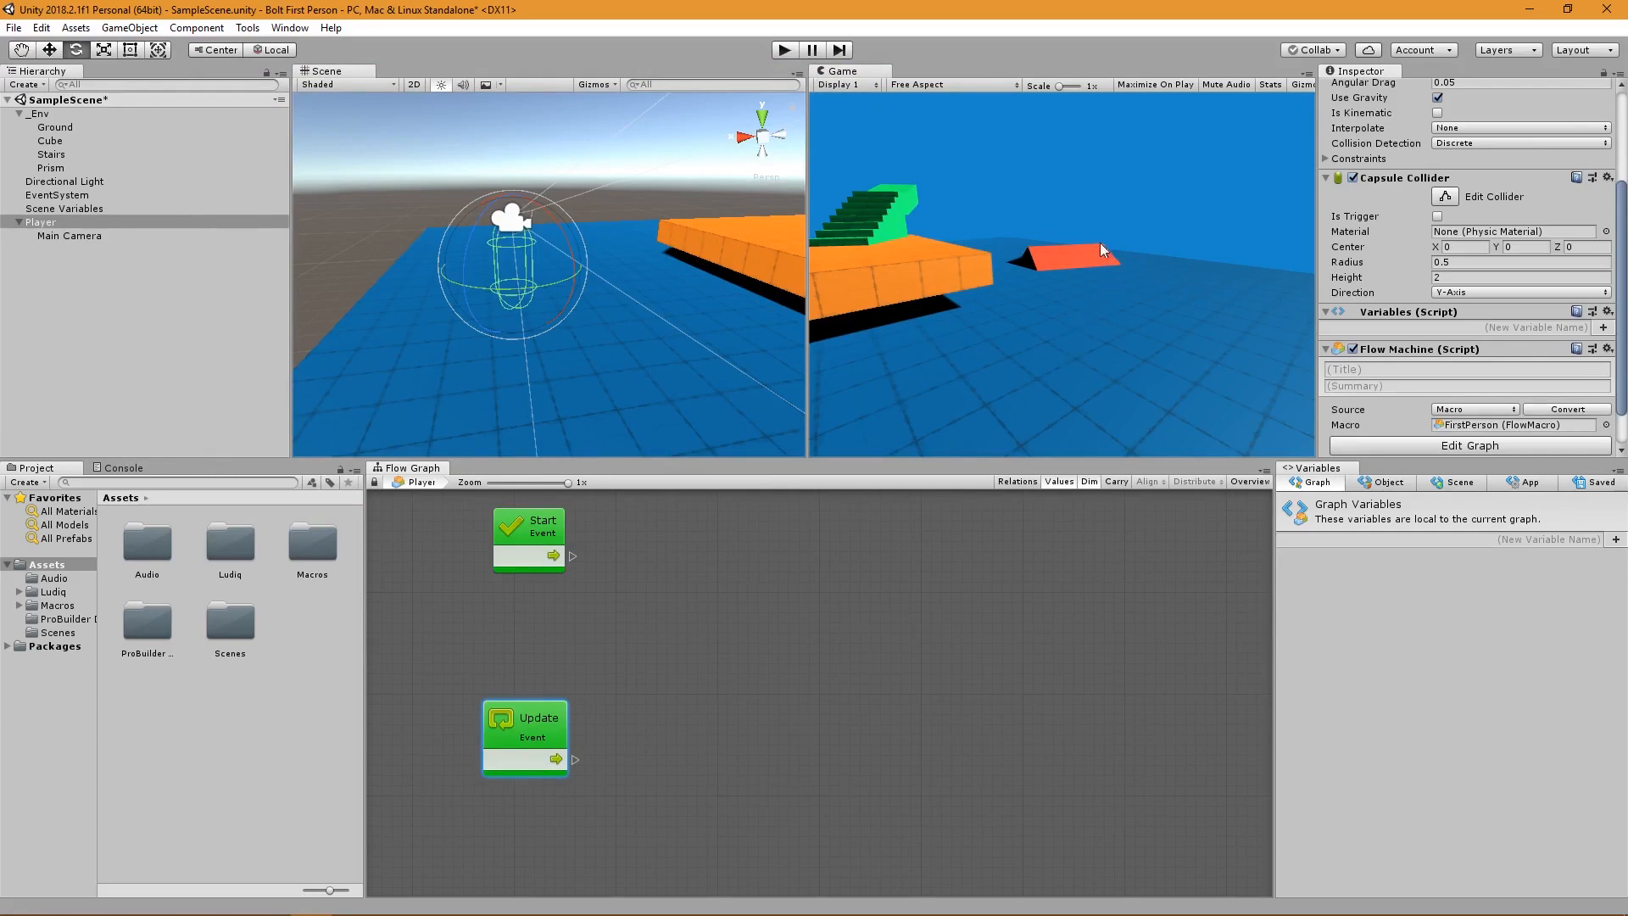
pyautogui.moveTo(1345, 246)
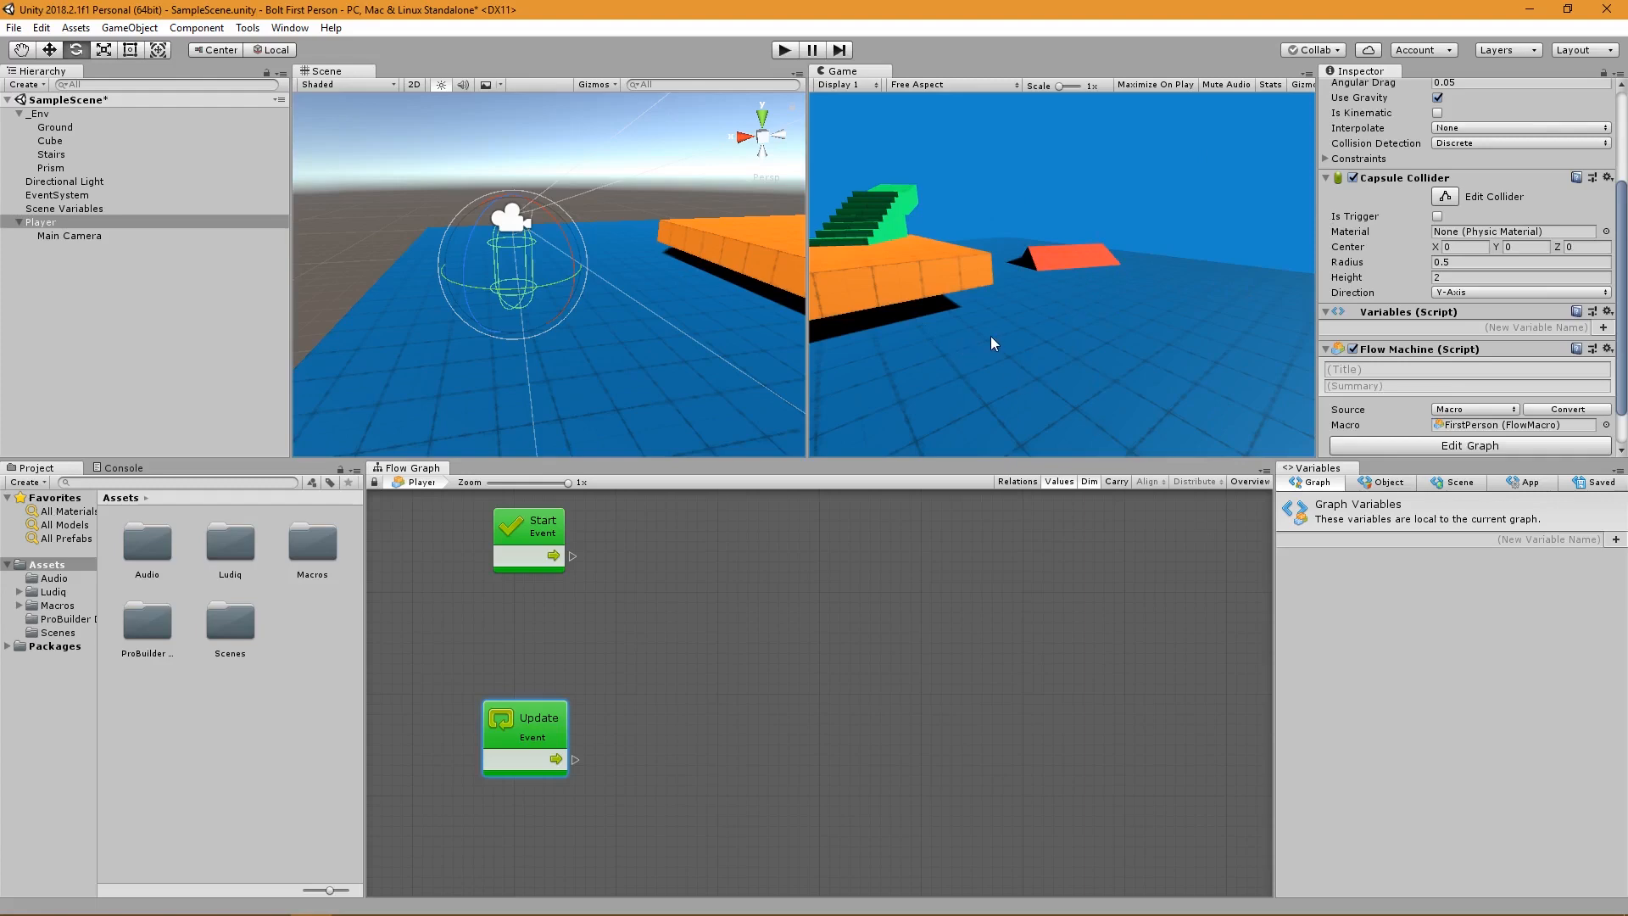
pyautogui.moveTo(1128, 319)
pyautogui.write('set lock state')
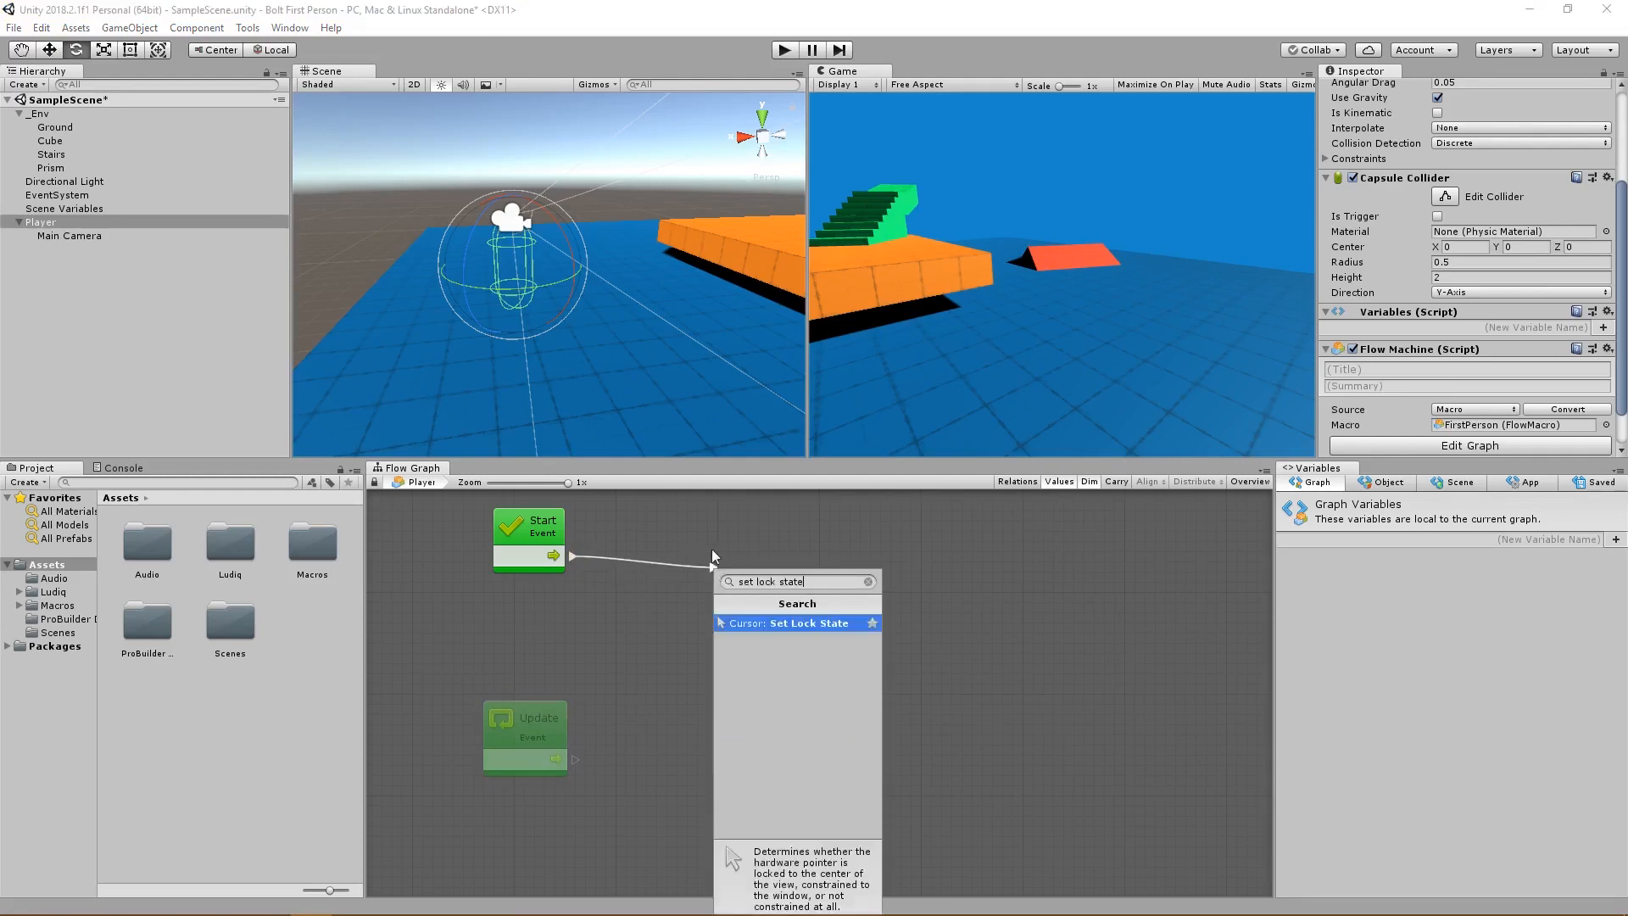
# Add a Cursor Set Lock State node after the Start event.
pyautogui.click(795, 621)
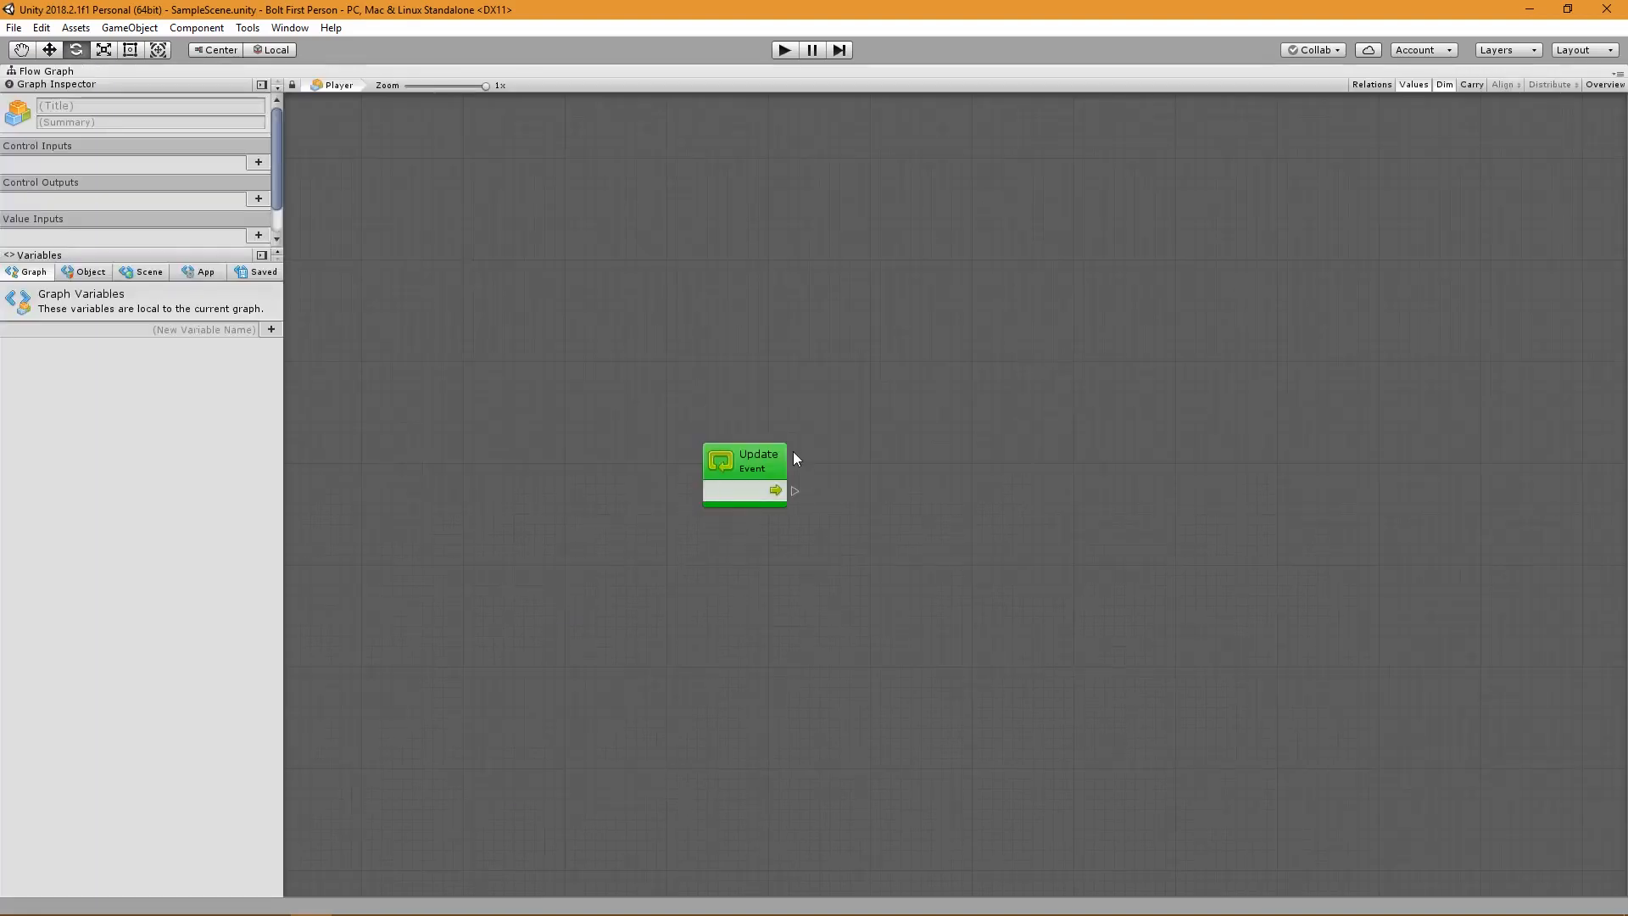
# Move the Update node left and add a second graph variable, MouseX, of type Float.
pyautogui.moveTo(743, 459); pyautogui.dragTo(642, 431)
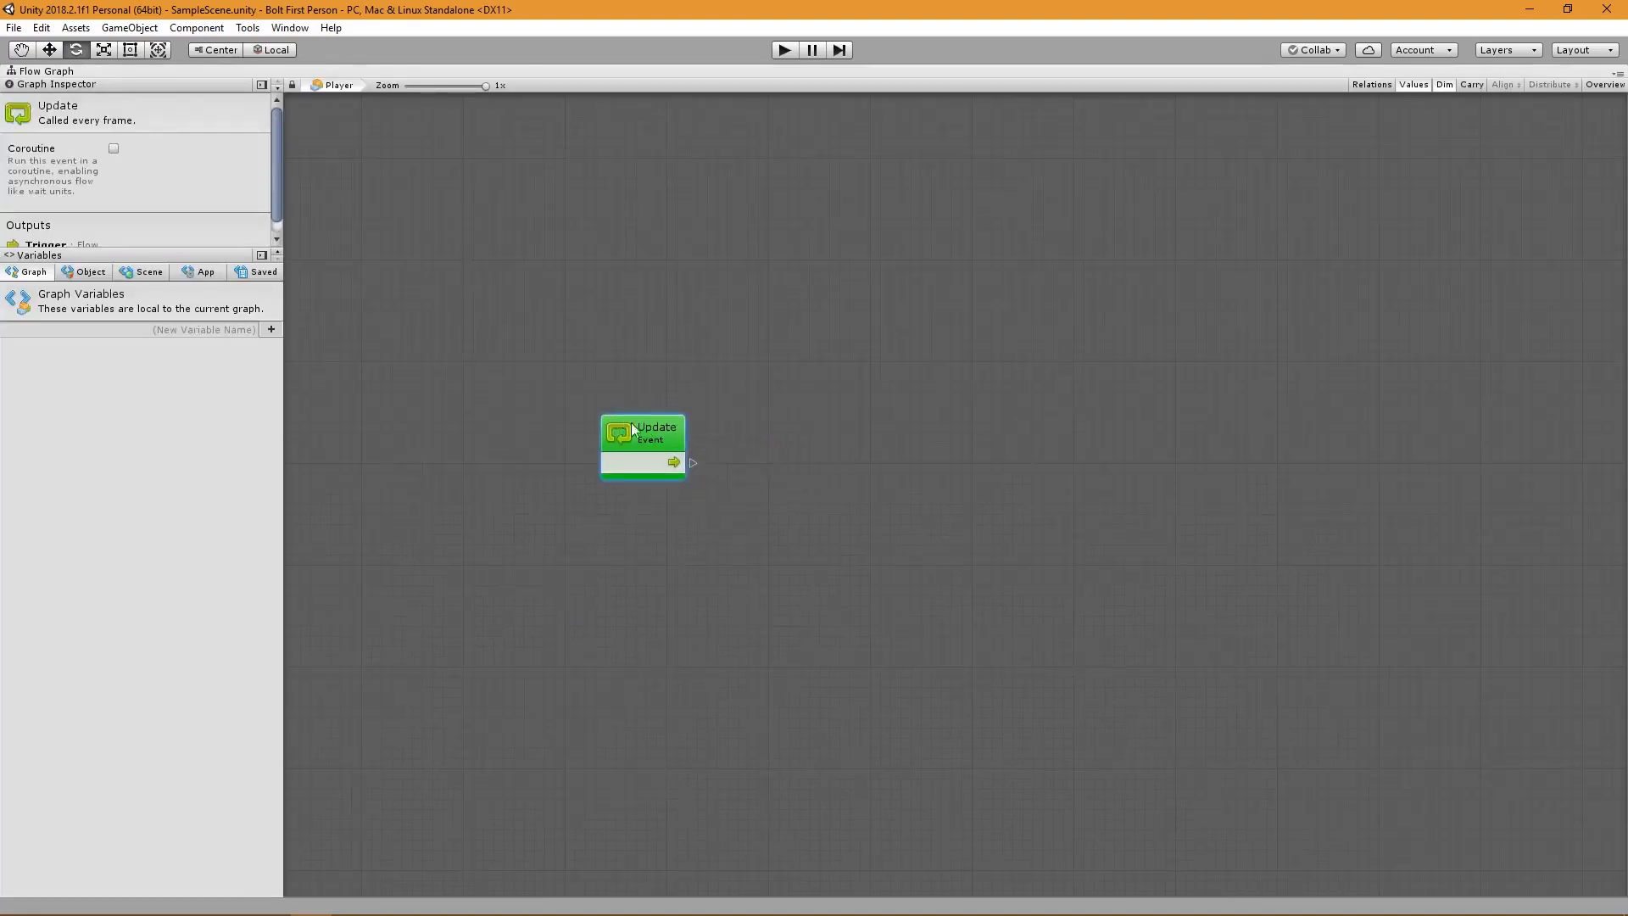
pyautogui.moveTo(642, 429); pyautogui.dragTo(625, 421)
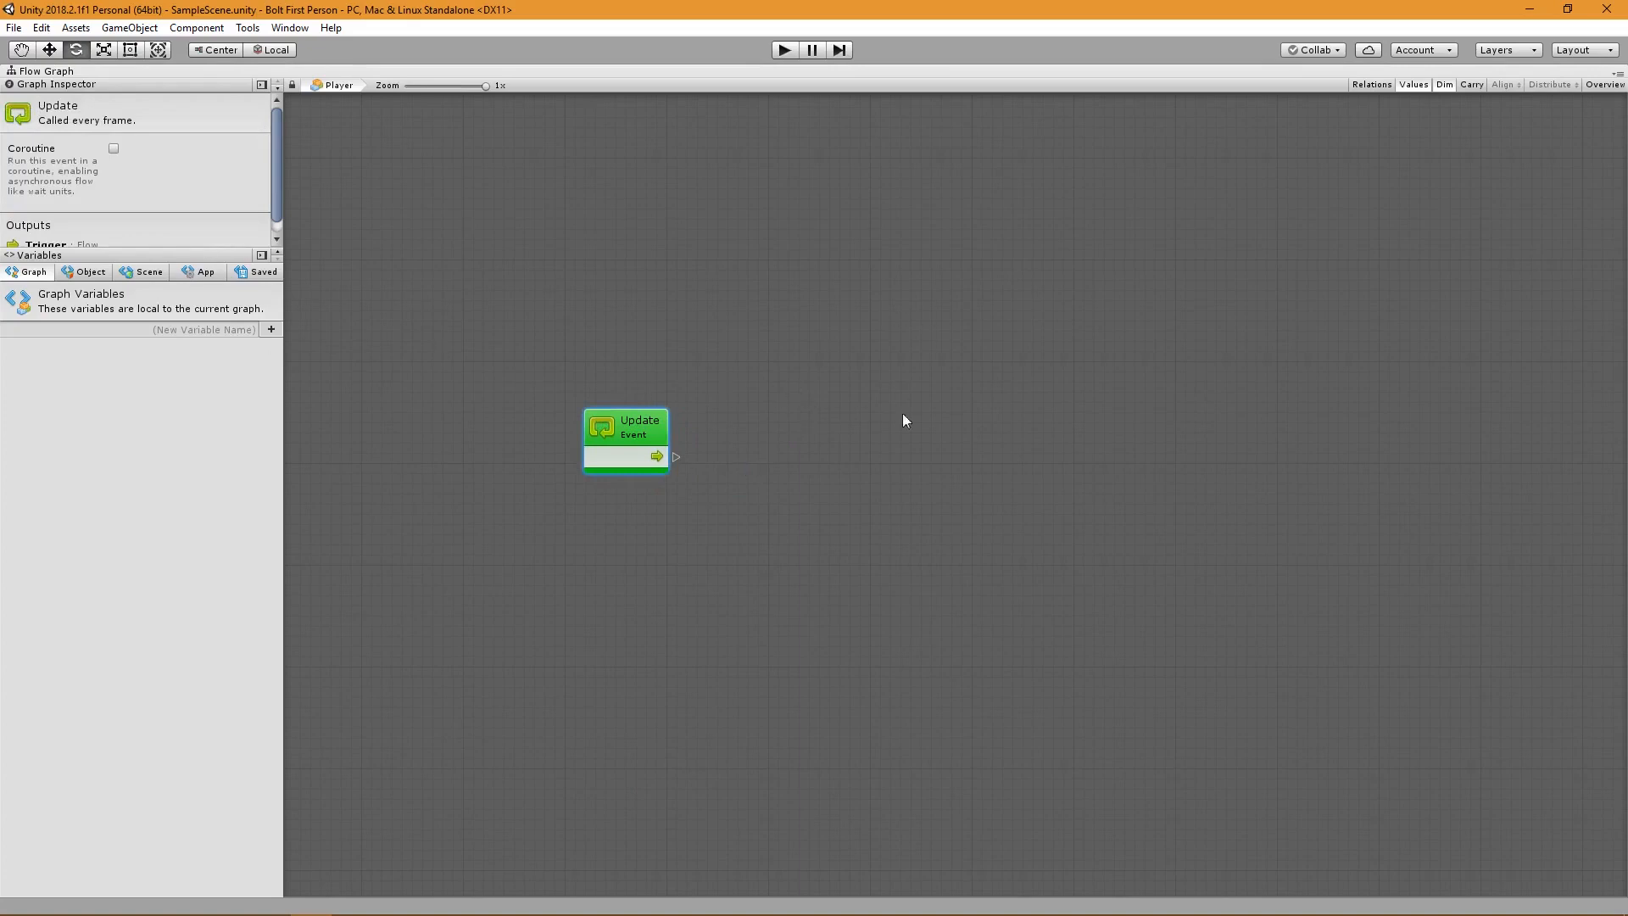
pyautogui.moveTo(897, 510)
pyautogui.write('MouseY')
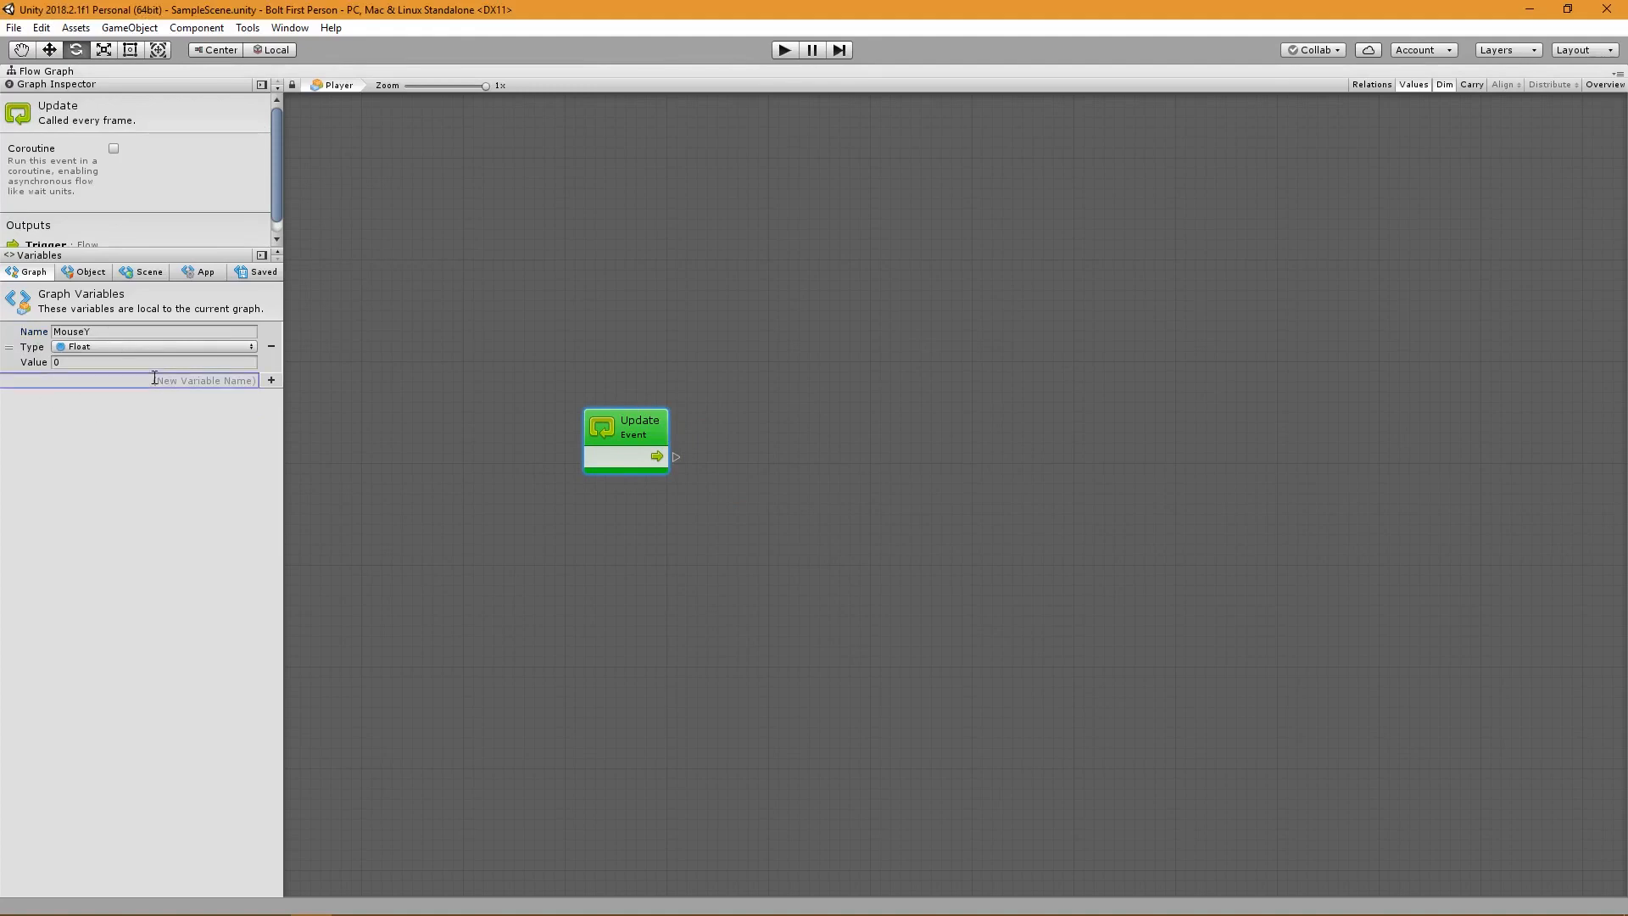
pyautogui.click(271, 379)
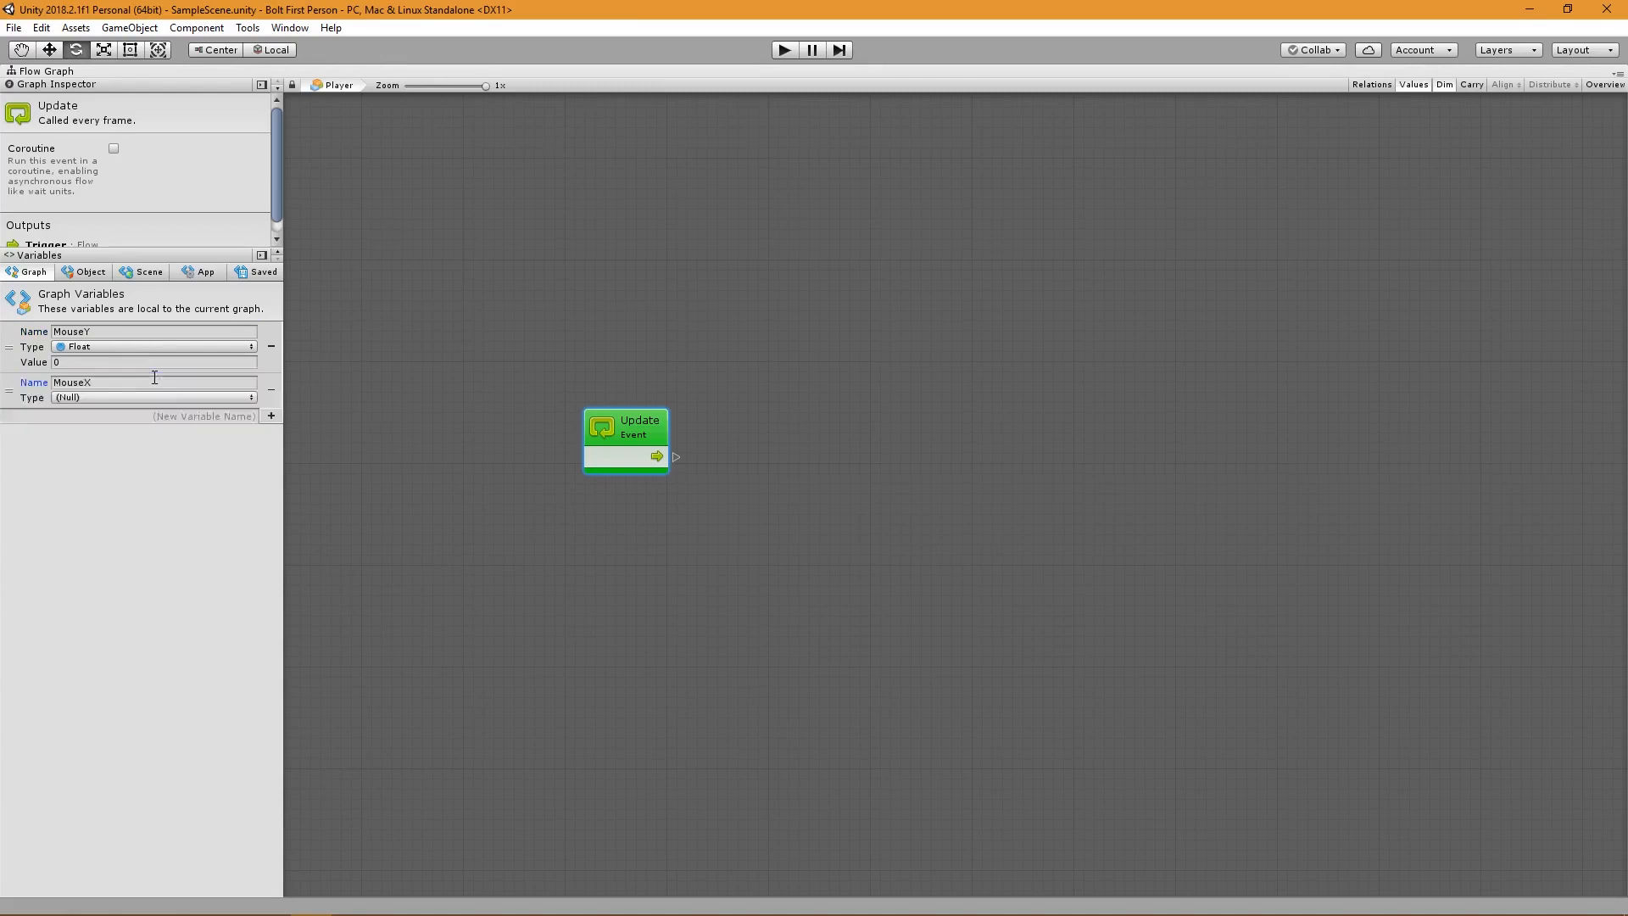
pyautogui.click(153, 397)
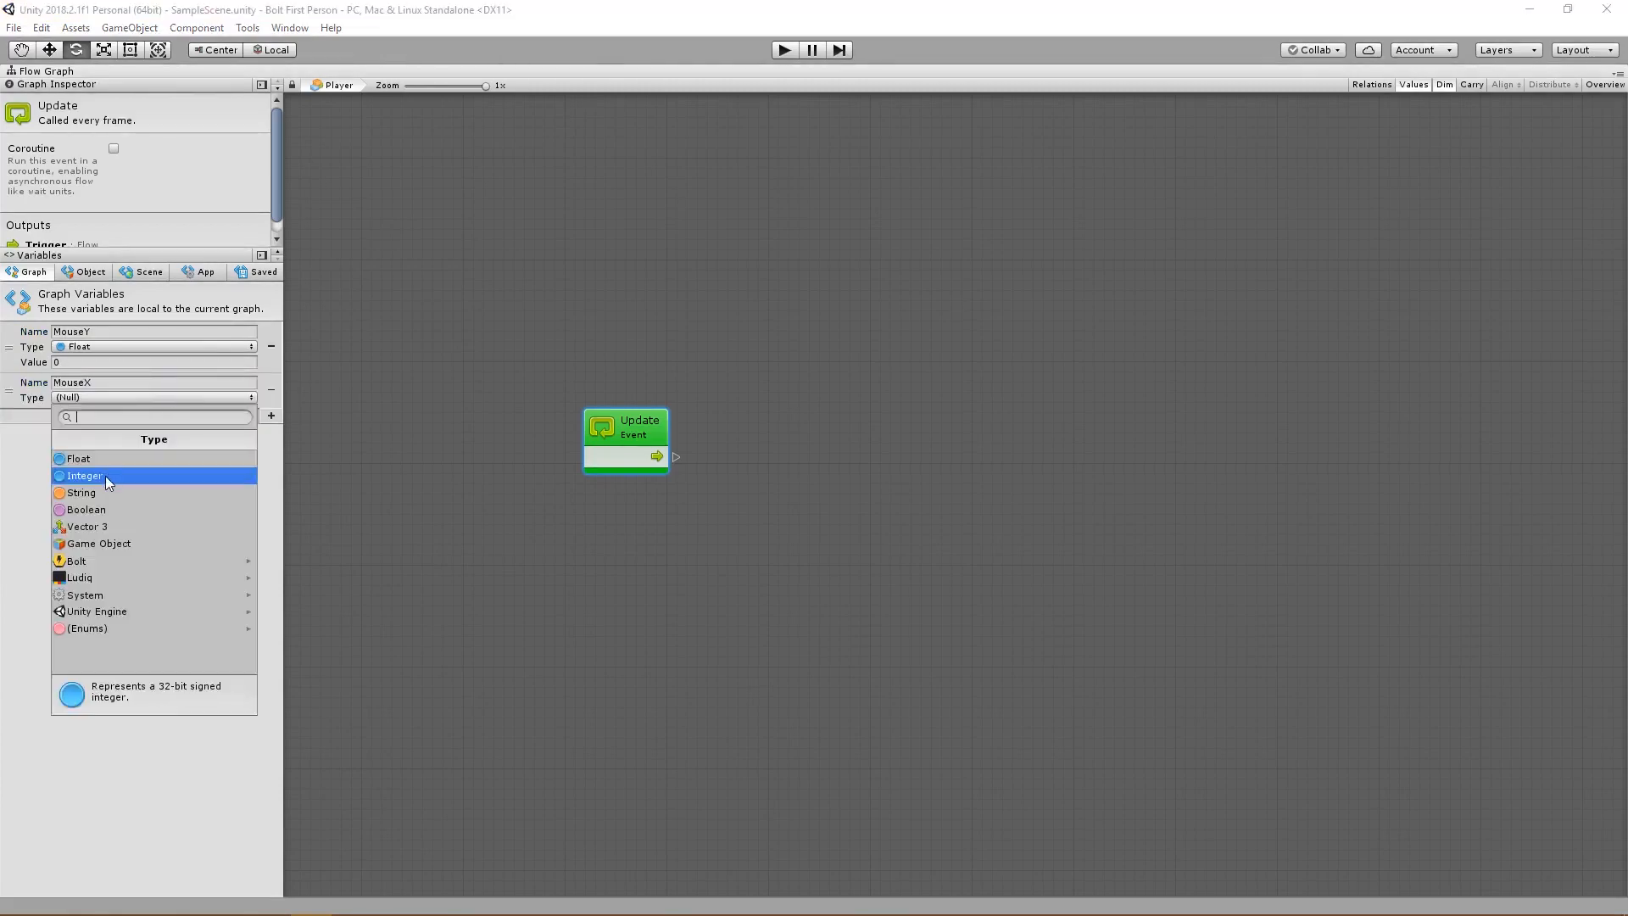
pyautogui.click(79, 458)
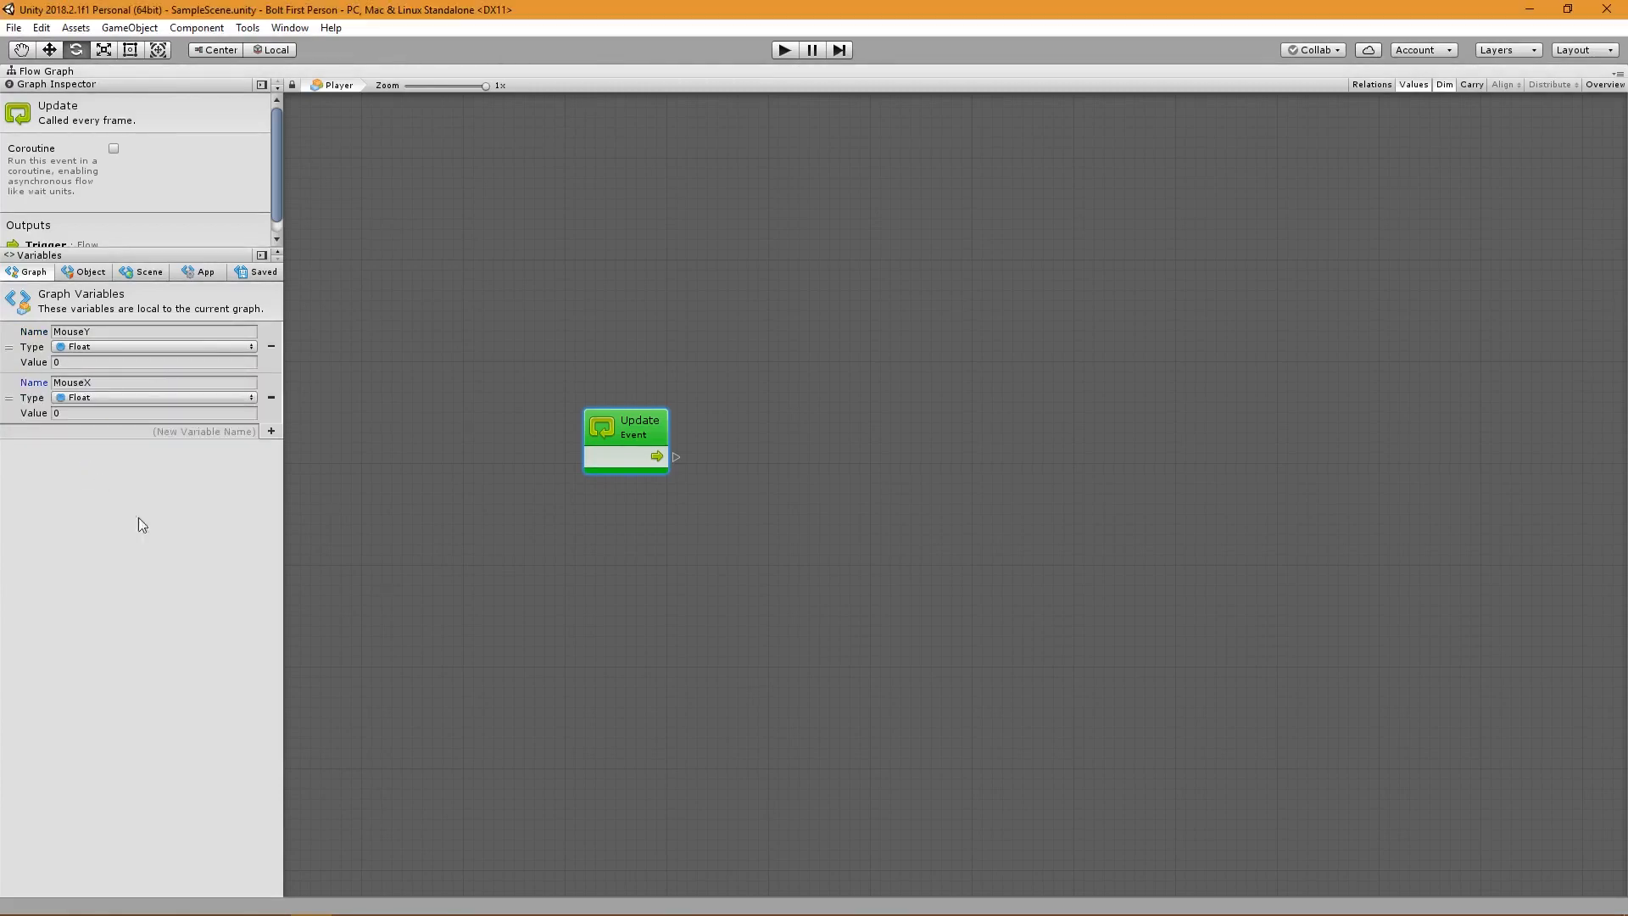
pyautogui.click(674, 456)
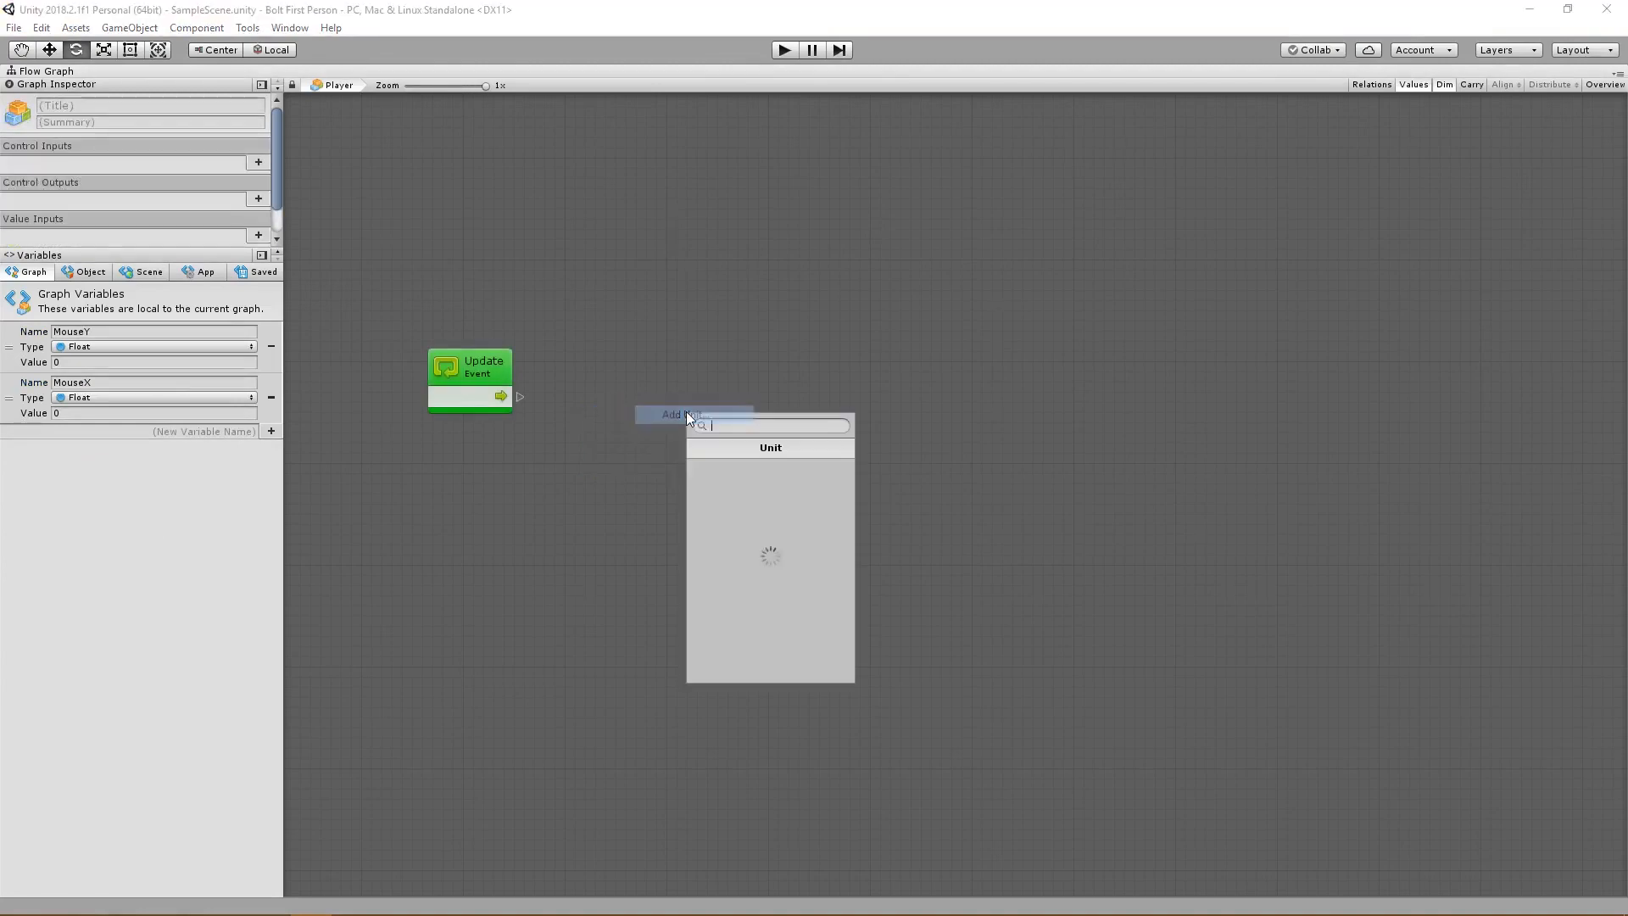
# Add an Input Get Axis unit for Mouse X and a Sum unit wired to its values.
pyautogui.write('g')
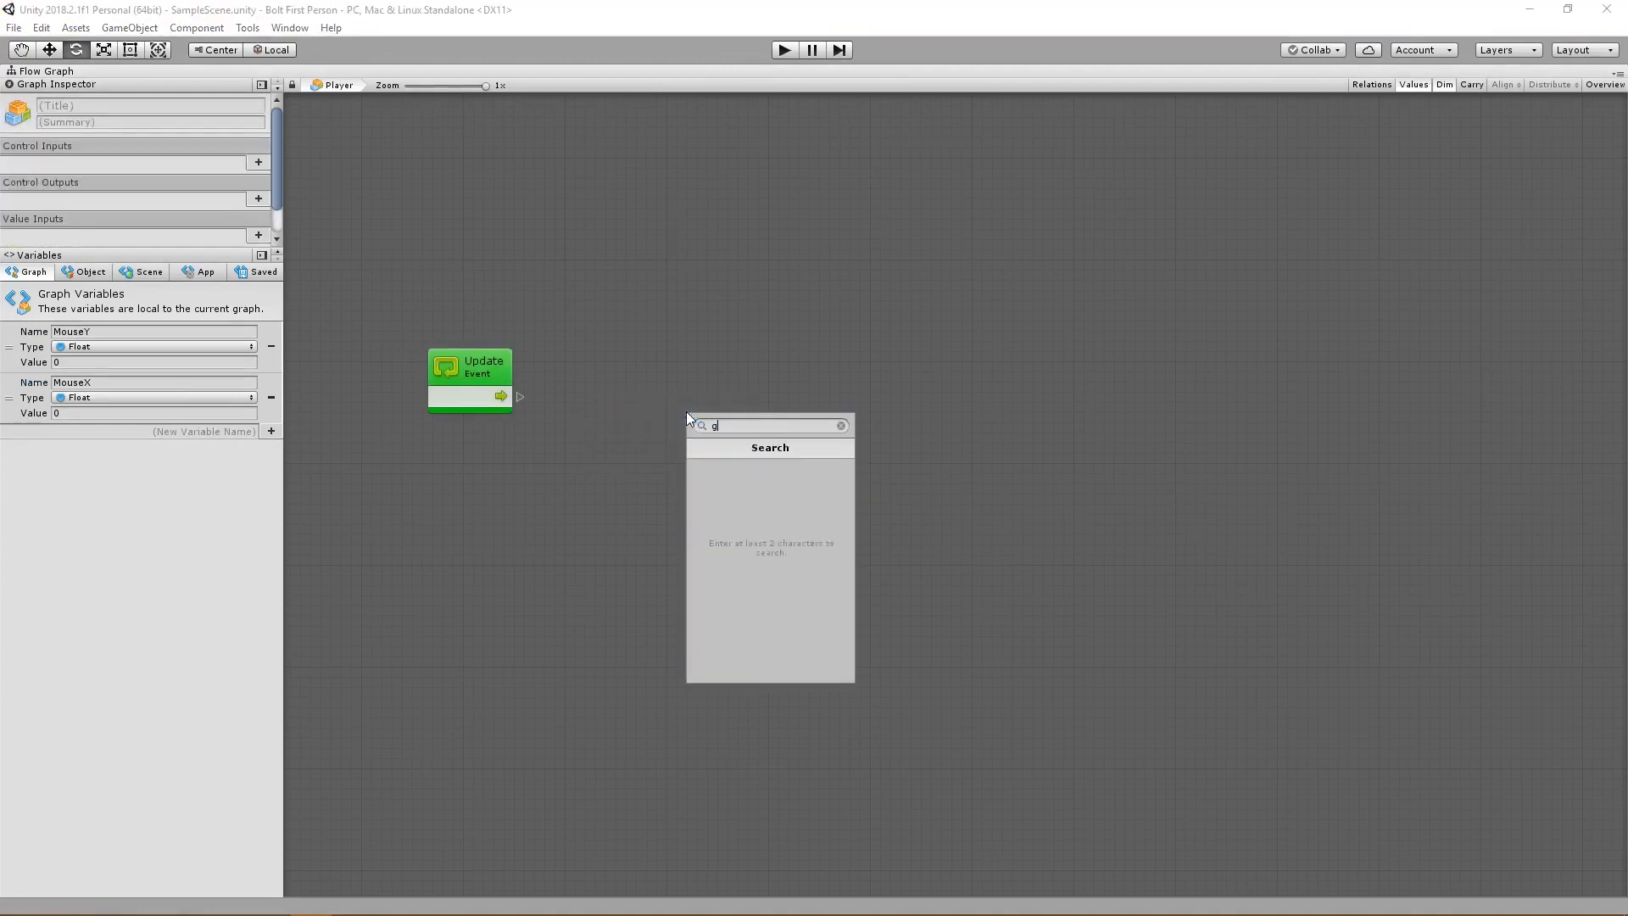
pyautogui.write('et axis')
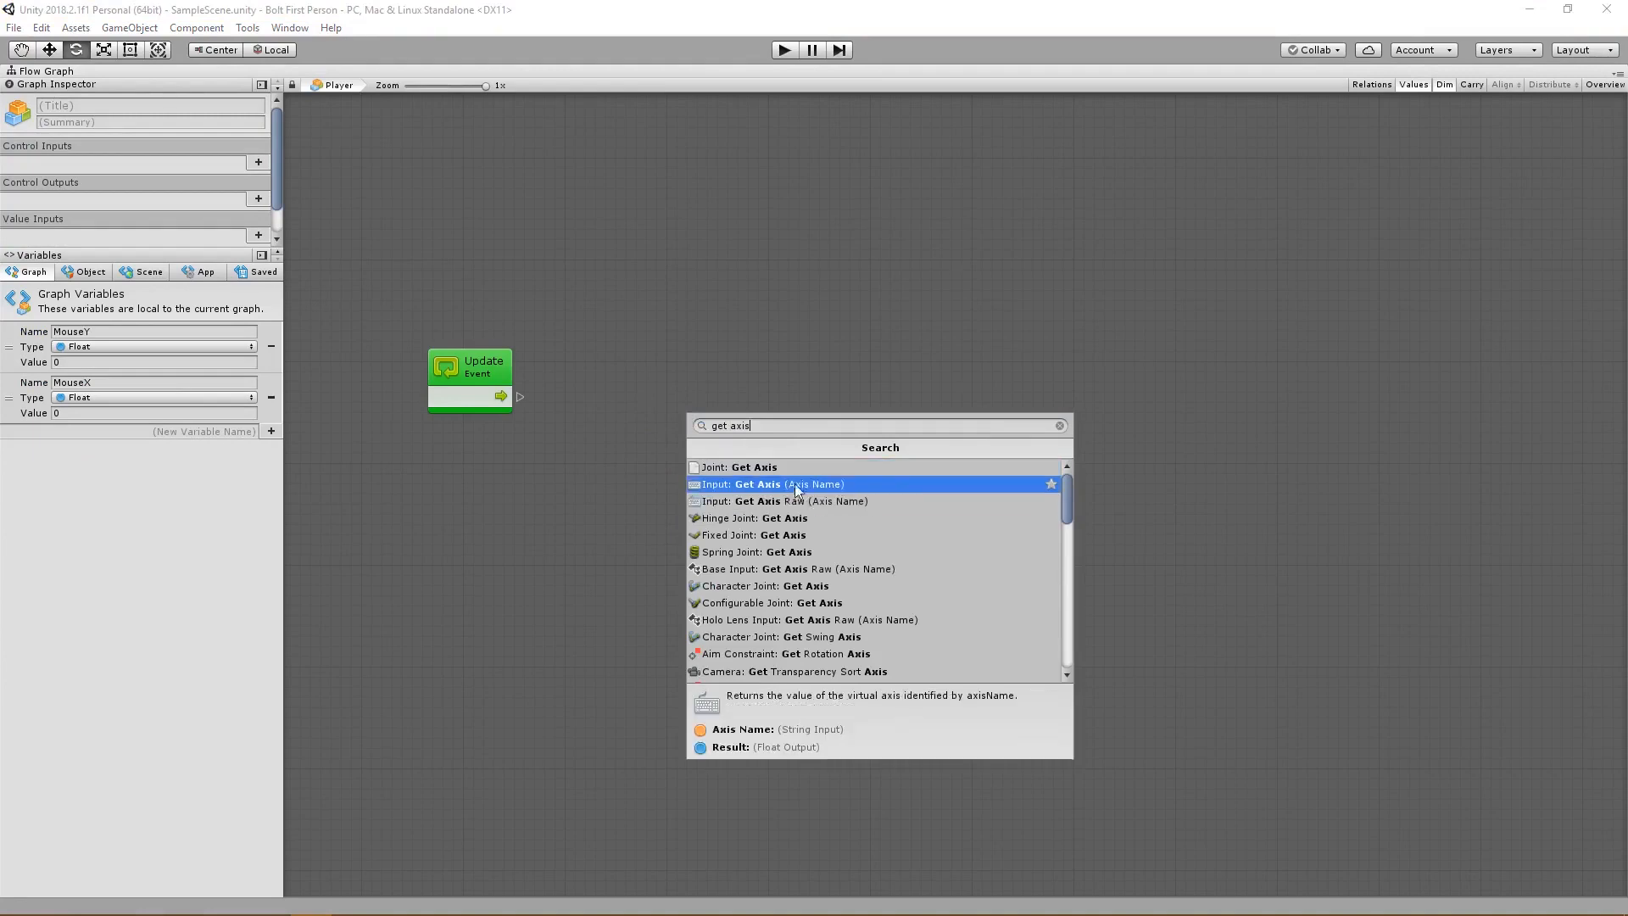
pyautogui.click(773, 485)
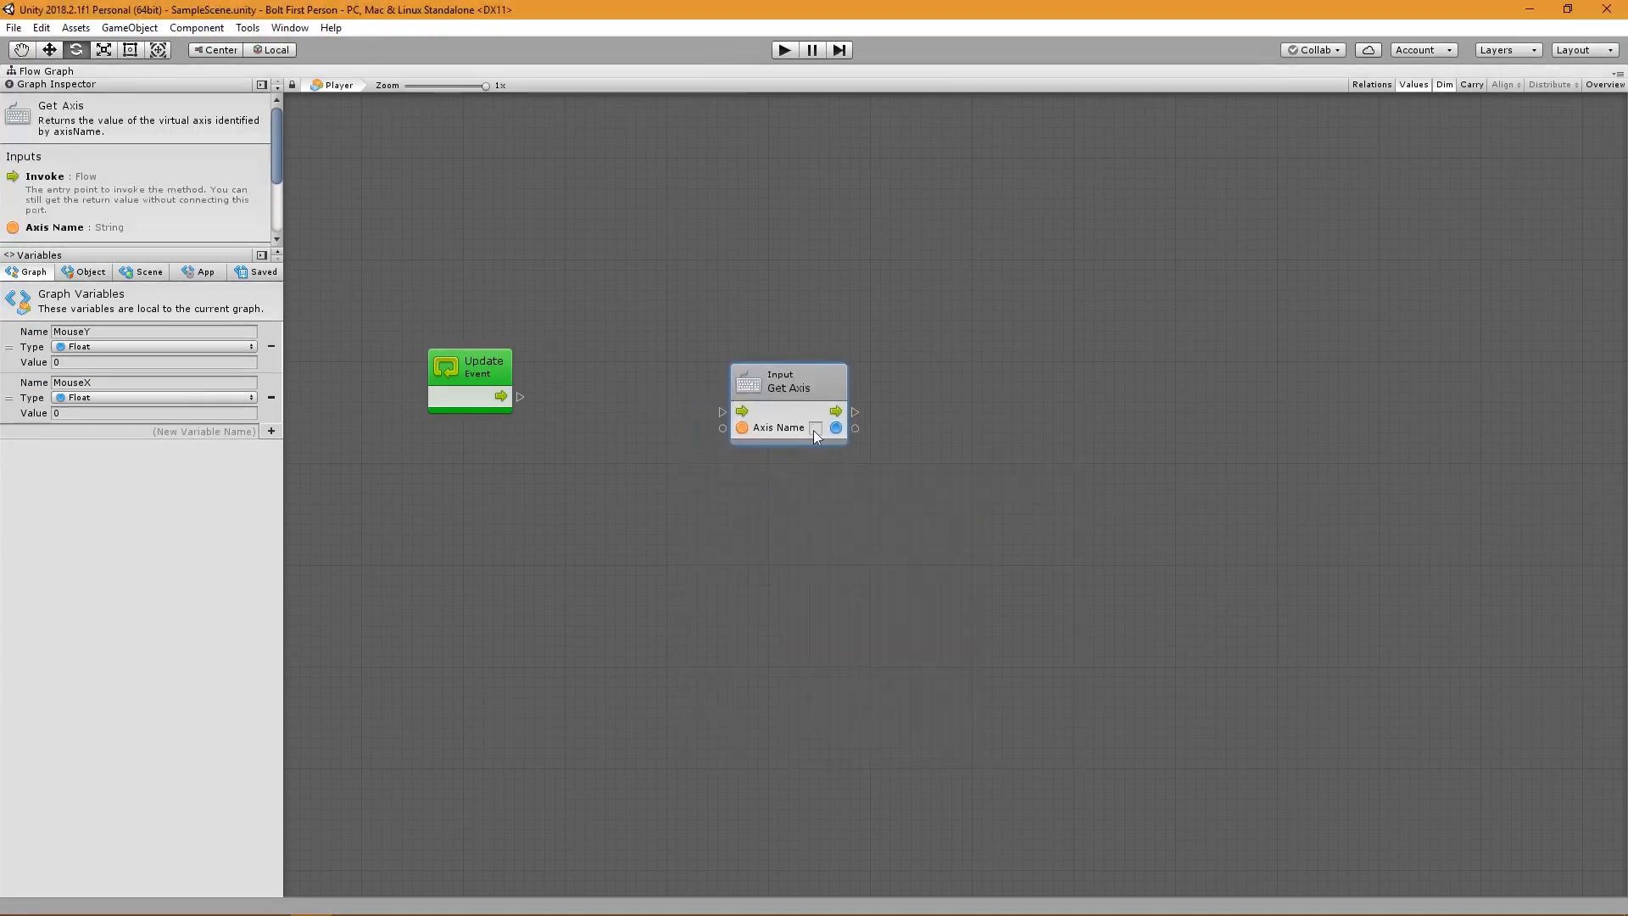
pyautogui.click(815, 427)
pyautogui.write('Mouse X')
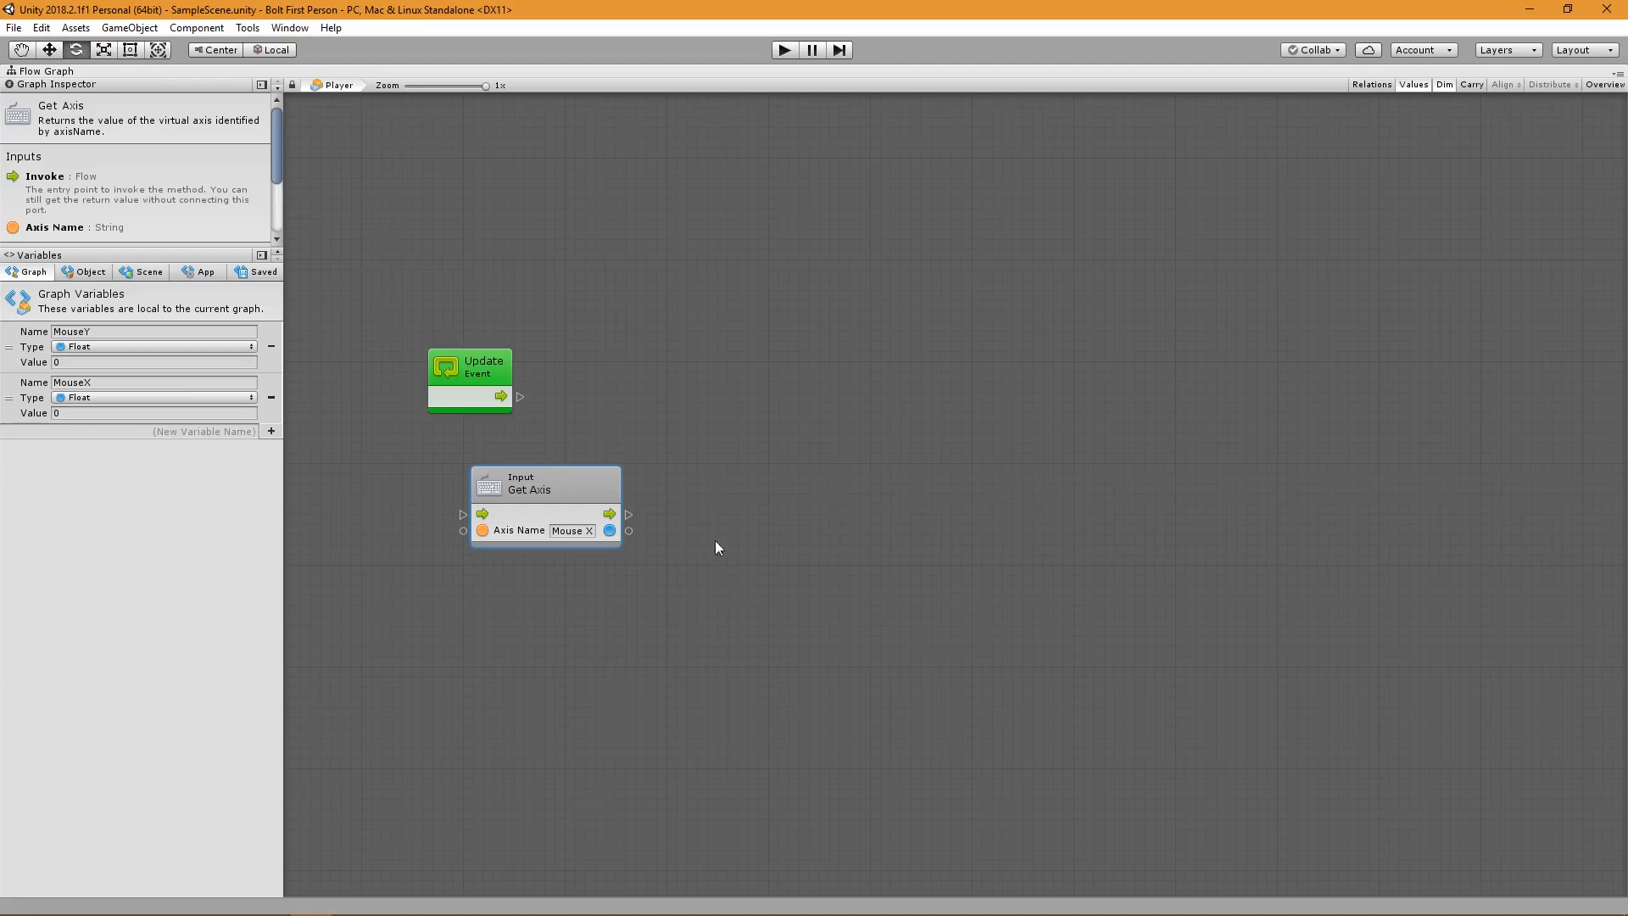
pyautogui.moveTo(545, 483); pyautogui.dragTo(564, 504)
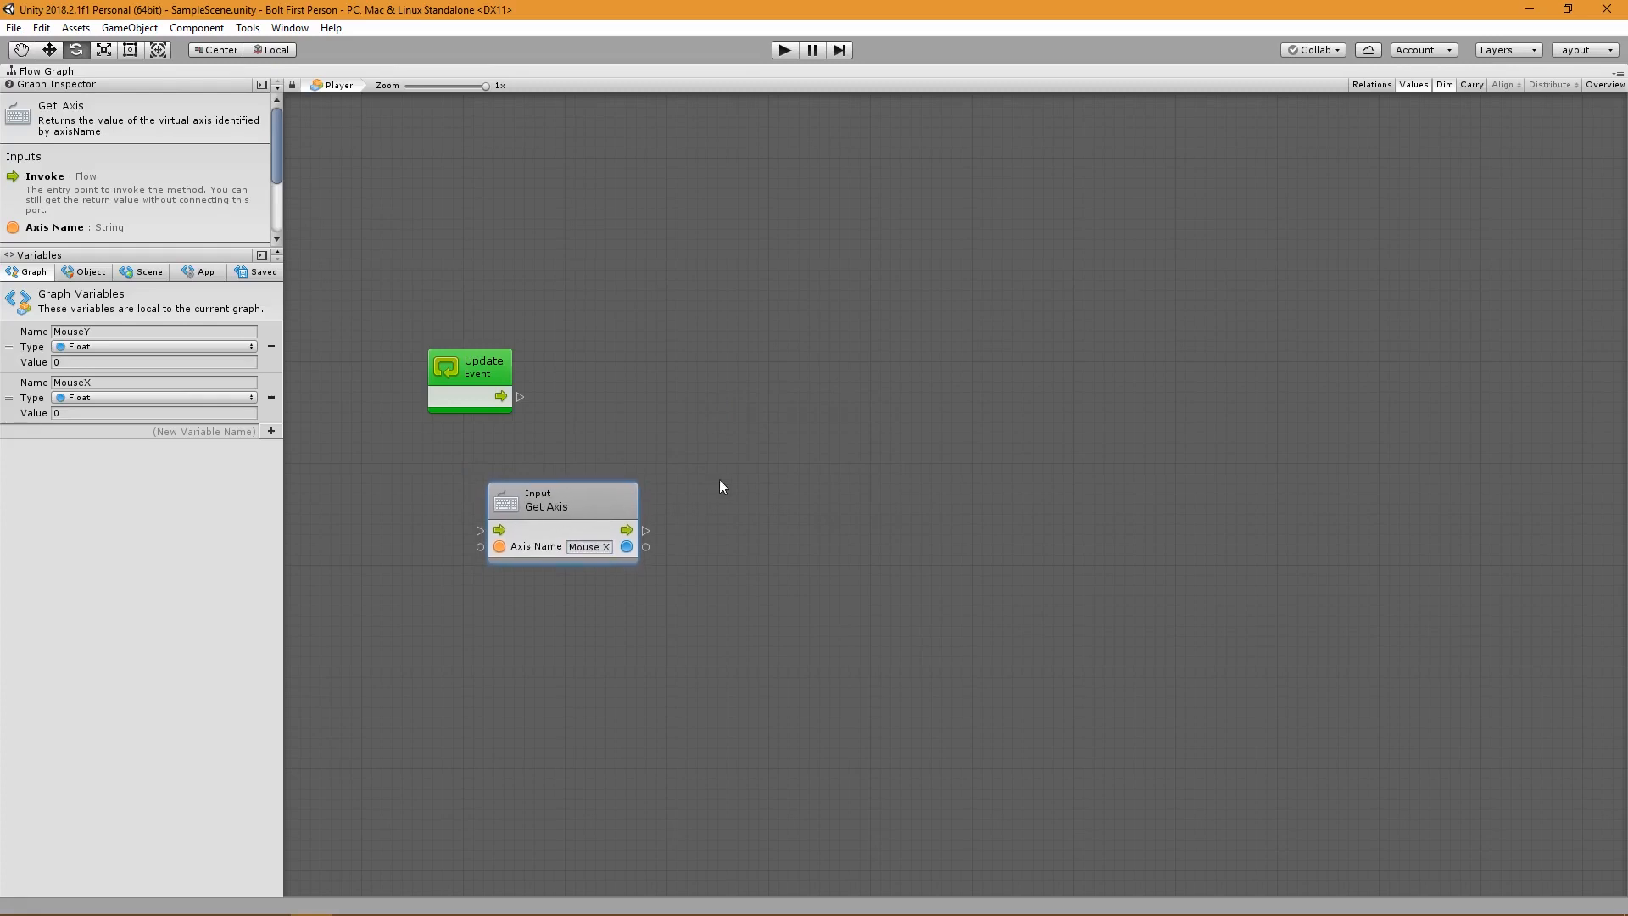
pyautogui.moveTo(732, 351)
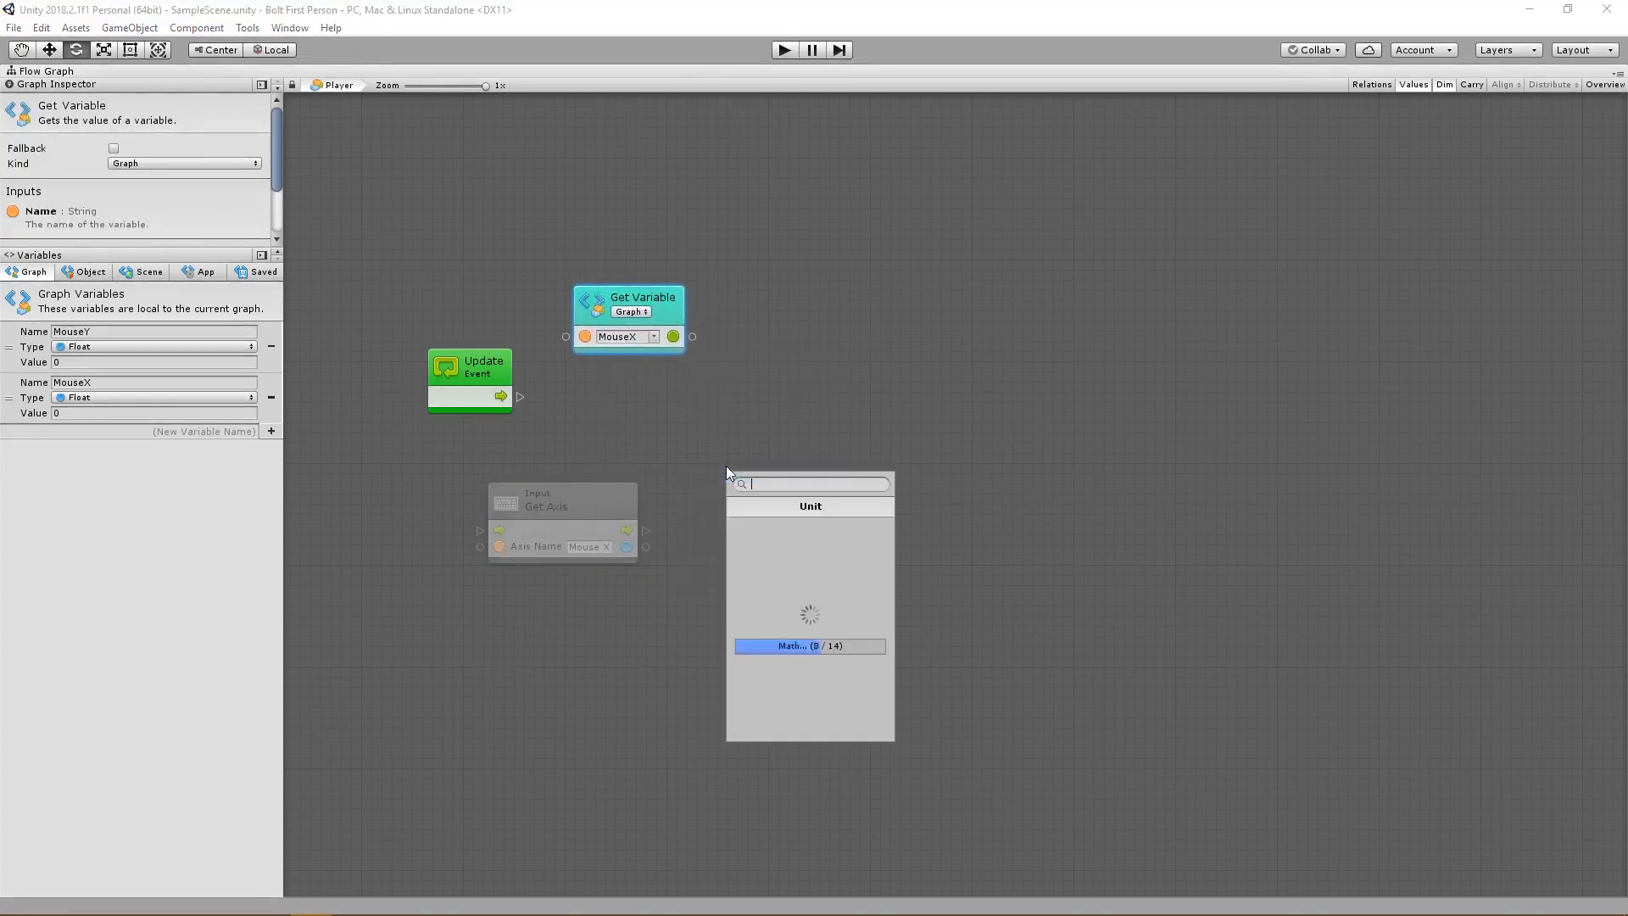
pyautogui.click(809, 645)
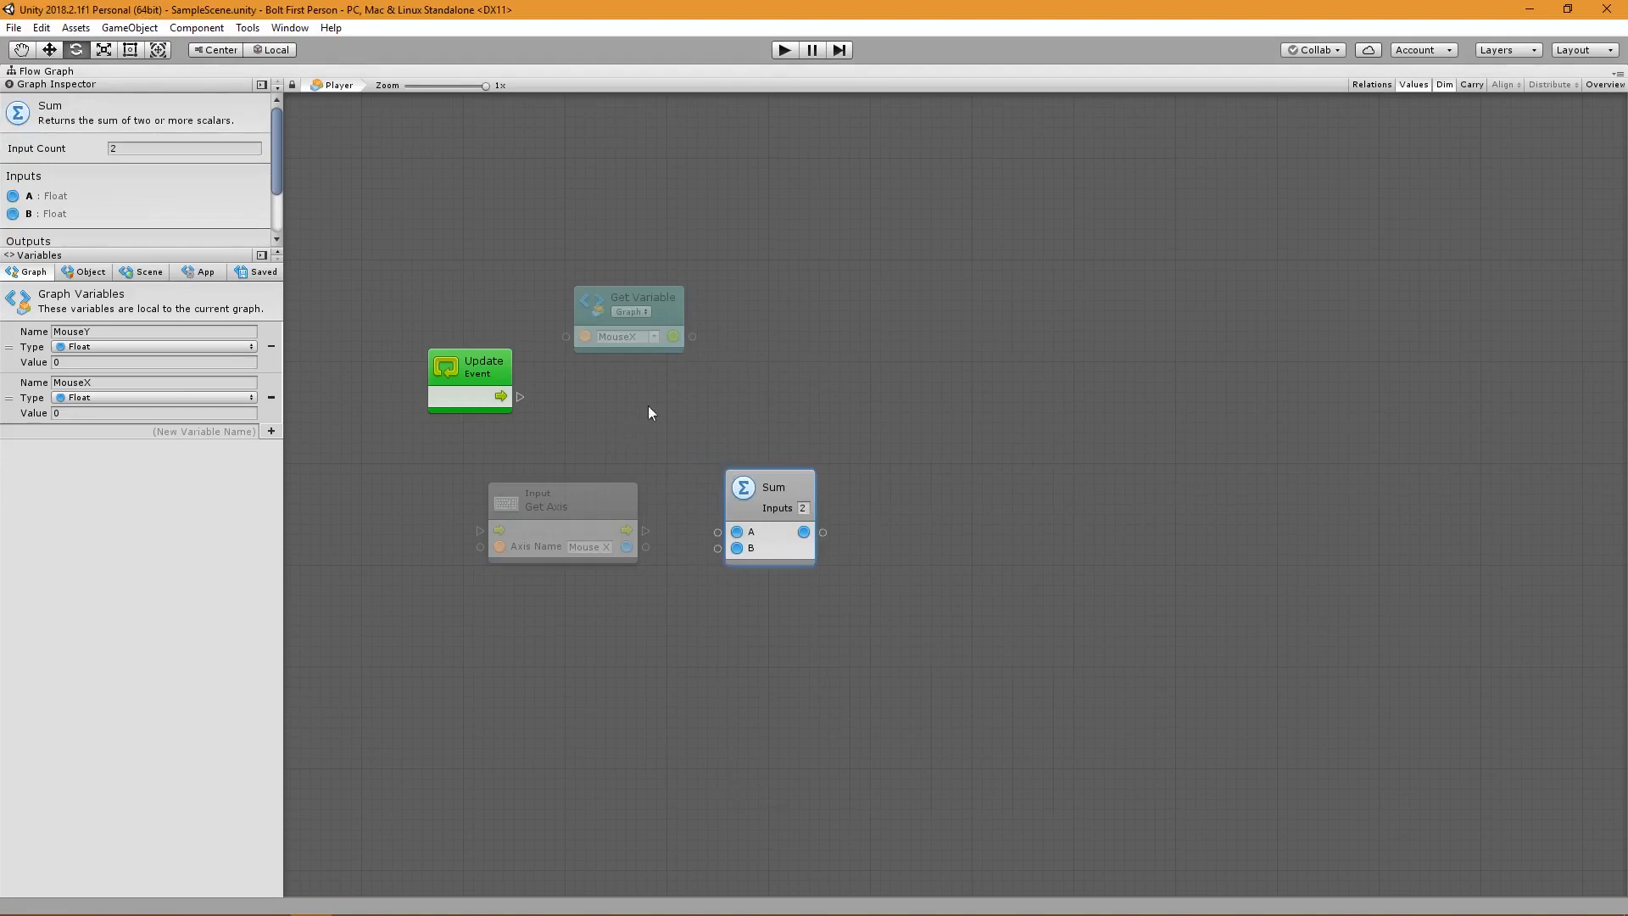
pyautogui.moveTo(628, 546); pyautogui.dragTo(717, 549)
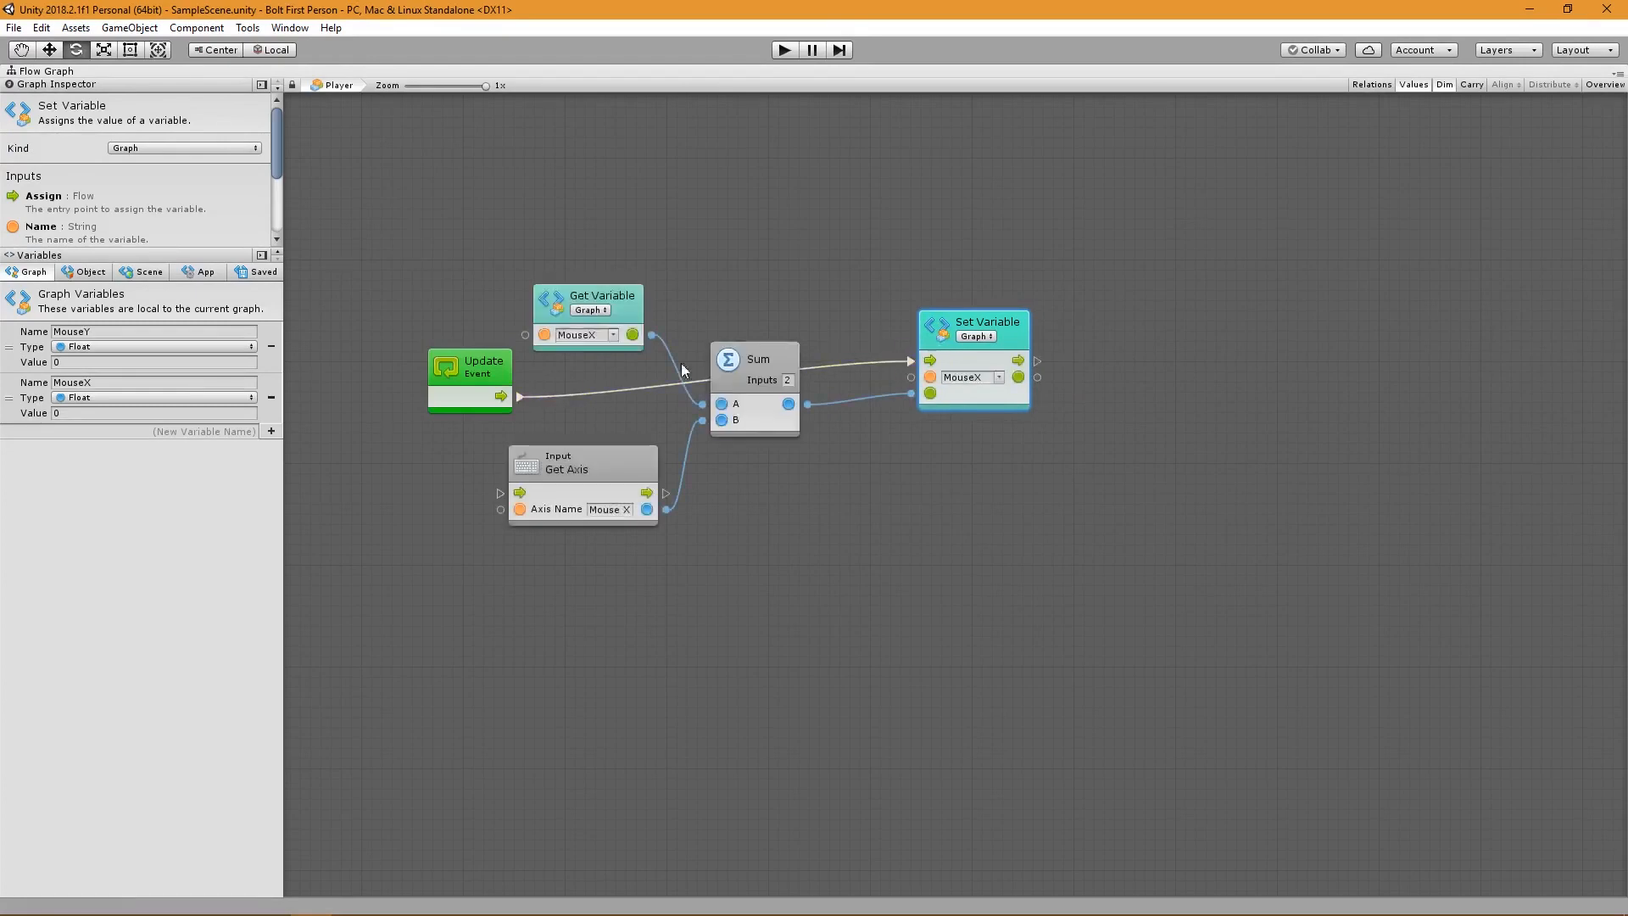
# Add Subtract and Set Variable MouseY units, running after the MouseX assignment.
pyautogui.moveTo(469, 364); pyautogui.dragTo(787, 286)
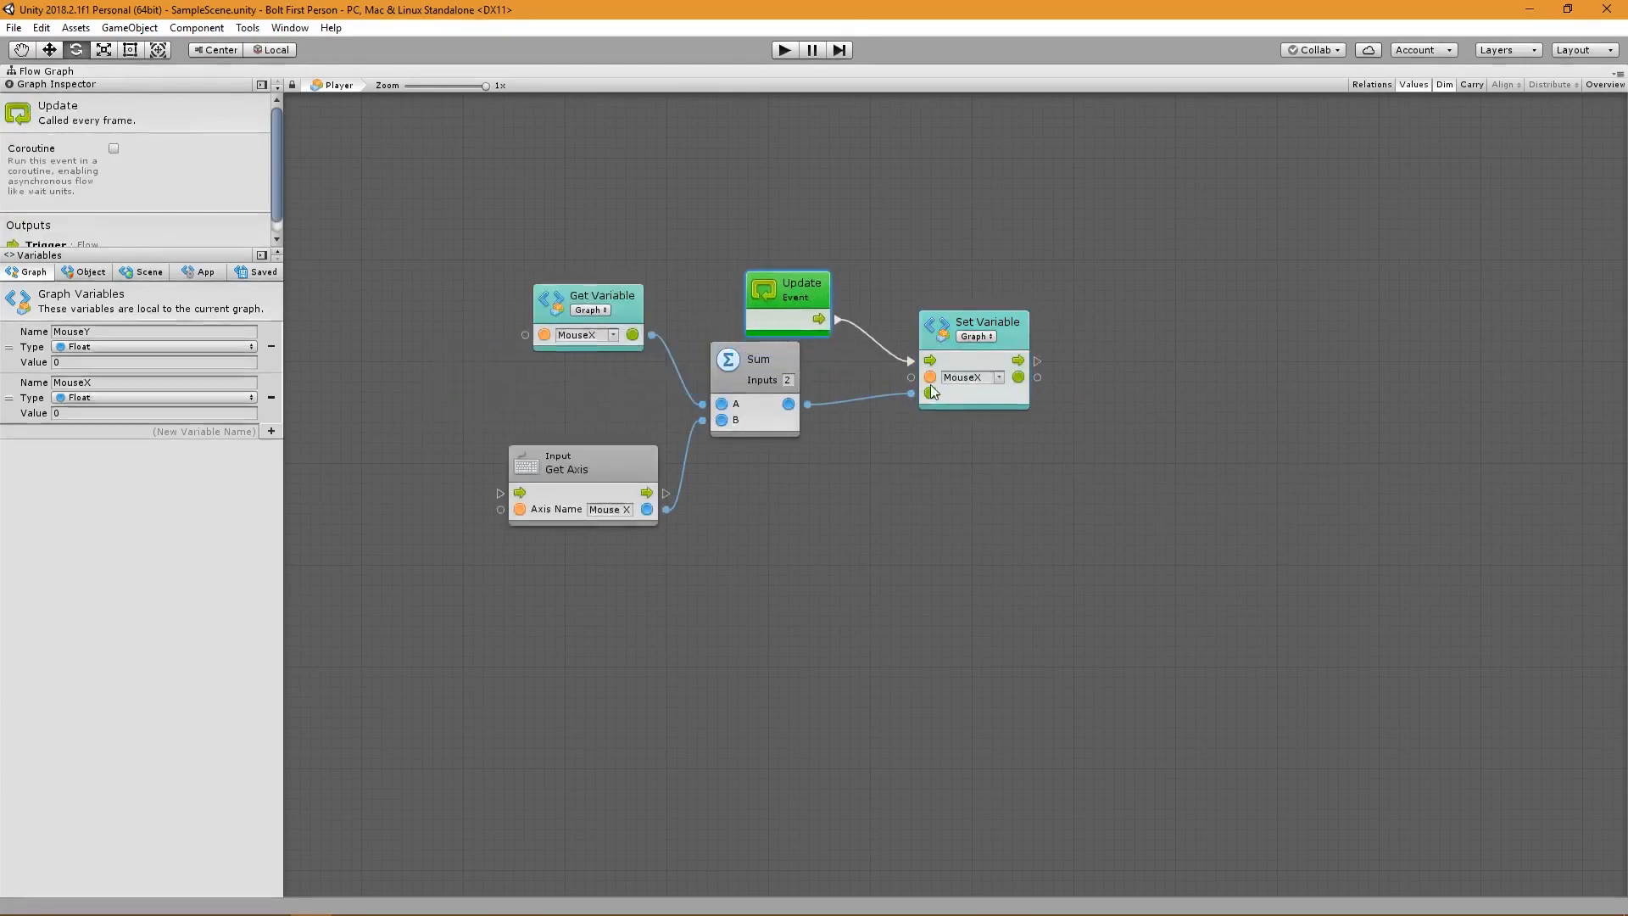
pyautogui.moveTo(987, 327)
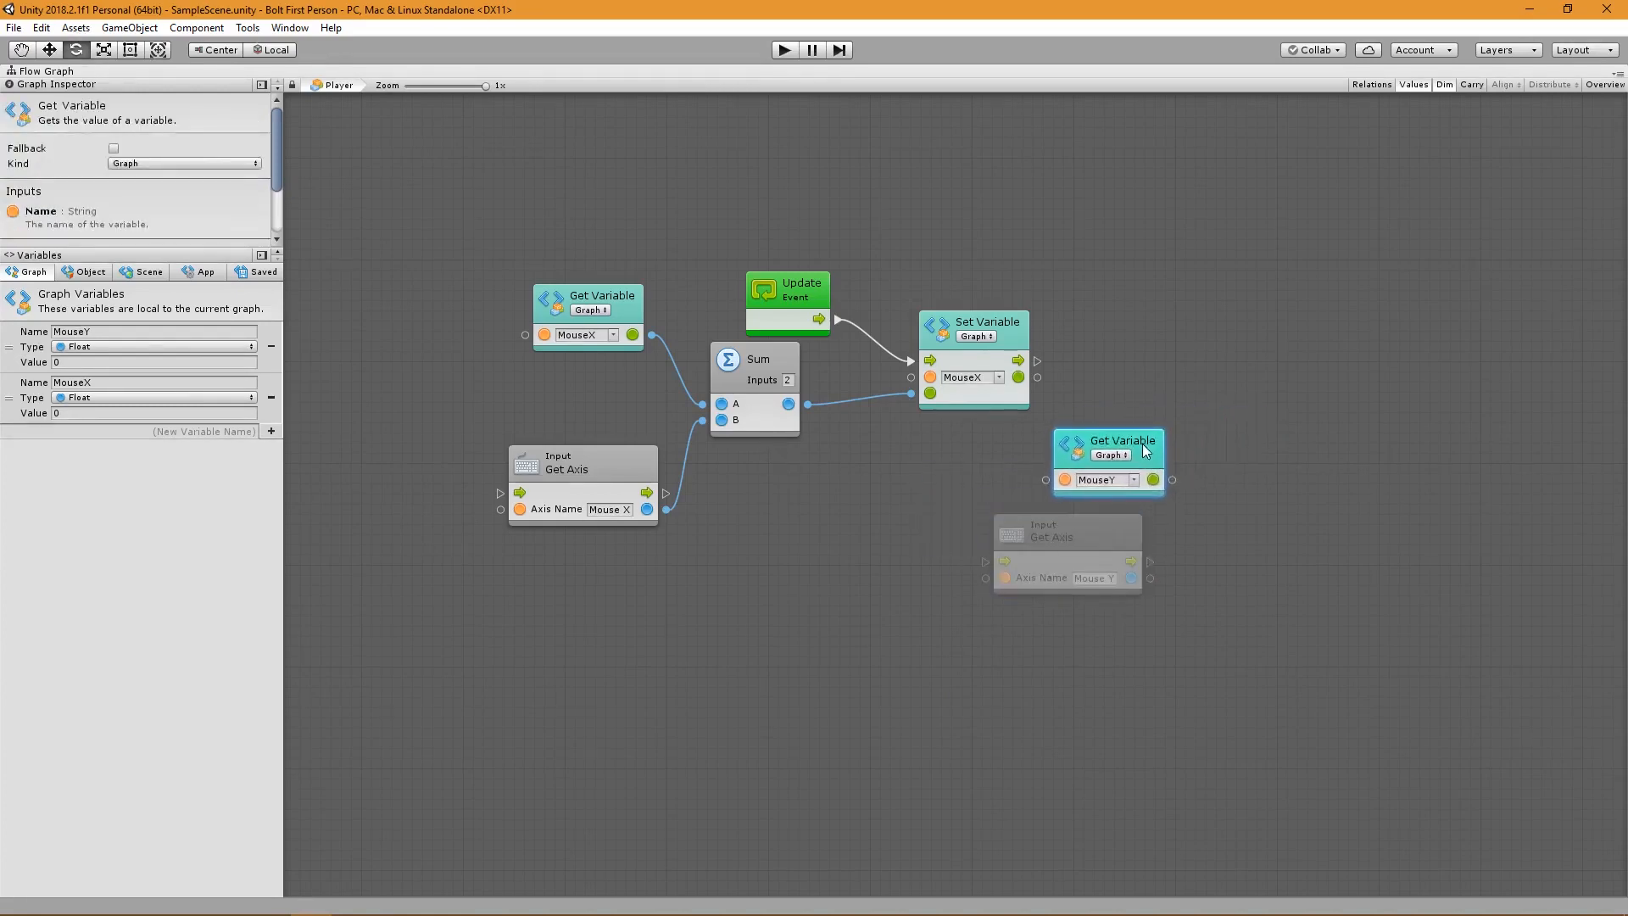
pyautogui.moveTo(1143, 449)
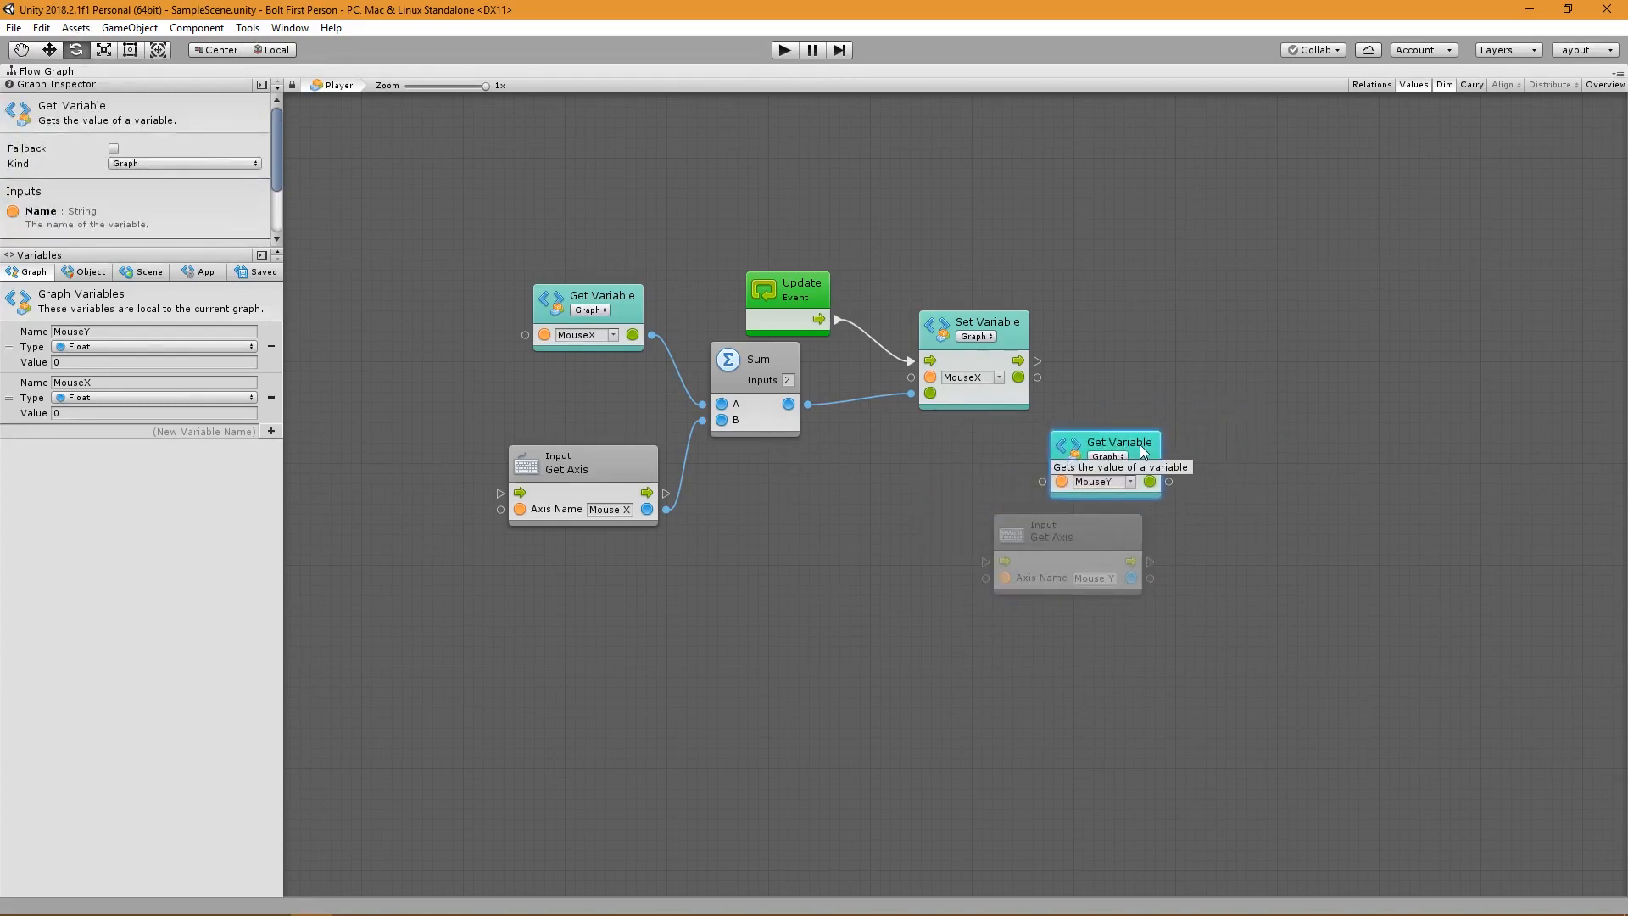
pyautogui.moveTo(1158, 9)
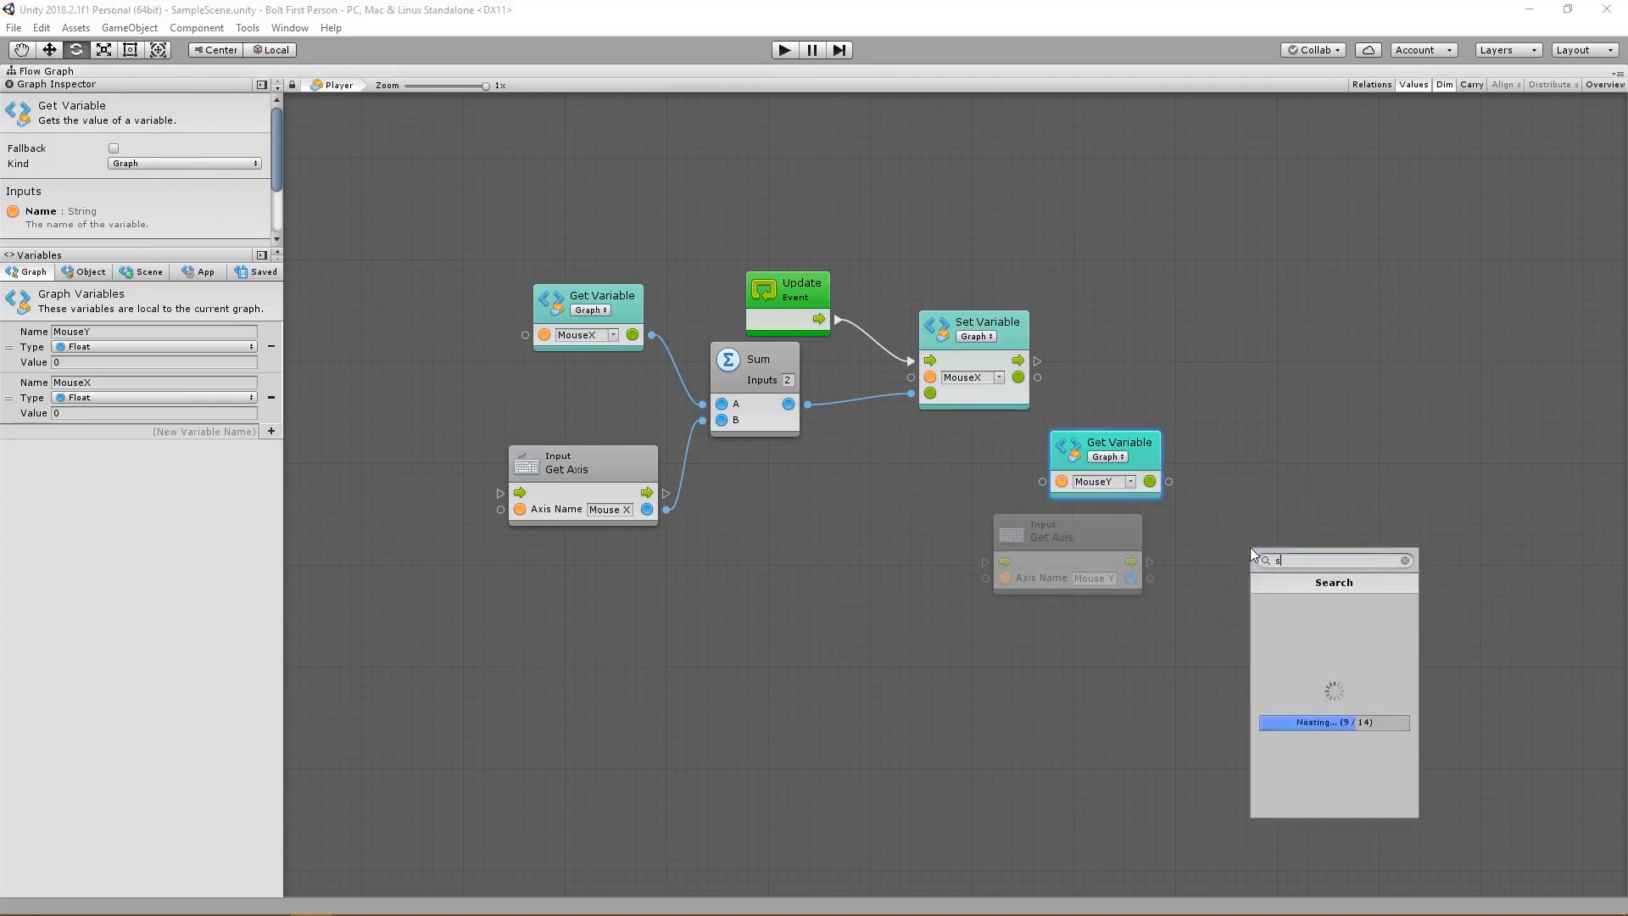
pyautogui.click(1334, 721)
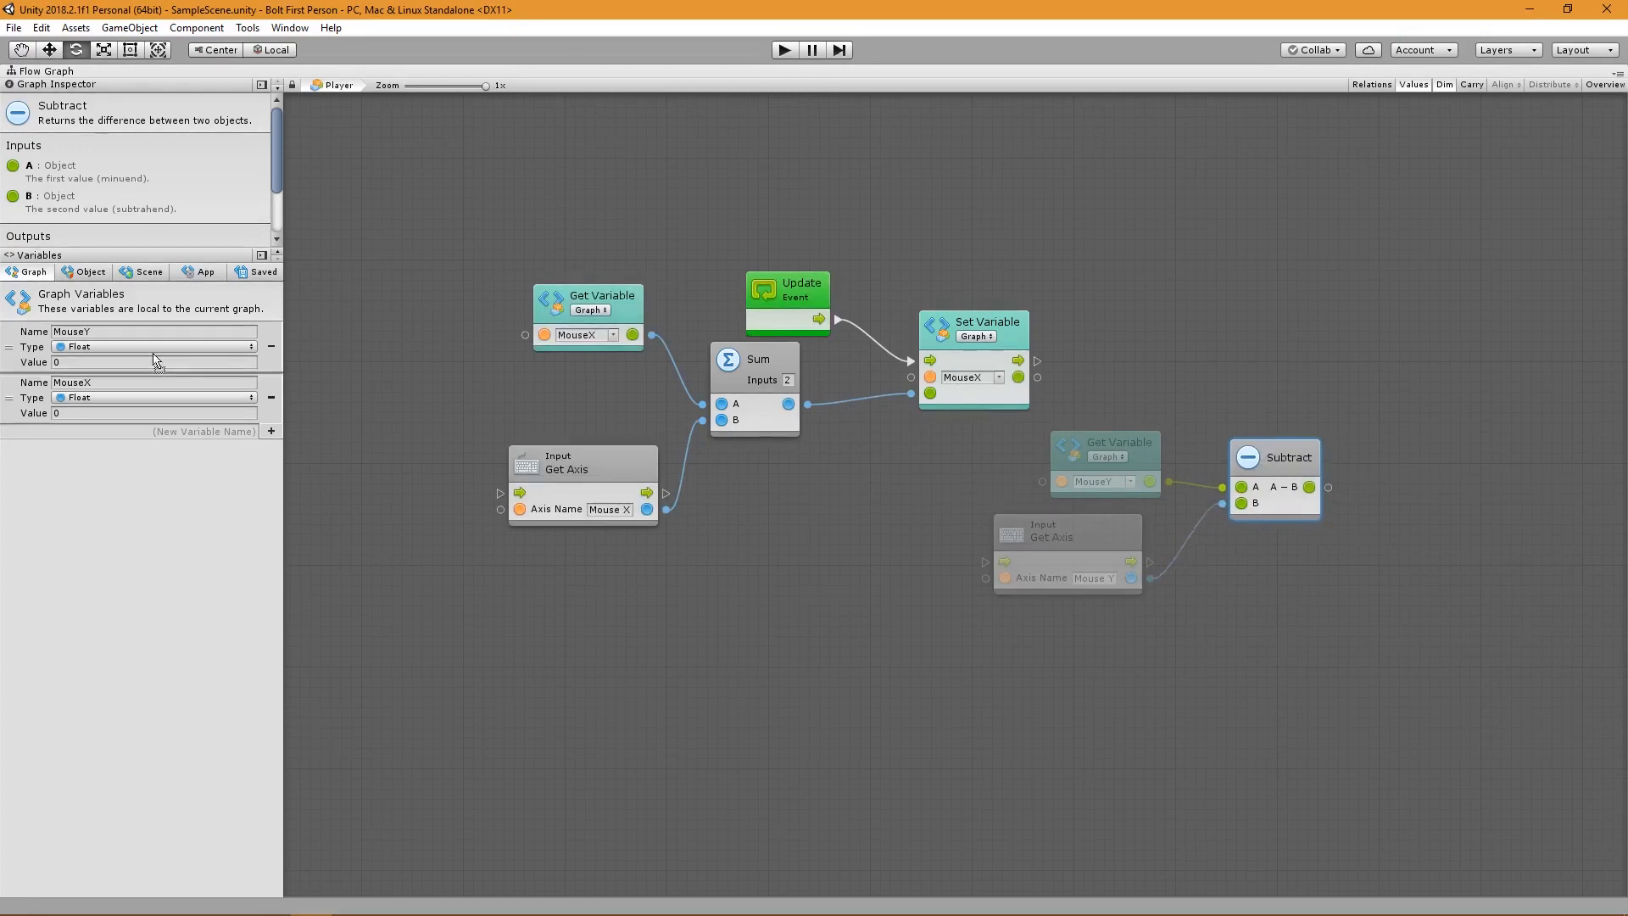
pyautogui.click(1443, 399)
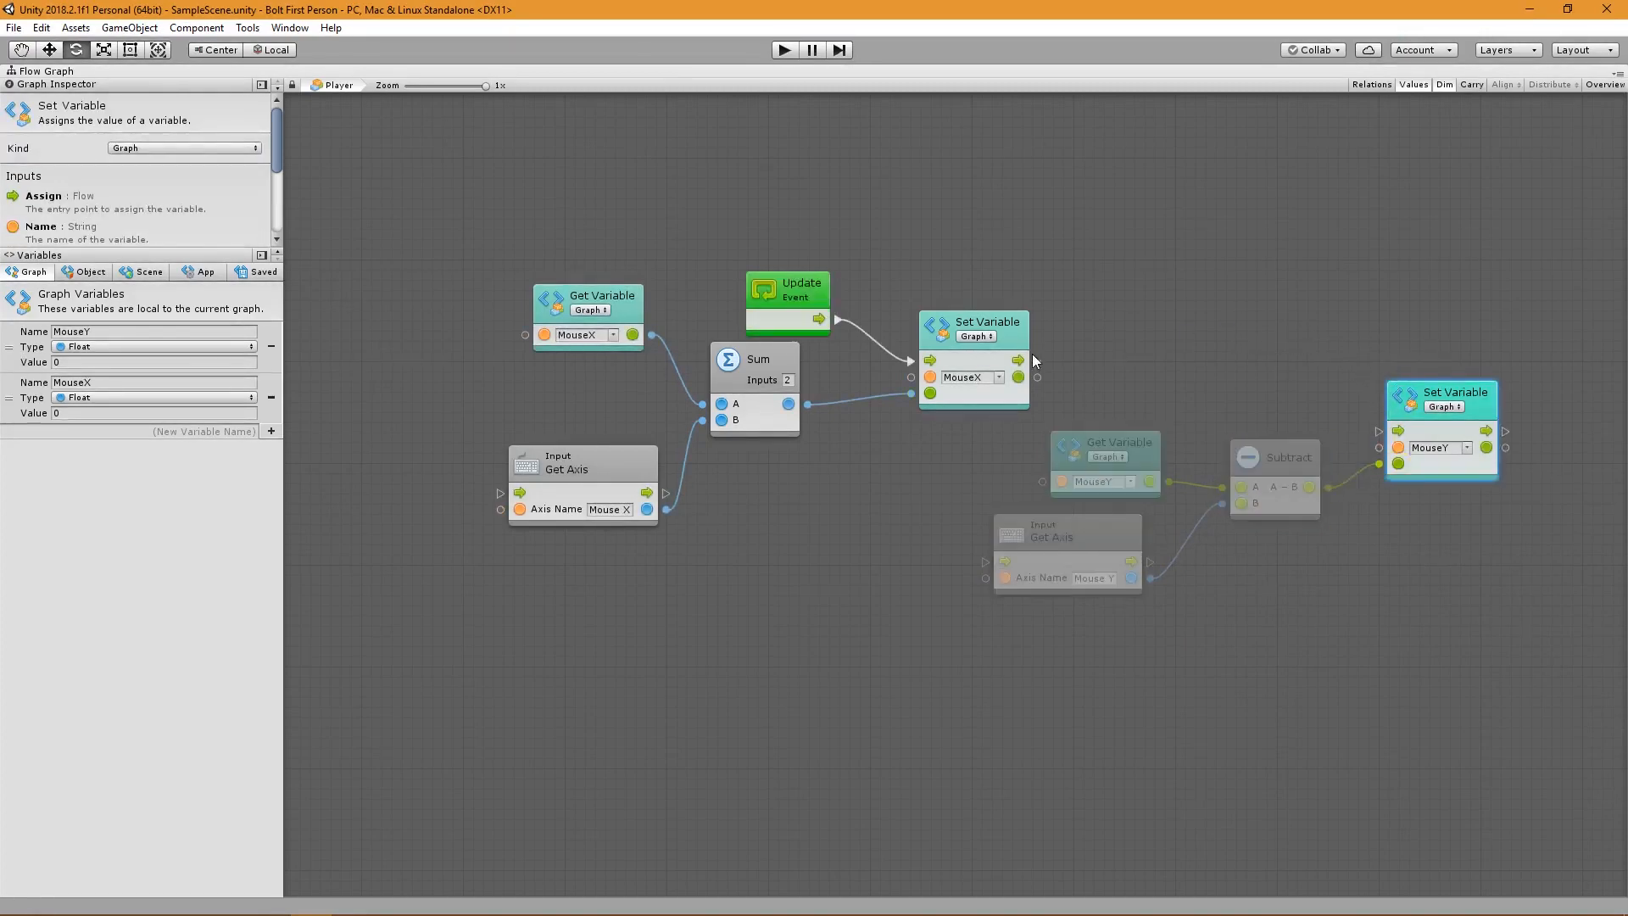
pyautogui.moveTo(1442, 398); pyautogui.dragTo(1407, 392)
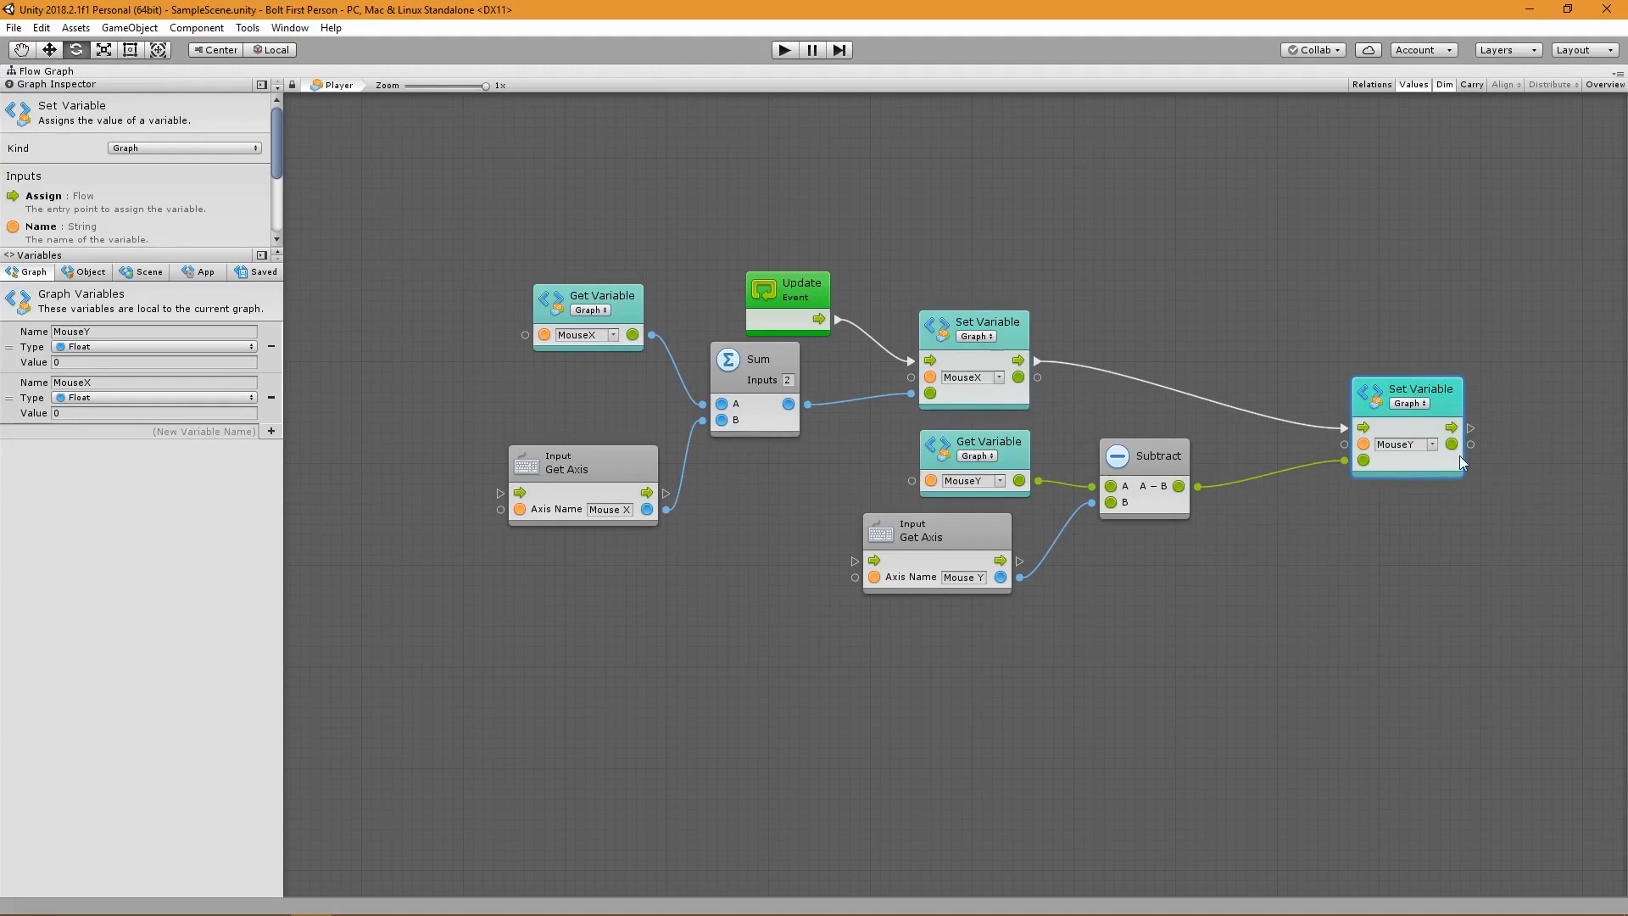
pyautogui.moveTo(1436, 518)
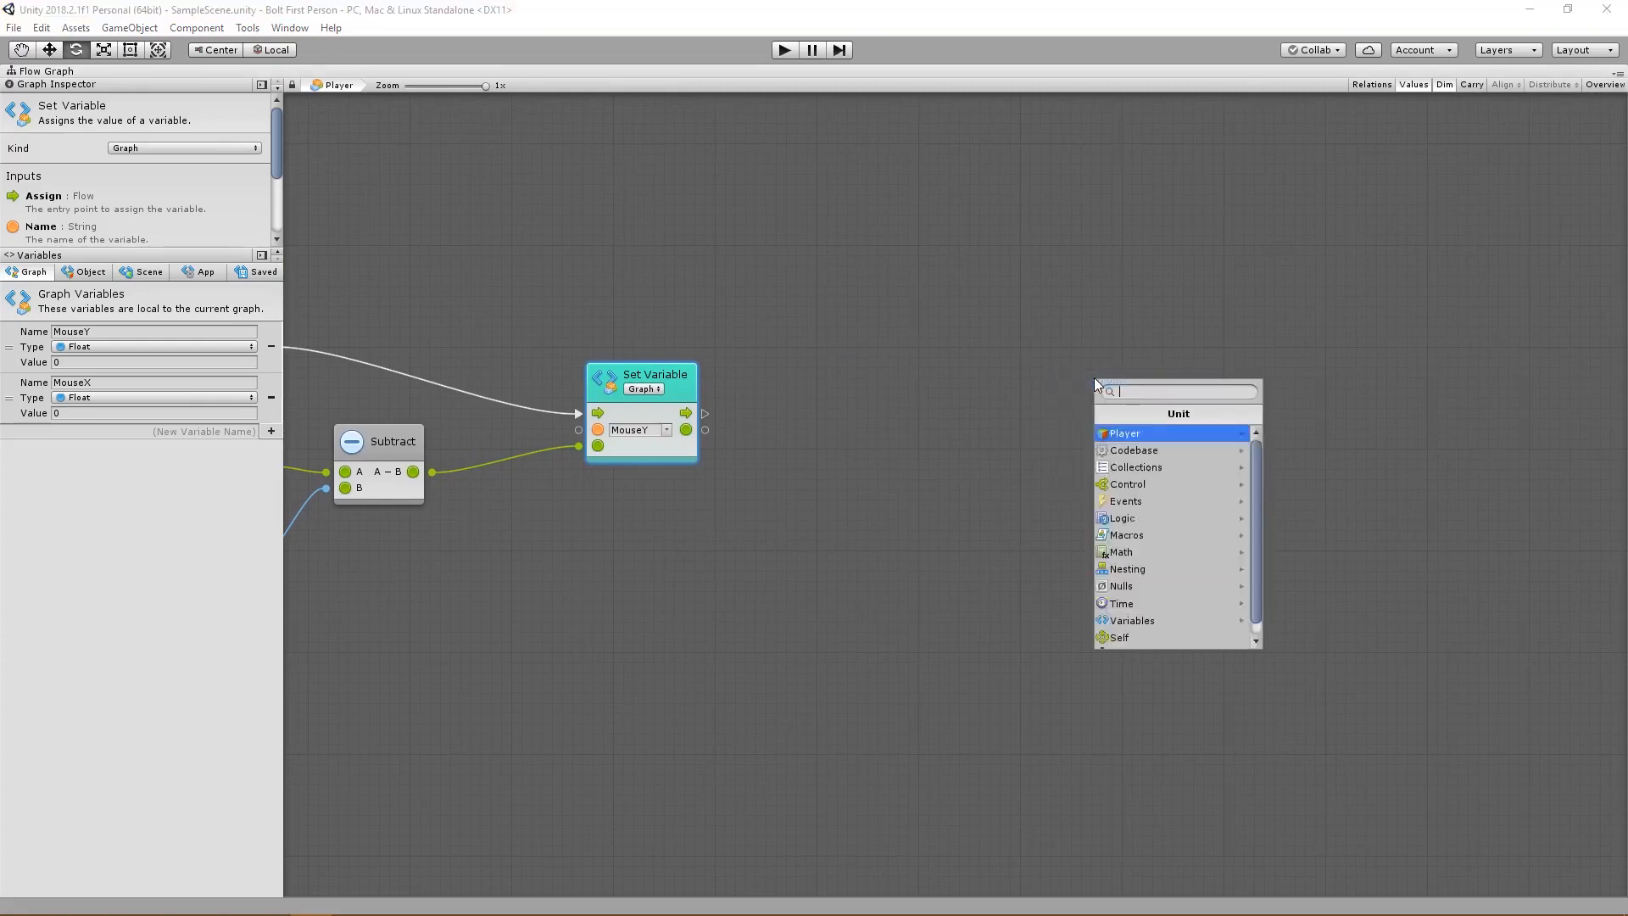
# Add a Transform Set Local Euler Angles unit fed by a new Create Vector 3 unit.
pyautogui.write('set local euler')
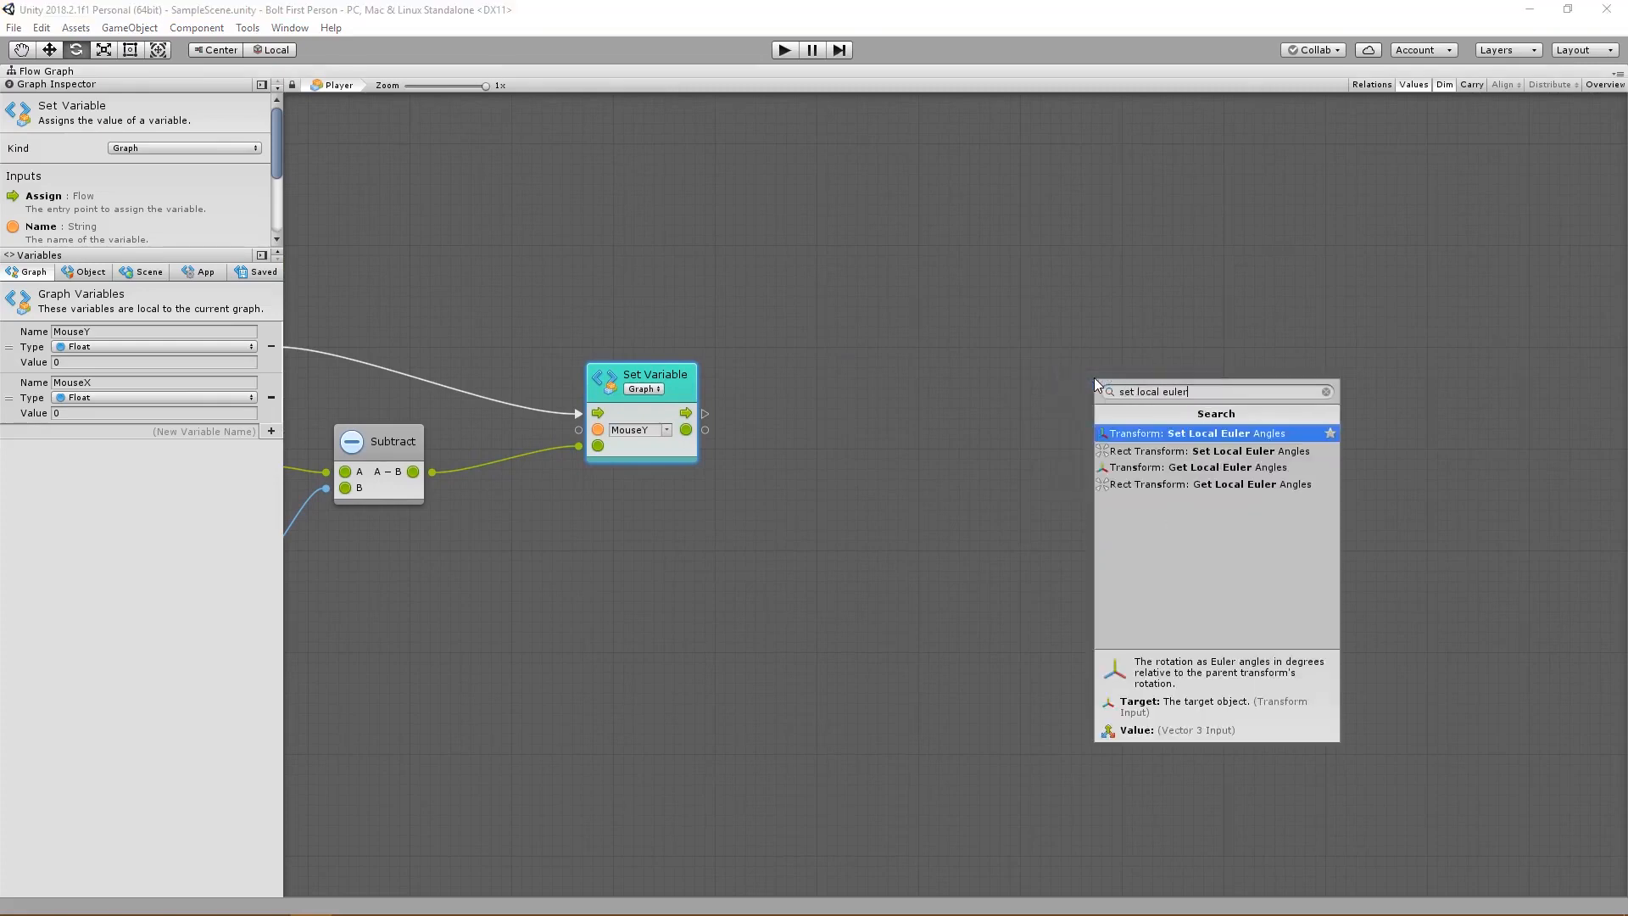
pyautogui.click(1201, 434)
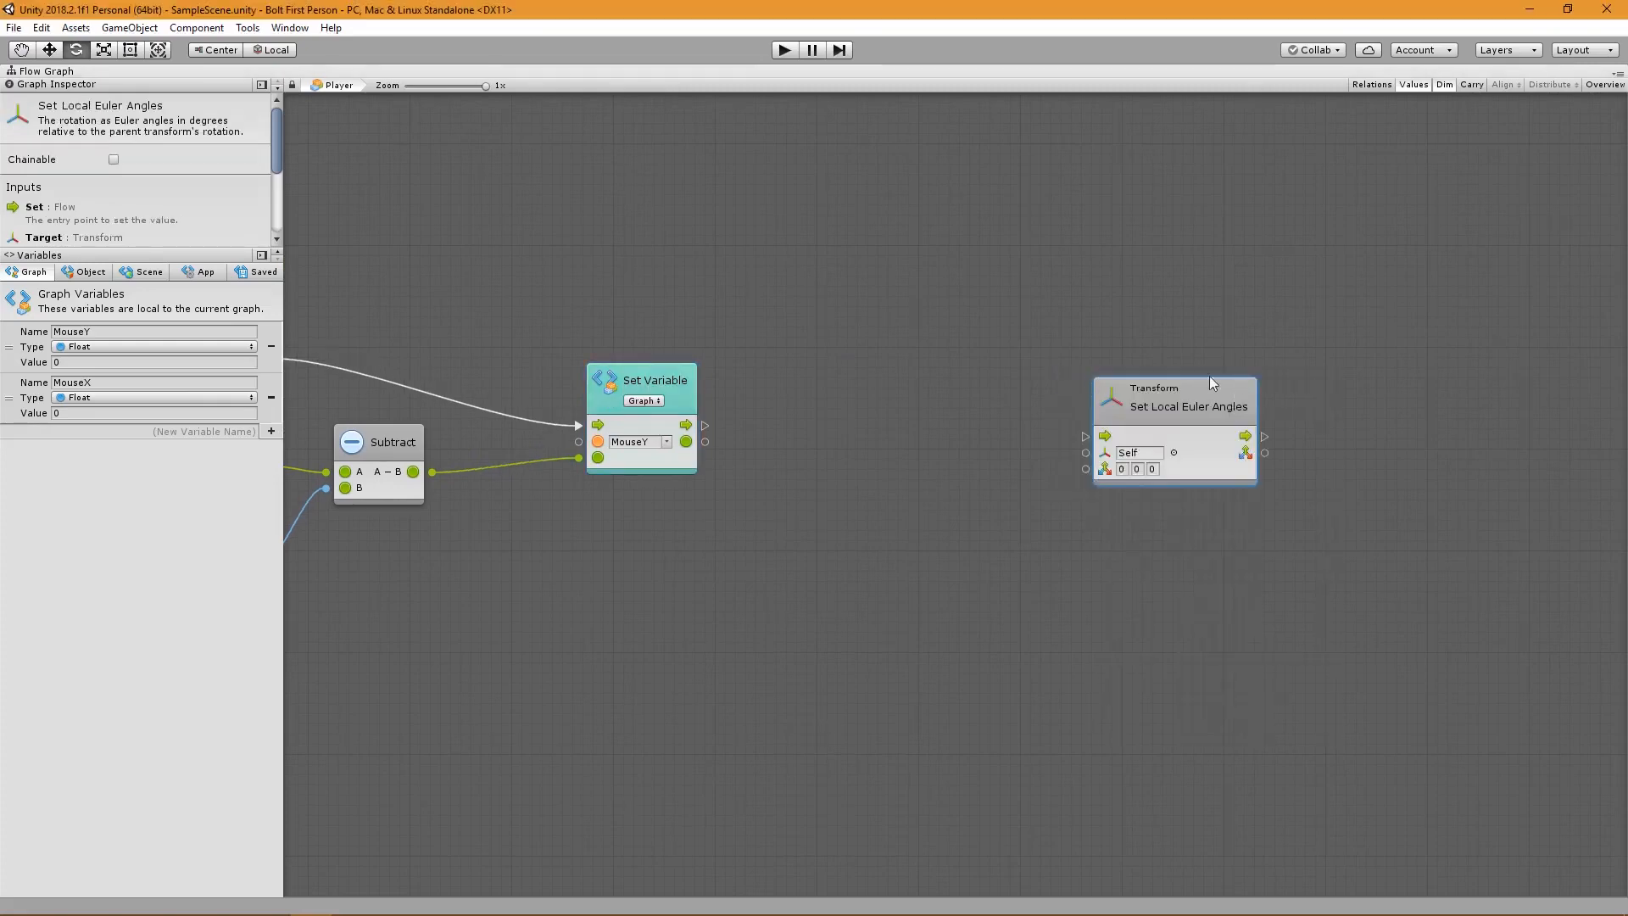
pyautogui.moveTo(1174, 387); pyautogui.dragTo(1222, 365)
pyautogui.write('create v')
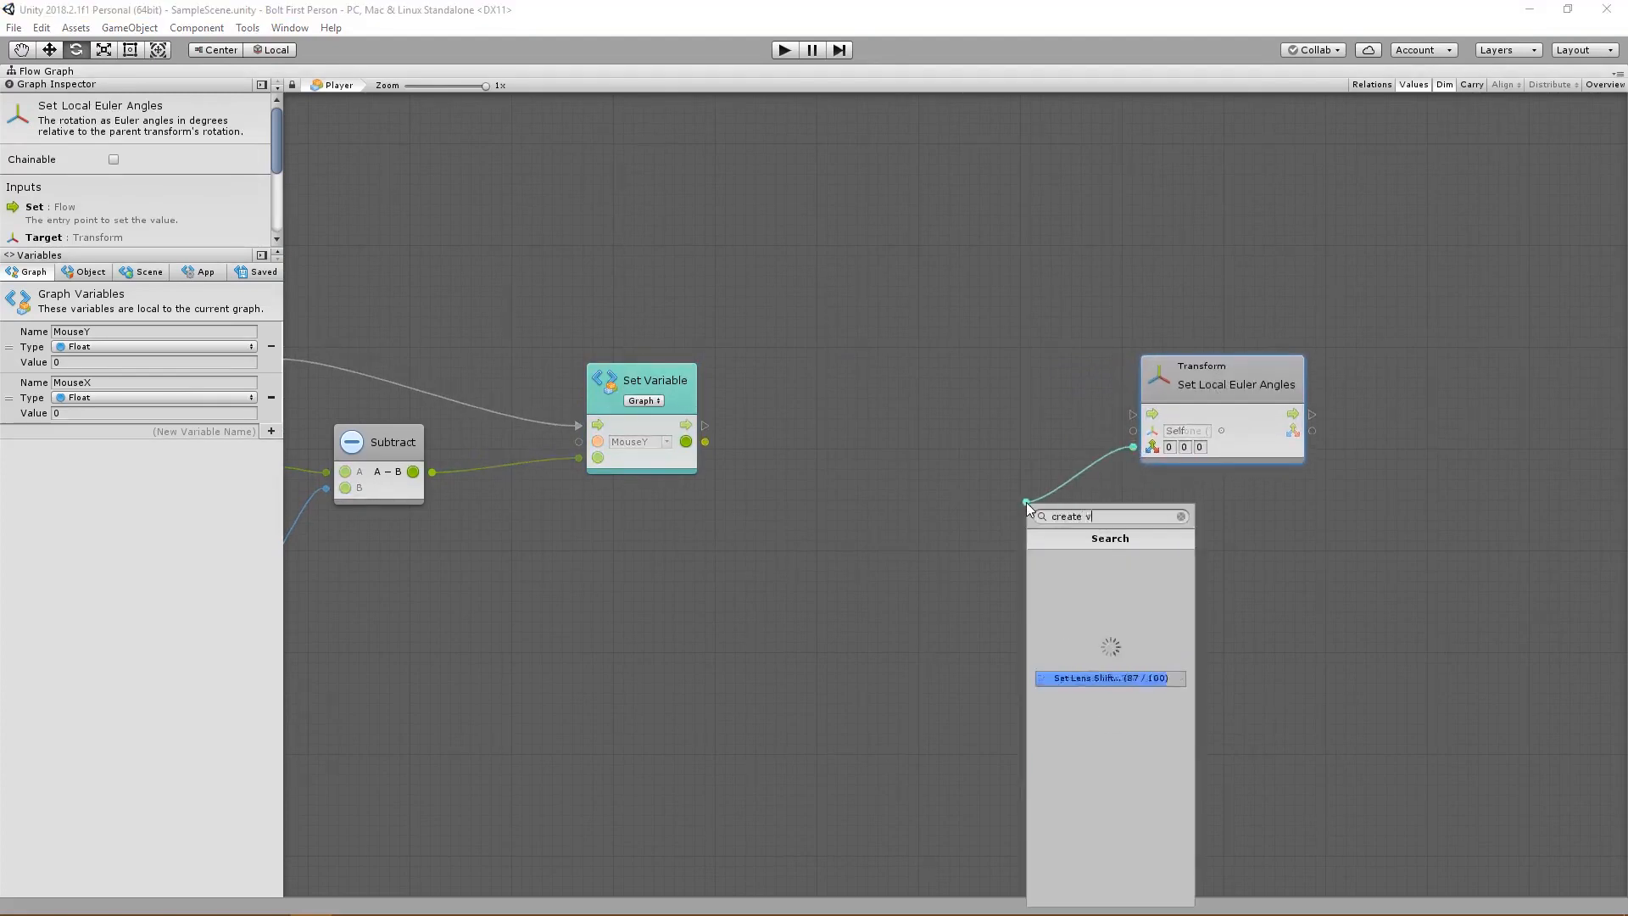
pyautogui.click(1109, 677)
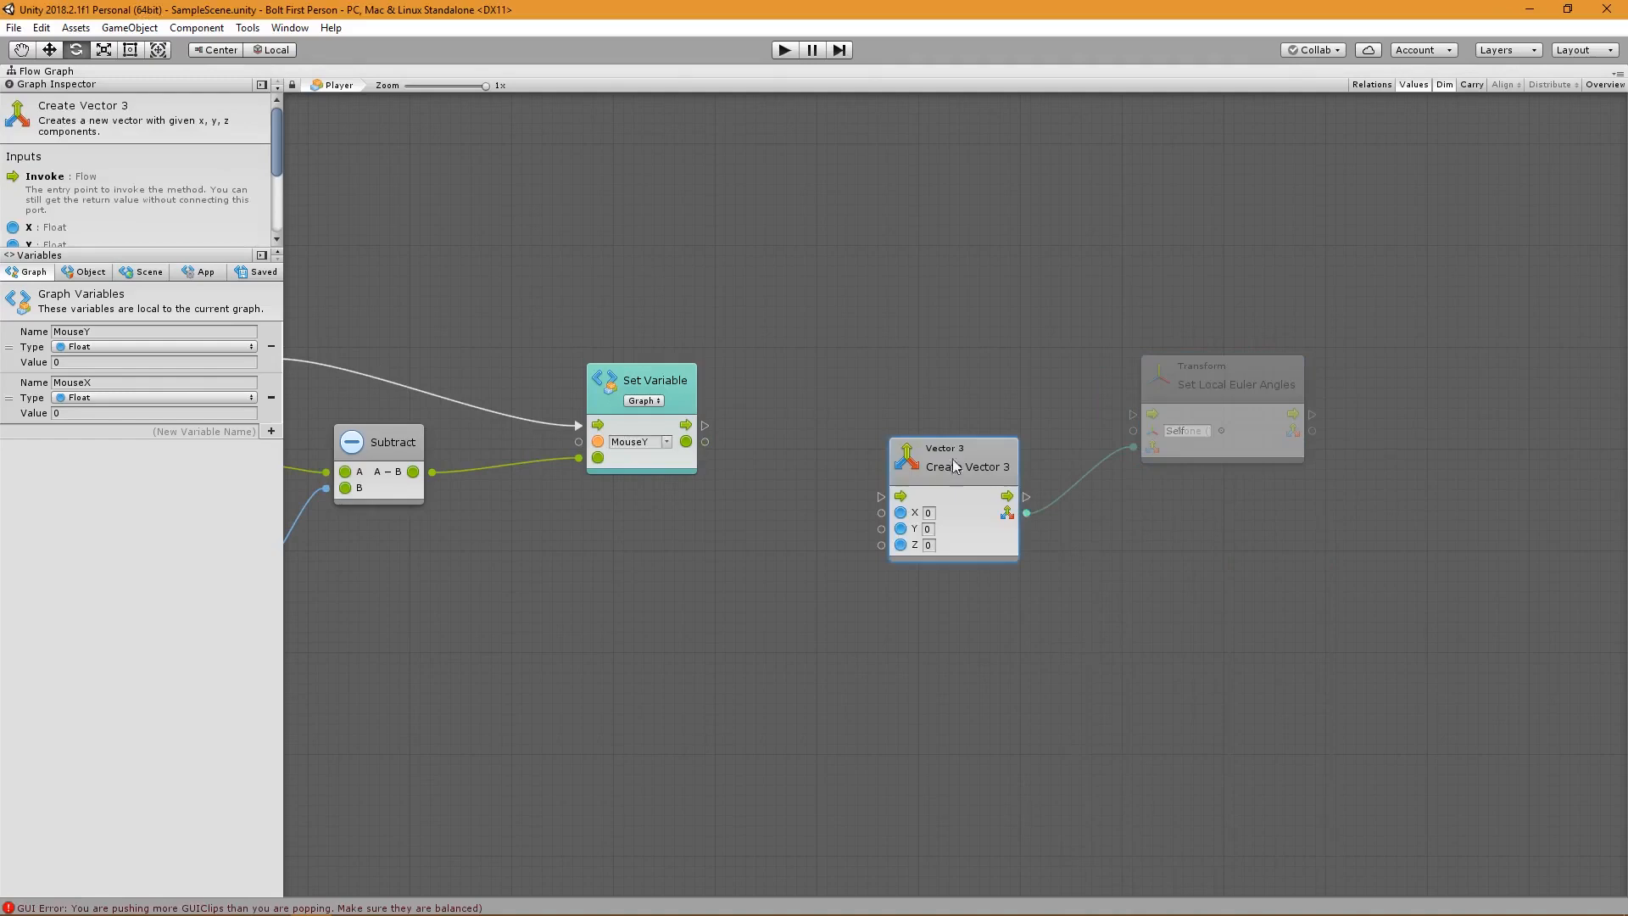
pyautogui.moveTo(952, 465); pyautogui.dragTo(1007, 462)
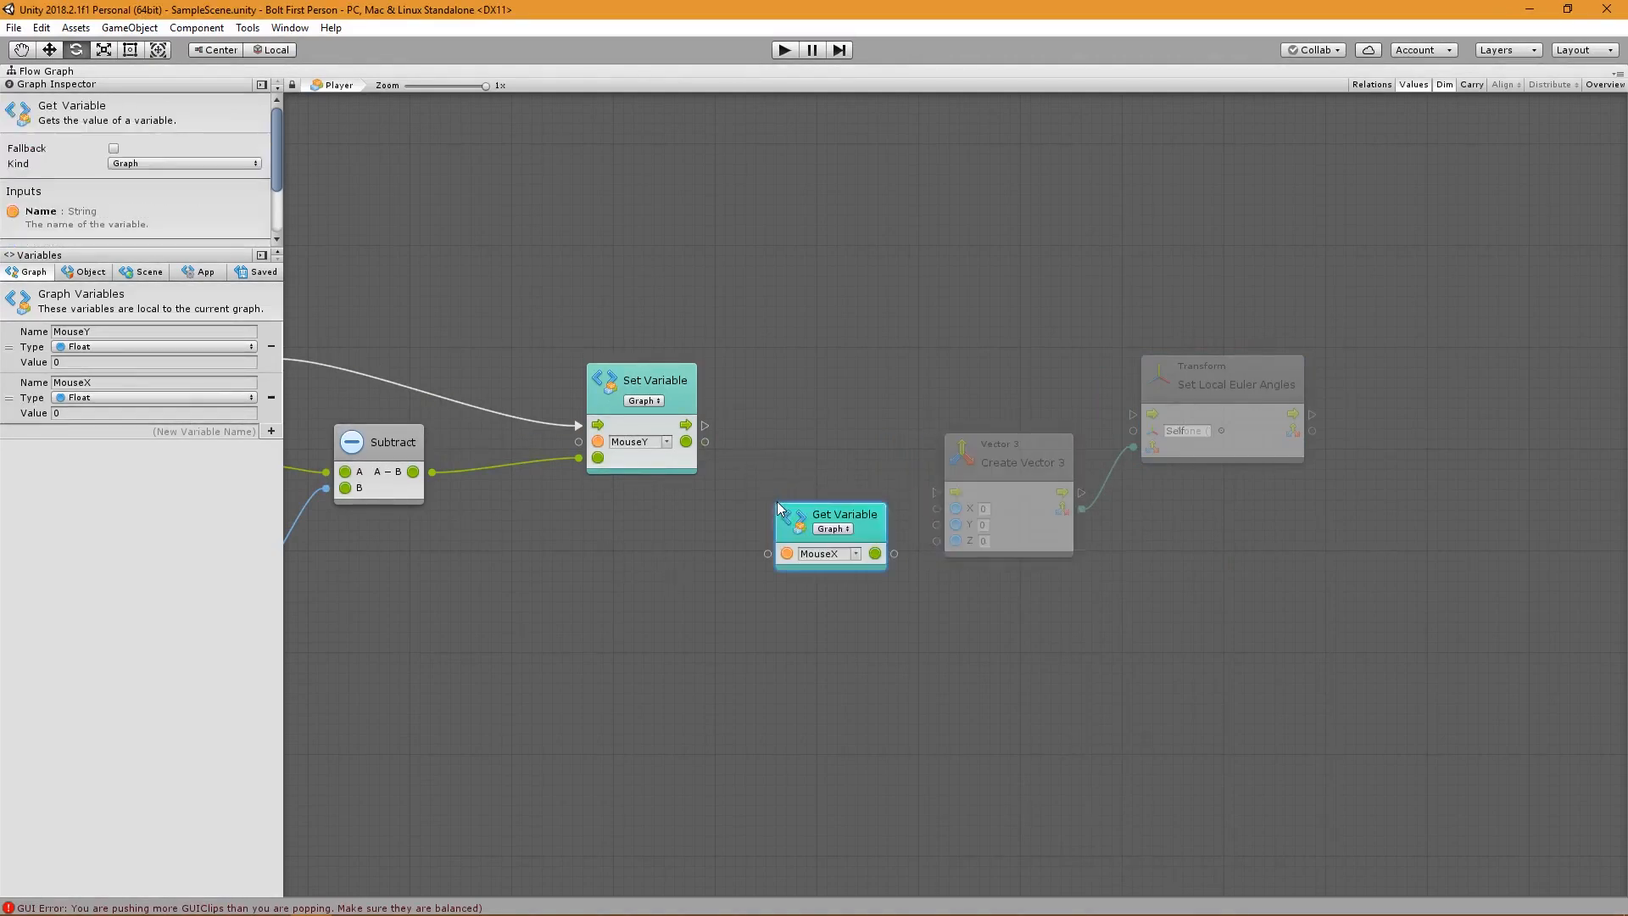
pyautogui.moveTo(763, 468)
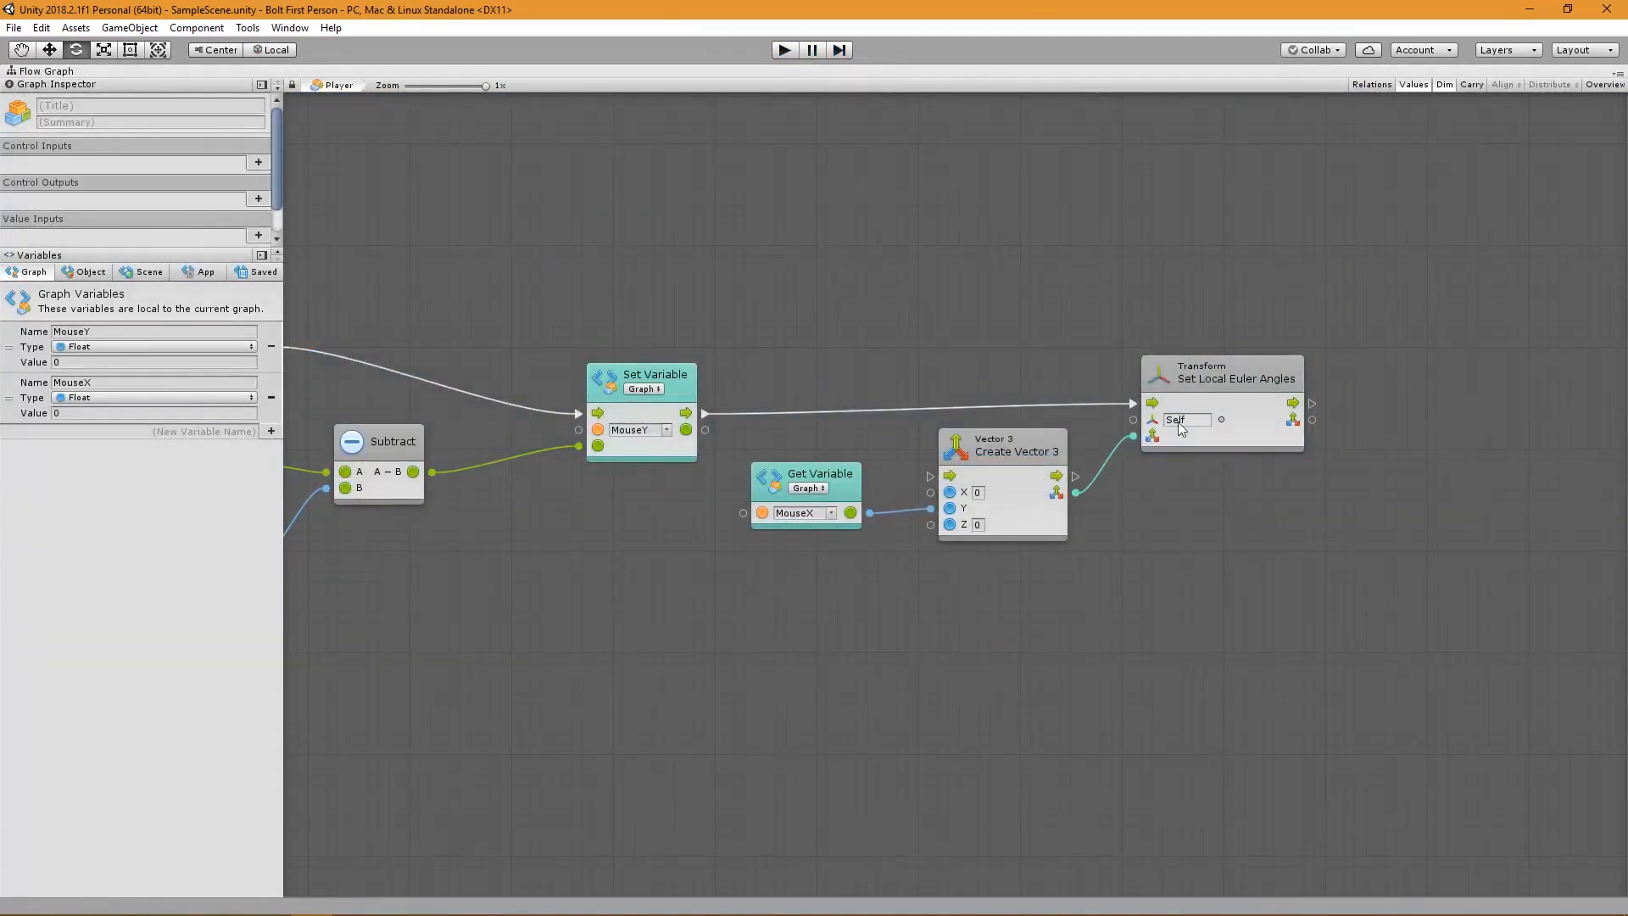
# Add a Camera Get Main node to the graph.
pyautogui.click(1220, 369)
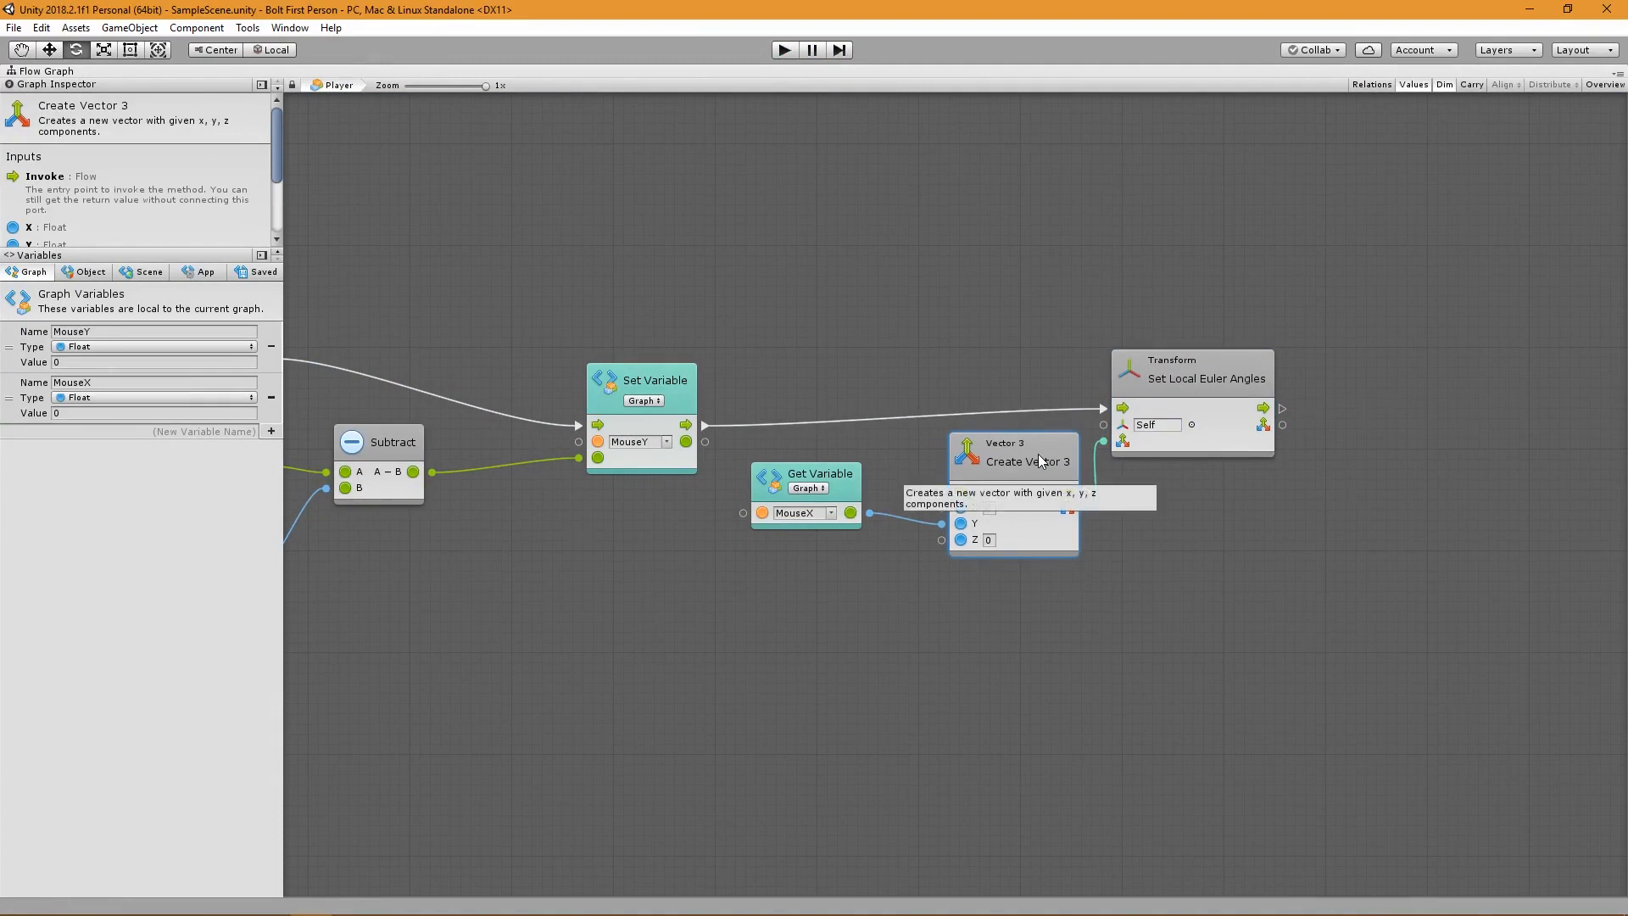
pyautogui.moveTo(1087, 621)
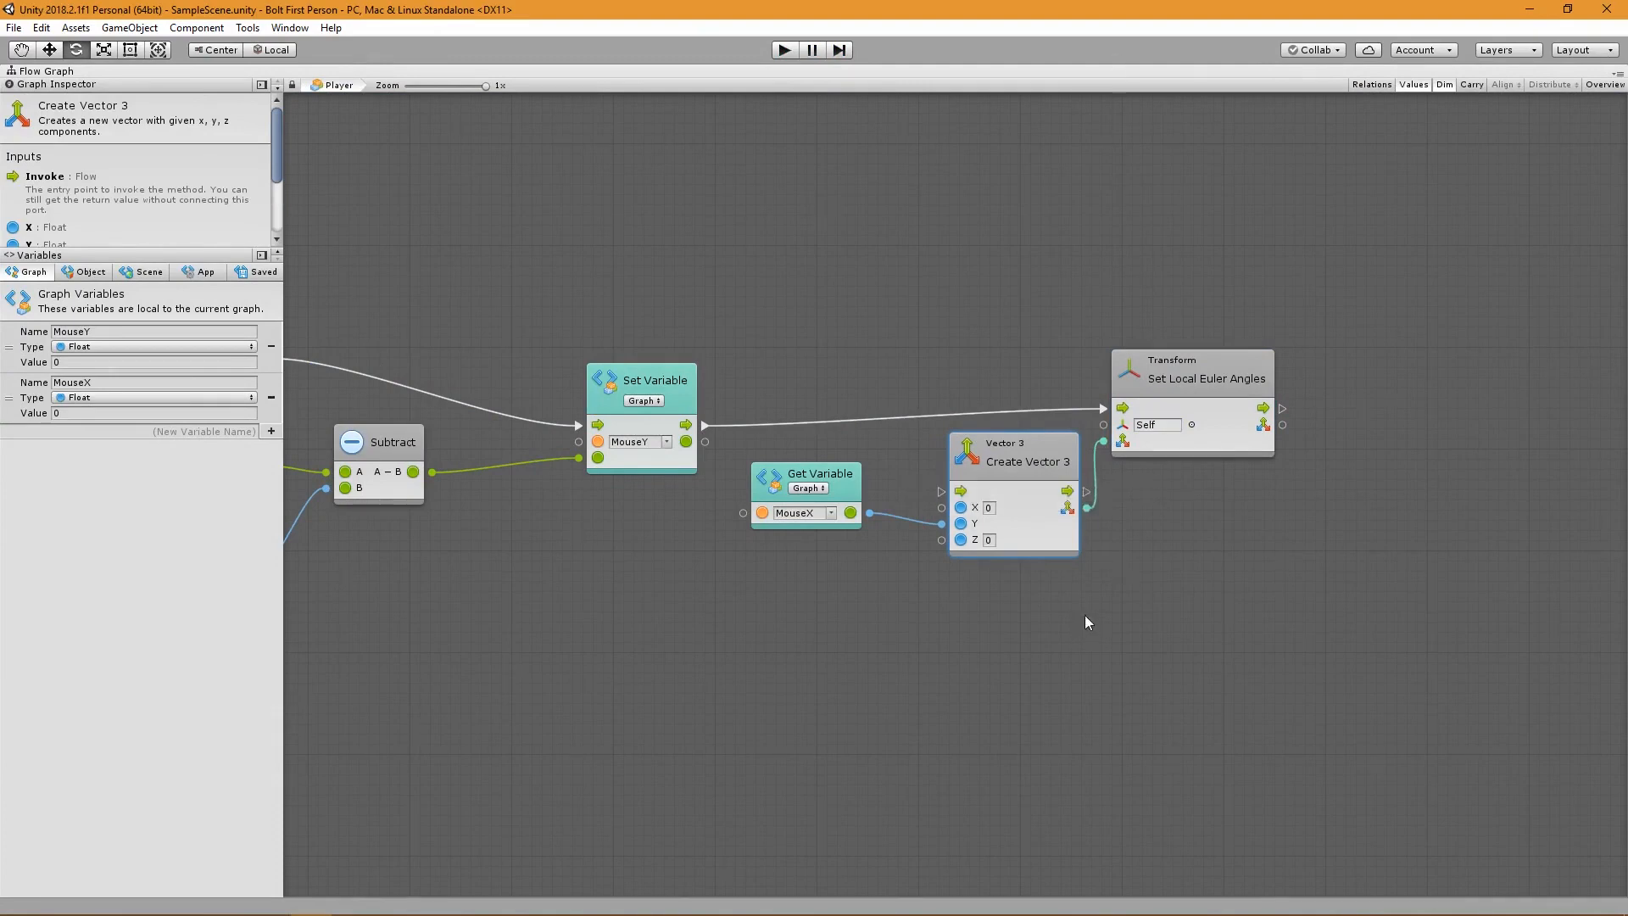
pyautogui.rightClick(1087, 623)
pyautogui.write('get main')
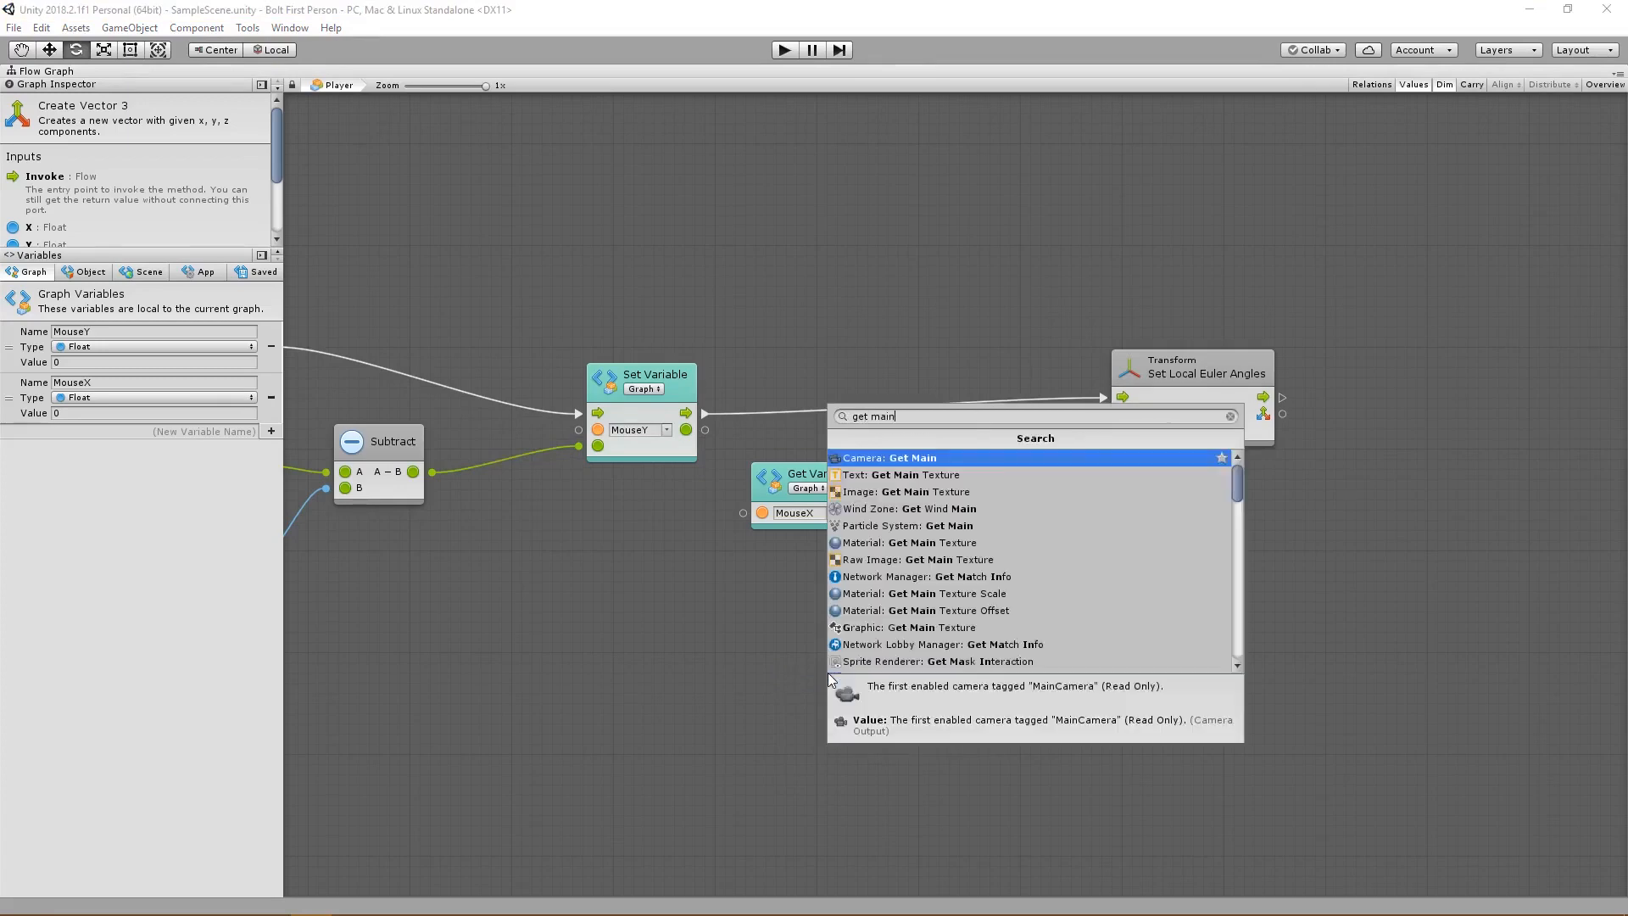
pyautogui.click(888, 457)
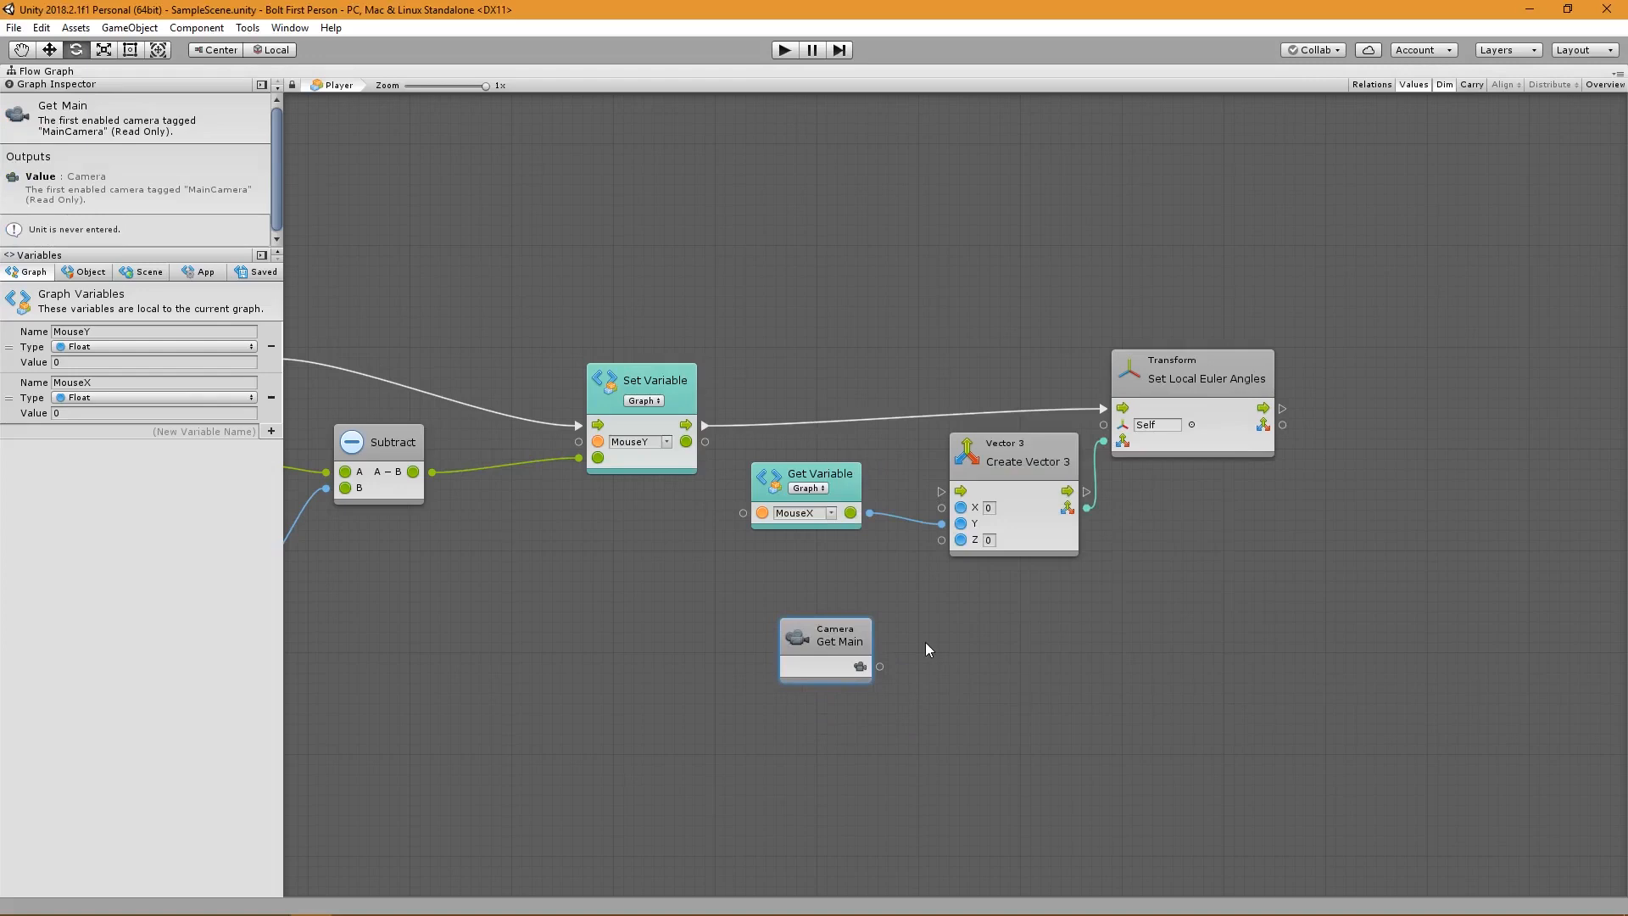
# Add a second Create Vector 3 (X, Y, Z) node.
pyautogui.rightClick(927, 648)
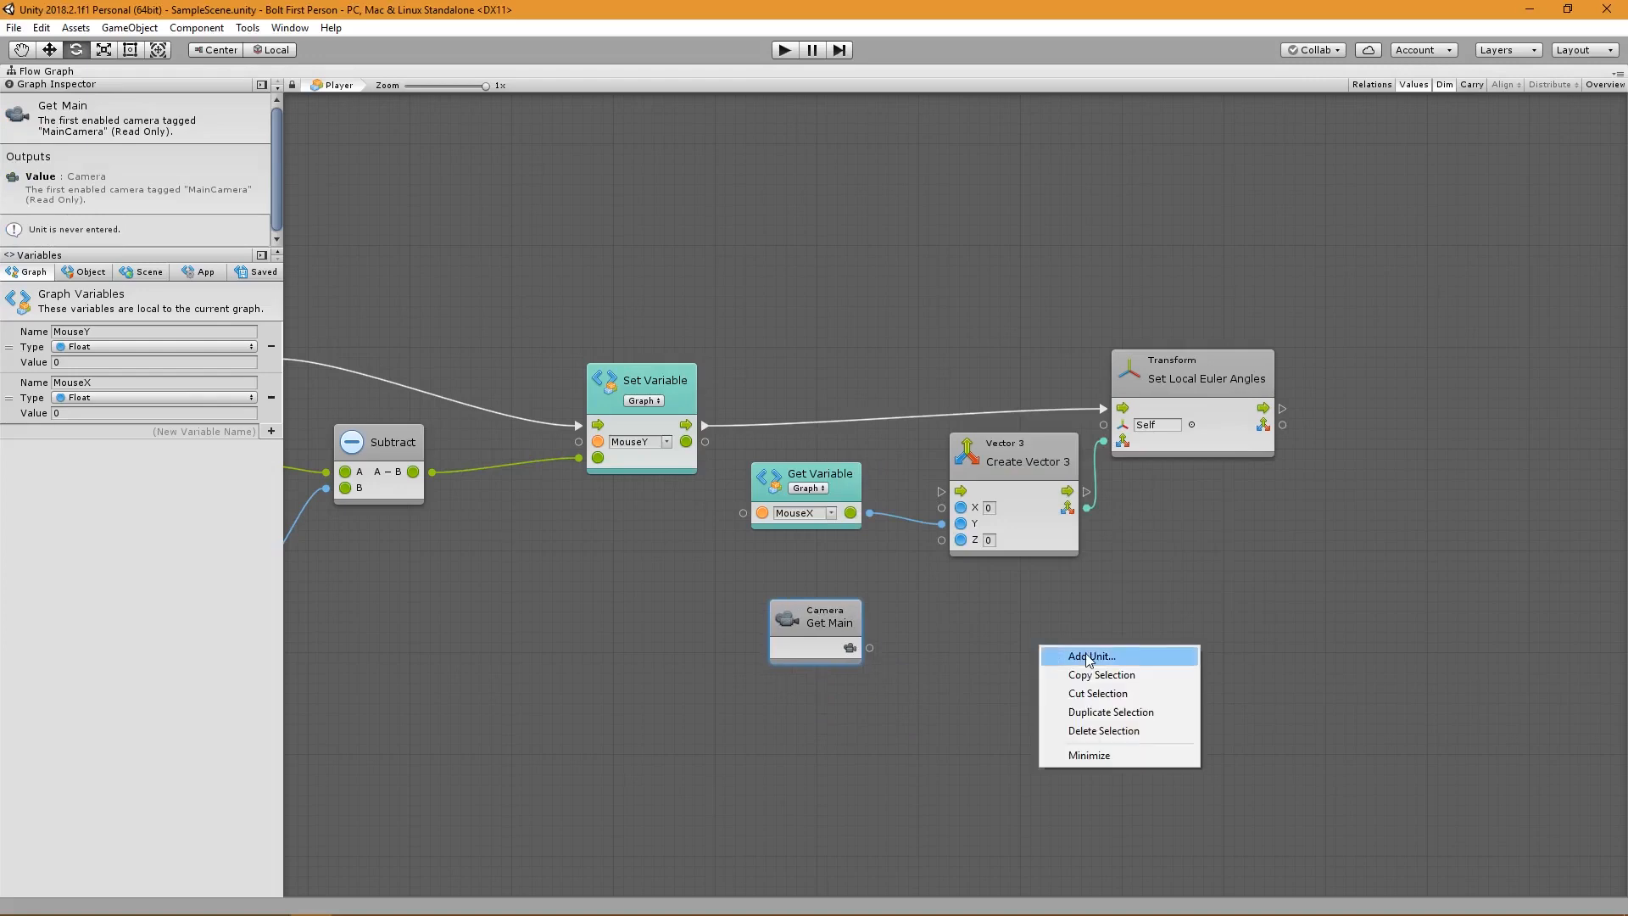
pyautogui.click(1089, 655)
pyautogui.write('create vector')
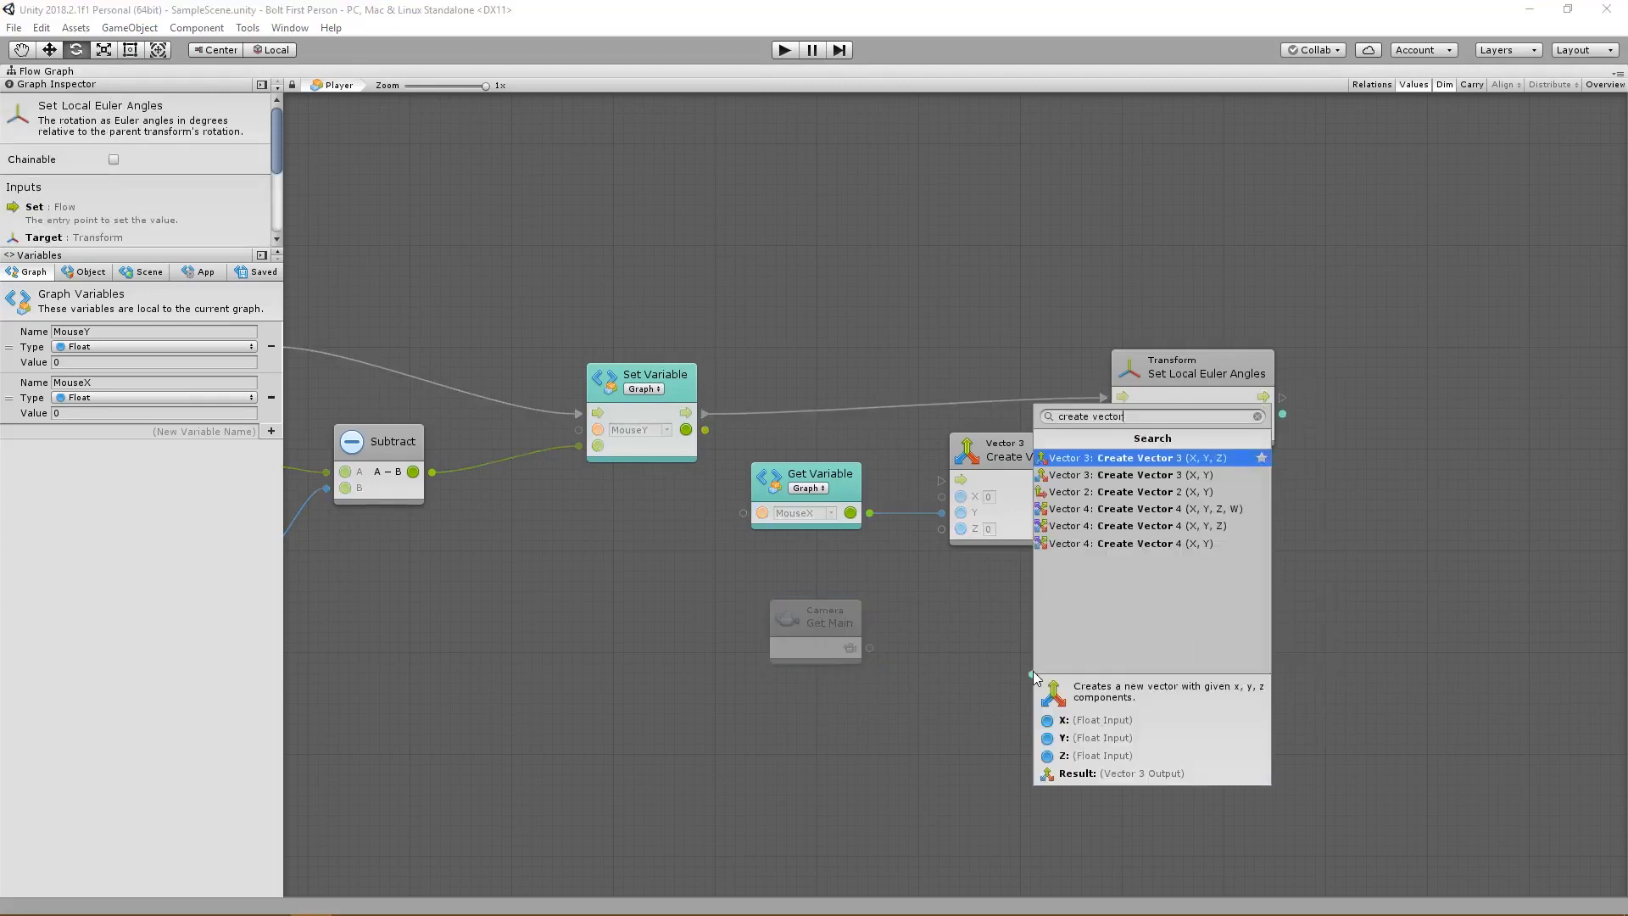
pyautogui.click(1120, 458)
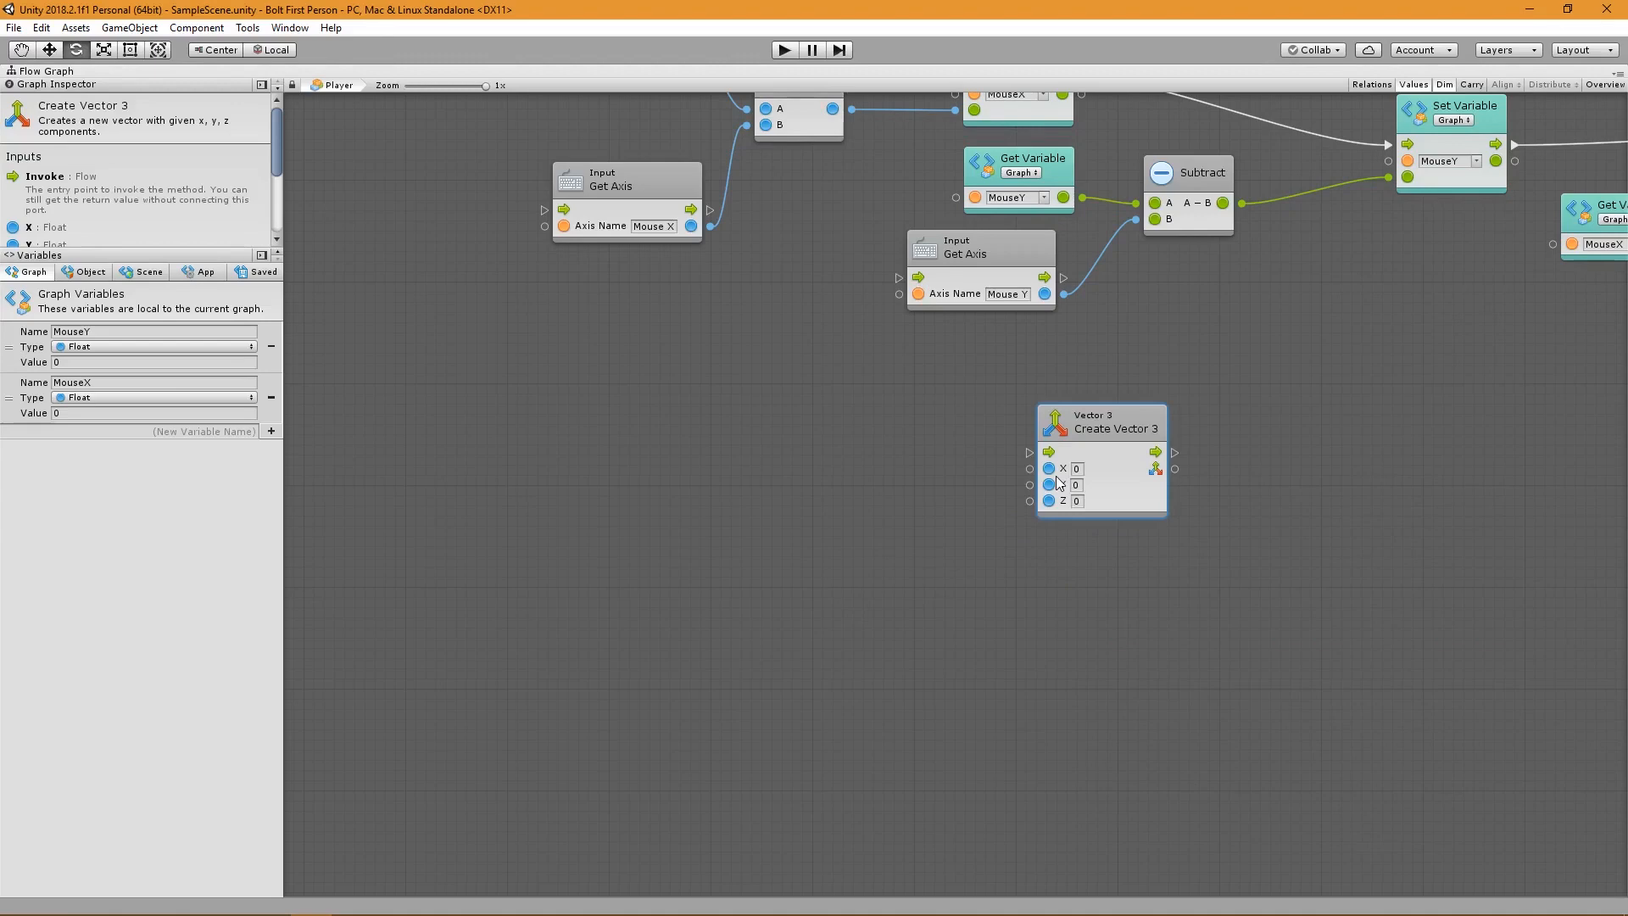
# Add the Rigidbody Get Velocity and Vector 3 Get Y units.
pyautogui.write('ge')
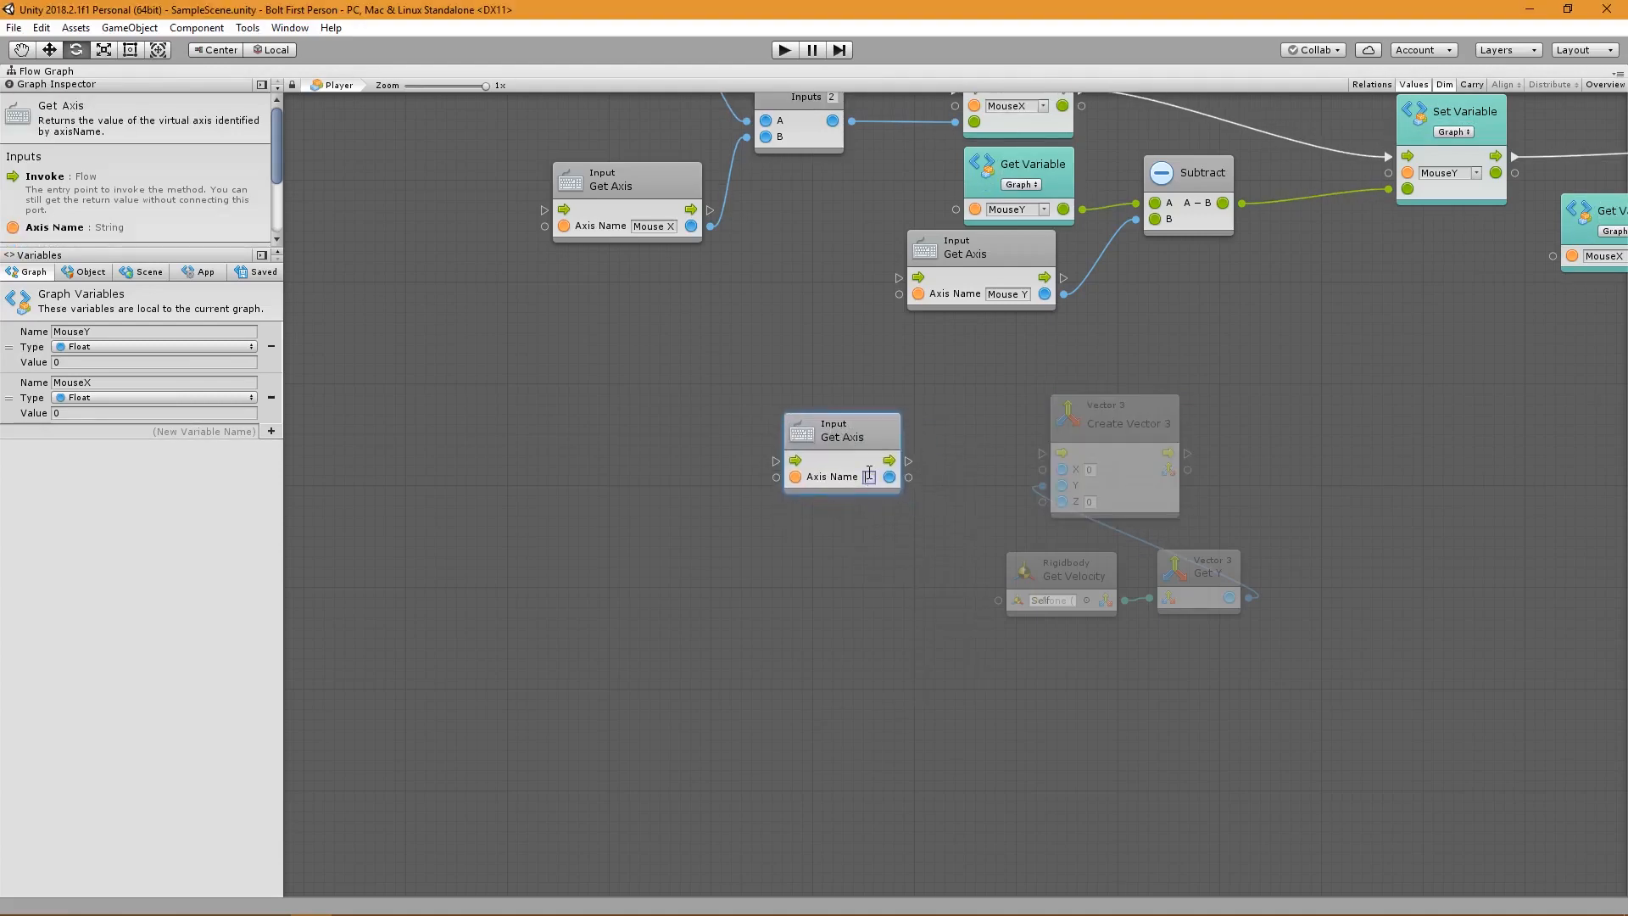
# Set an axis to Horizontal and multiply the Vertical axis by a Float of 5.
pyautogui.write('Horizontal')
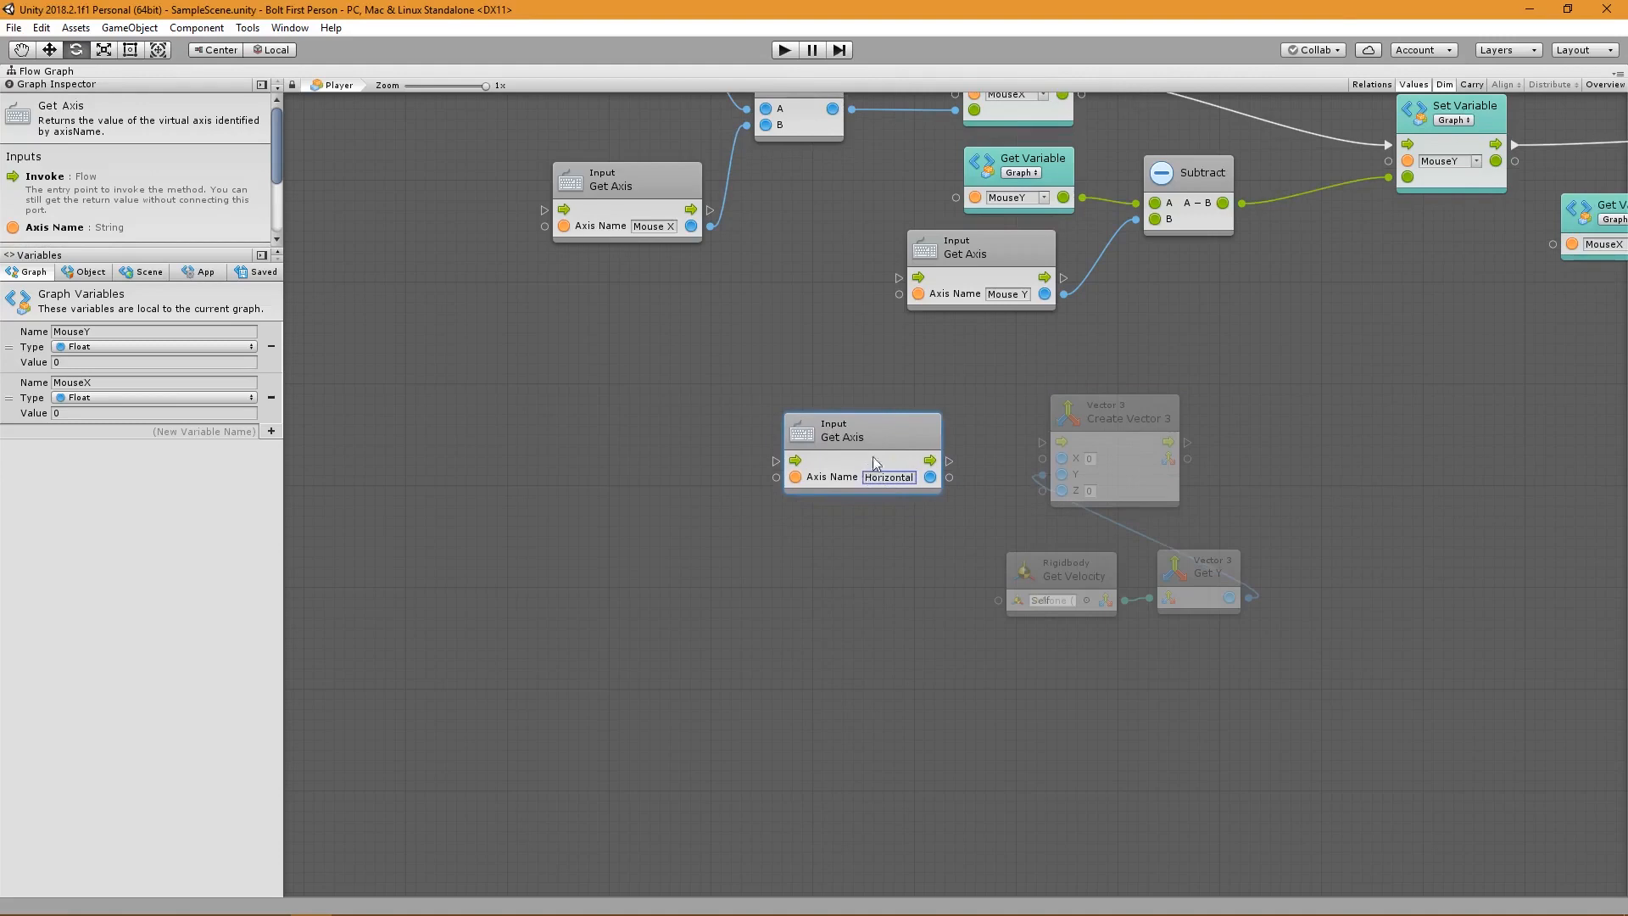
pyautogui.moveTo(862, 457); pyautogui.dragTo(790, 532)
pyautogui.write('Vertical')
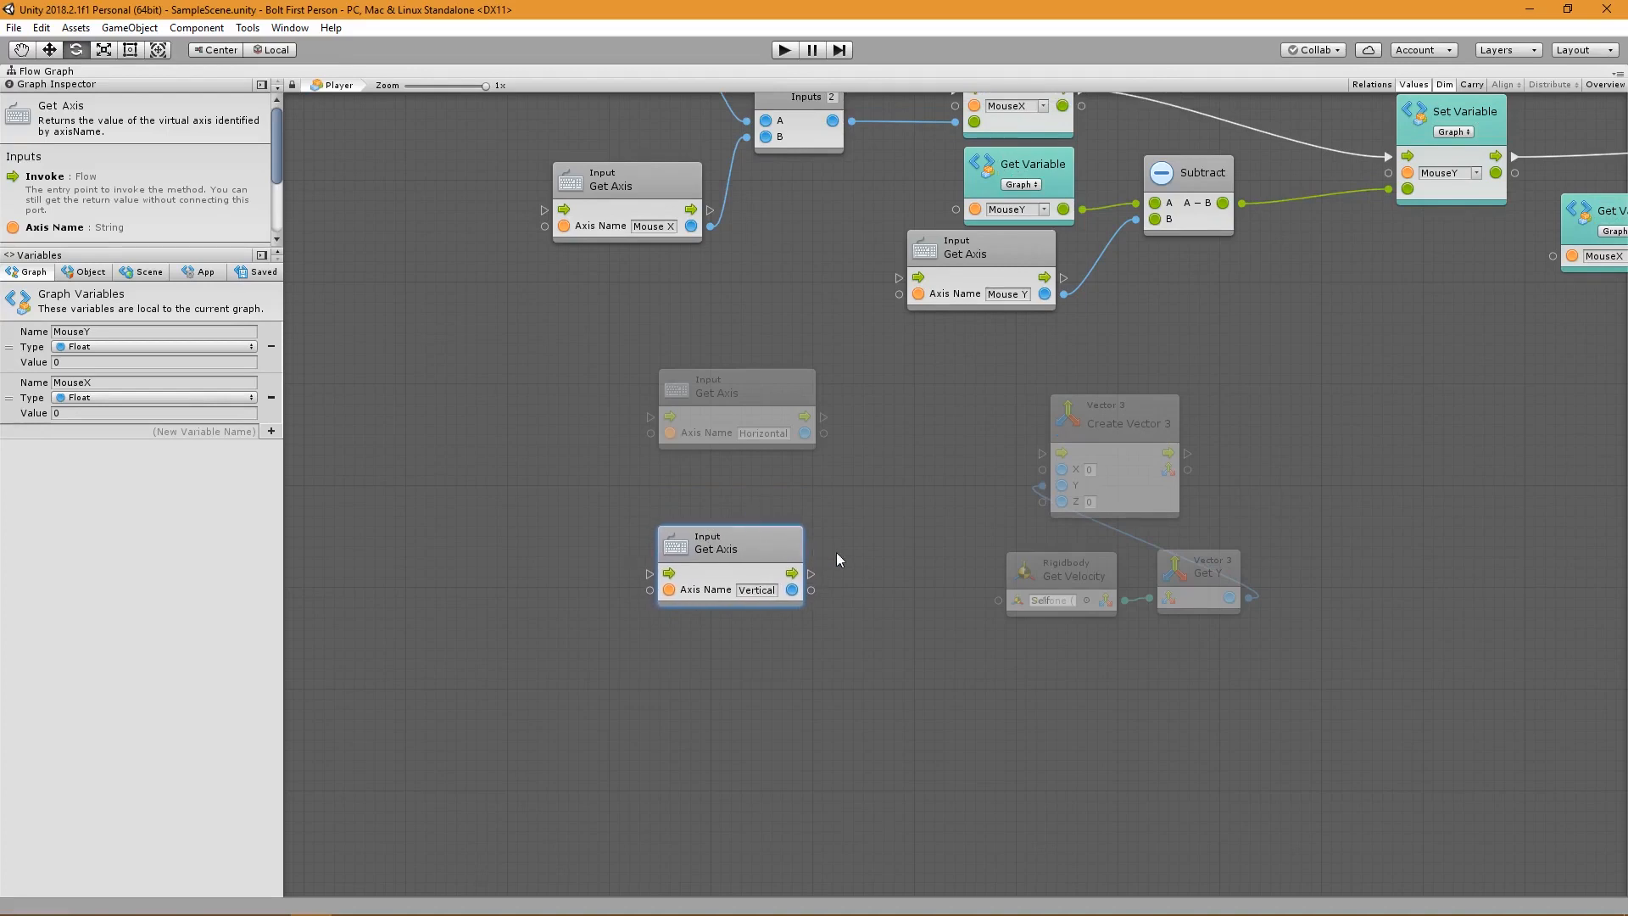
pyautogui.moveTo(795, 573); pyautogui.dragTo(873, 514)
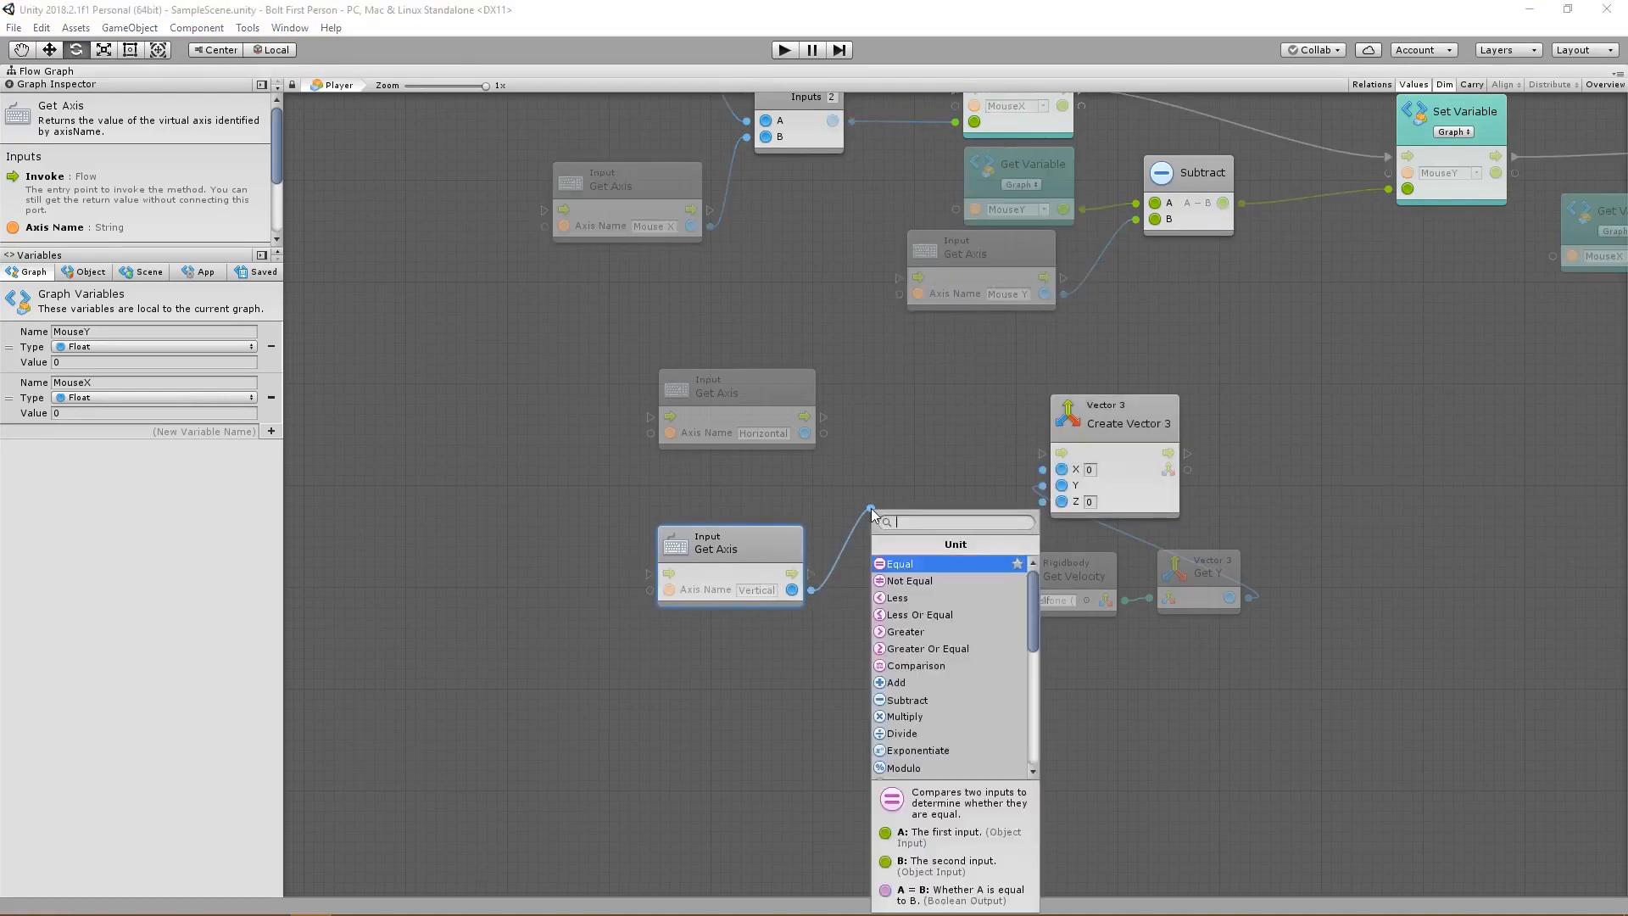
pyautogui.click(906, 716)
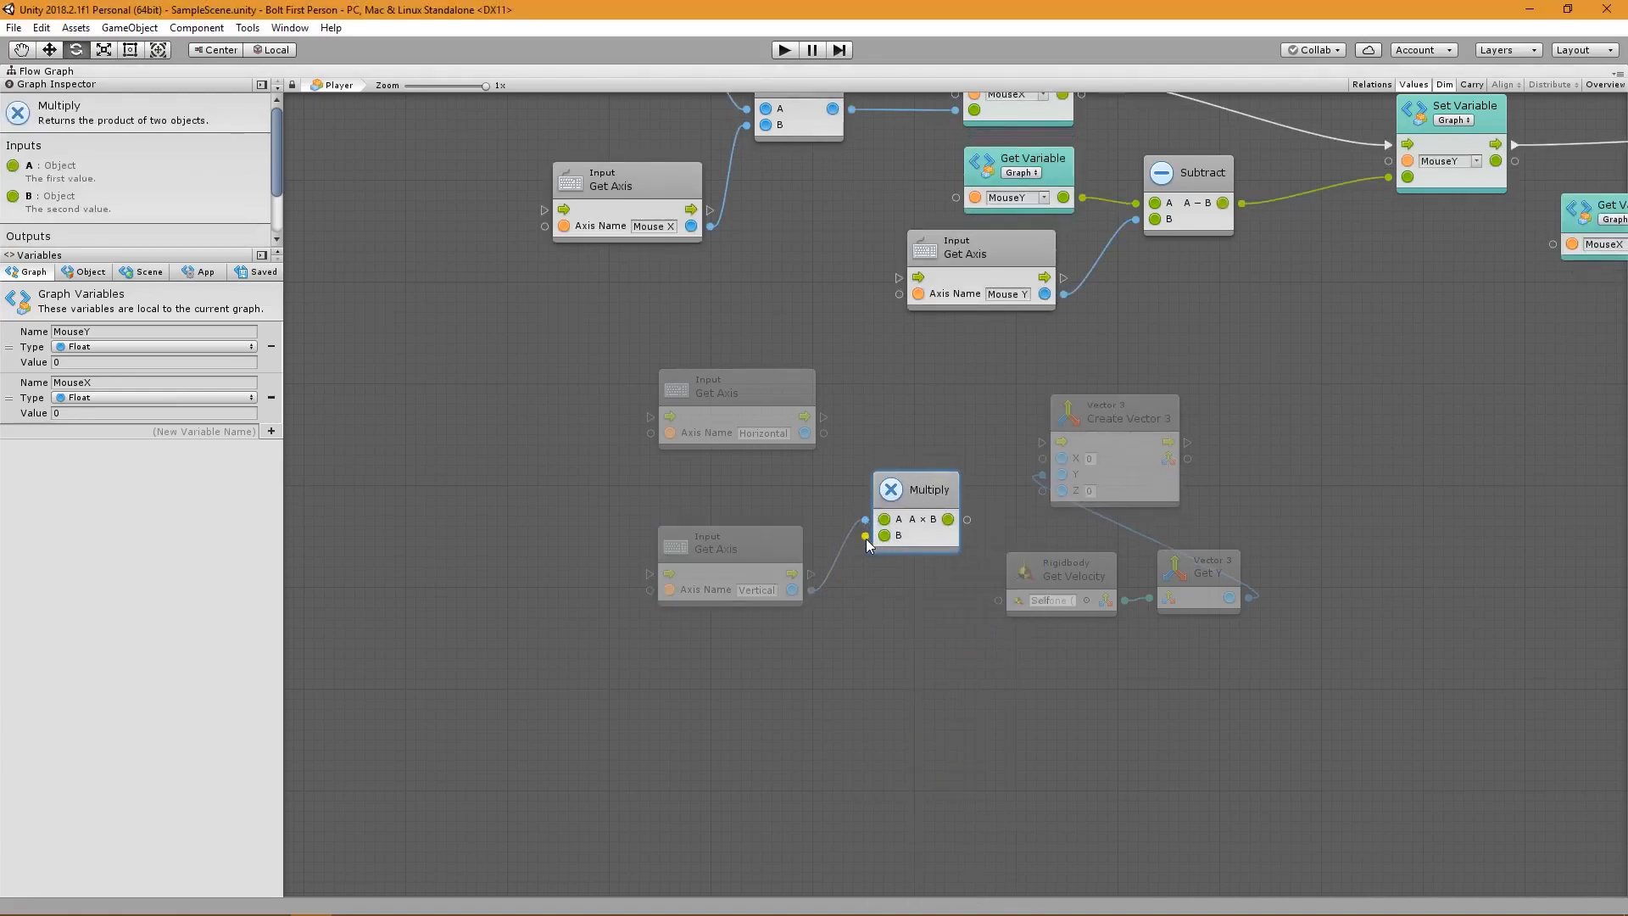
pyautogui.moveTo(879, 535); pyautogui.dragTo(773, 495)
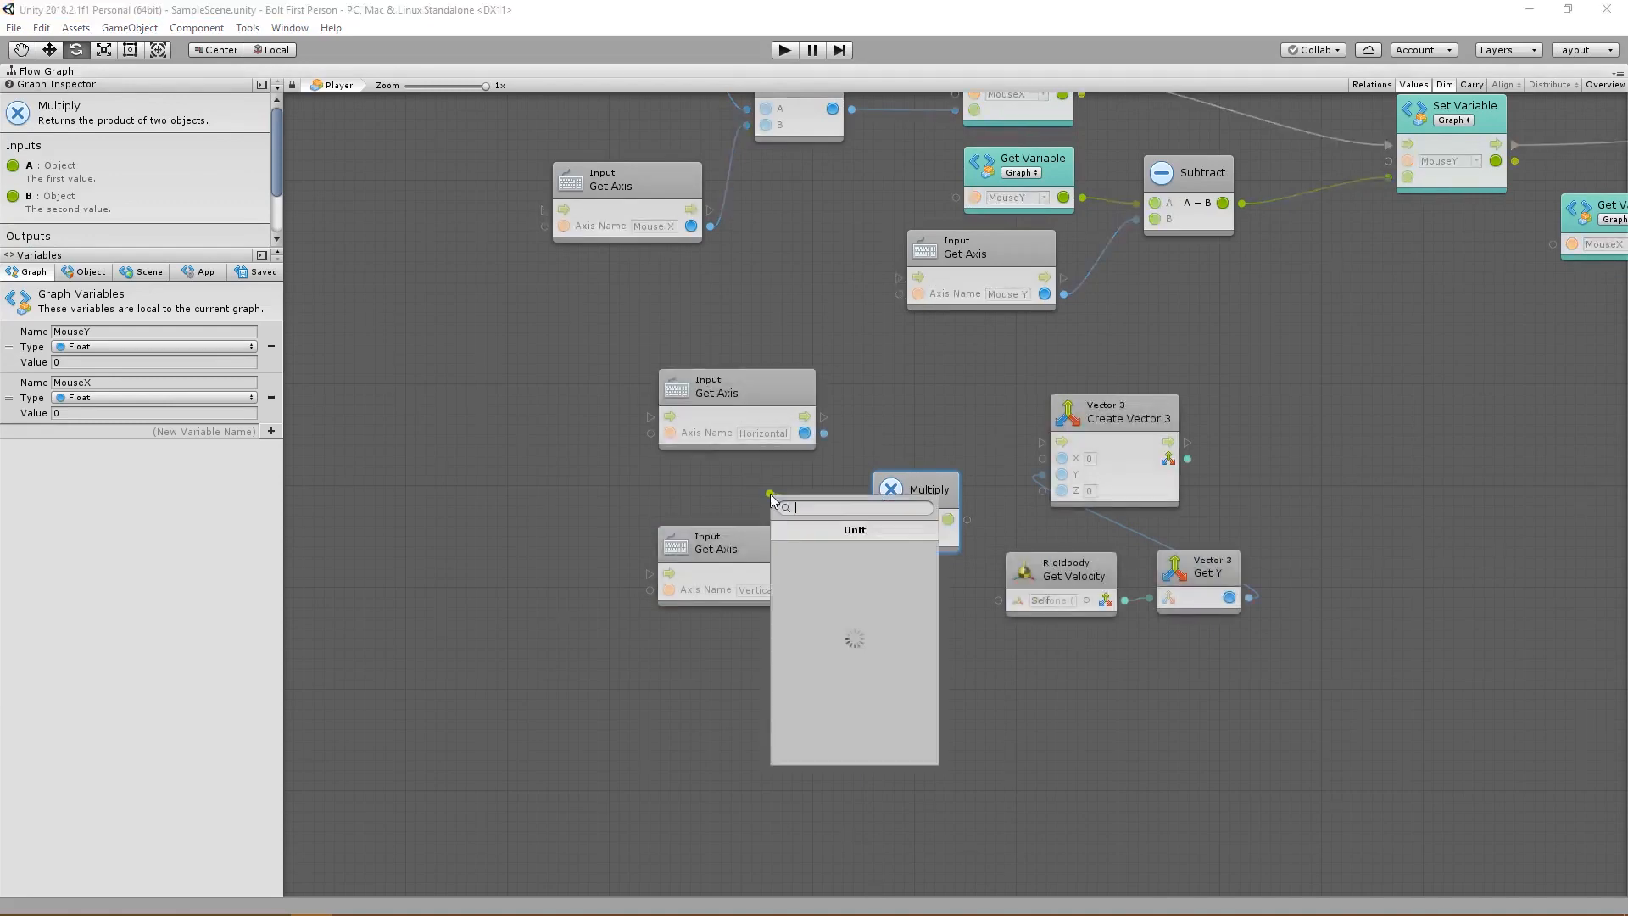
pyautogui.write('float')
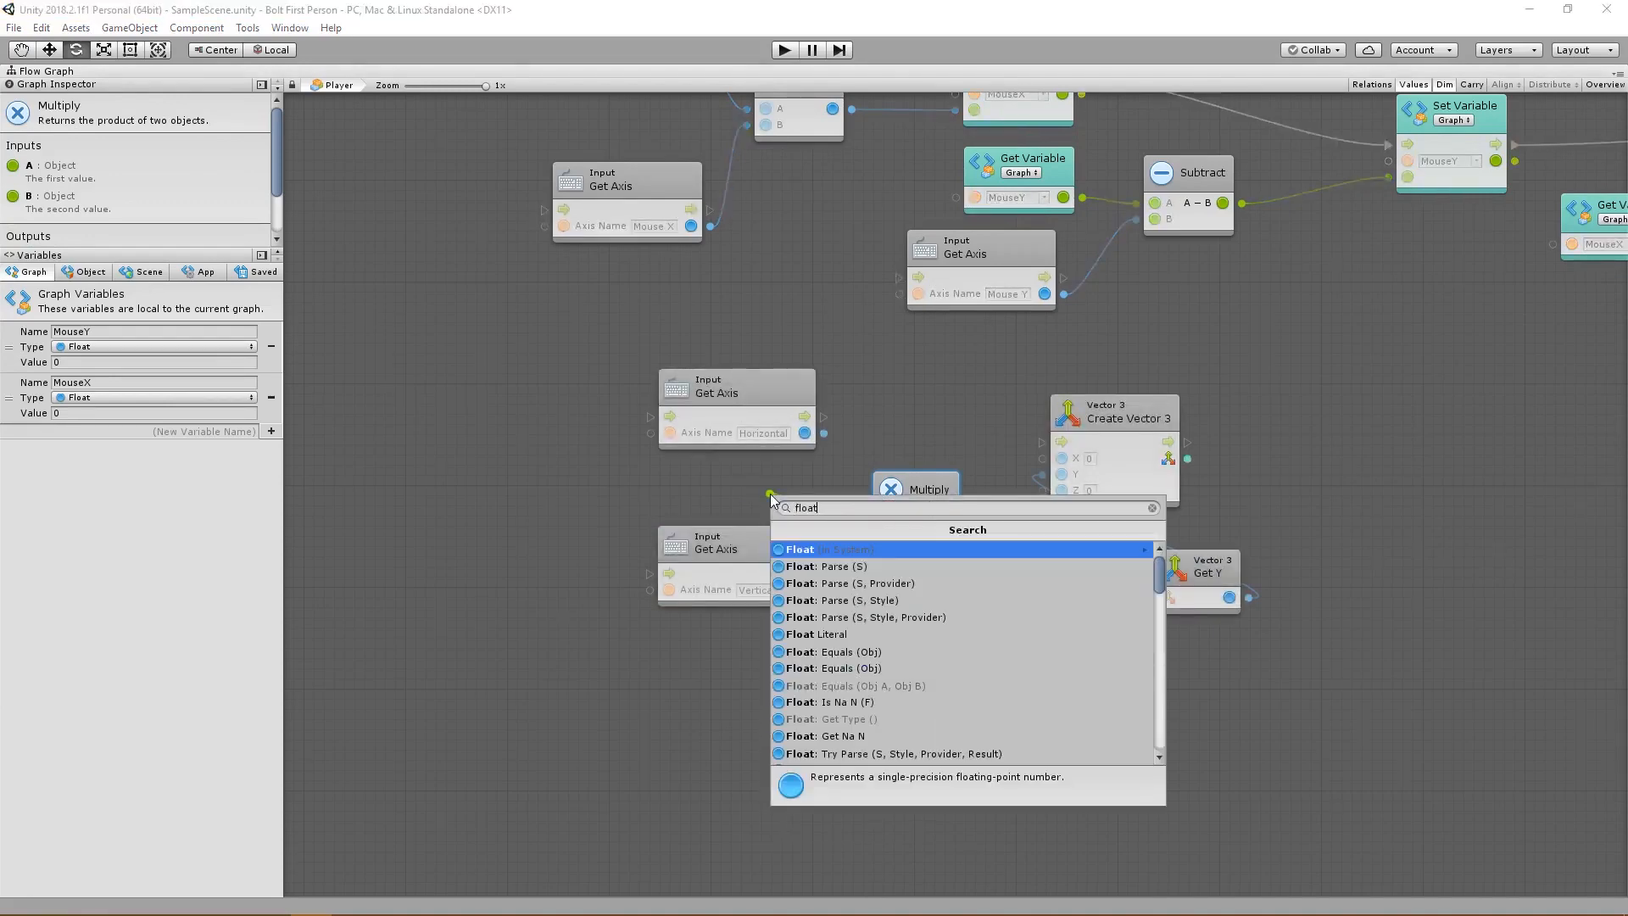
pyautogui.click(818, 634)
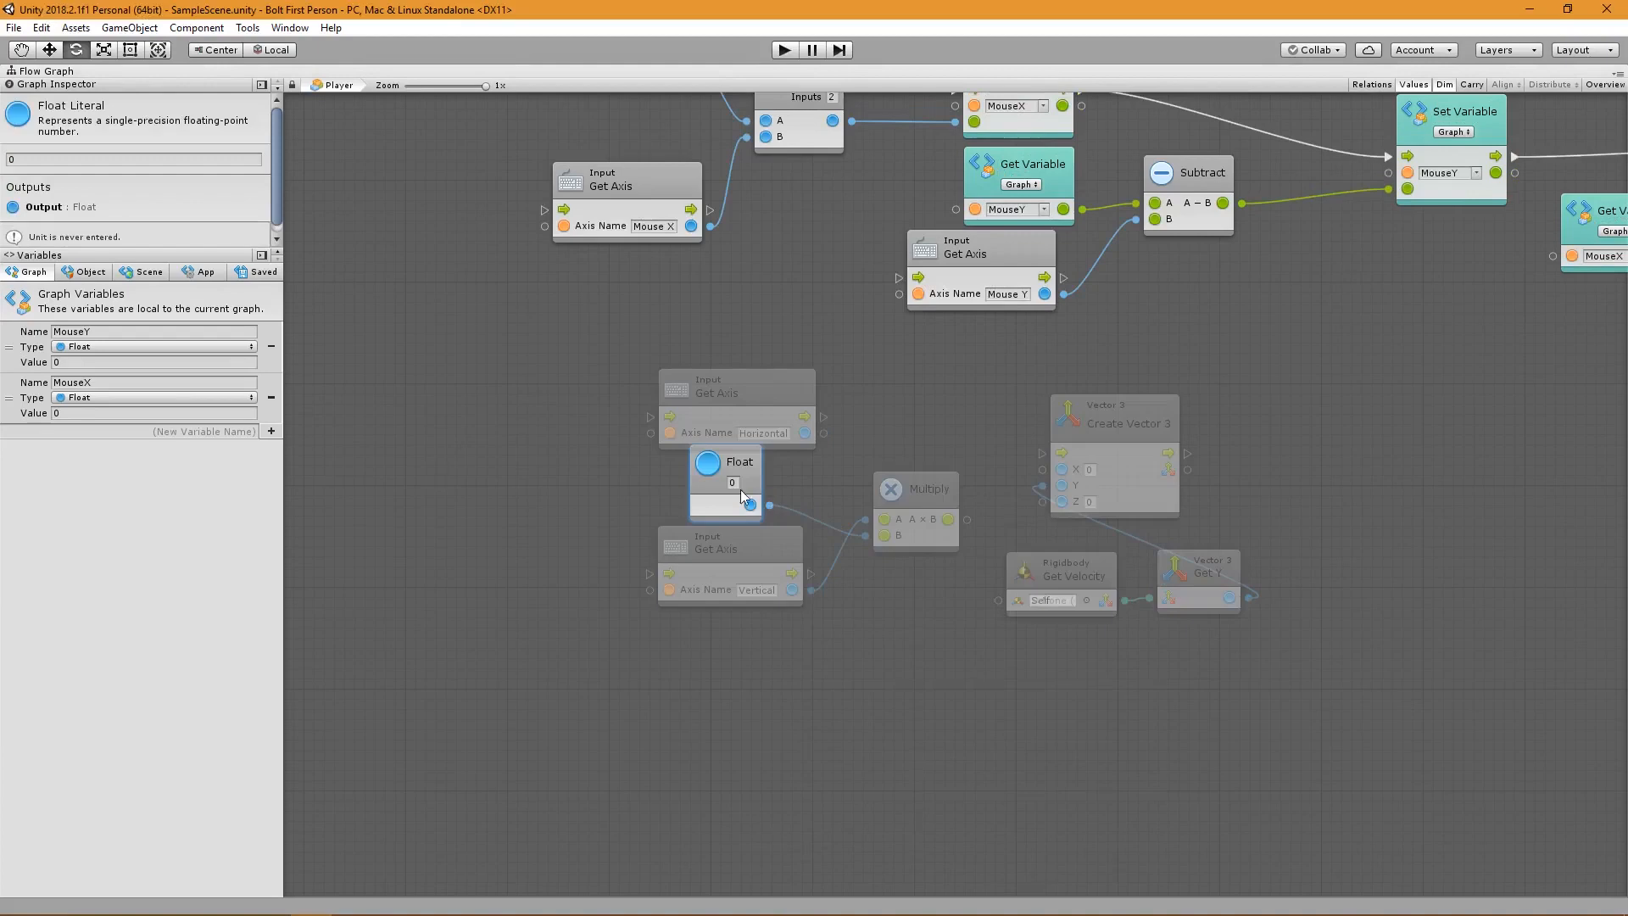
pyautogui.write('5')
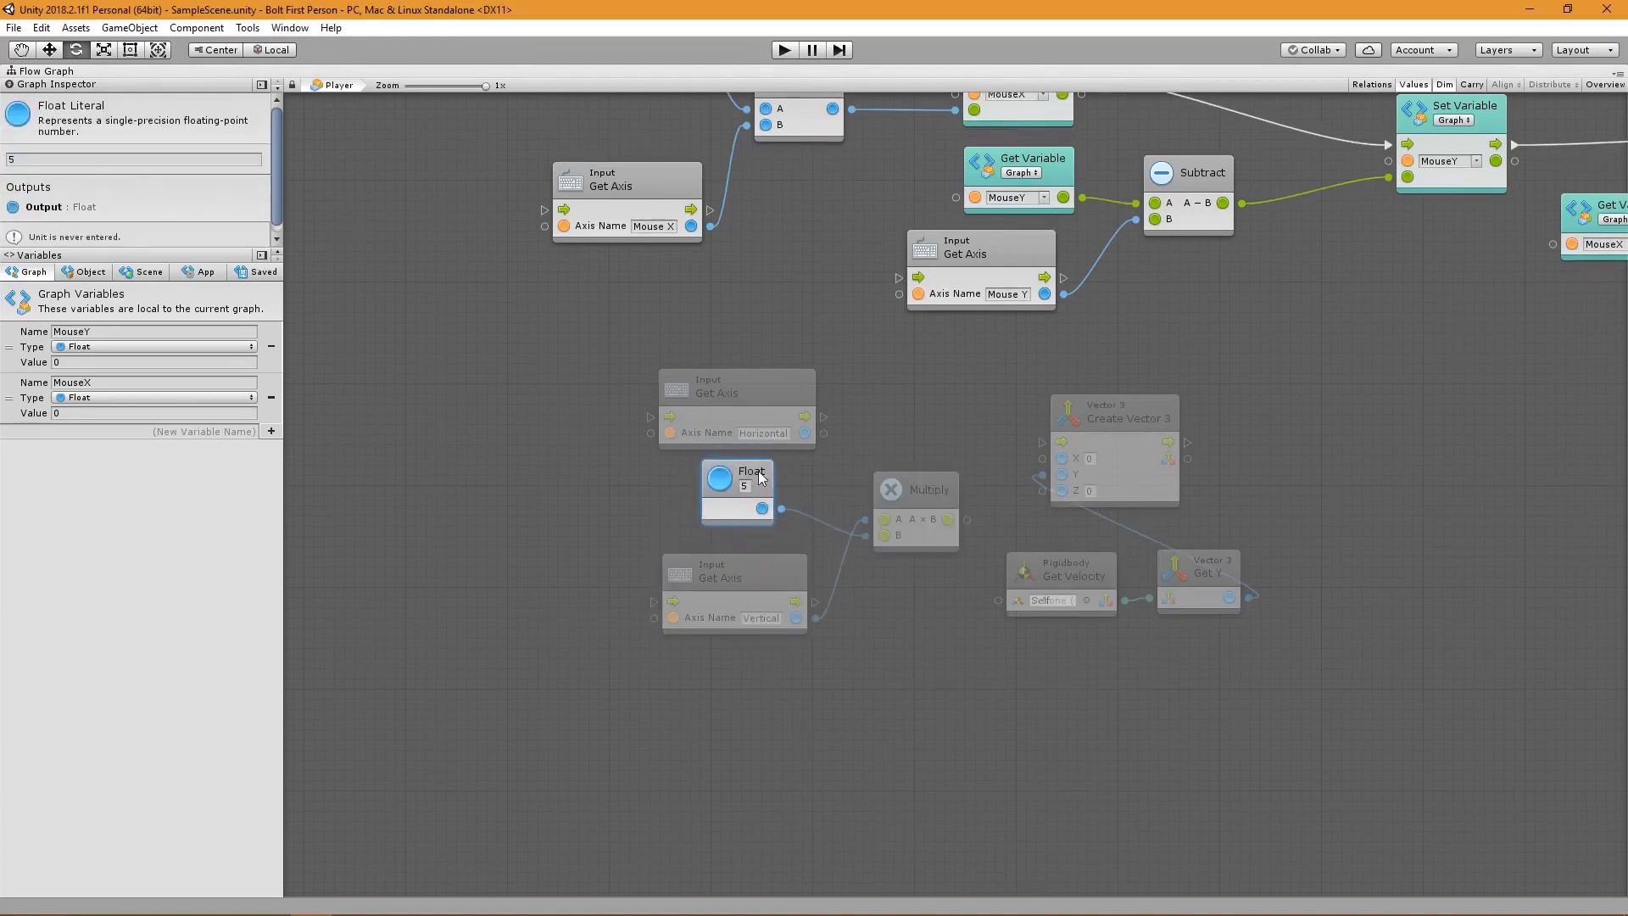
pyautogui.click(914, 490)
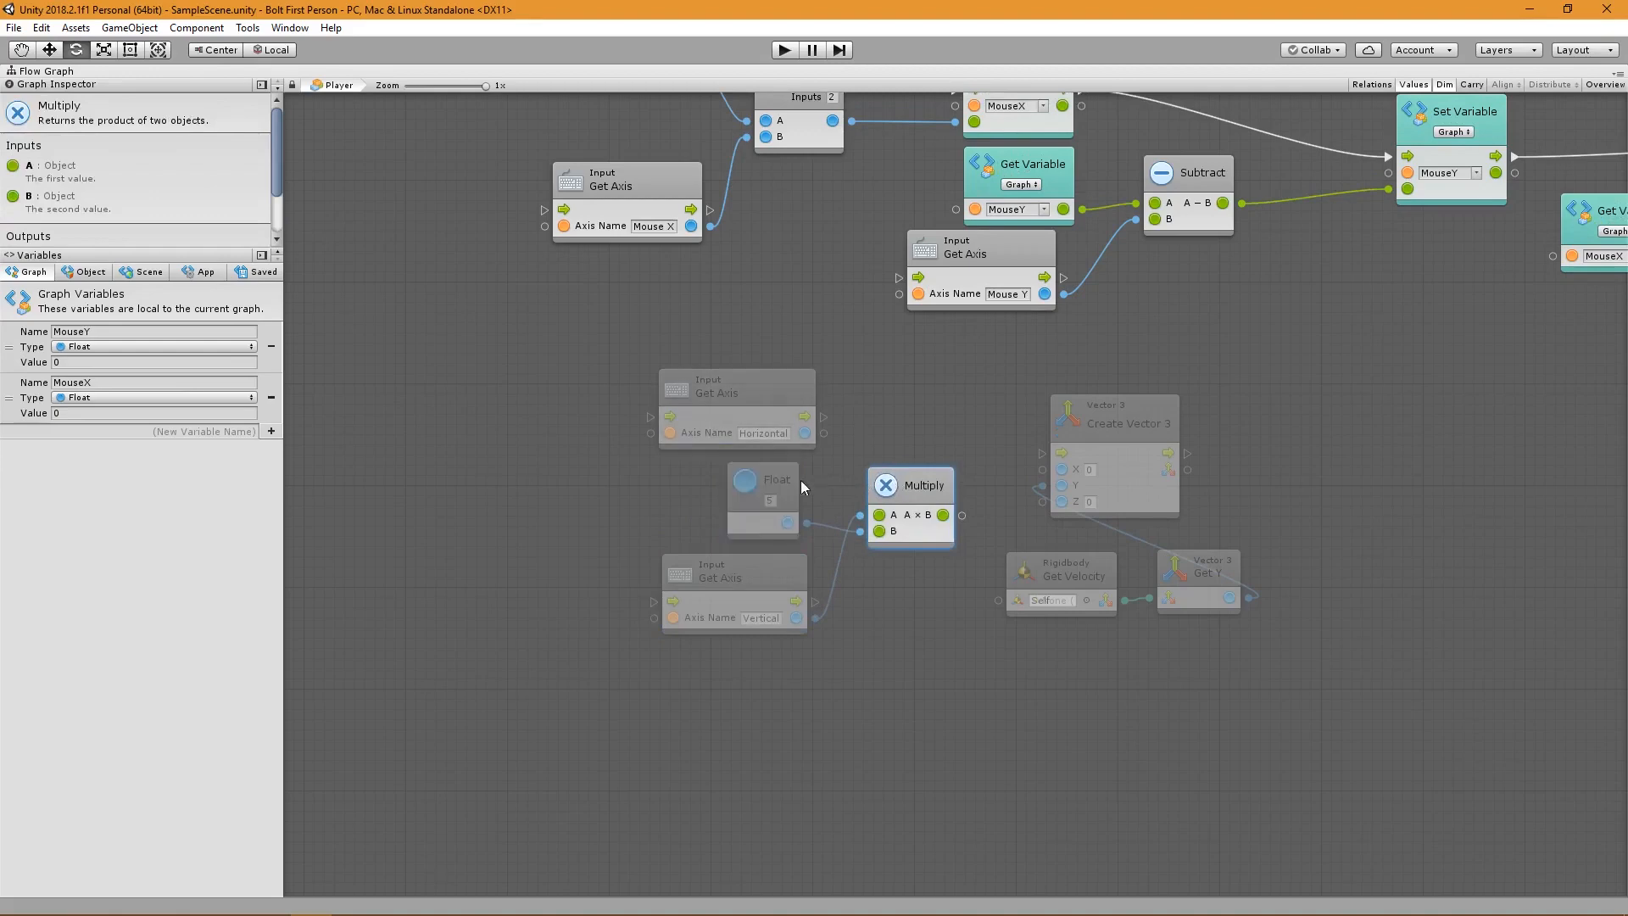
# Multiply the Horizontal axis by 5 and wire both products into Create Vector 3.
pyautogui.click(735, 385)
pyautogui.write('mu')
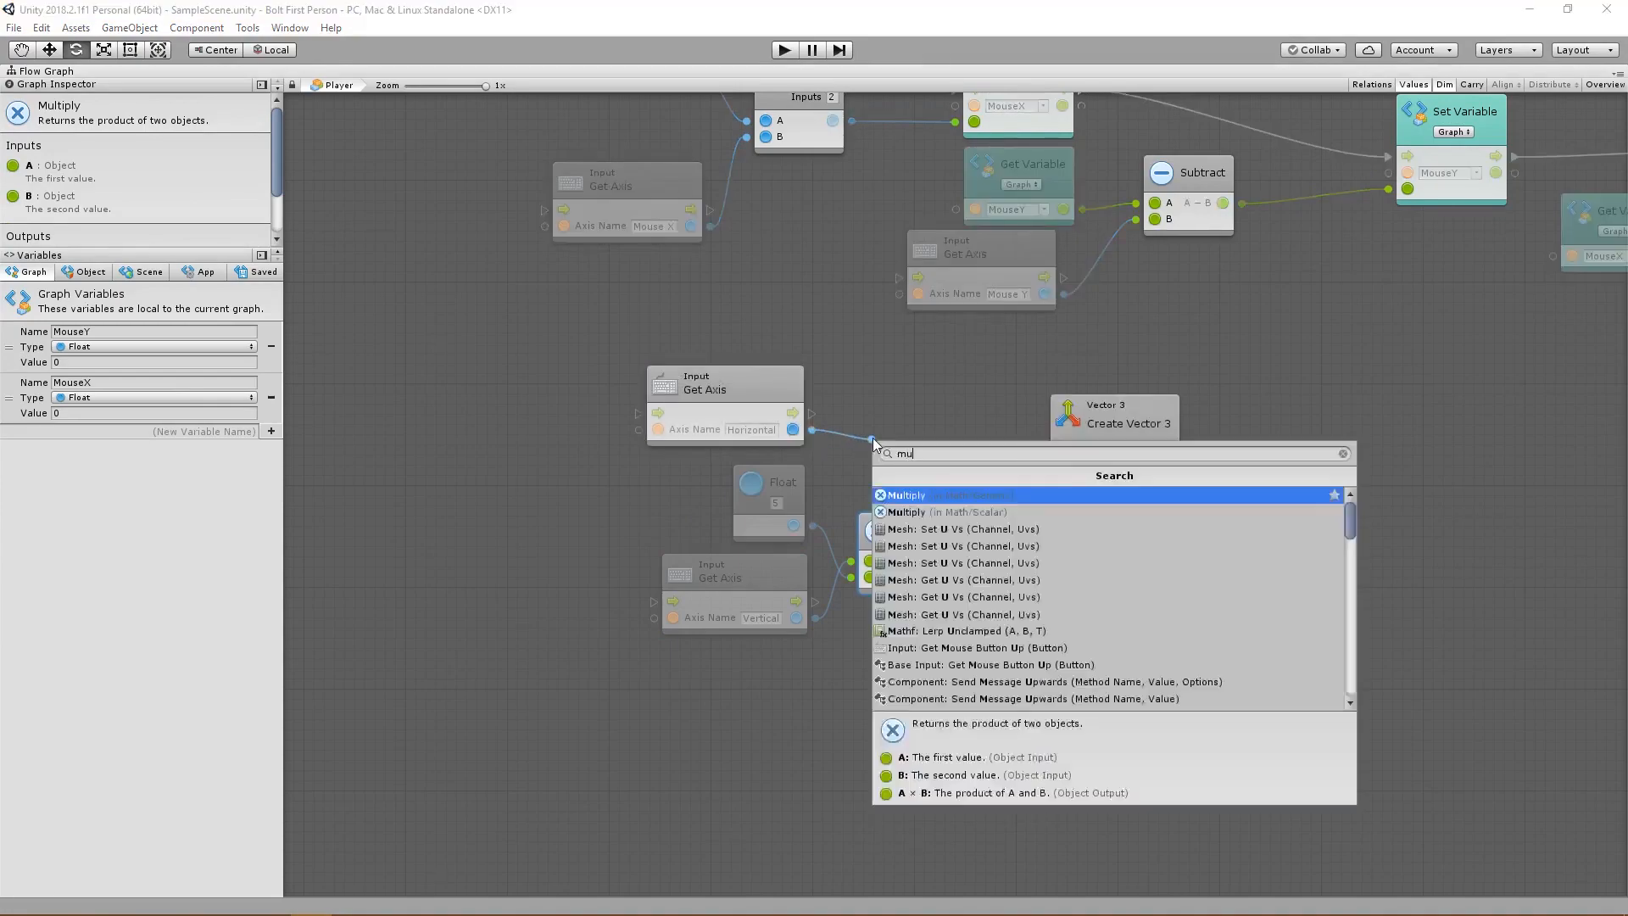
pyautogui.click(905, 495)
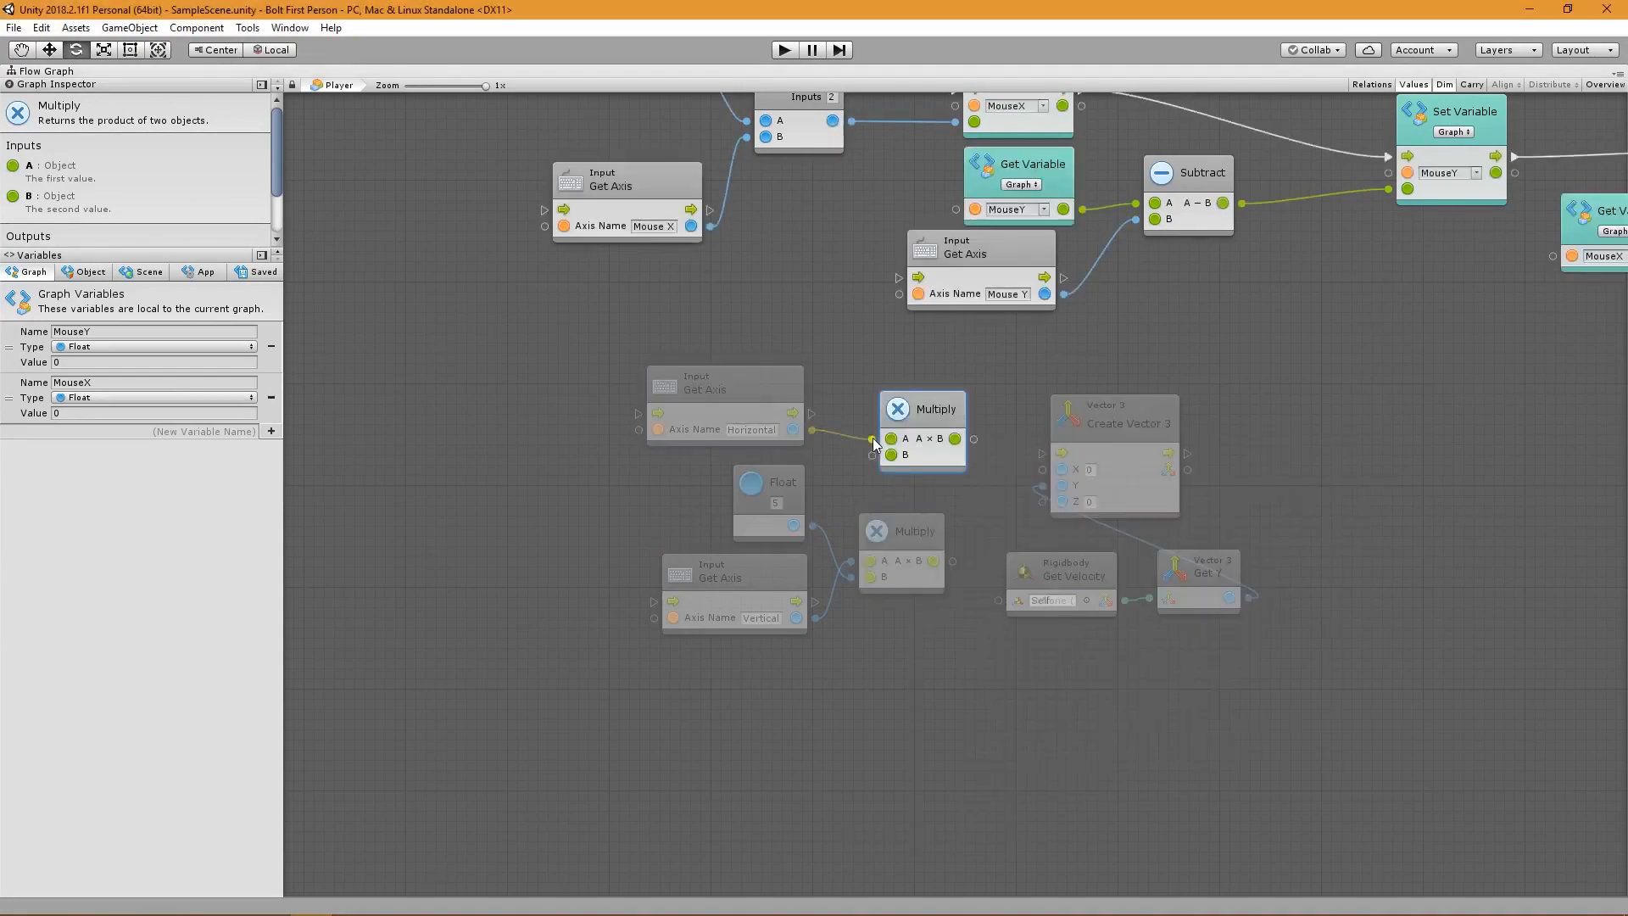
pyautogui.moveTo(921, 408); pyautogui.dragTo(884, 388)
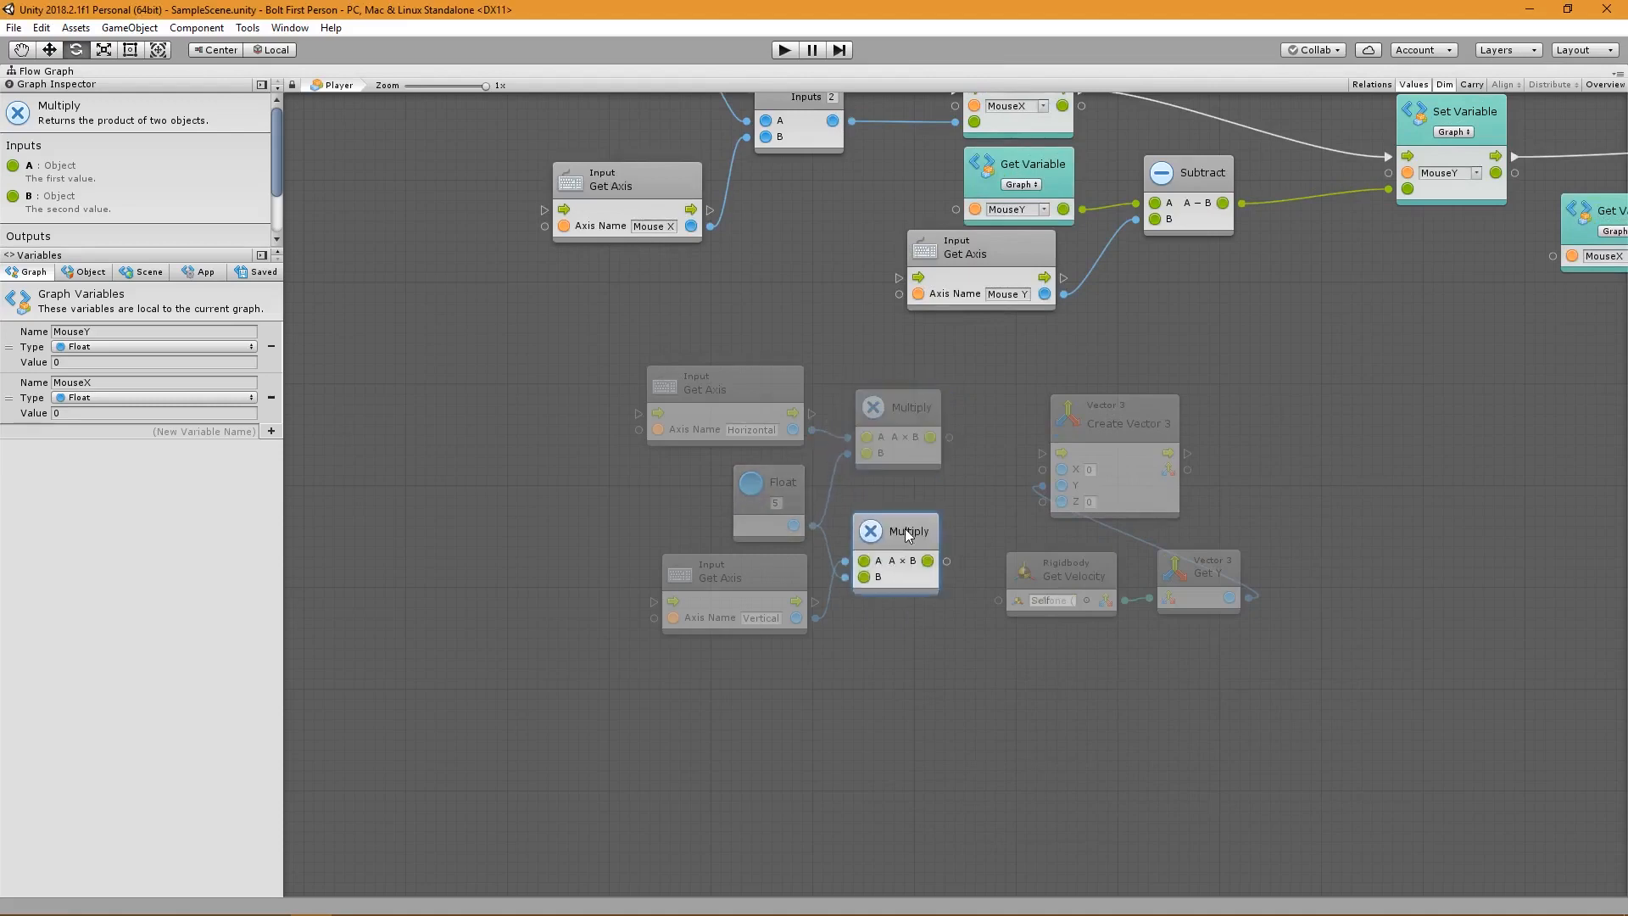
pyautogui.click(897, 406)
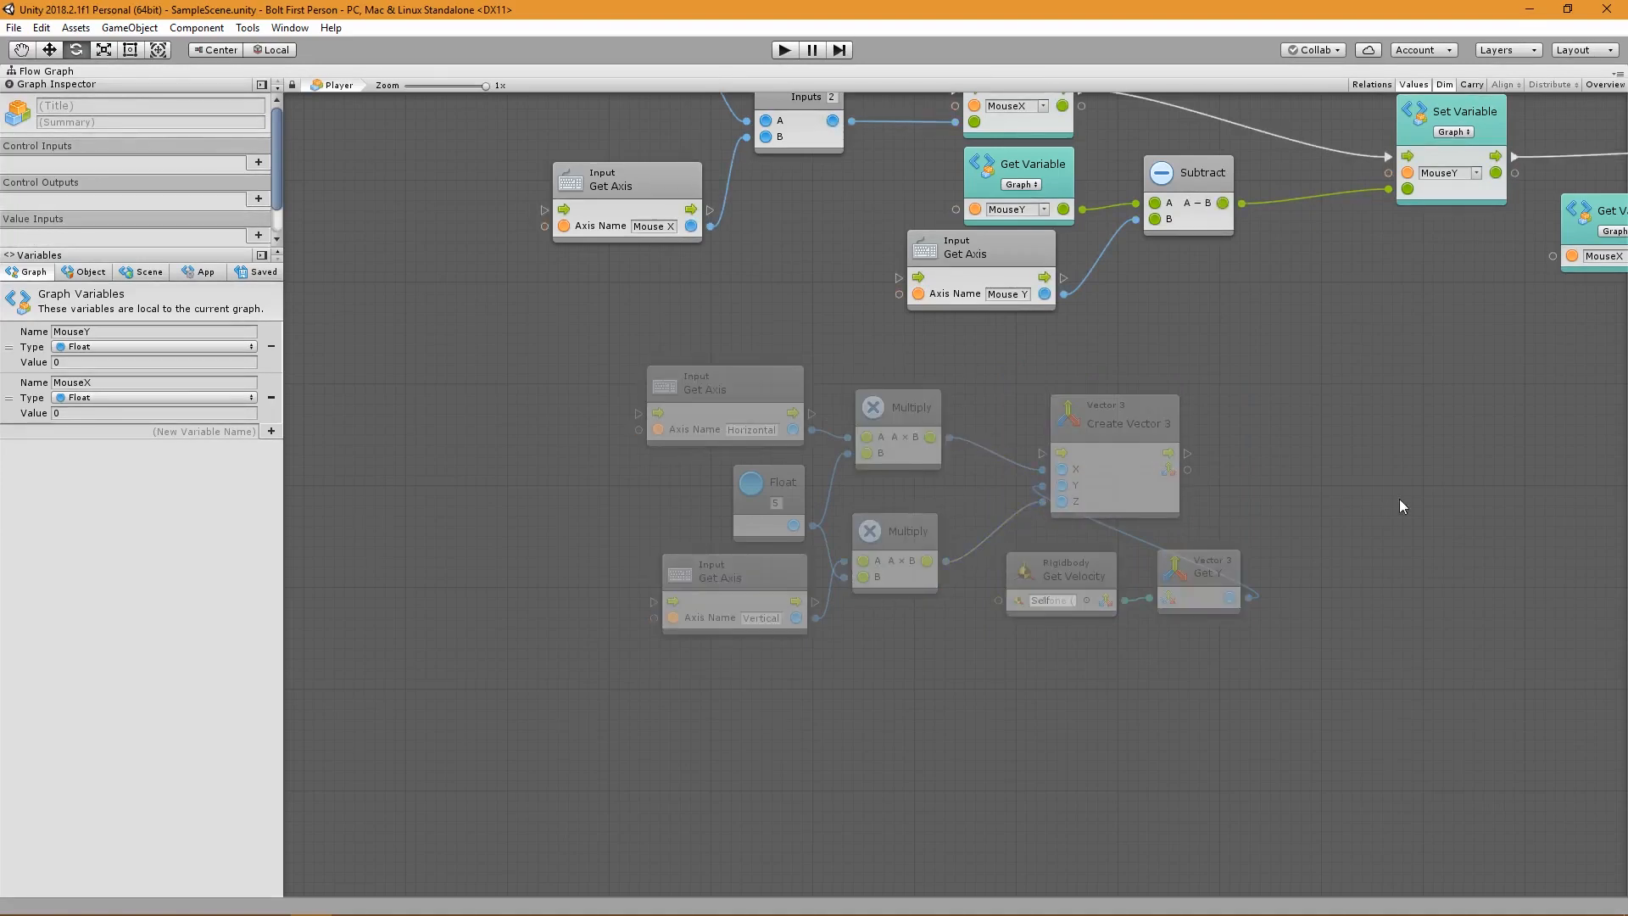
pyautogui.click(1151, 421)
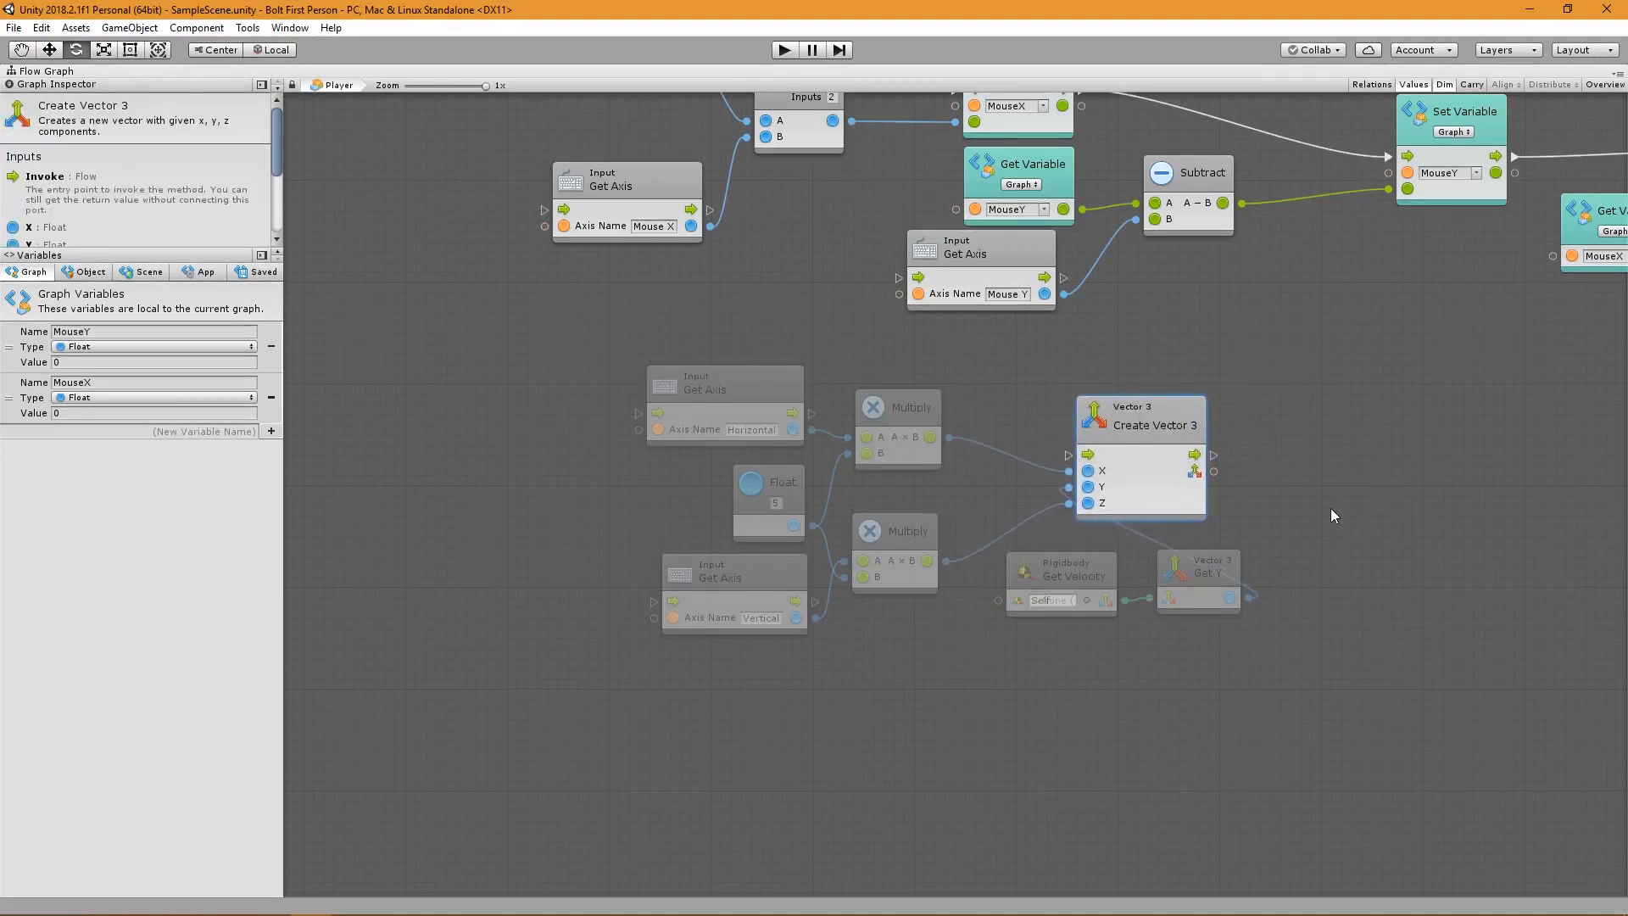
# Feed Create Vector 3 into Transform Direction and trigger Set Velocity from Fixed Update.
pyautogui.rightClick(1332, 516)
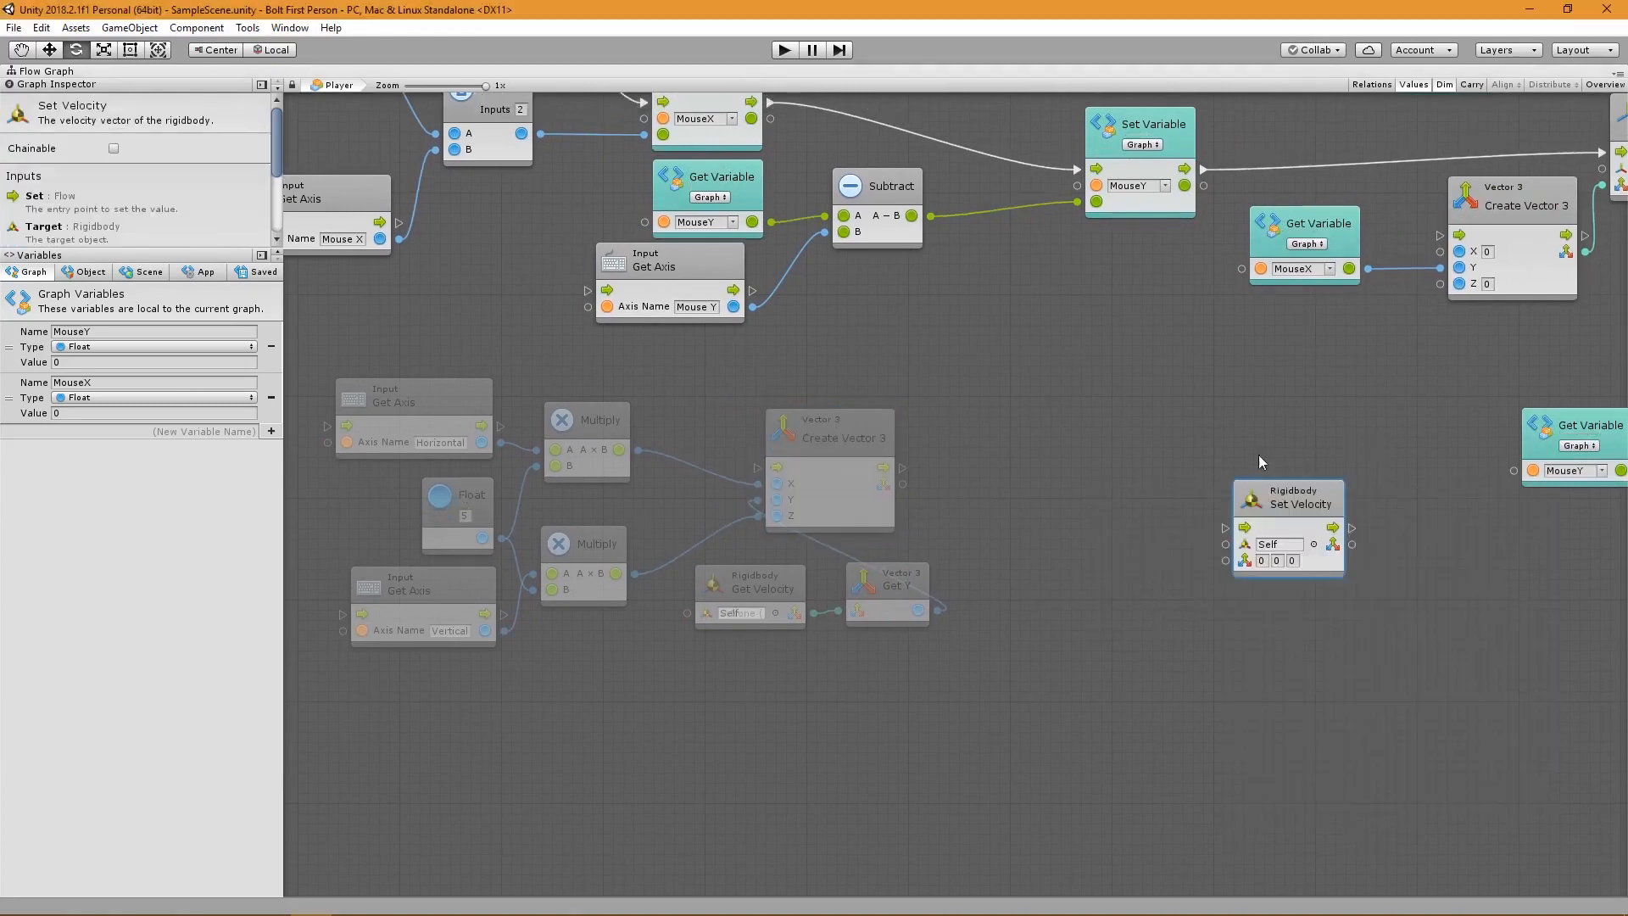
pyautogui.moveTo(709, 458)
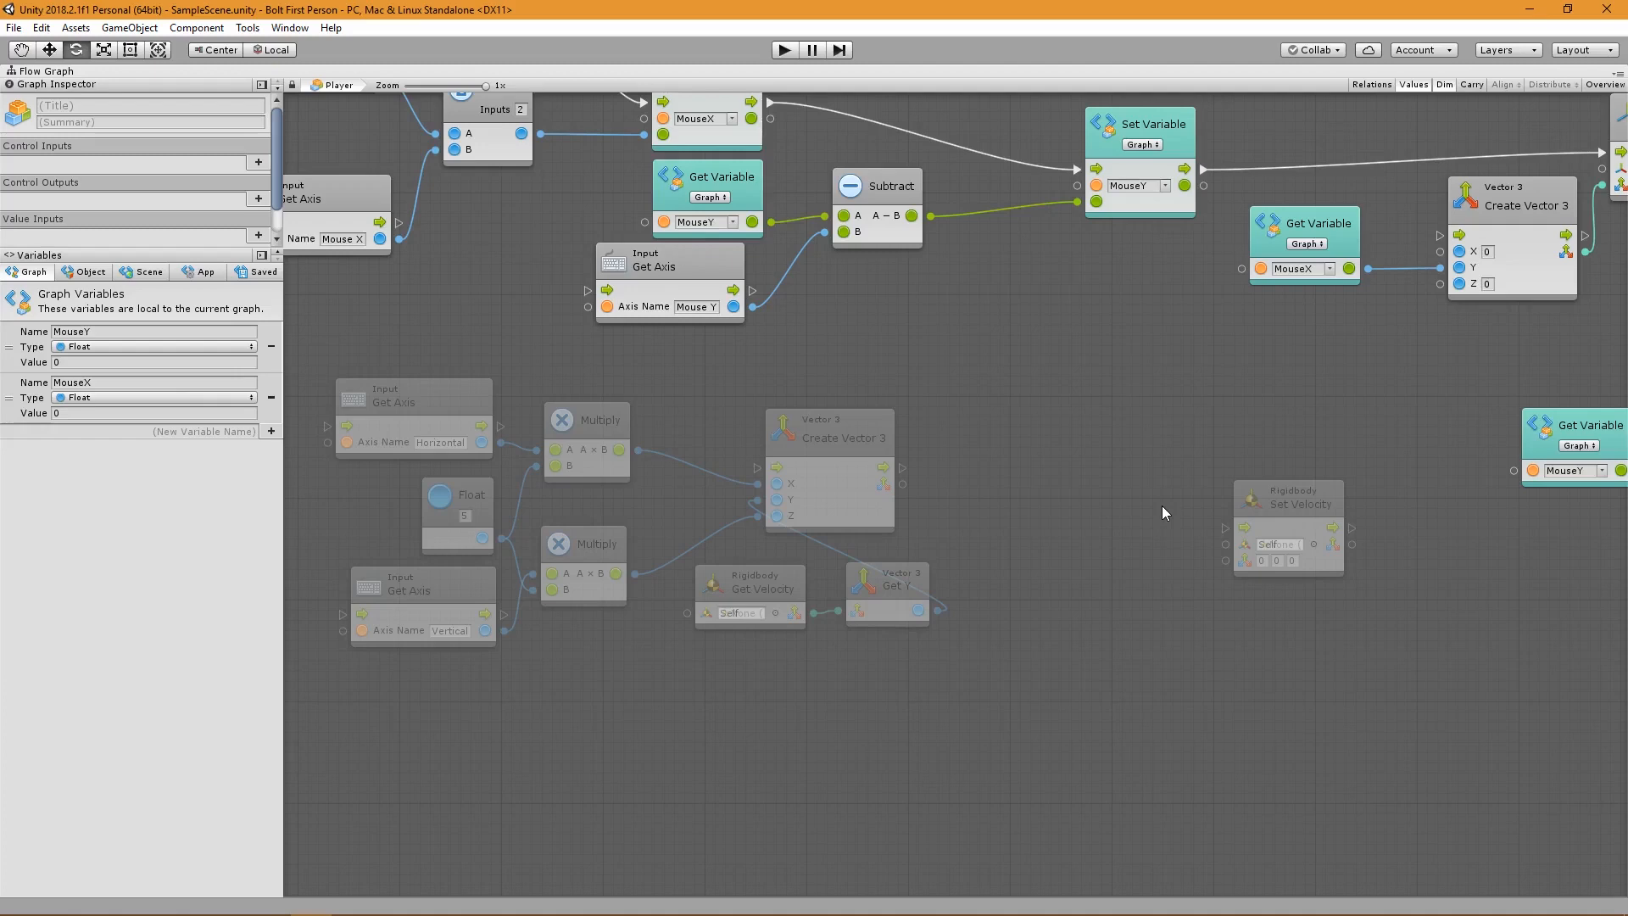
pyautogui.moveTo(1064, 537)
pyautogui.write('transform direction')
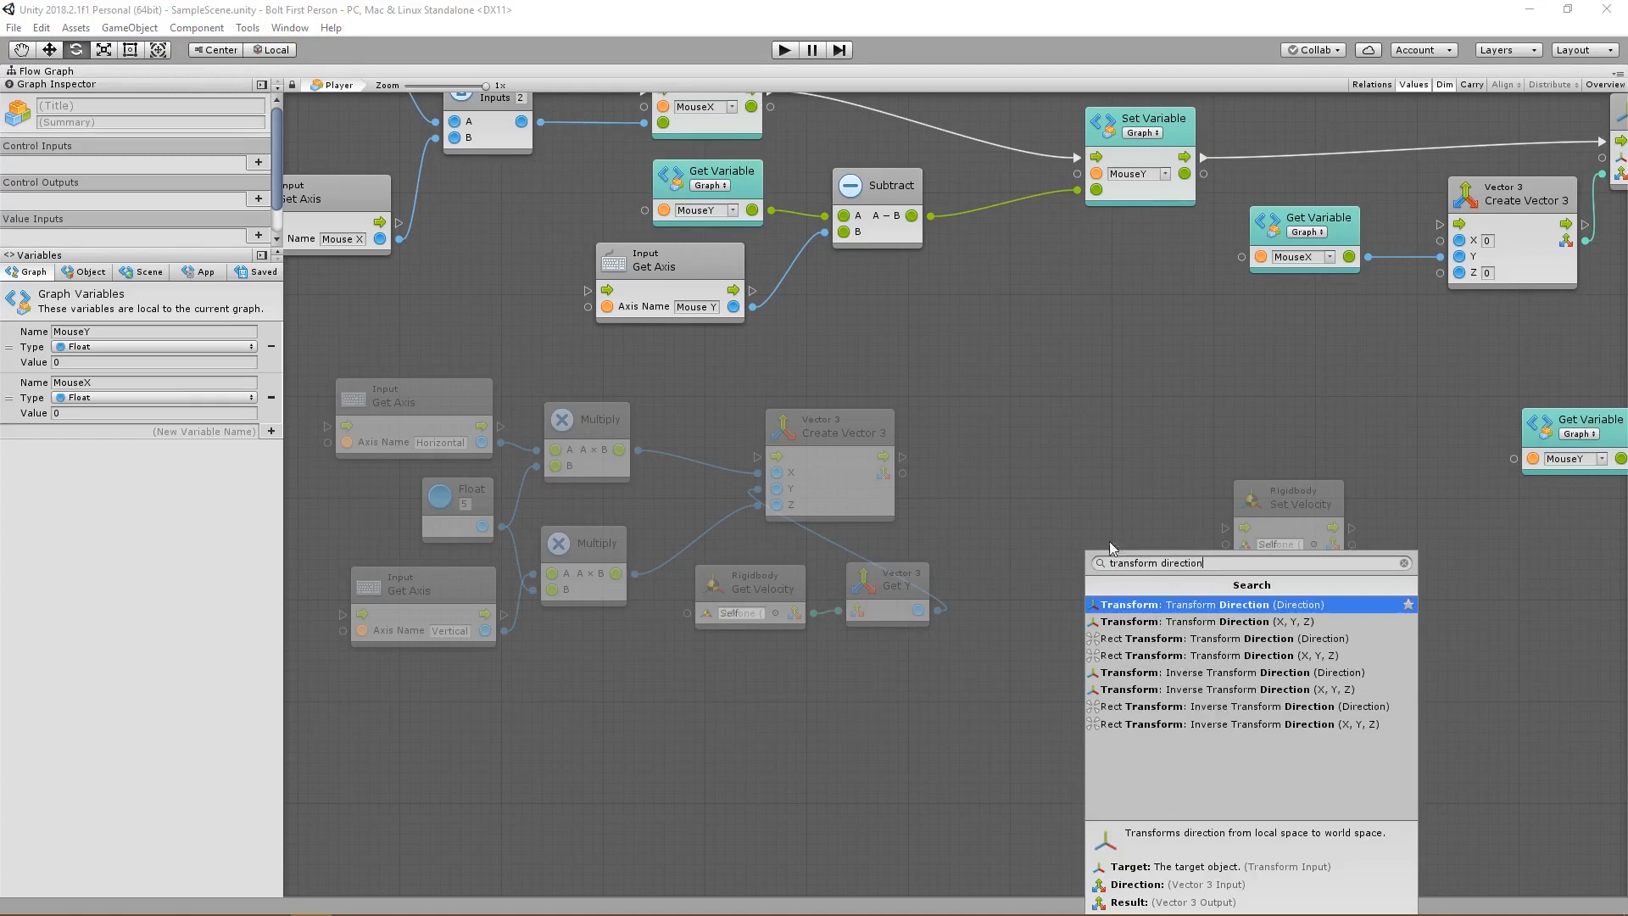
pyautogui.click(1241, 604)
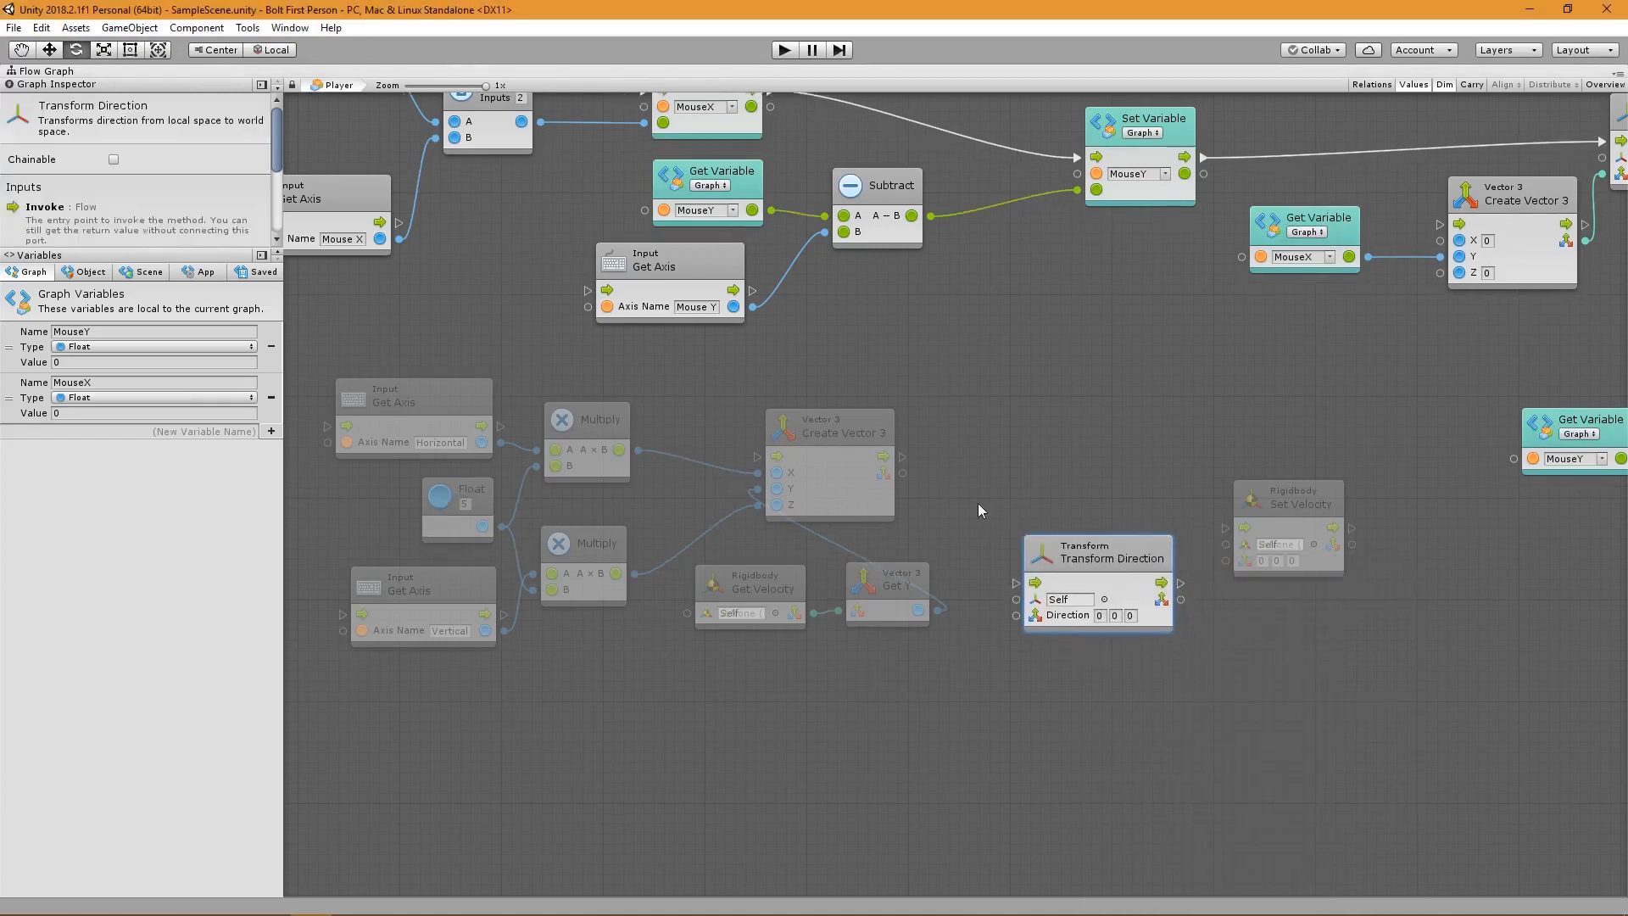
pyautogui.moveTo(901, 472); pyautogui.dragTo(1016, 614)
pyautogui.write('fixed upda')
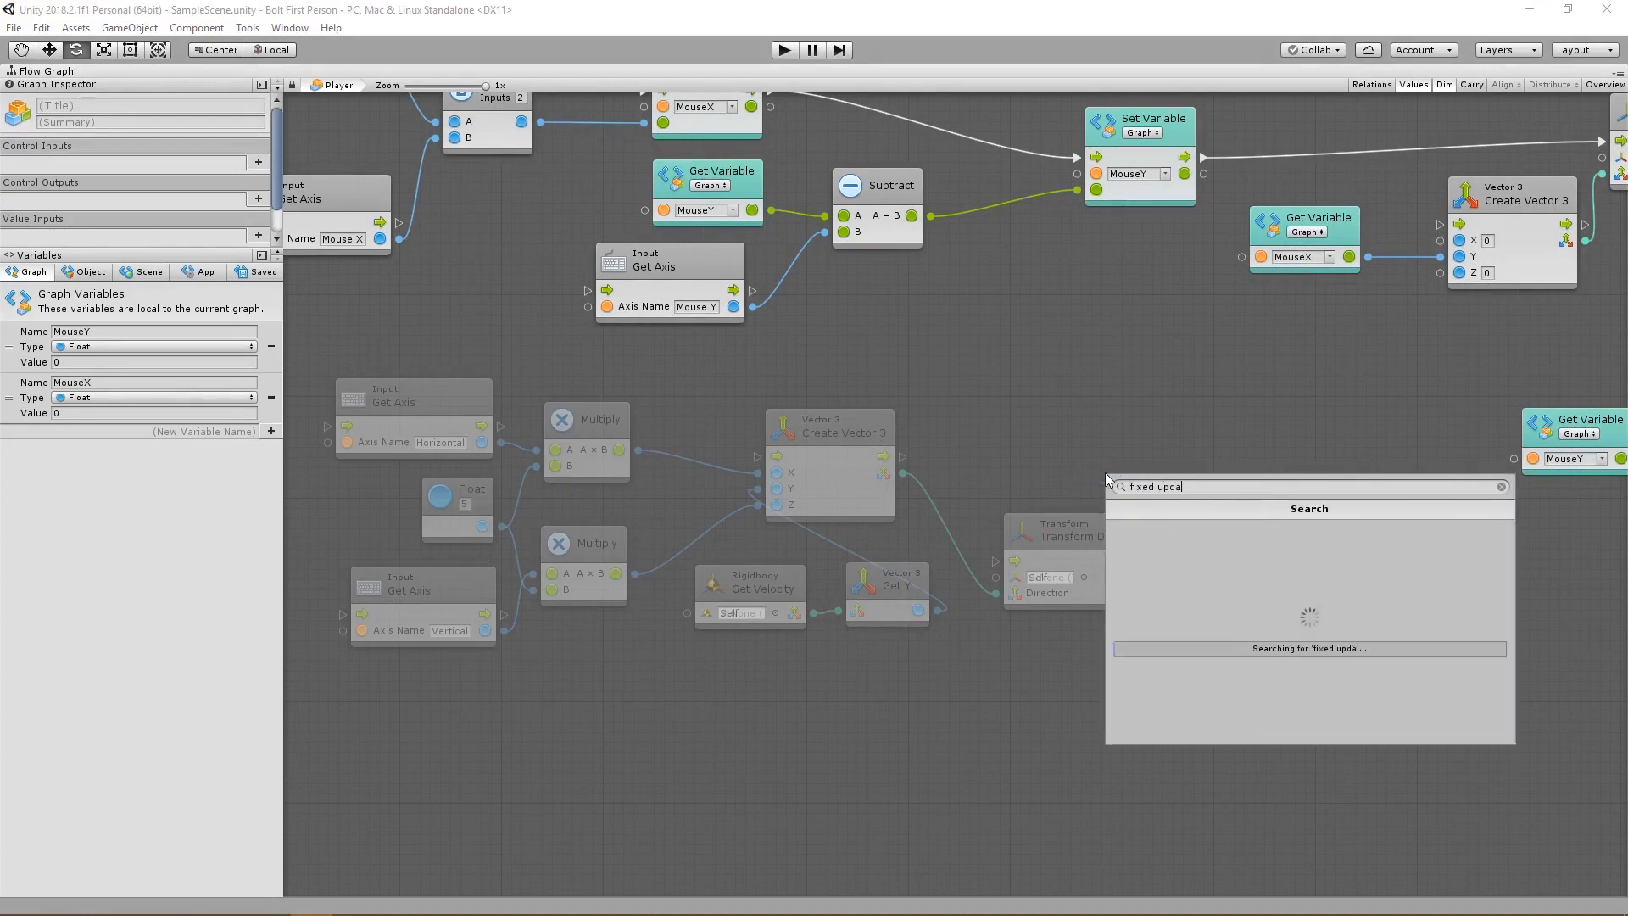
pyautogui.click(1162, 495)
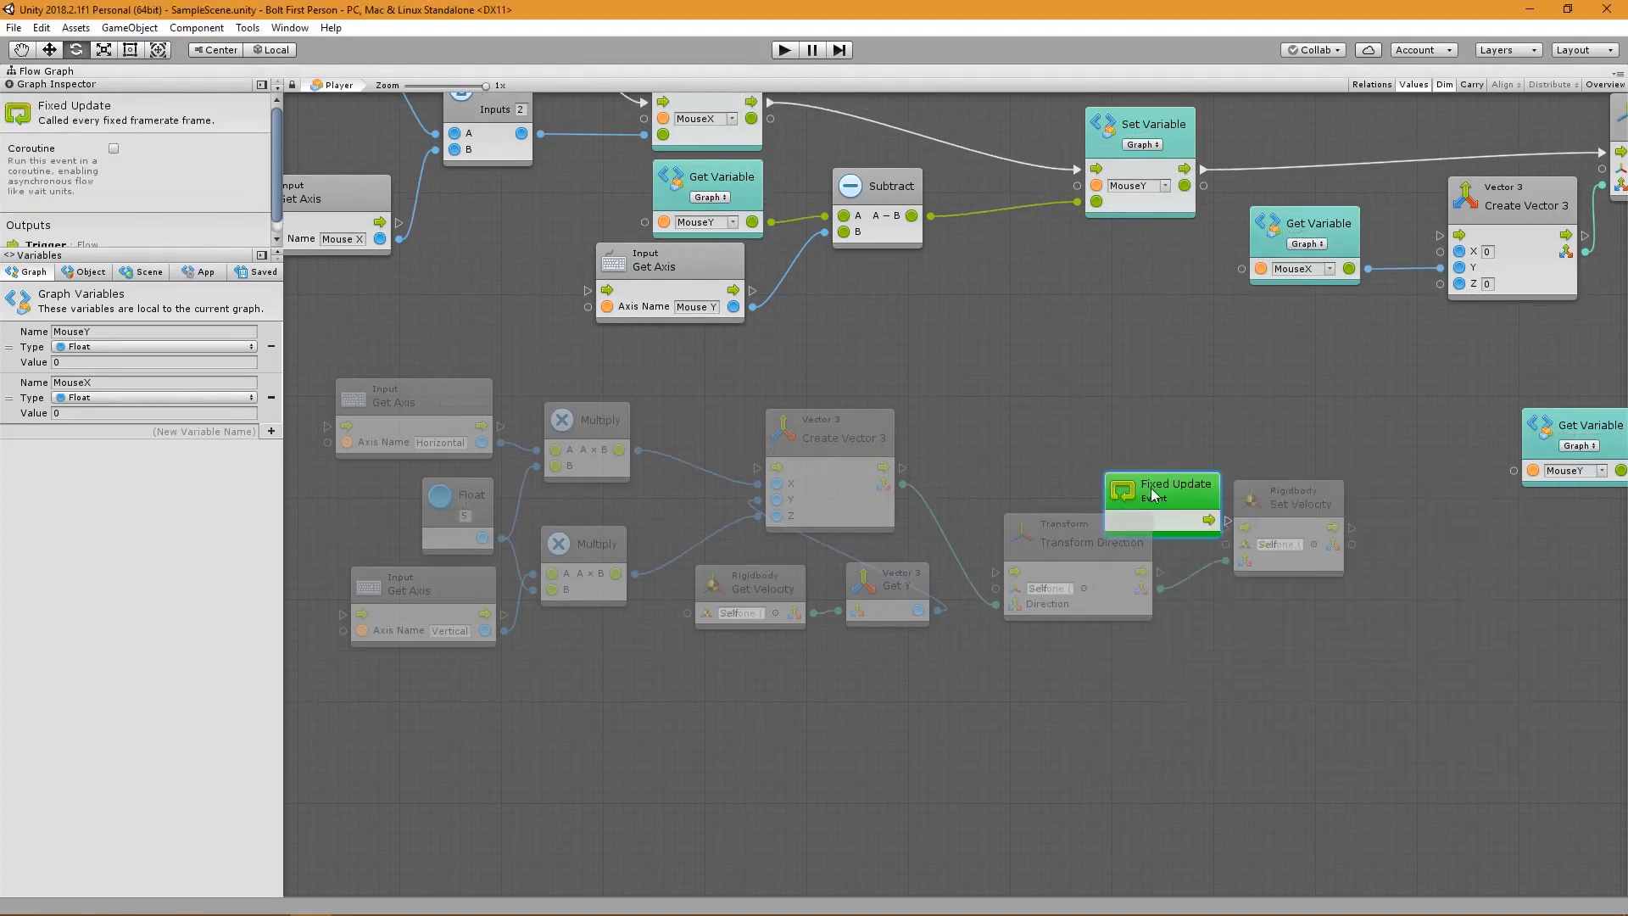
pyautogui.moveTo(1161, 495); pyautogui.dragTo(1090, 457)
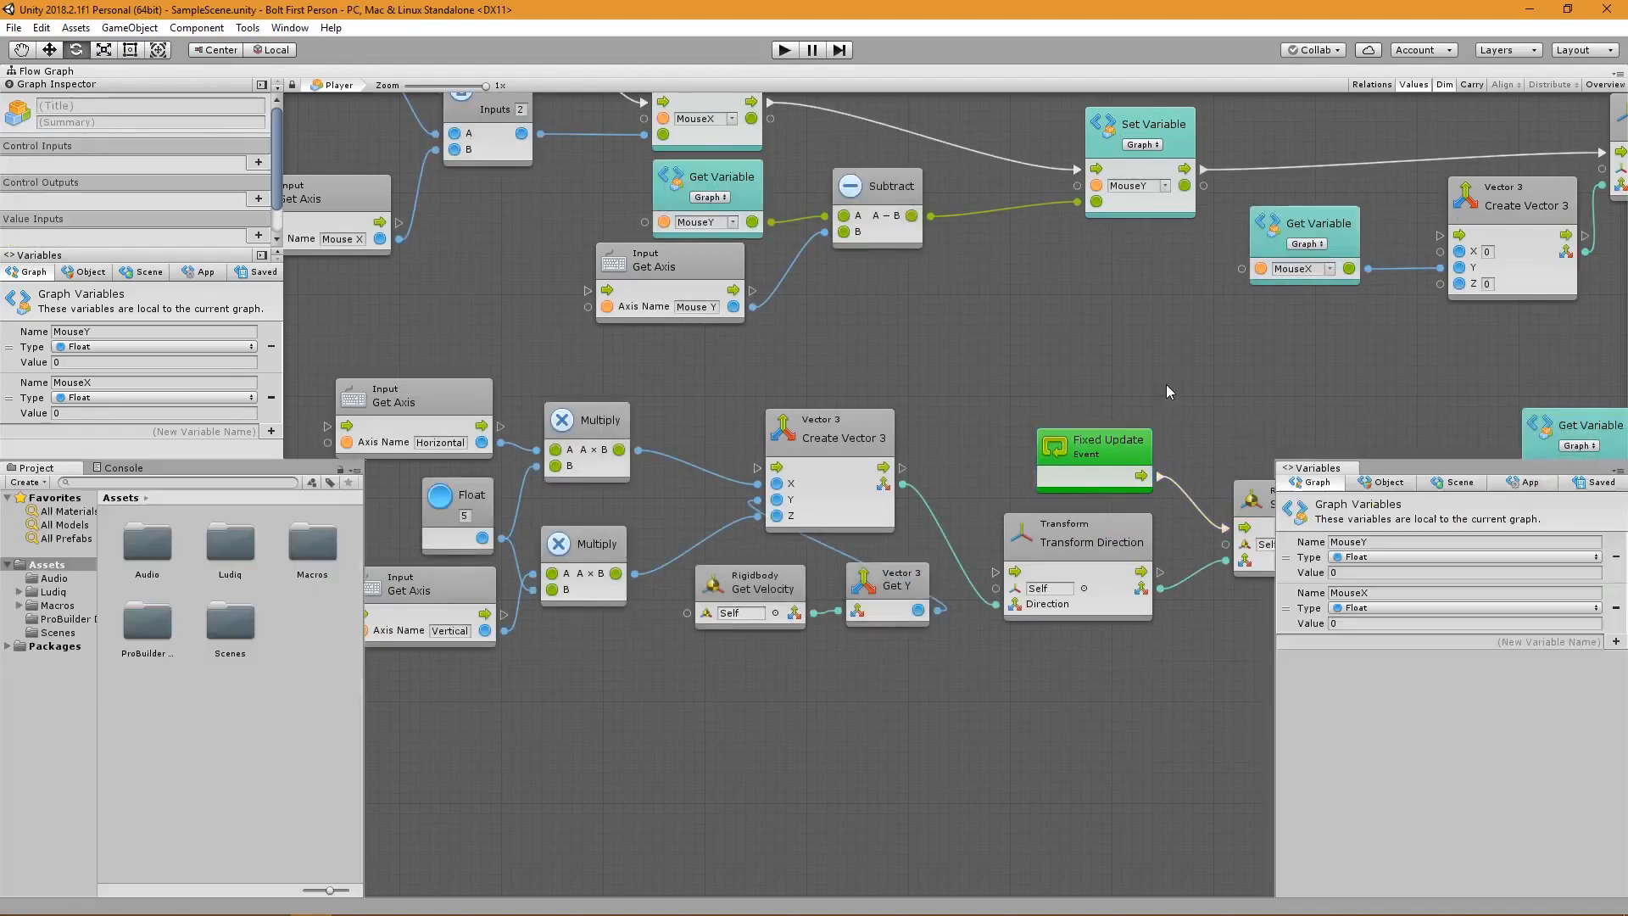
# Open a new unit search beside the movement-input nodes.
pyautogui.click(784, 50)
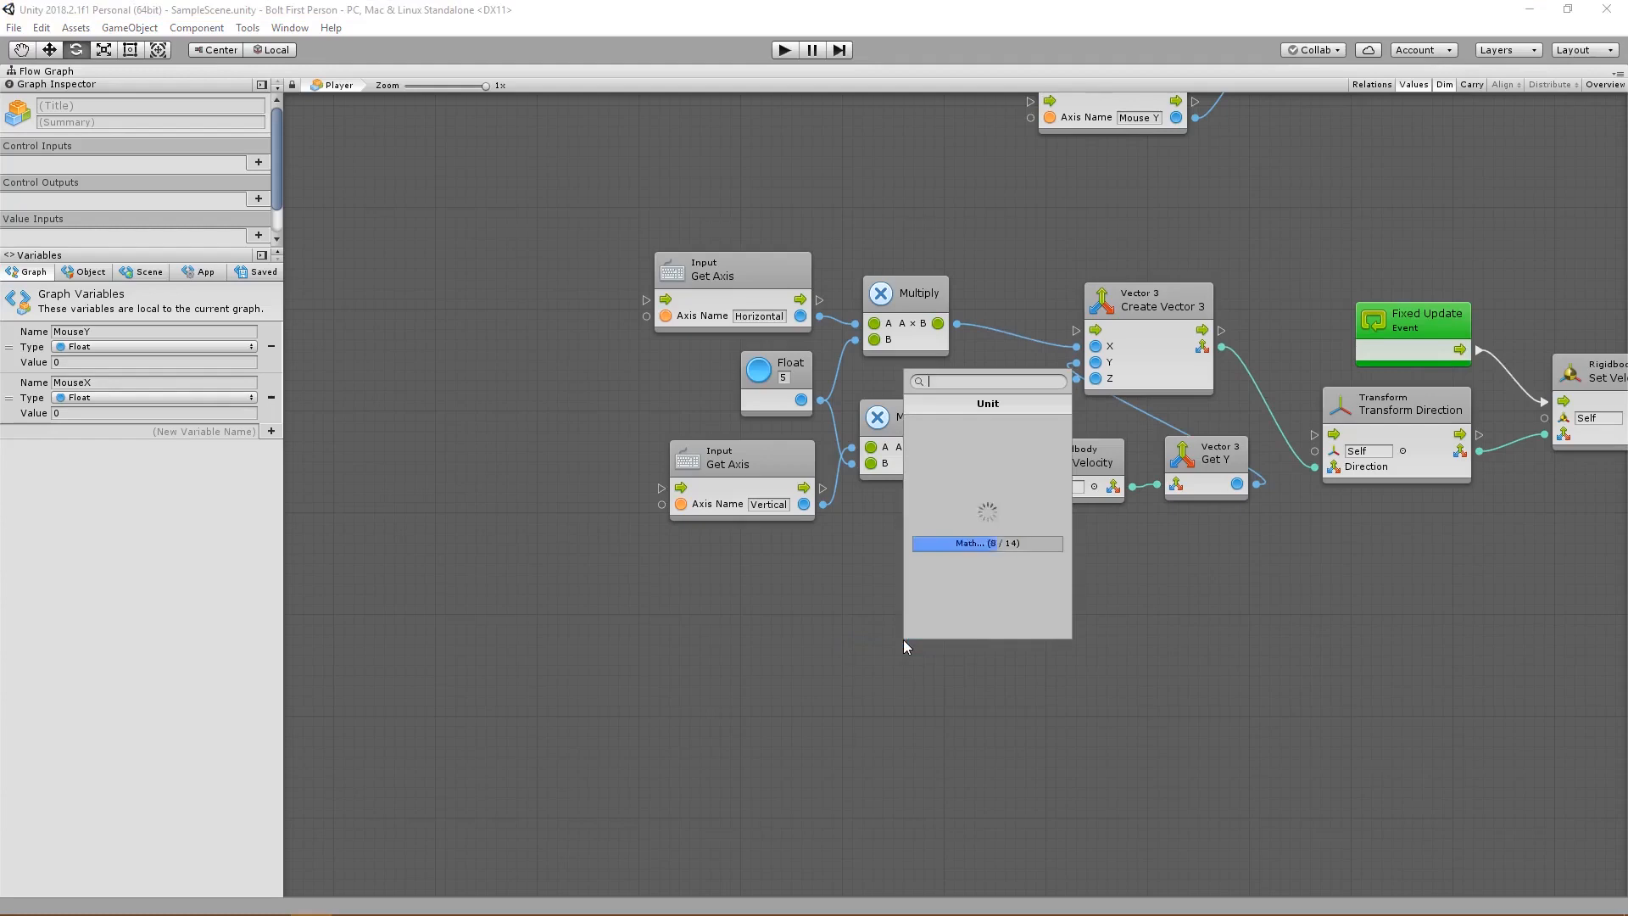
# Add a Rigidbody Add Force unit with Impulse mode and Force Y of 5.
pyautogui.write('add force')
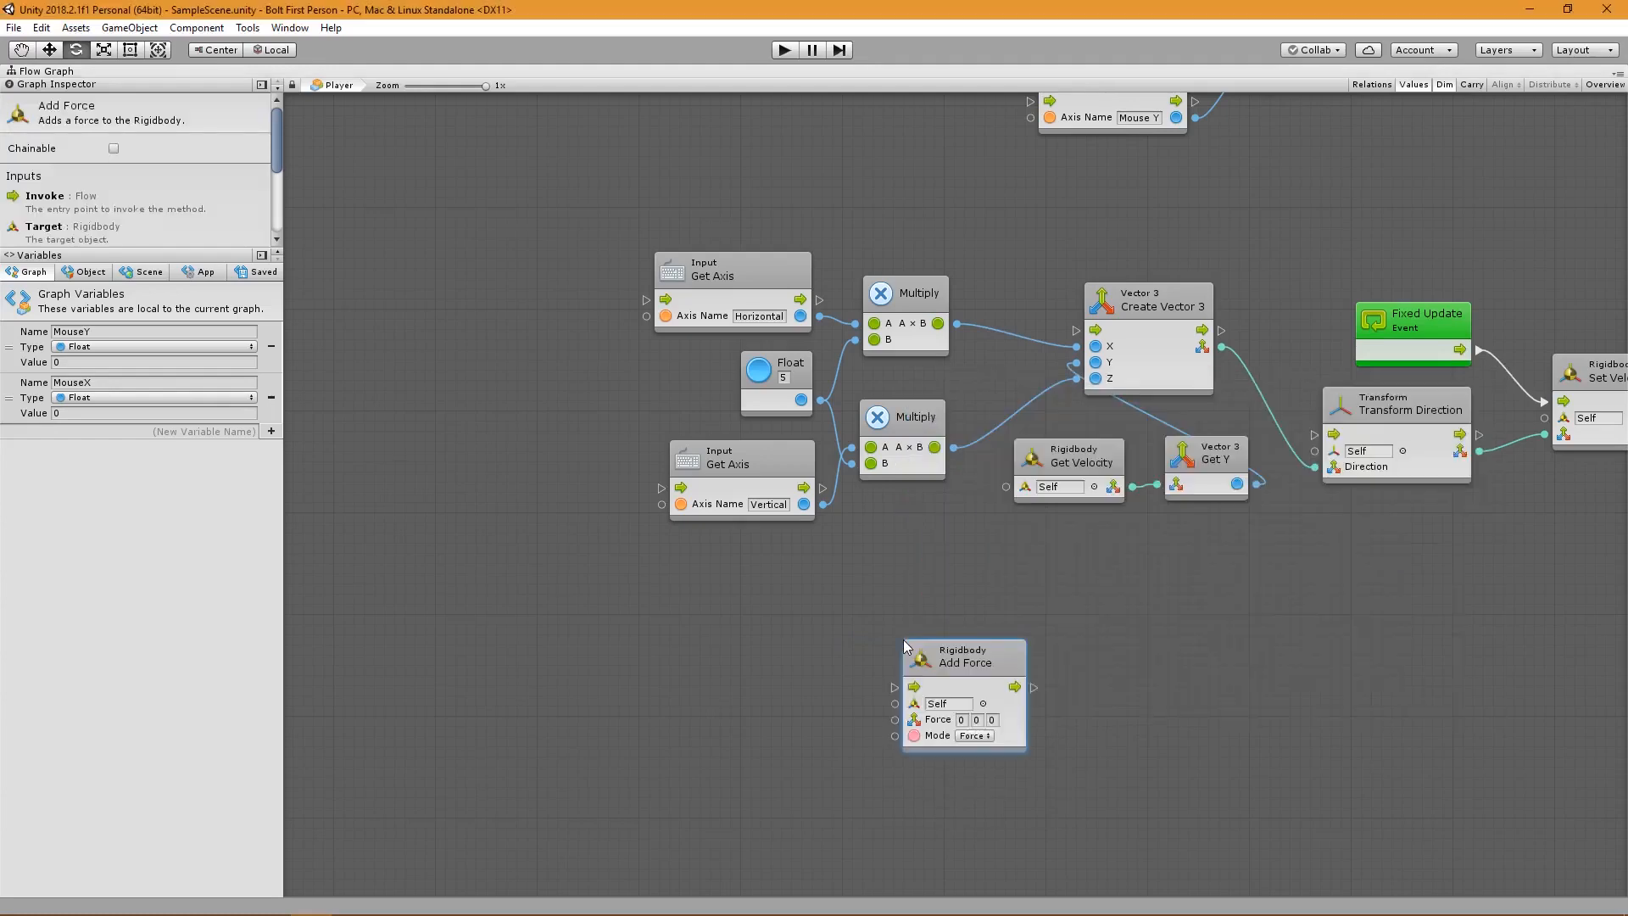
pyautogui.click(985, 735)
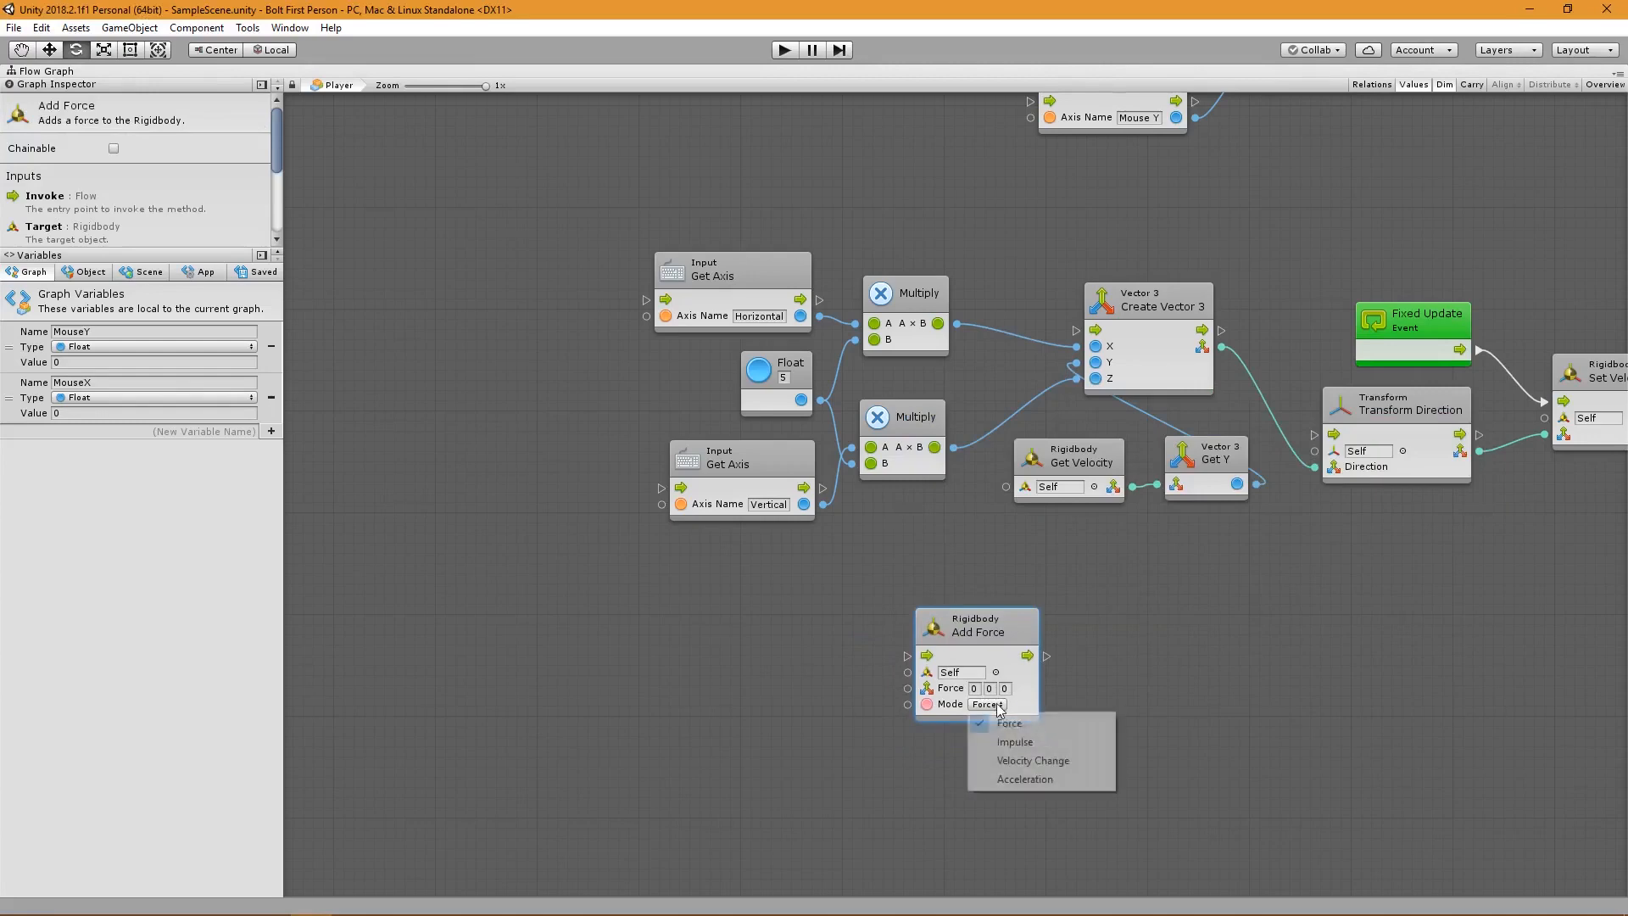
pyautogui.click(1013, 742)
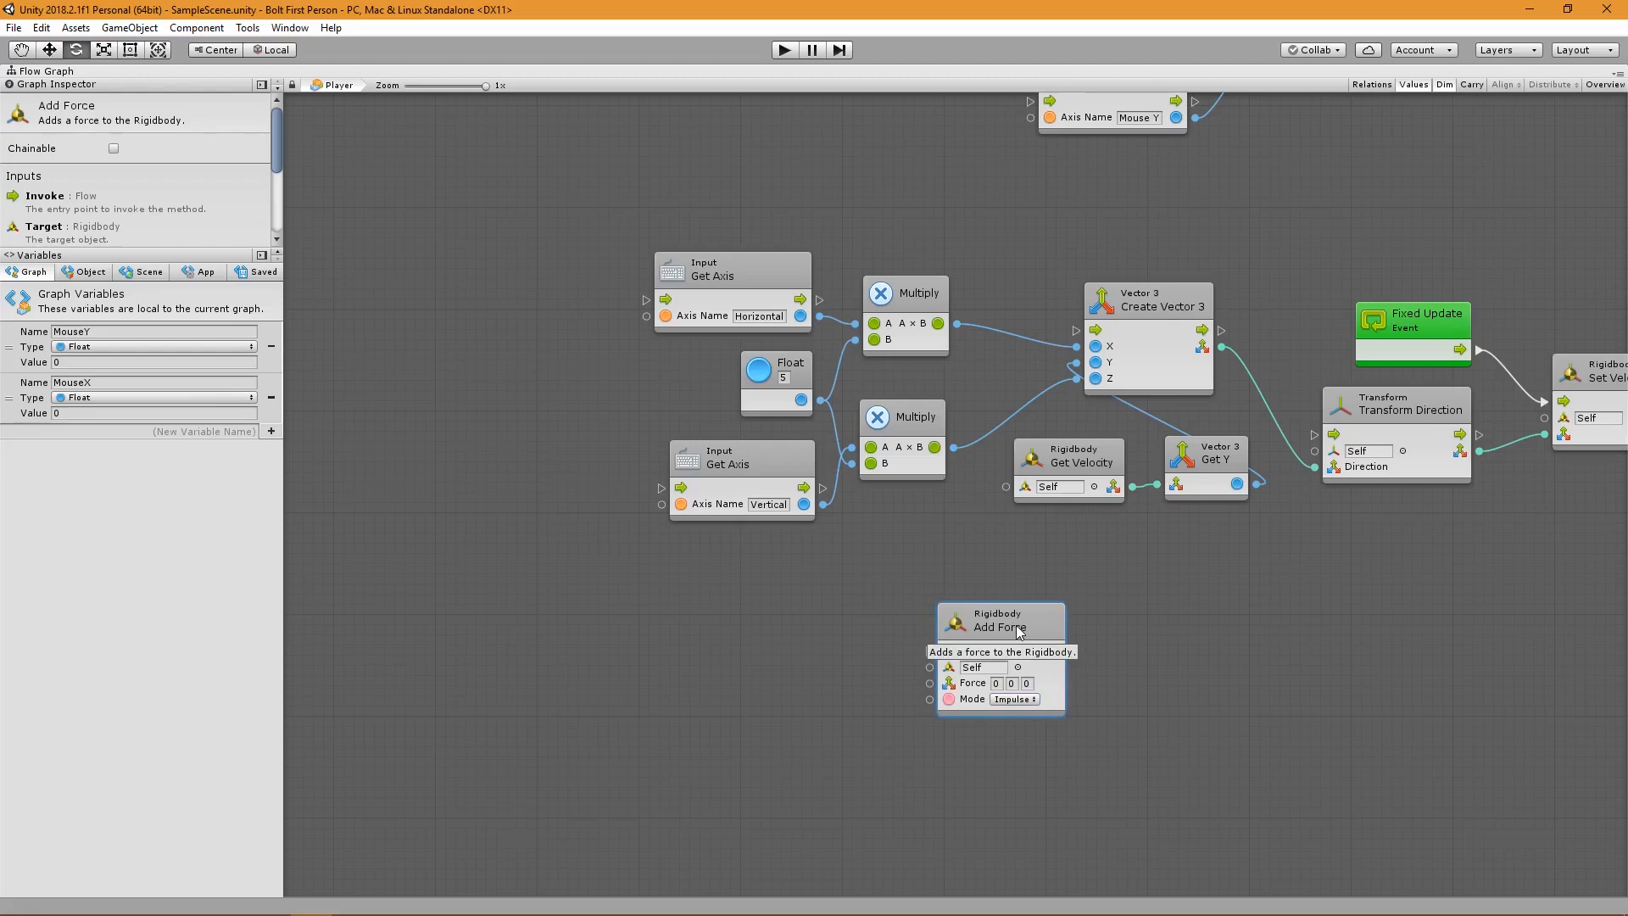
pyautogui.moveTo(1013, 638)
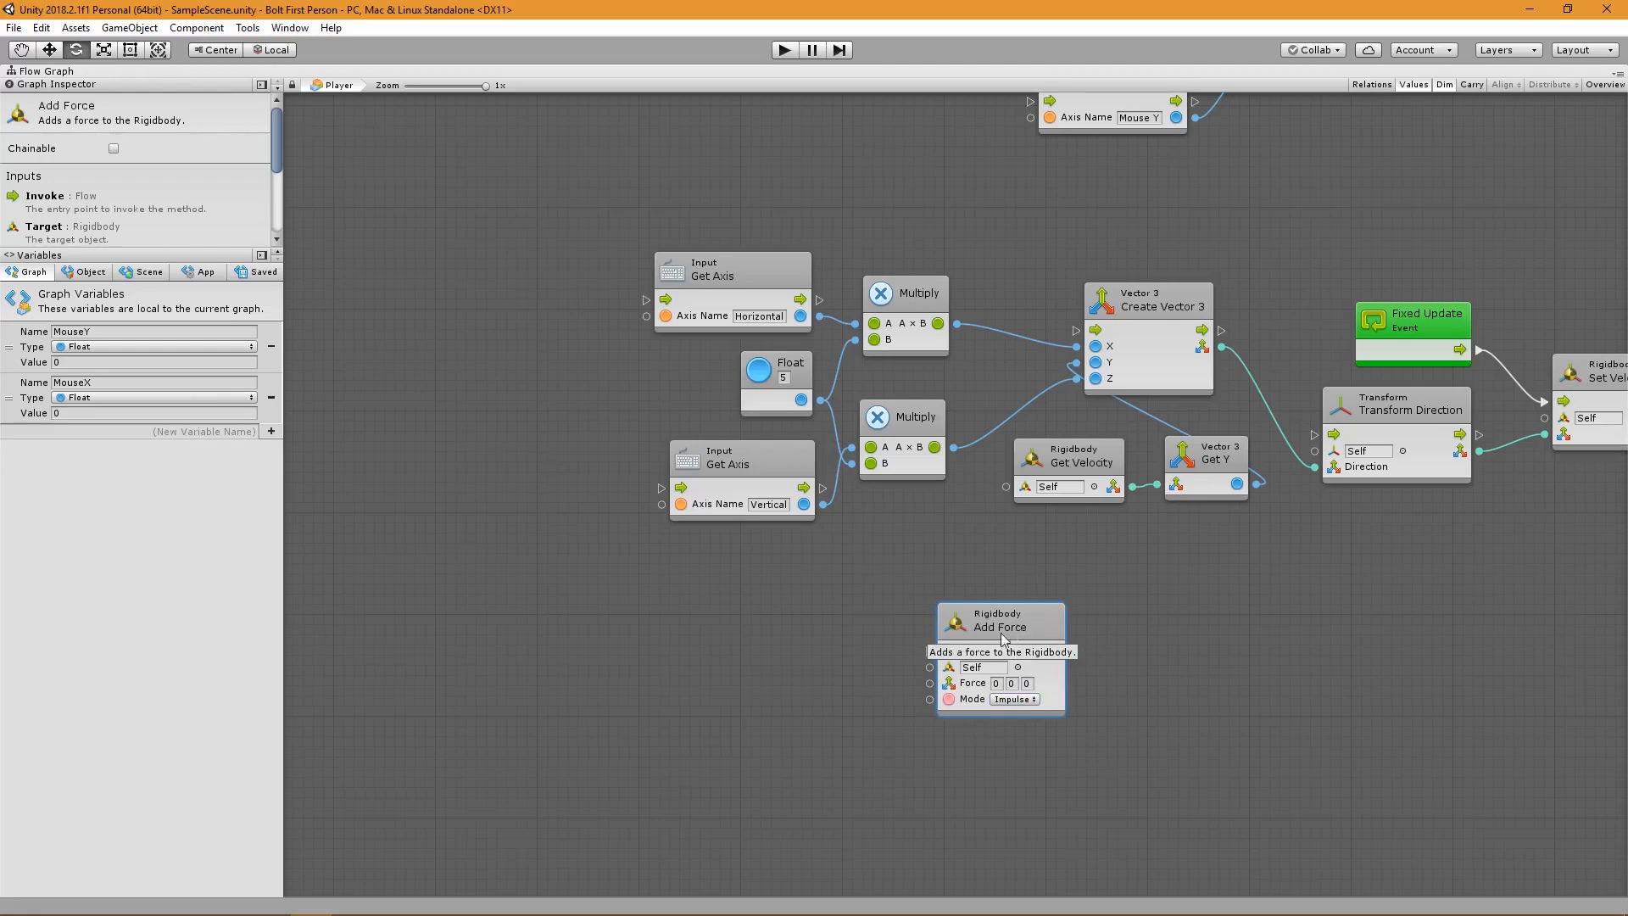
pyautogui.click(1009, 684)
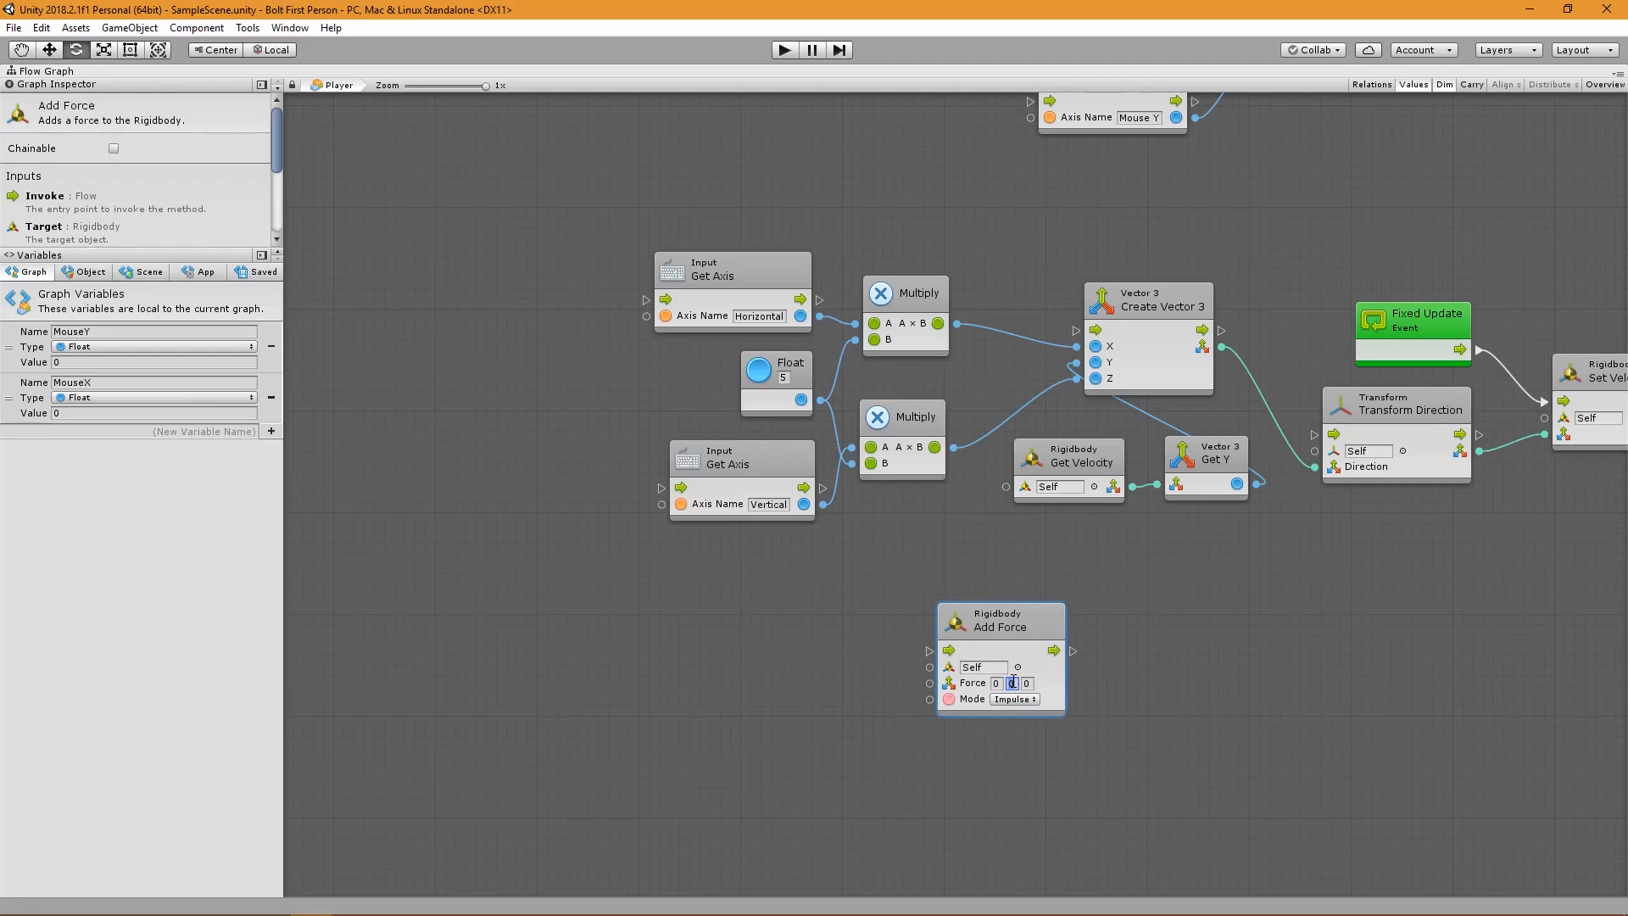
pyautogui.write('5')
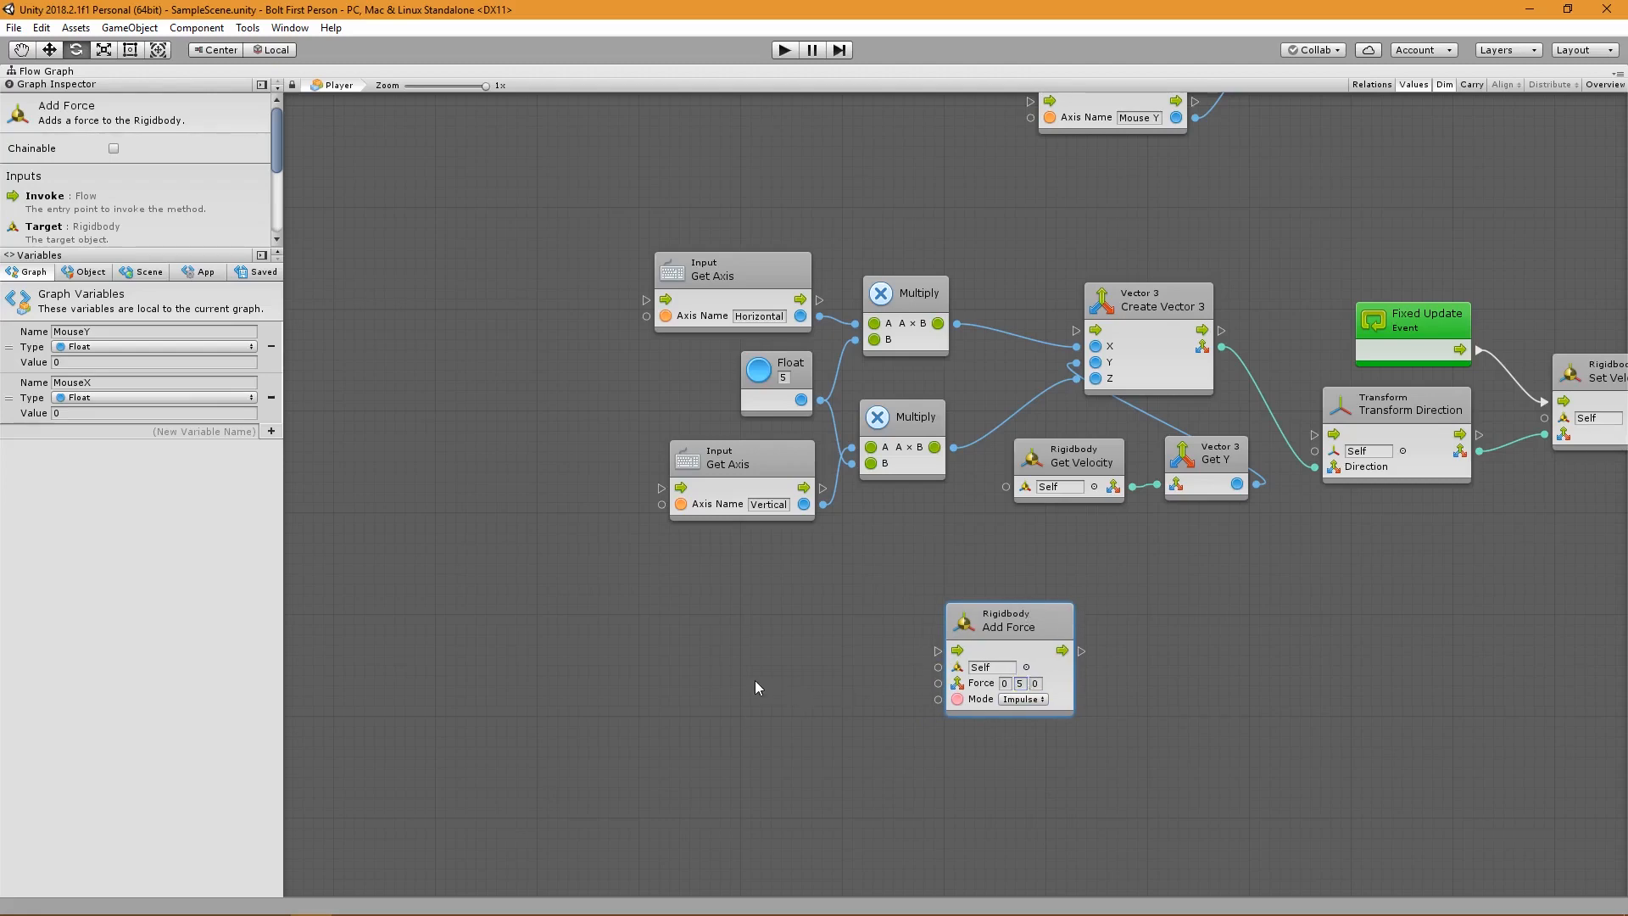
# Add an On Button Input event named Jump and connect it toward Add Force.
pyautogui.rightClick(756, 688)
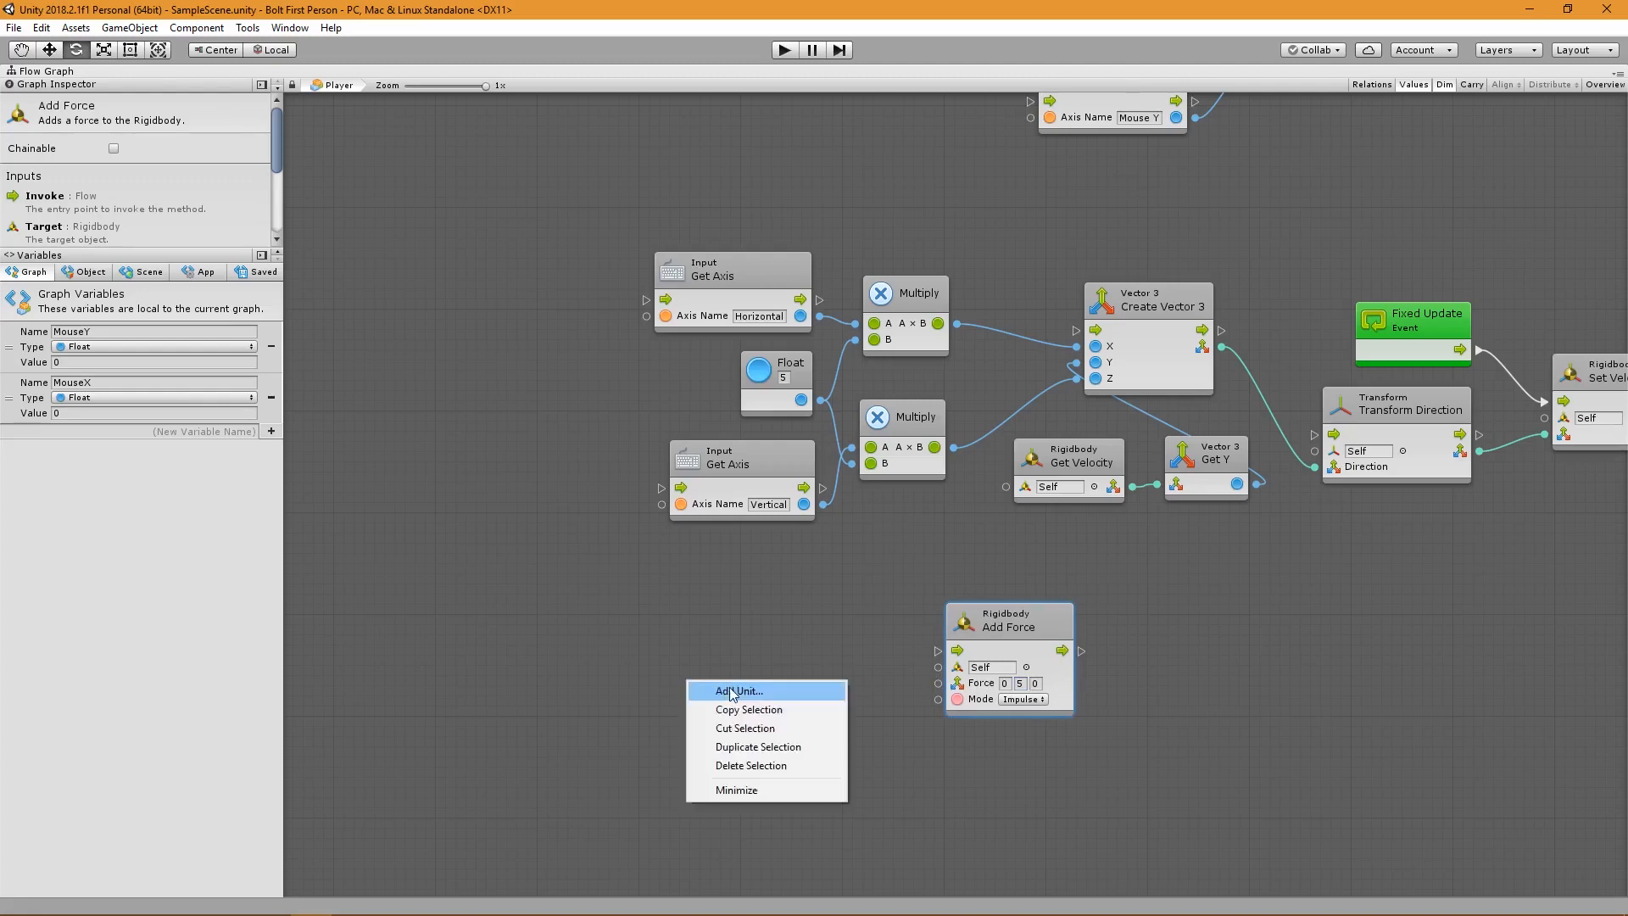
pyautogui.click(737, 690)
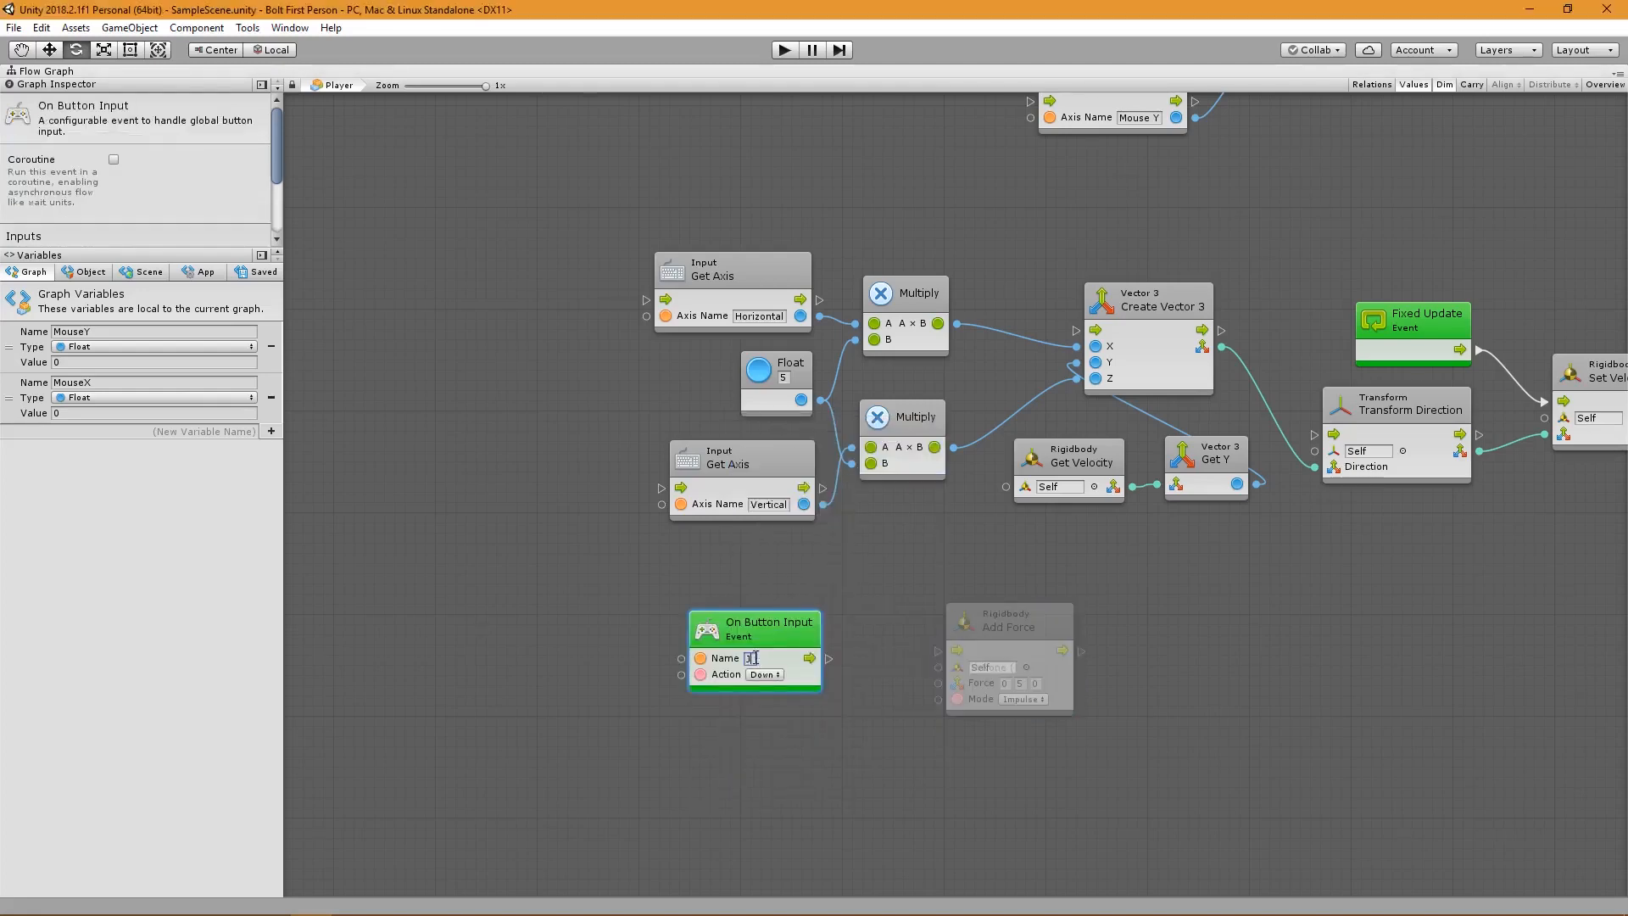
pyautogui.write('Jump')
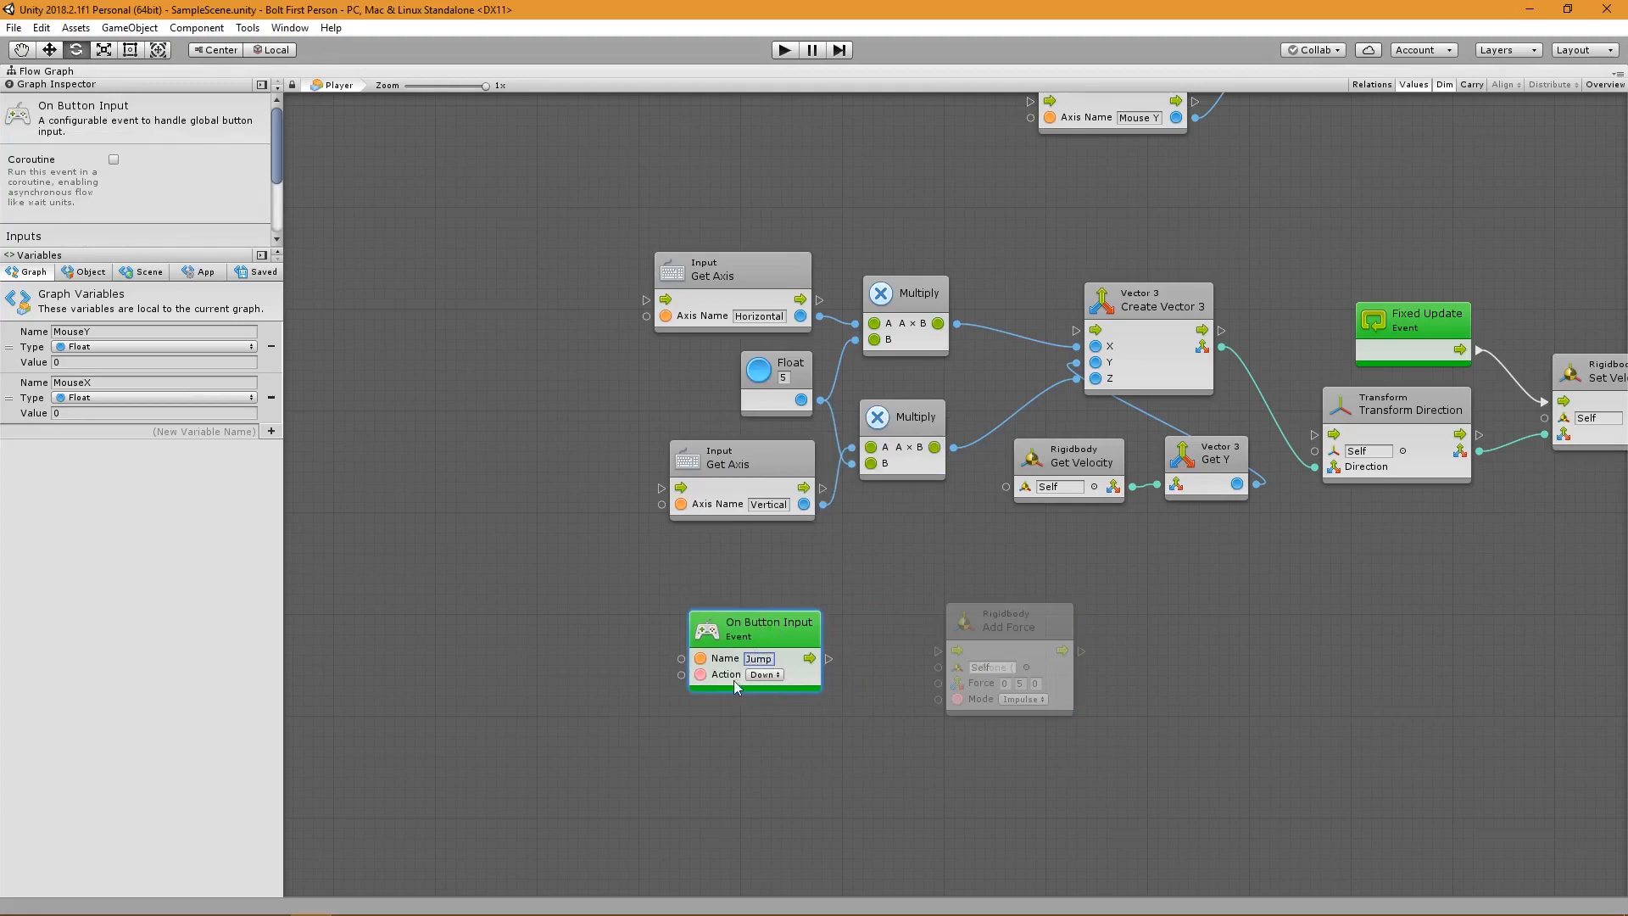
pyautogui.moveTo(820, 658); pyautogui.dragTo(939, 650)
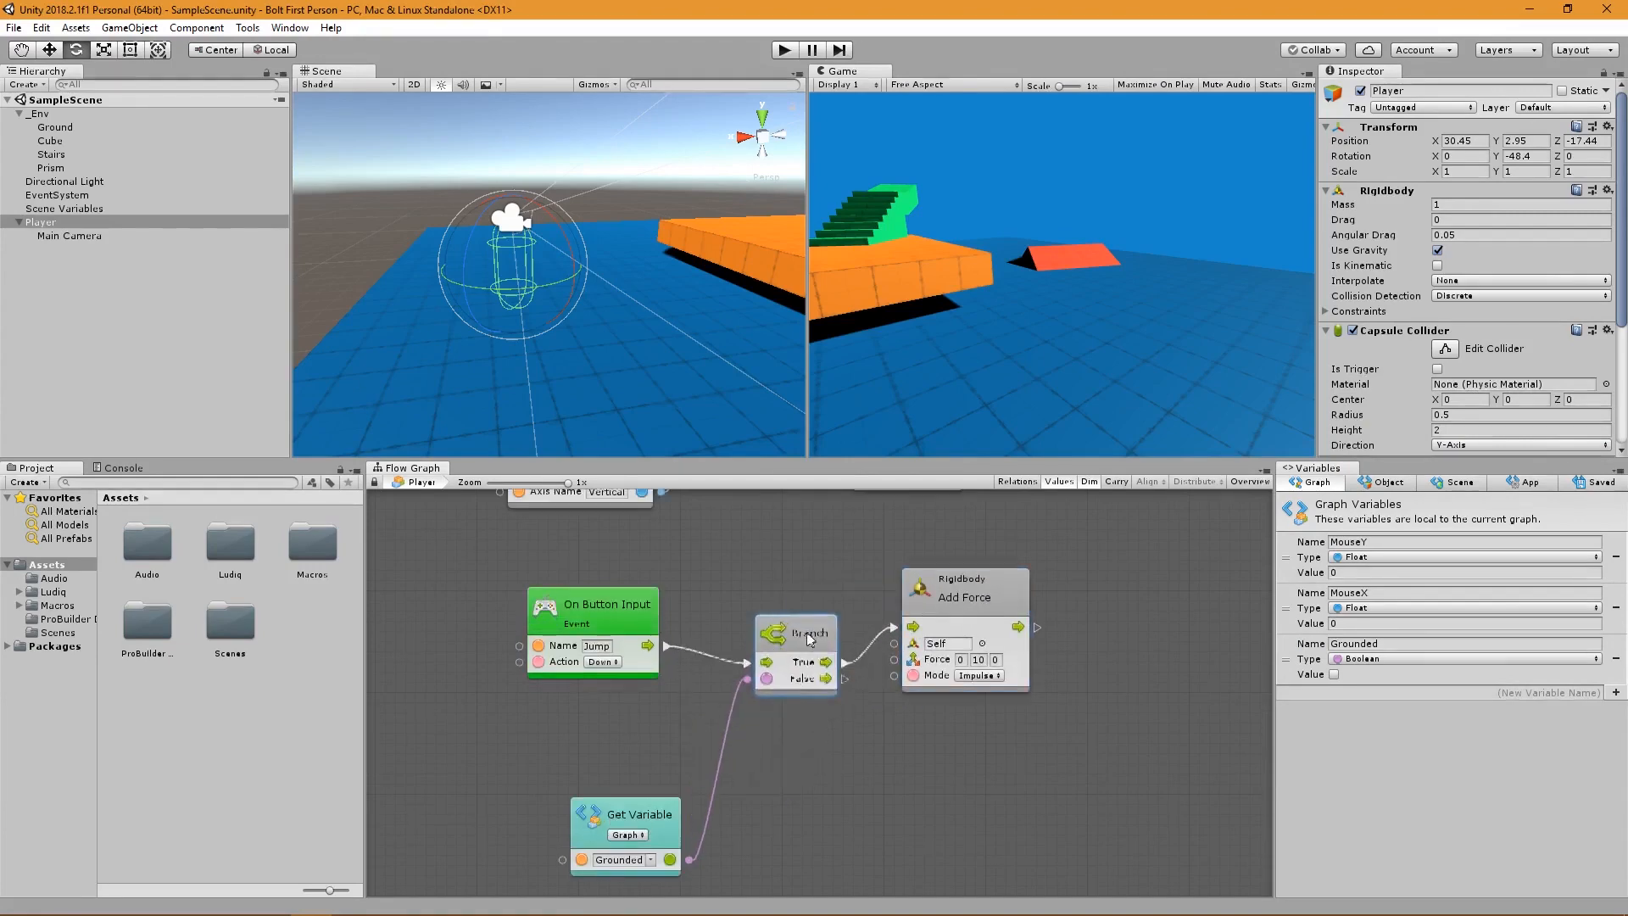
# Pan the graph to show the area below the jump nodes.
pyautogui.moveTo(625, 814); pyautogui.dragTo(644, 712)
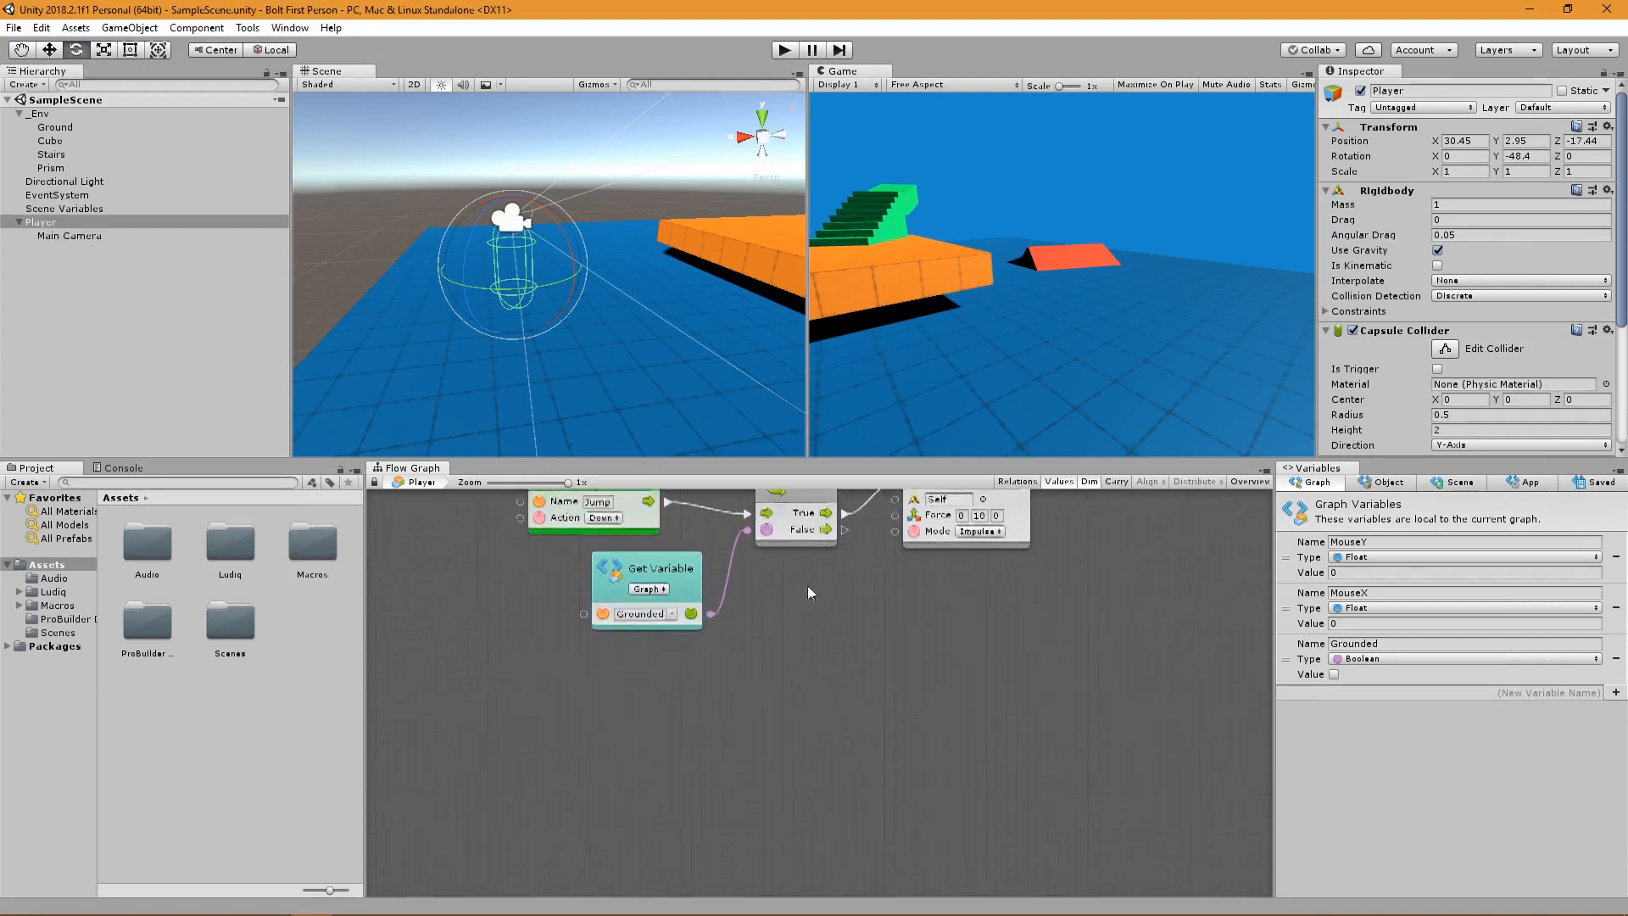
# Add Sphere Cast fed by Get Position, set direction and distance, and add a Layer Mask literal.
pyautogui.write('spherecast')
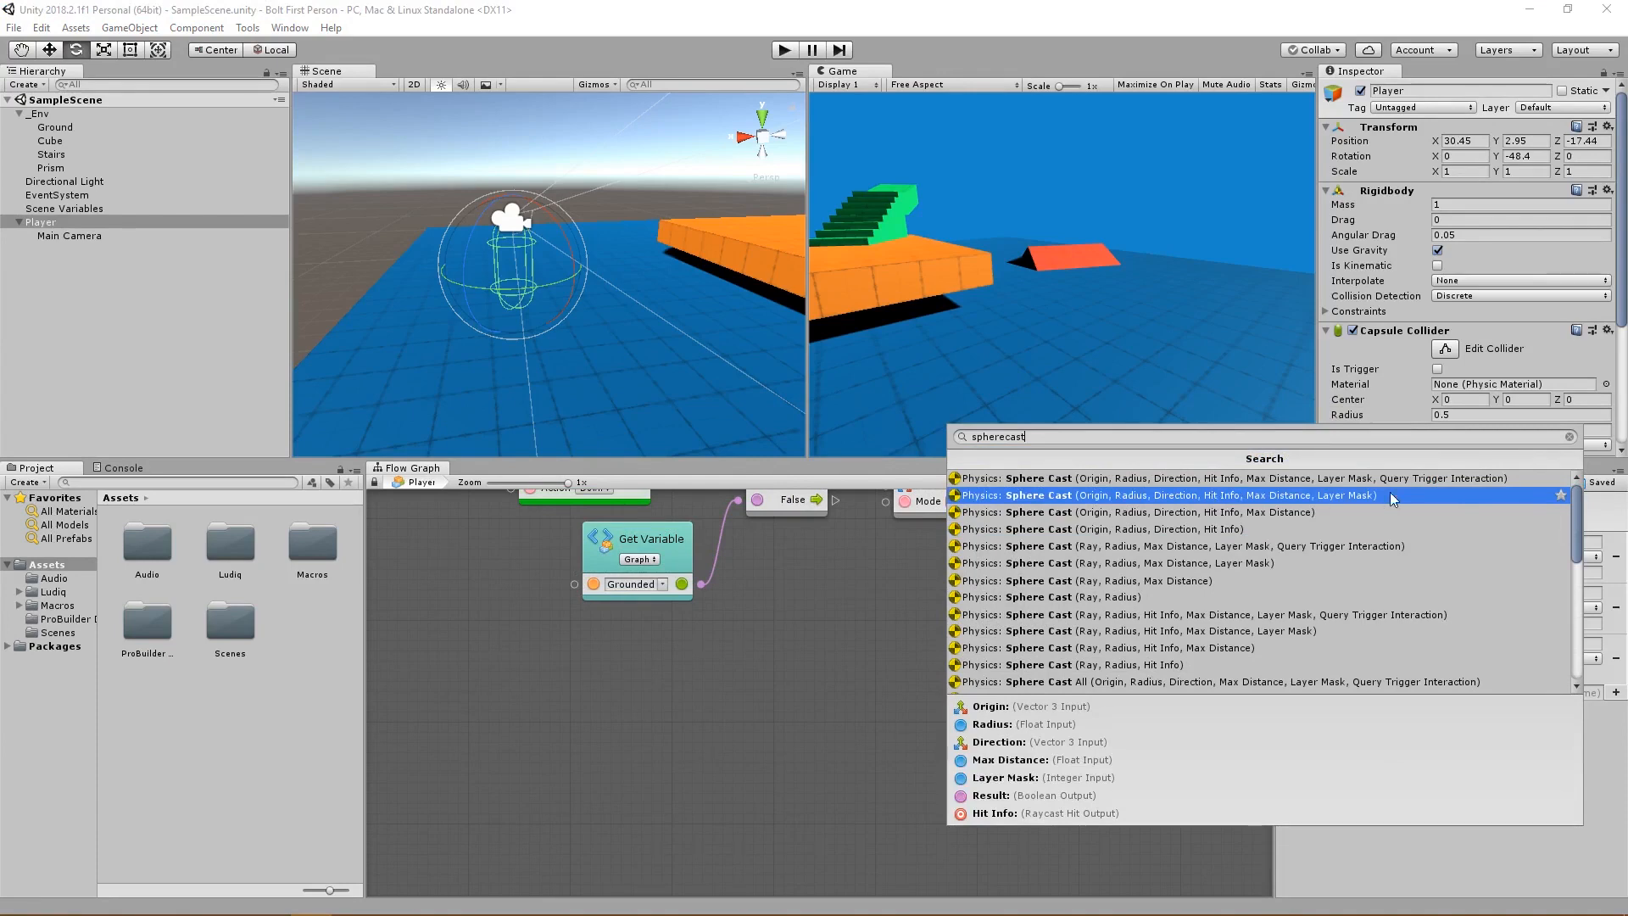
pyautogui.click(1160, 494)
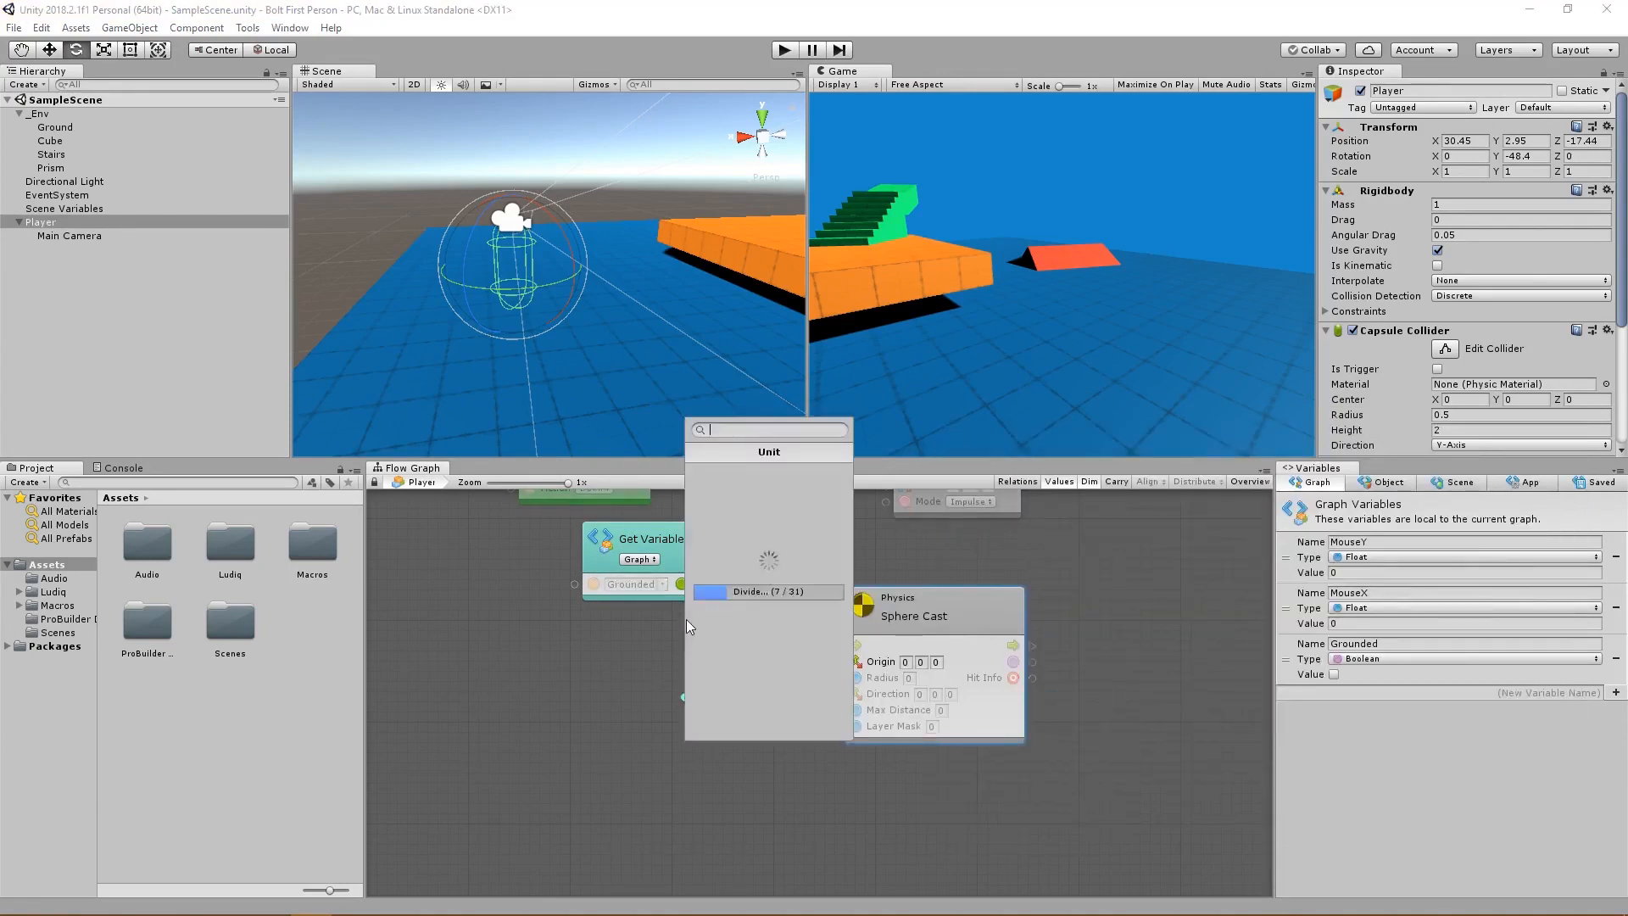
pyautogui.write('get position')
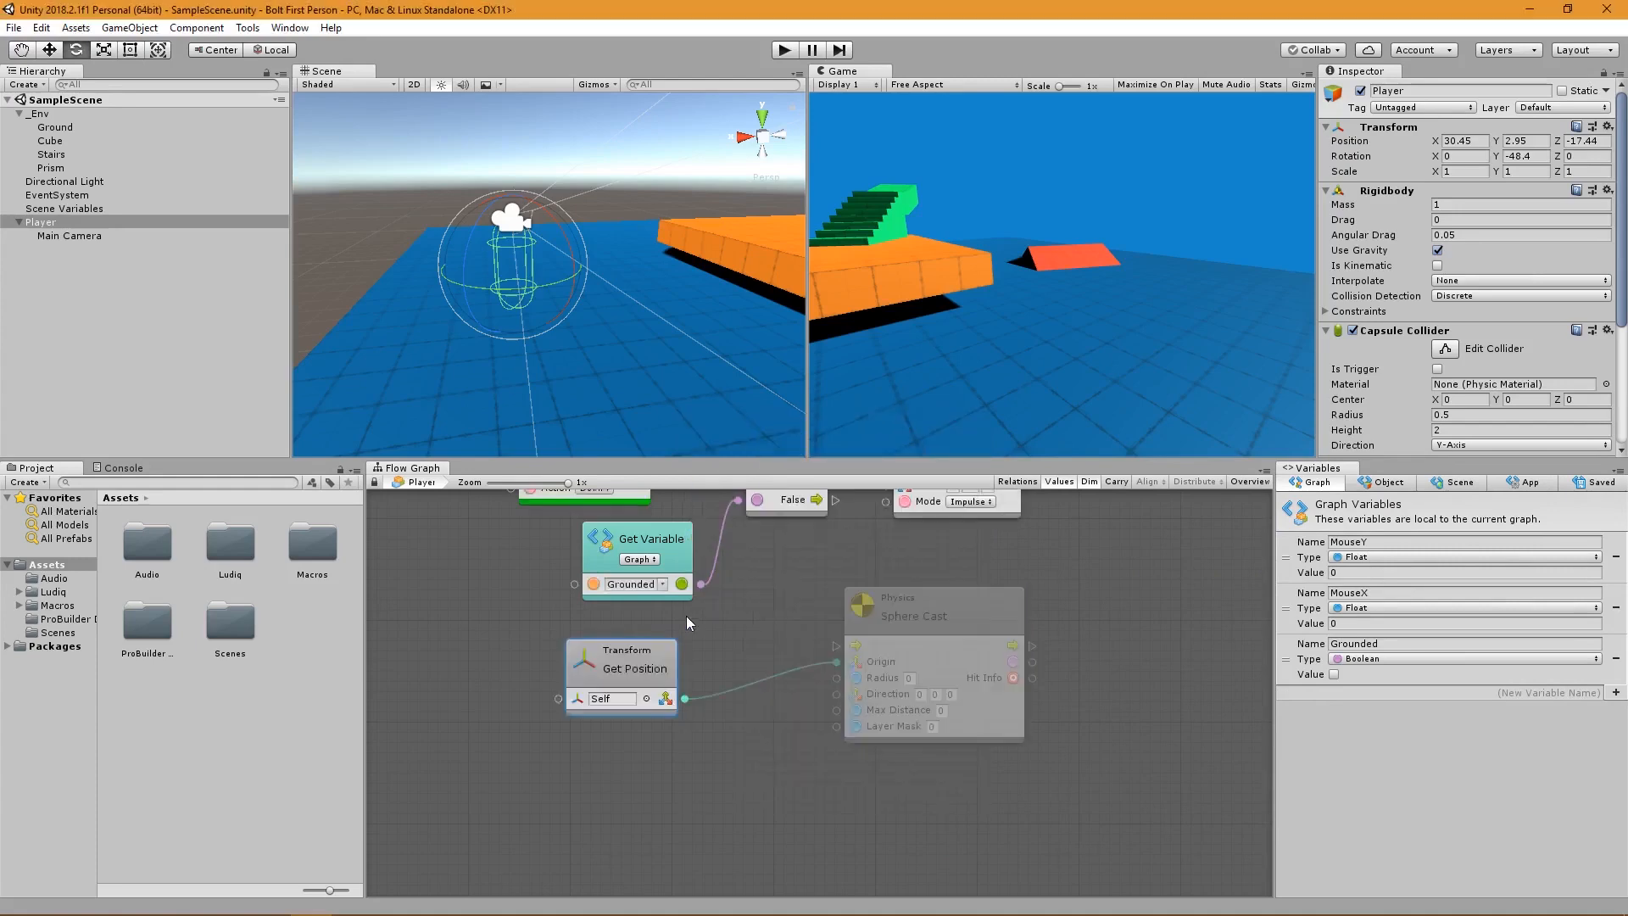
pyautogui.moveTo(933, 606); pyautogui.dragTo(883, 671)
pyautogui.write('-1')
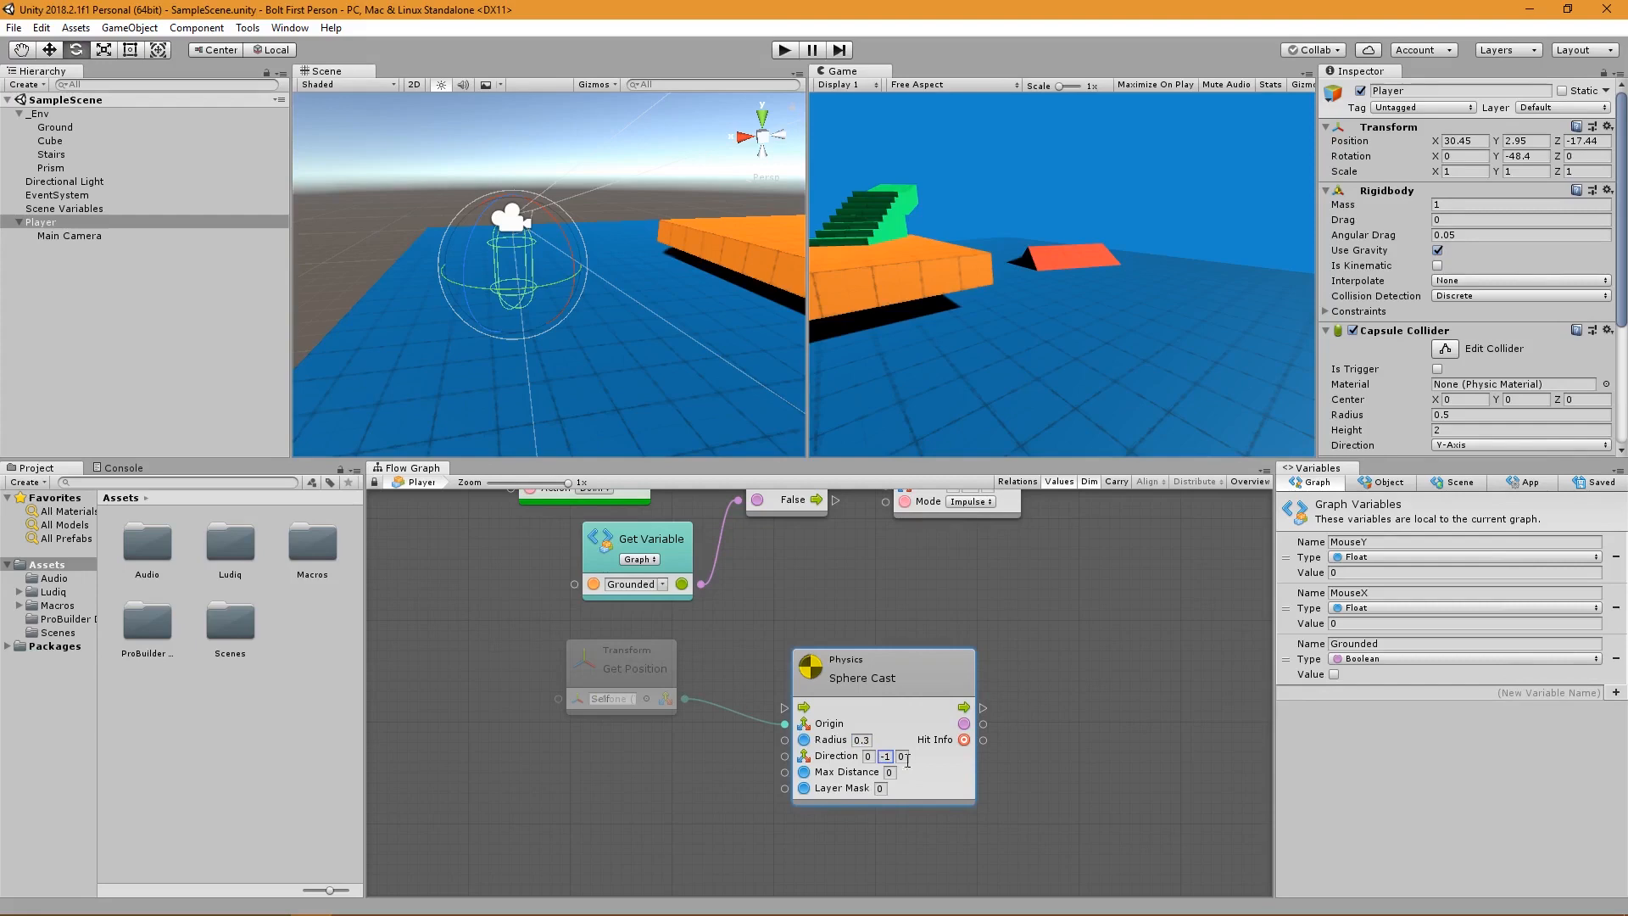
pyautogui.click(879, 772)
pyautogui.write('1.1')
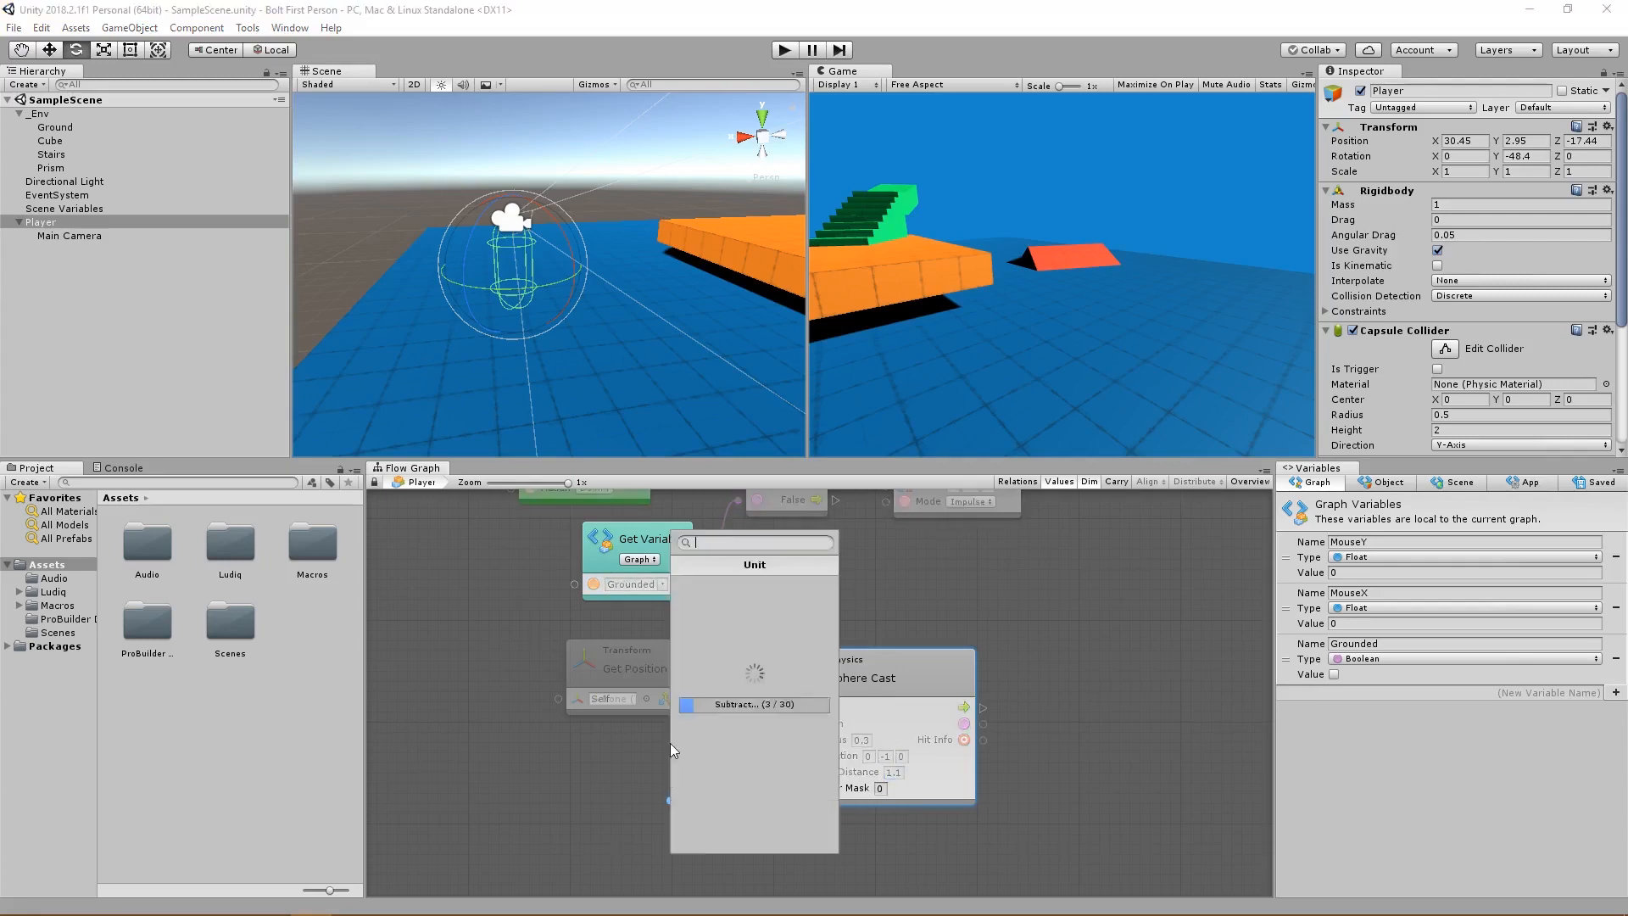
pyautogui.write('layer mask liter')
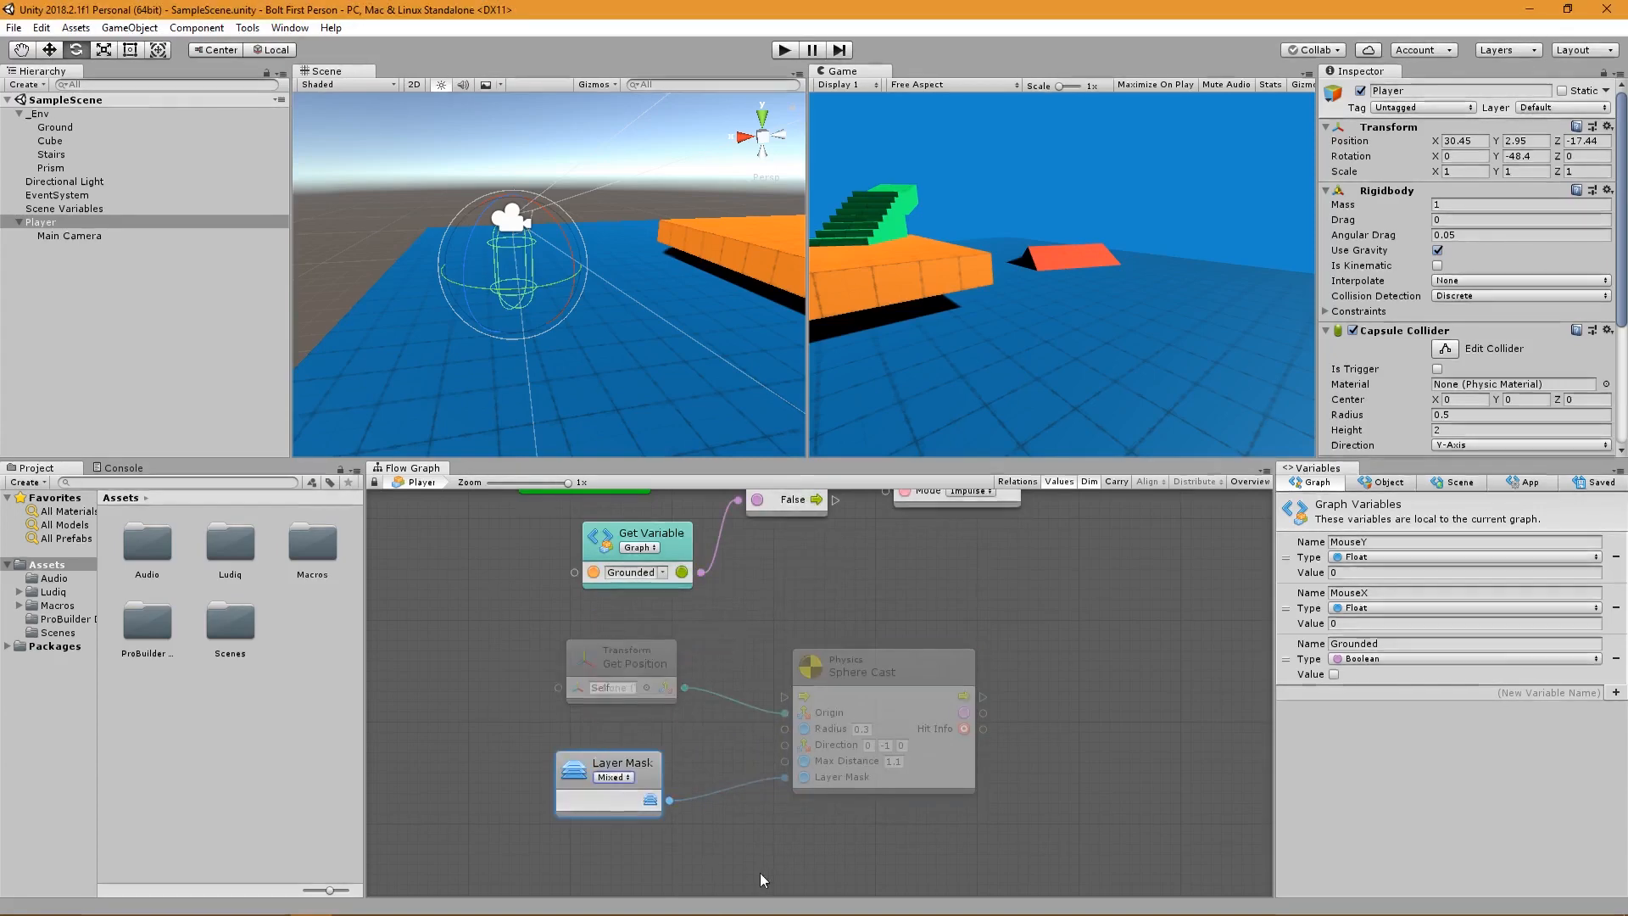
pyautogui.click(882, 665)
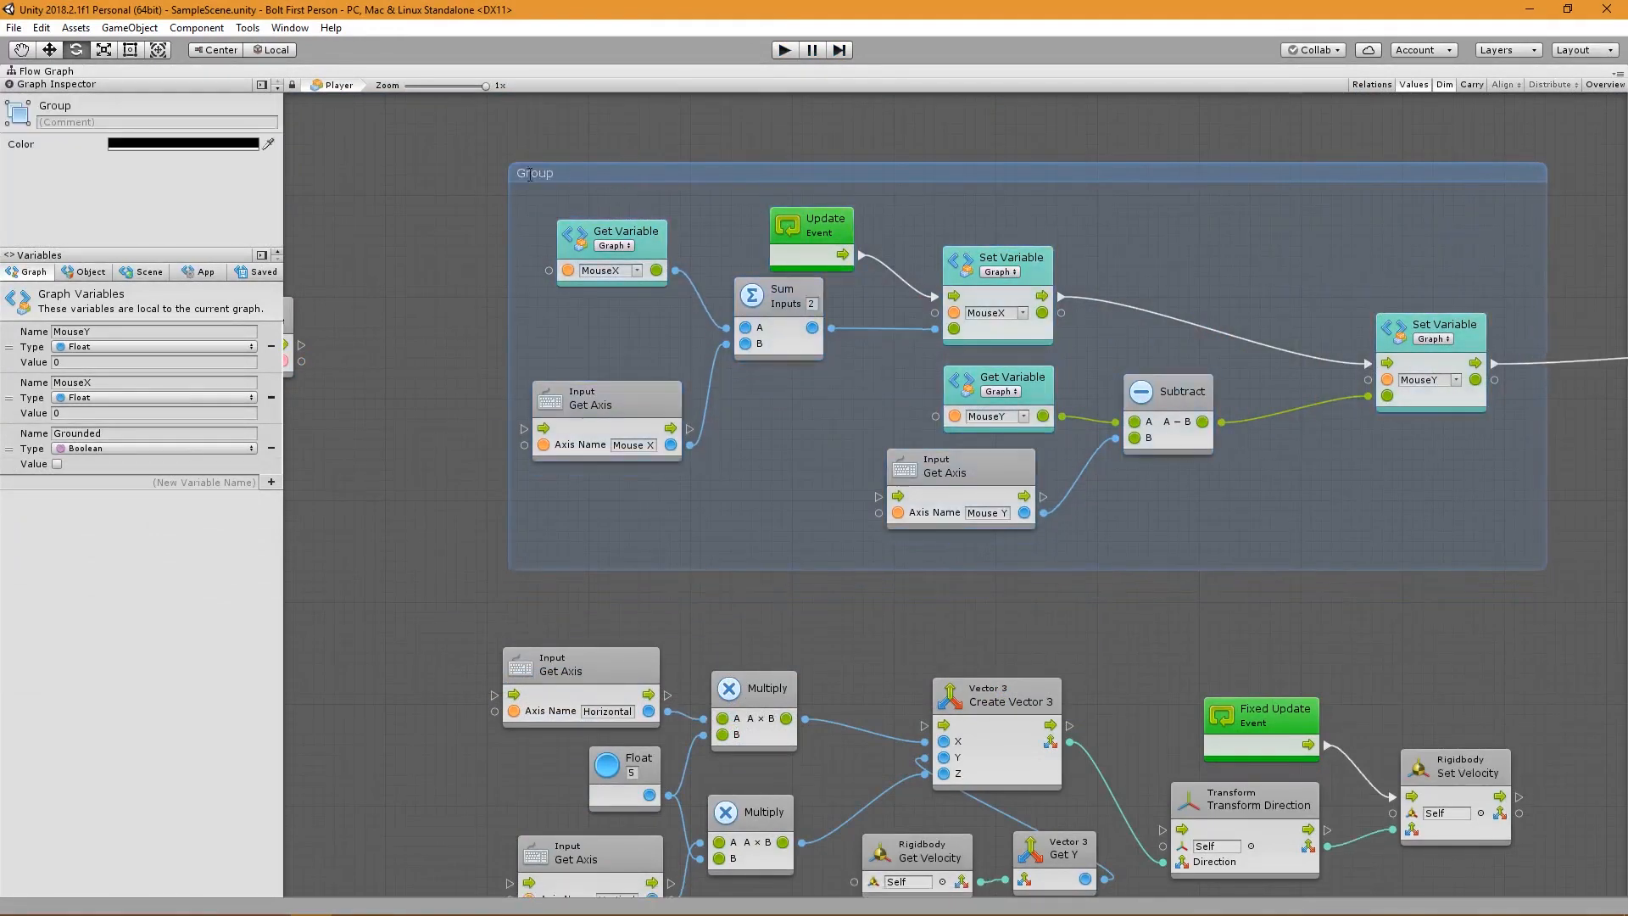
# Title the first group 'Mouse look'.
pyautogui.write('Mouse look')
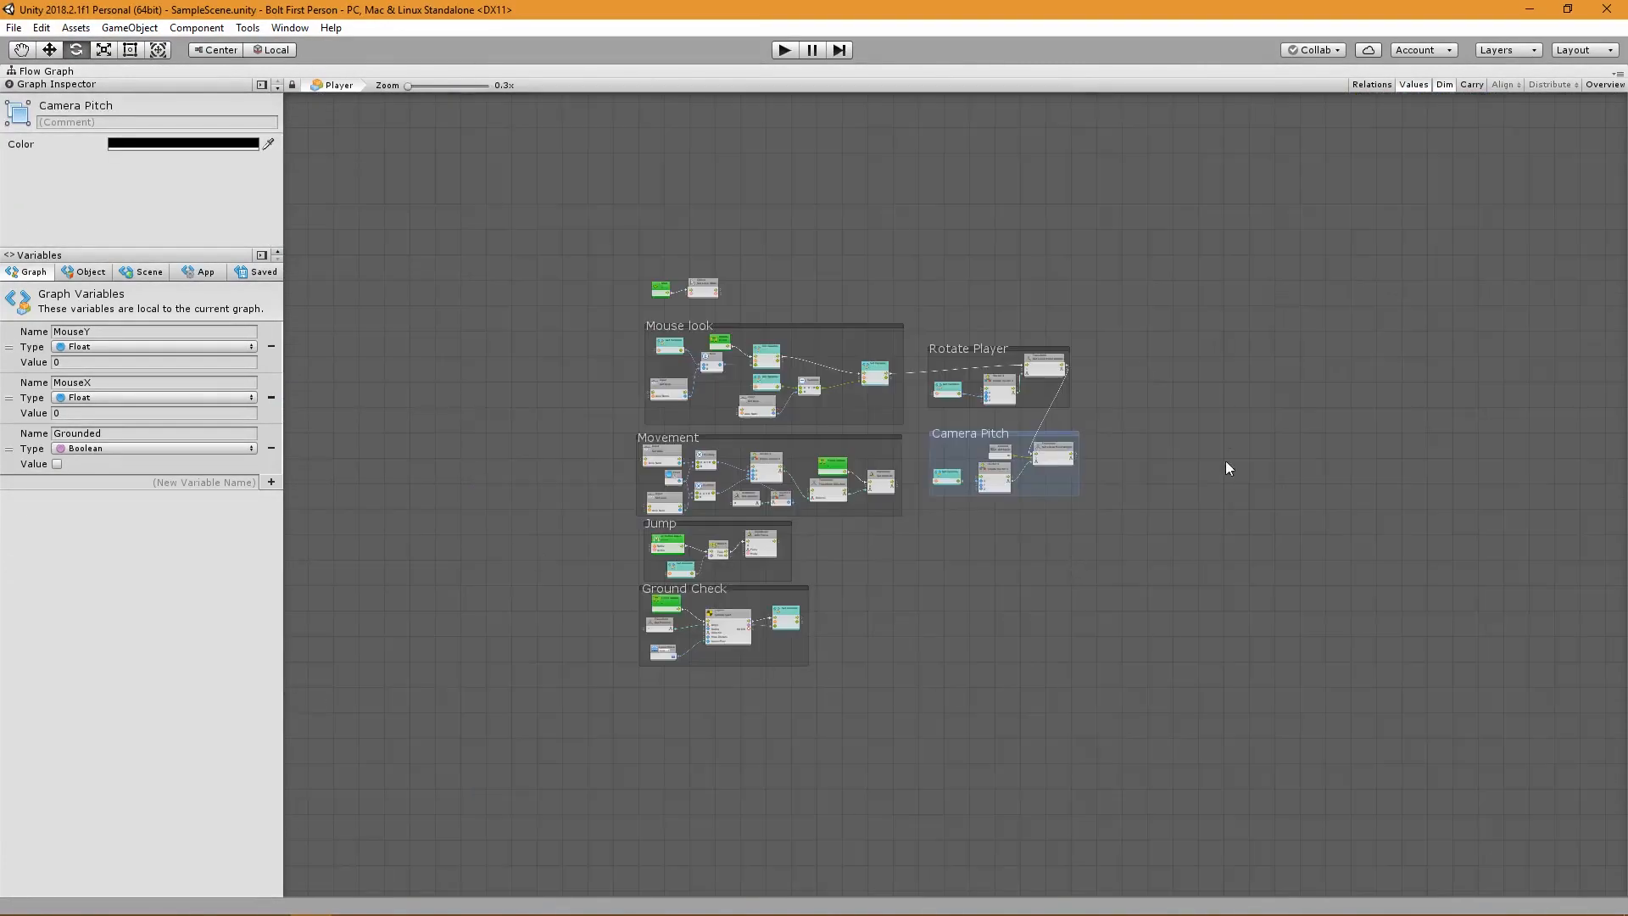
pyautogui.moveTo(929, 258)
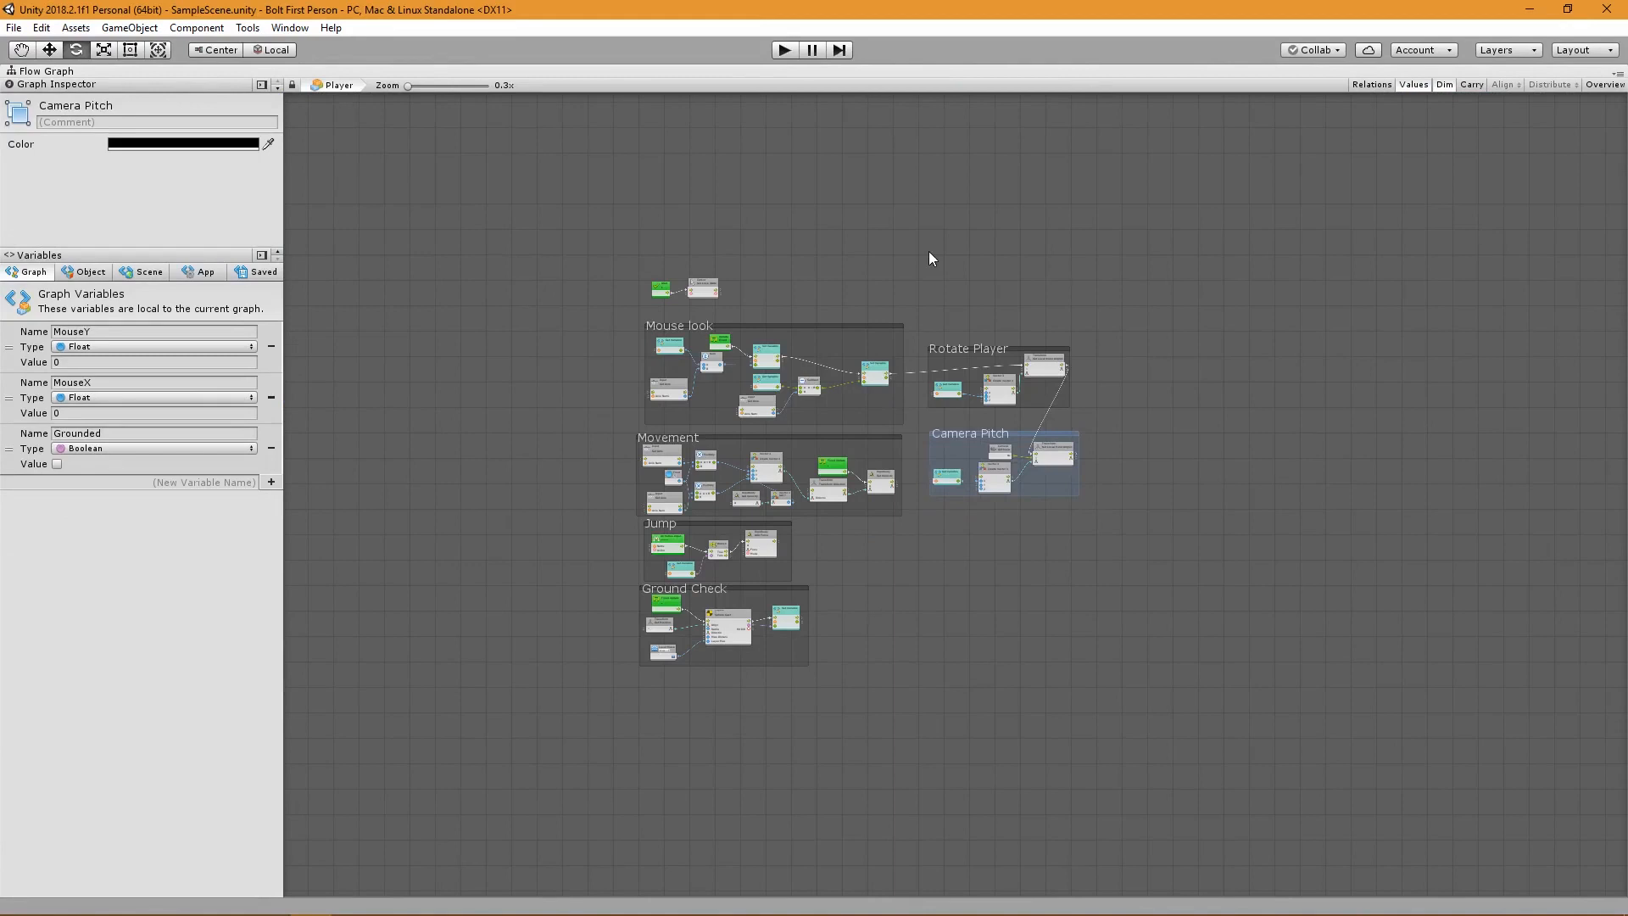